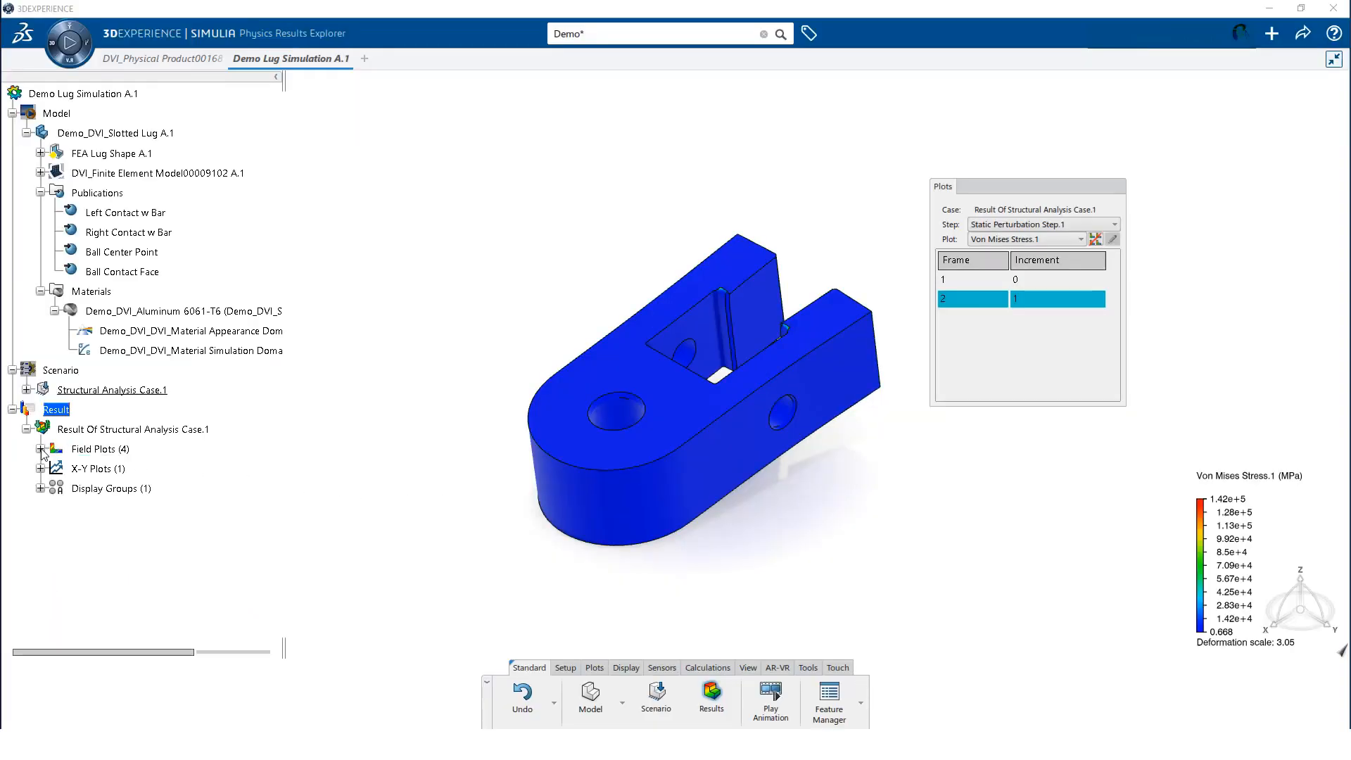
# Give the Von Mises Stress.1 plot a deformation scale factor of 1 and visible mesh edges
pyautogui.click(39, 449)
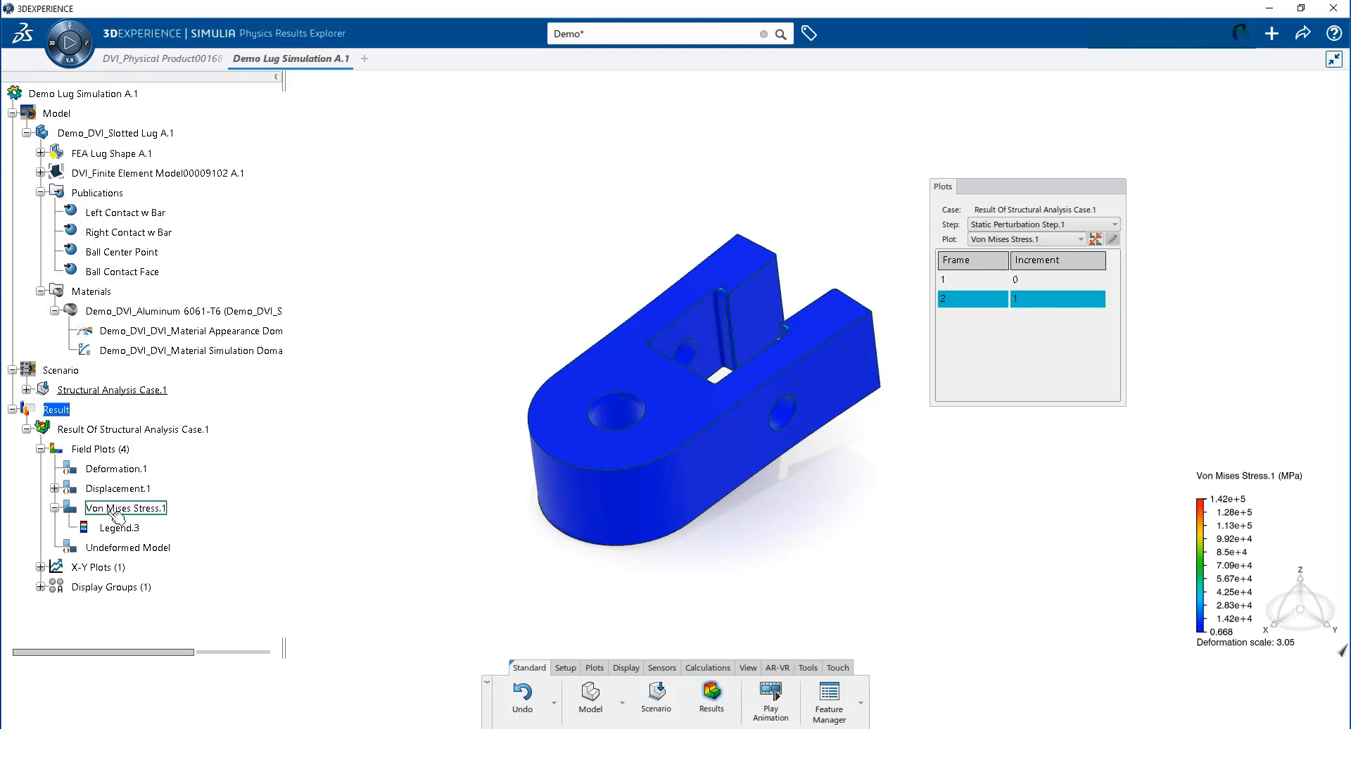
pyautogui.doubleClick(126, 508)
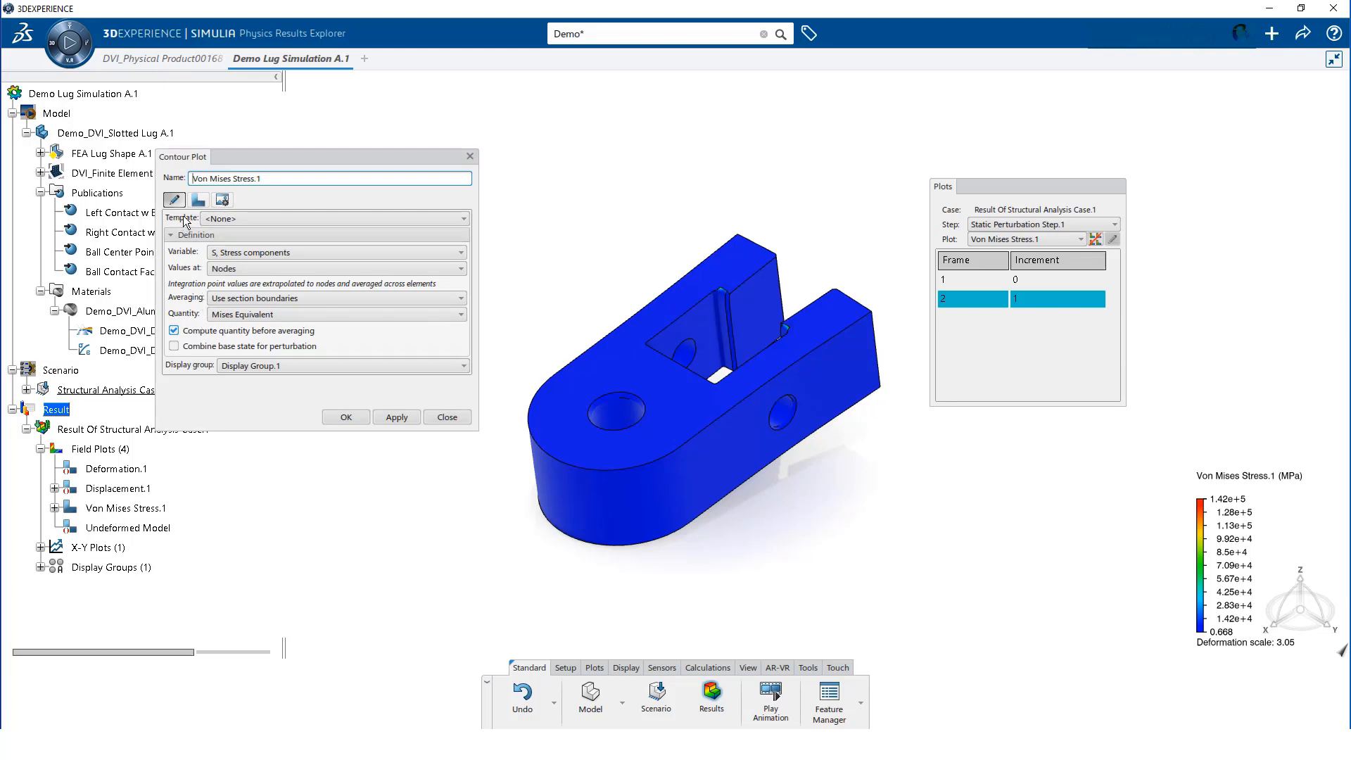
pyautogui.click(198, 199)
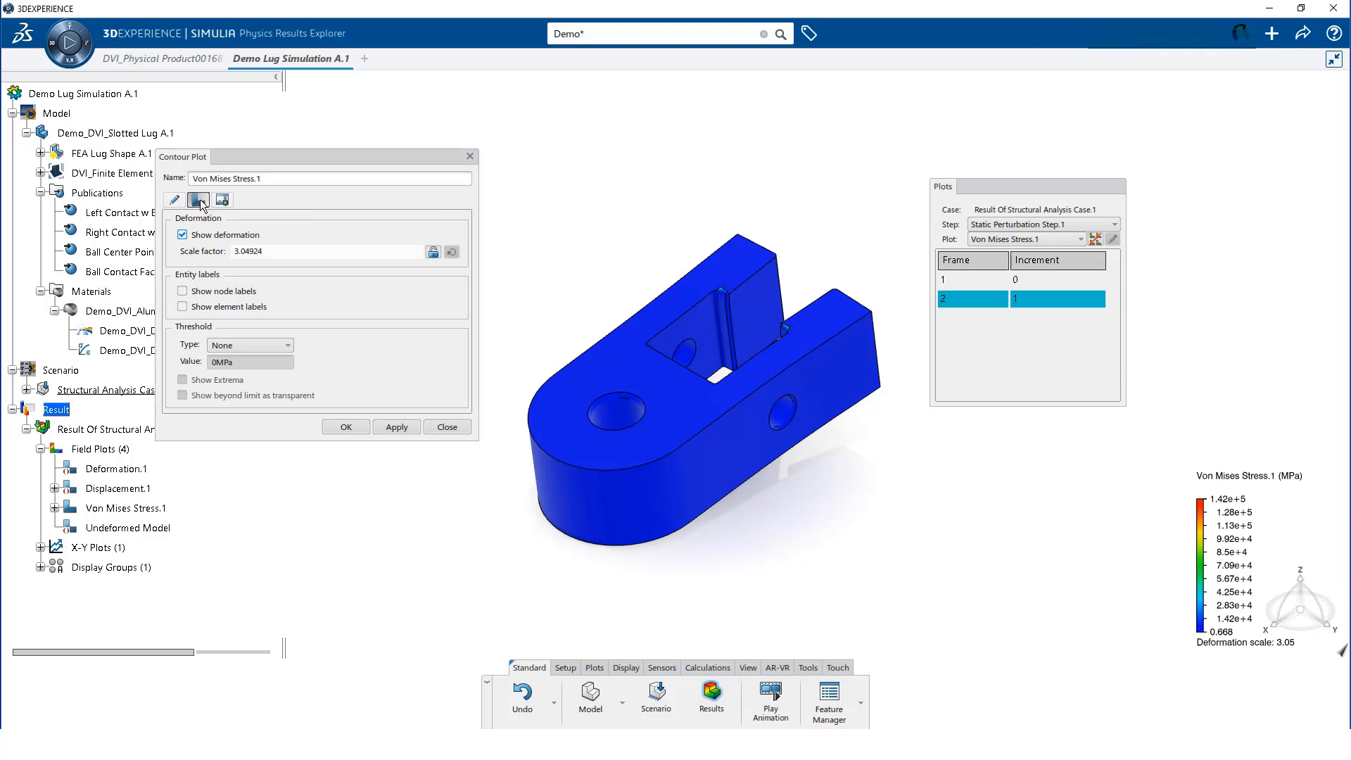
pyautogui.tripleClick(327, 252)
pyautogui.write('1')
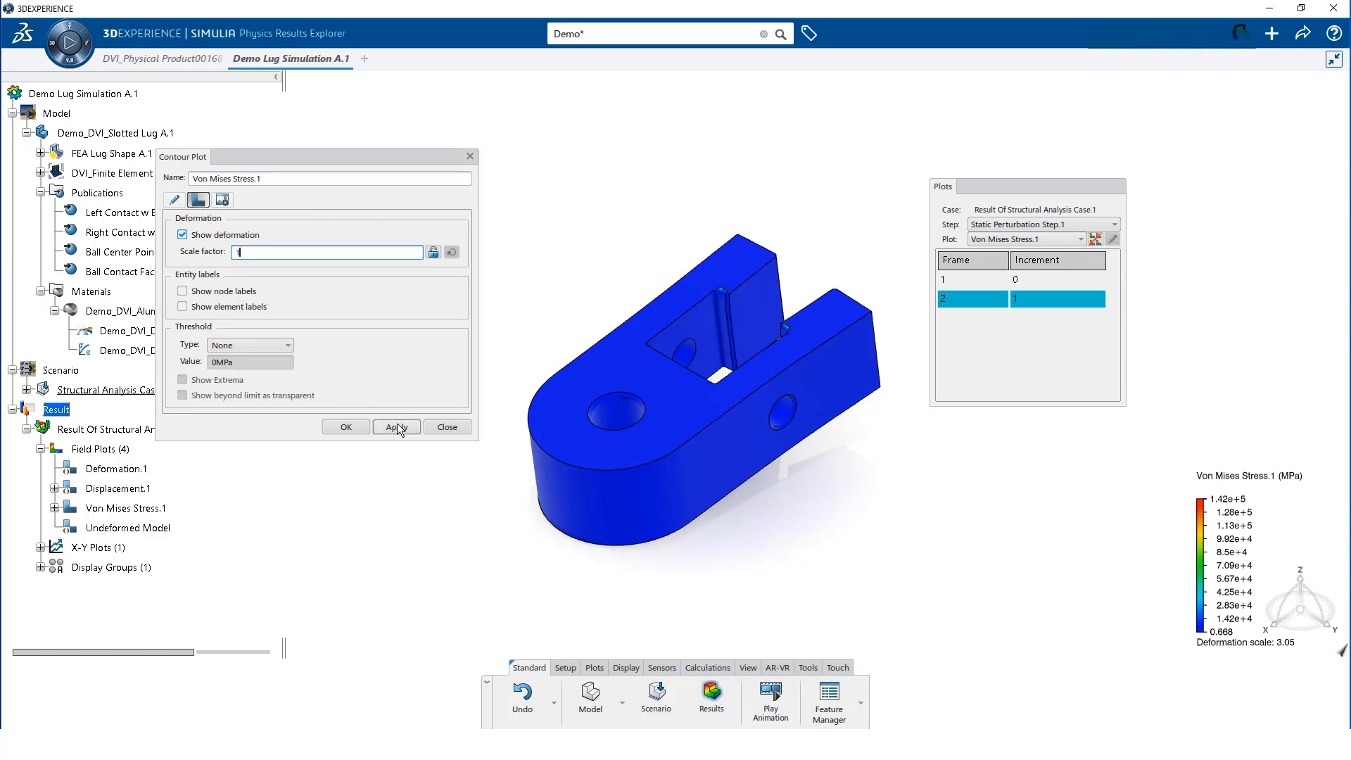
pyautogui.click(396, 426)
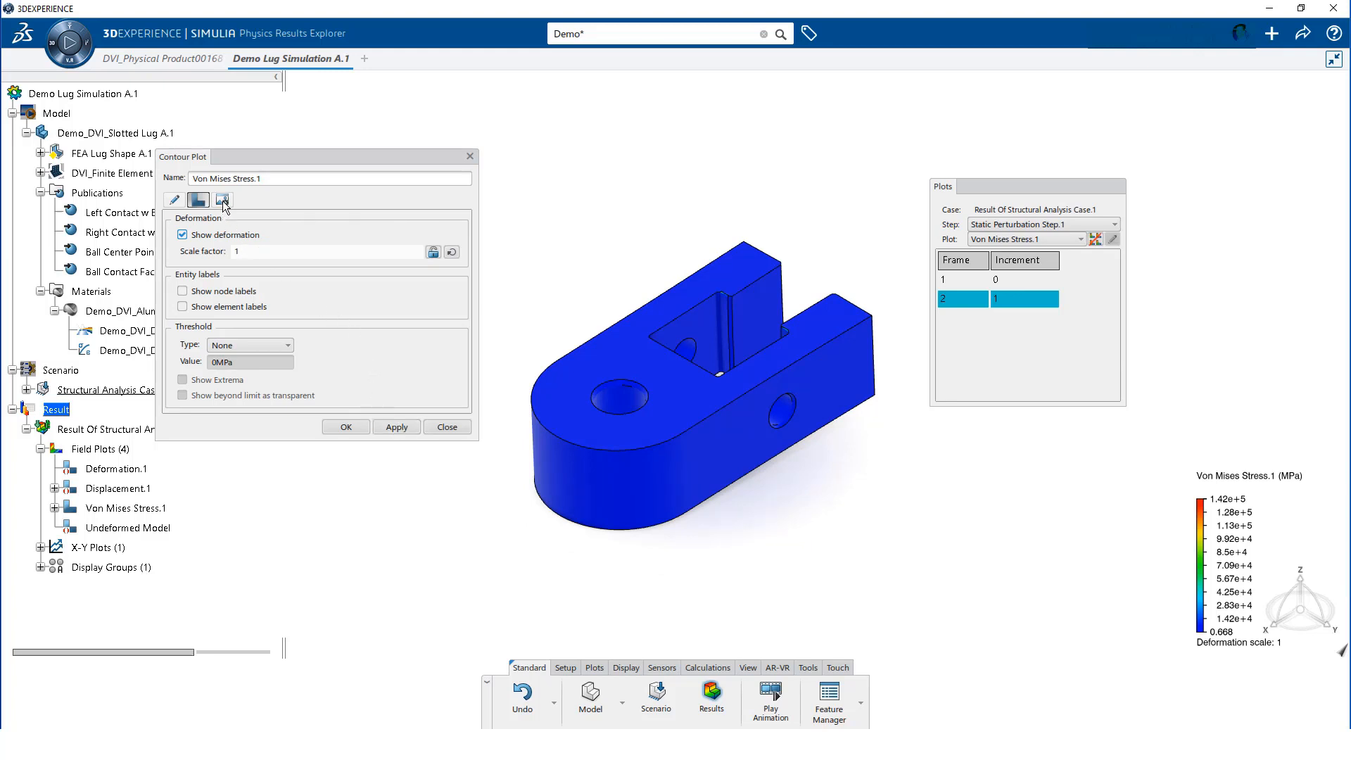
pyautogui.click(223, 199)
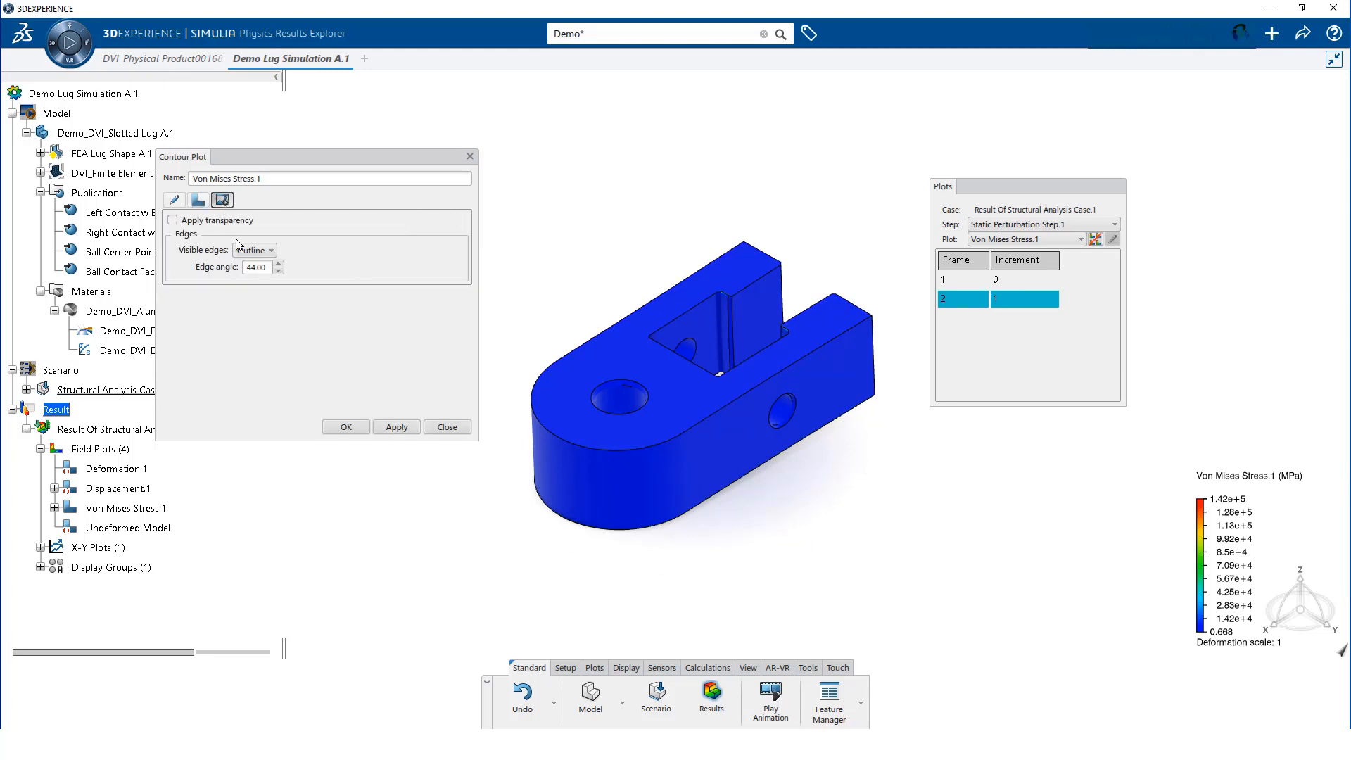
pyautogui.click(271, 250)
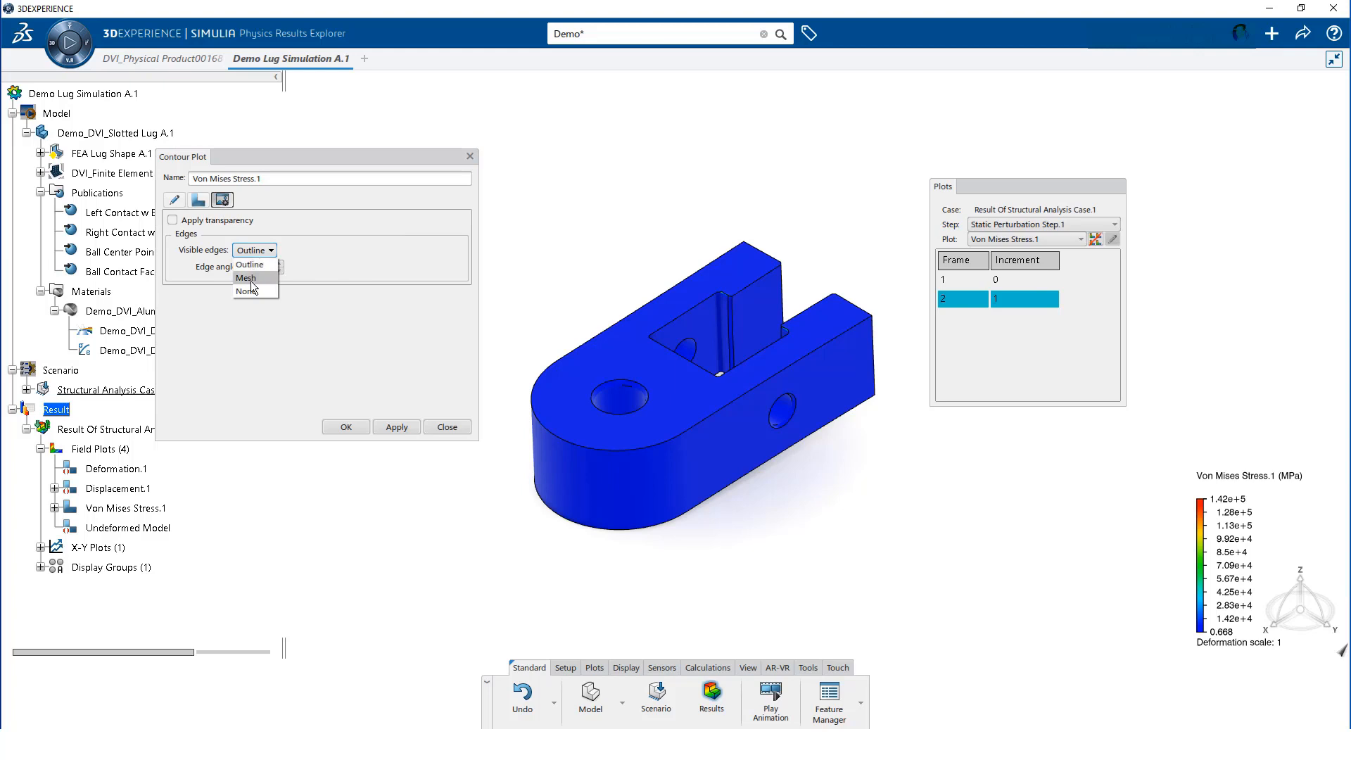
pyautogui.click(245, 277)
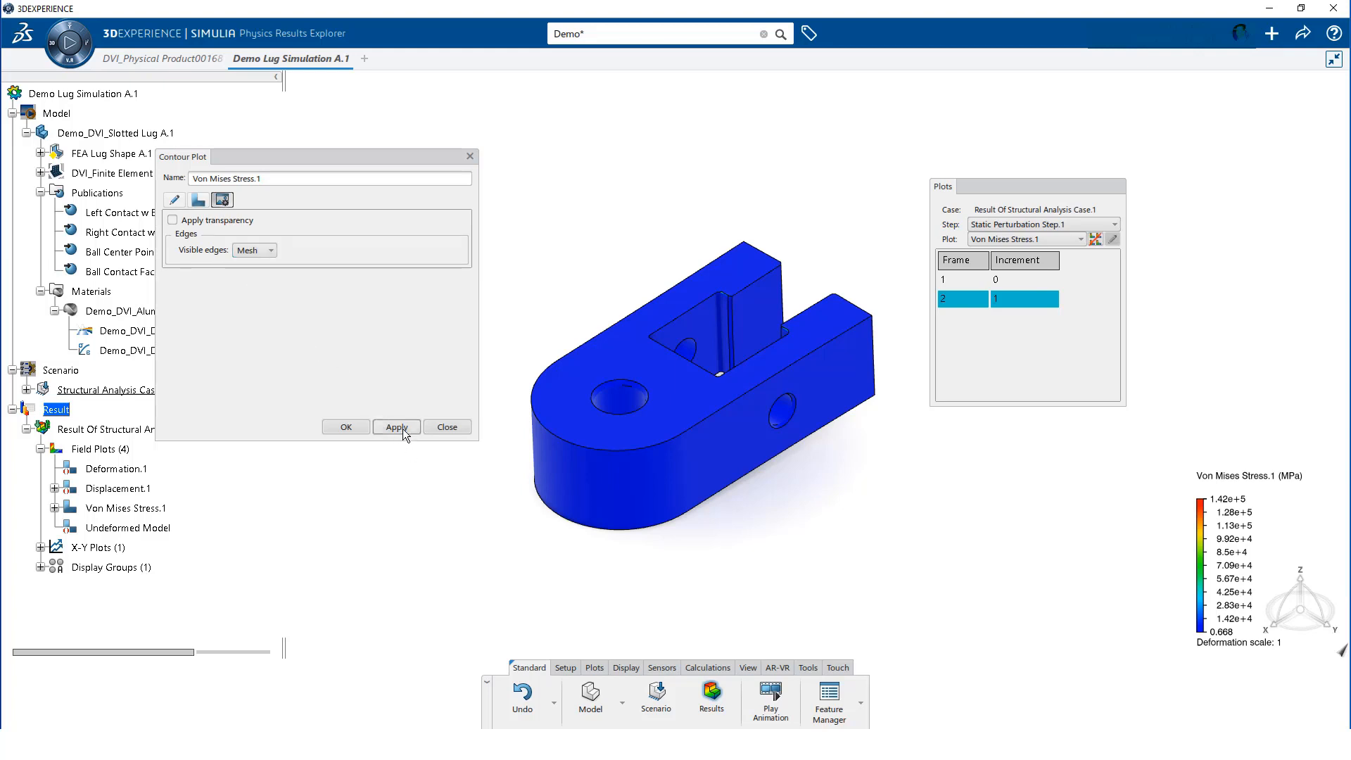
pyautogui.click(396, 427)
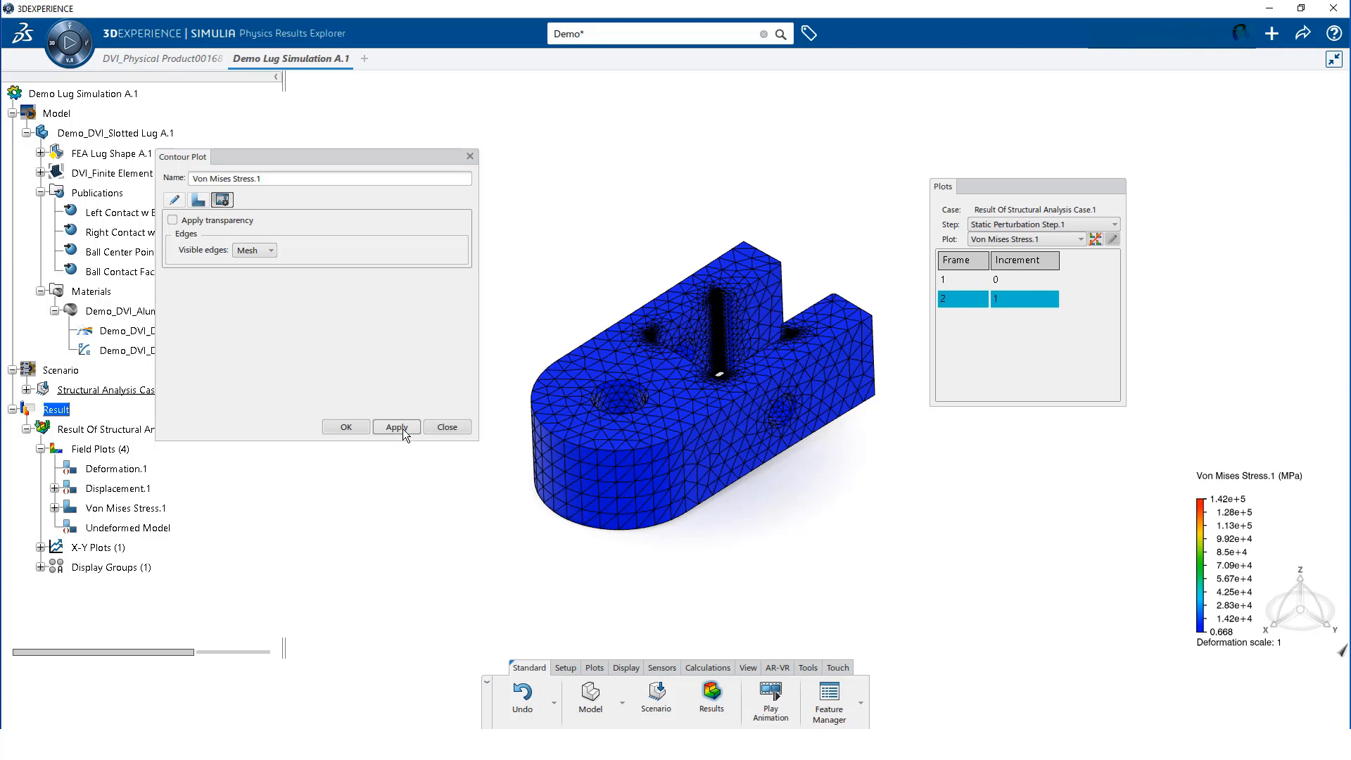
pyautogui.moveTo(446, 427)
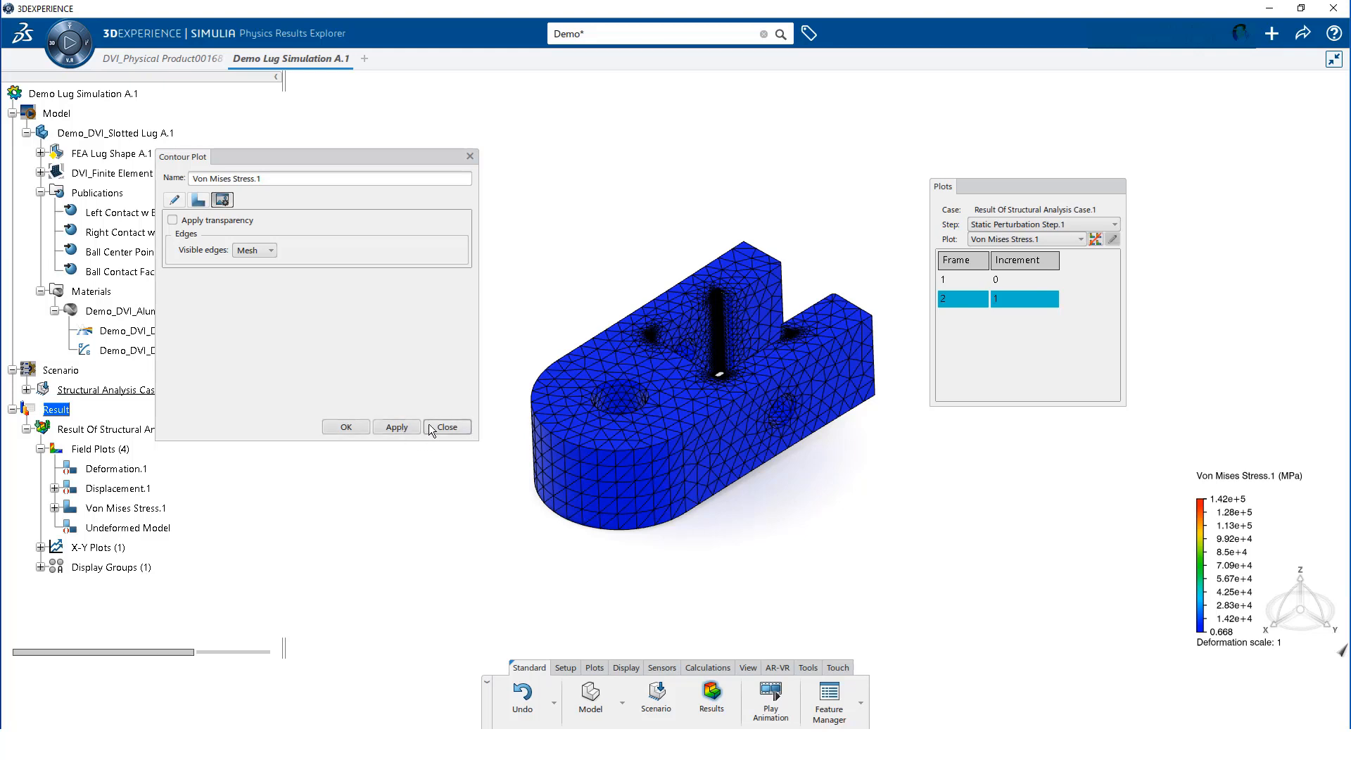
pyautogui.click(446, 426)
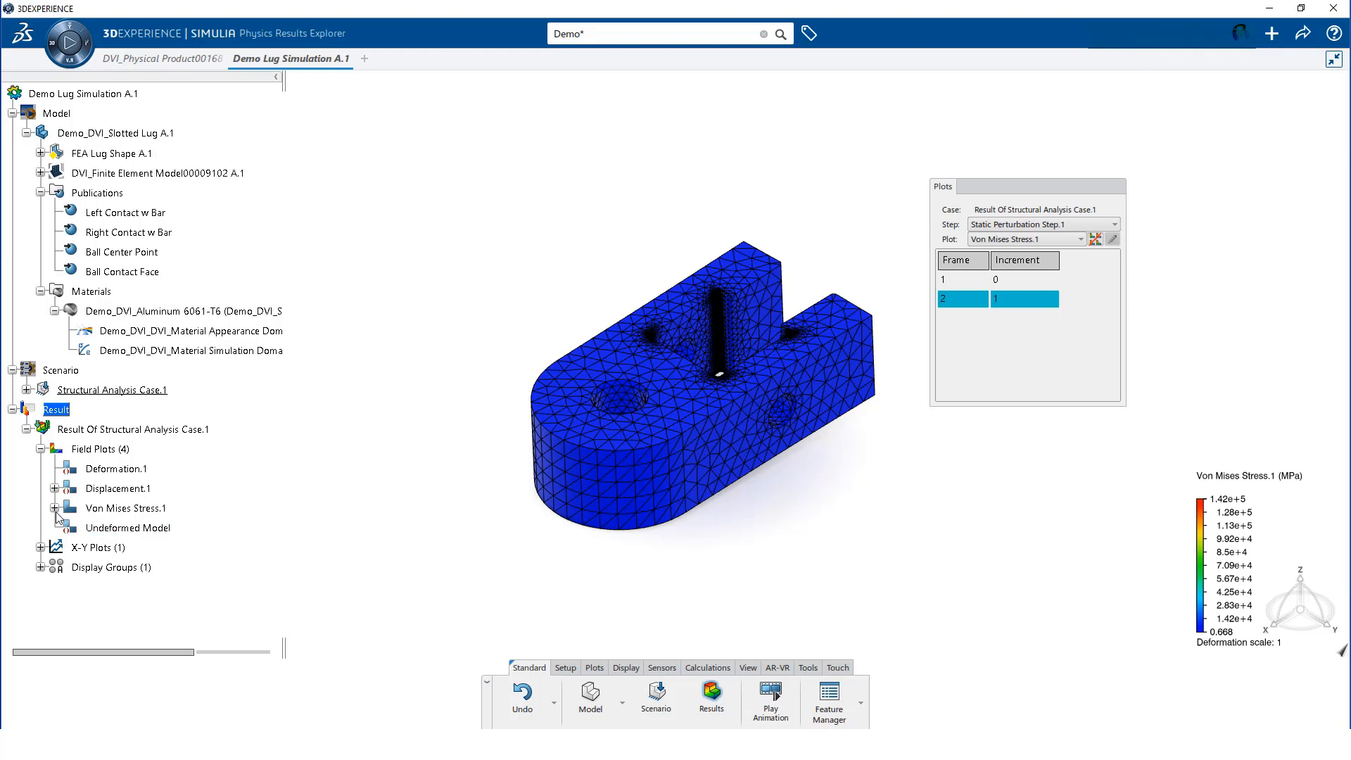
# Set the Von Mises Legend.3 range to a maximum of 310 and minimum of 0
pyautogui.click(55, 509)
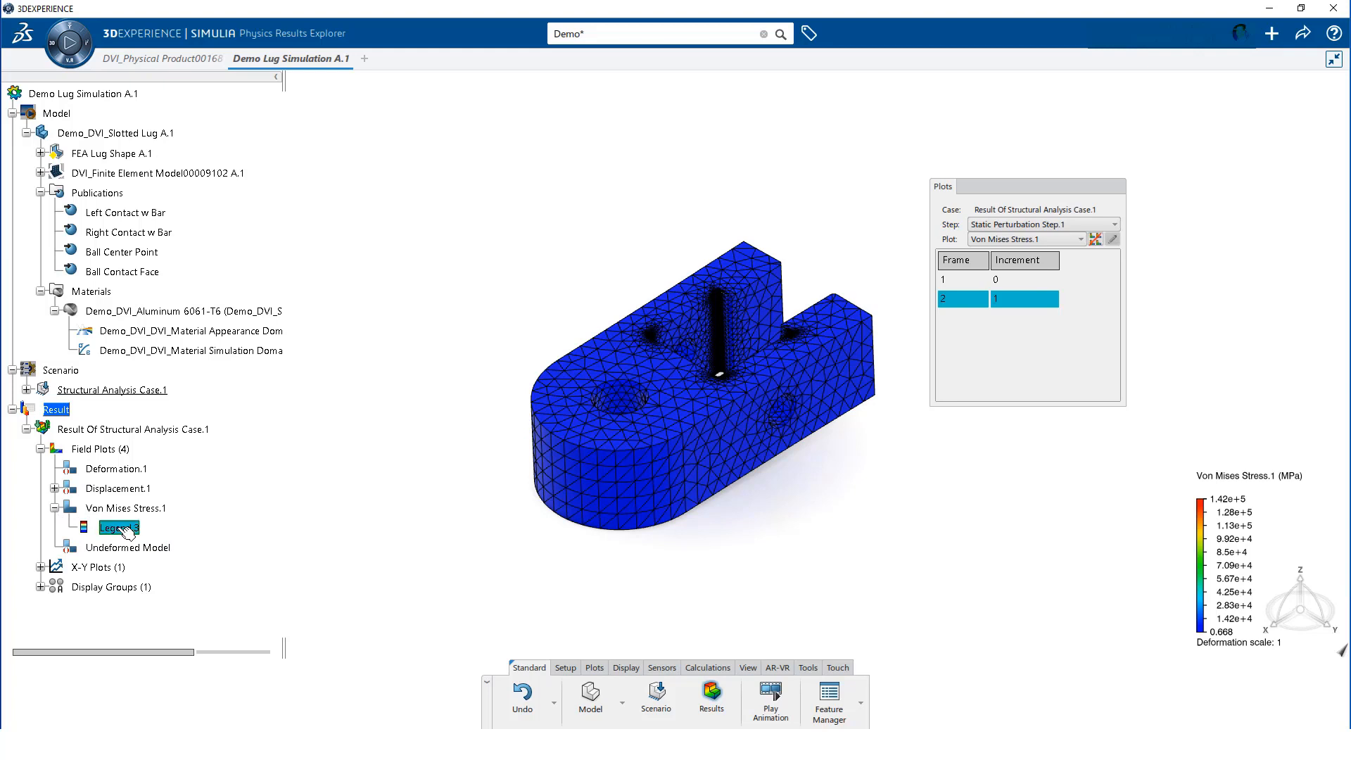
pyautogui.doubleClick(119, 527)
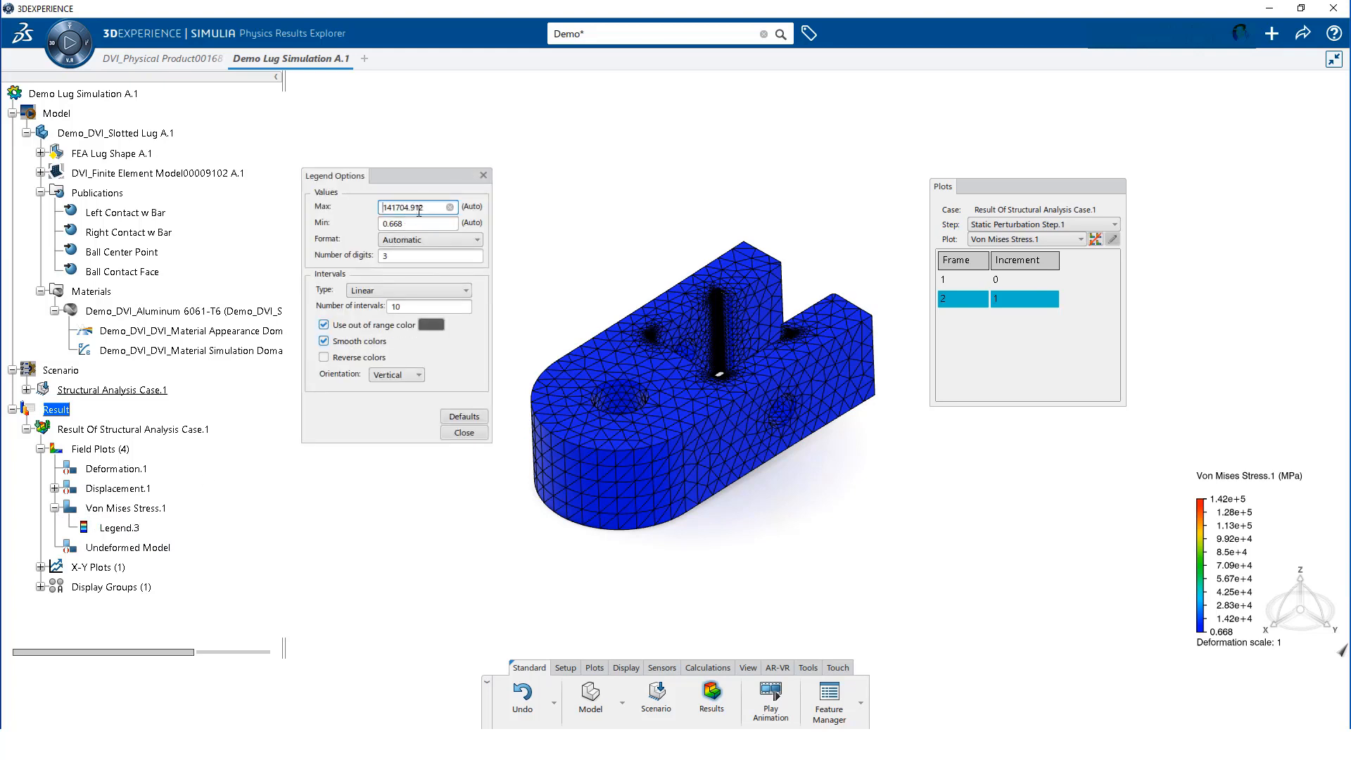
pyautogui.tripleClick(416, 207)
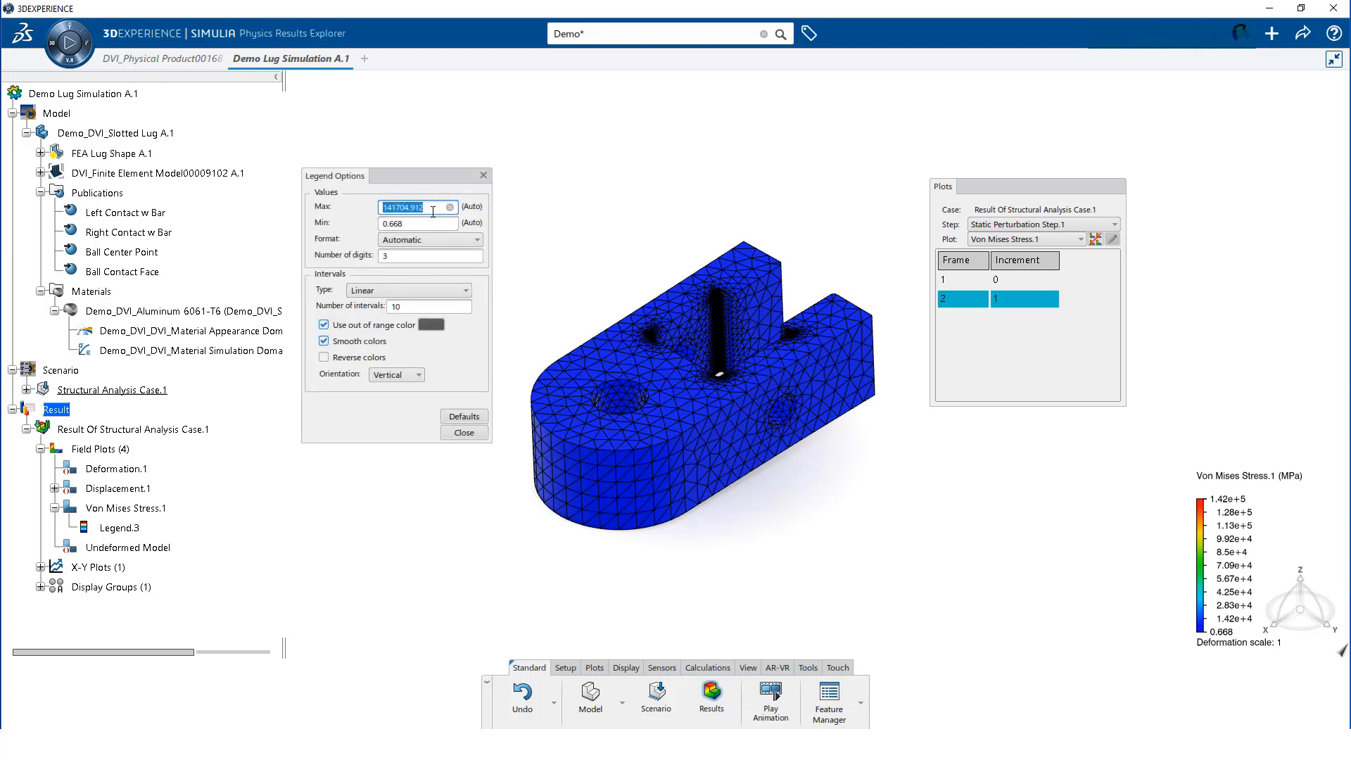
pyautogui.write('310')
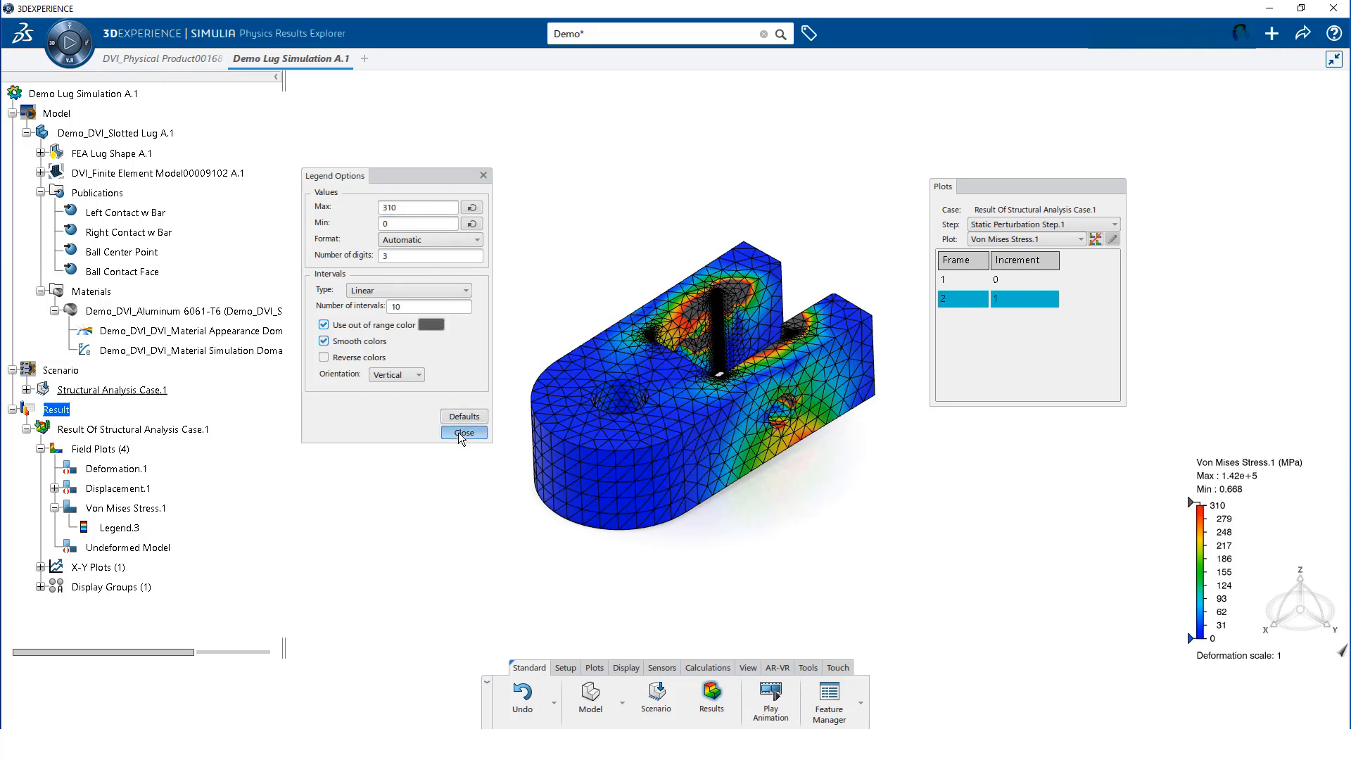
pyautogui.click(463, 432)
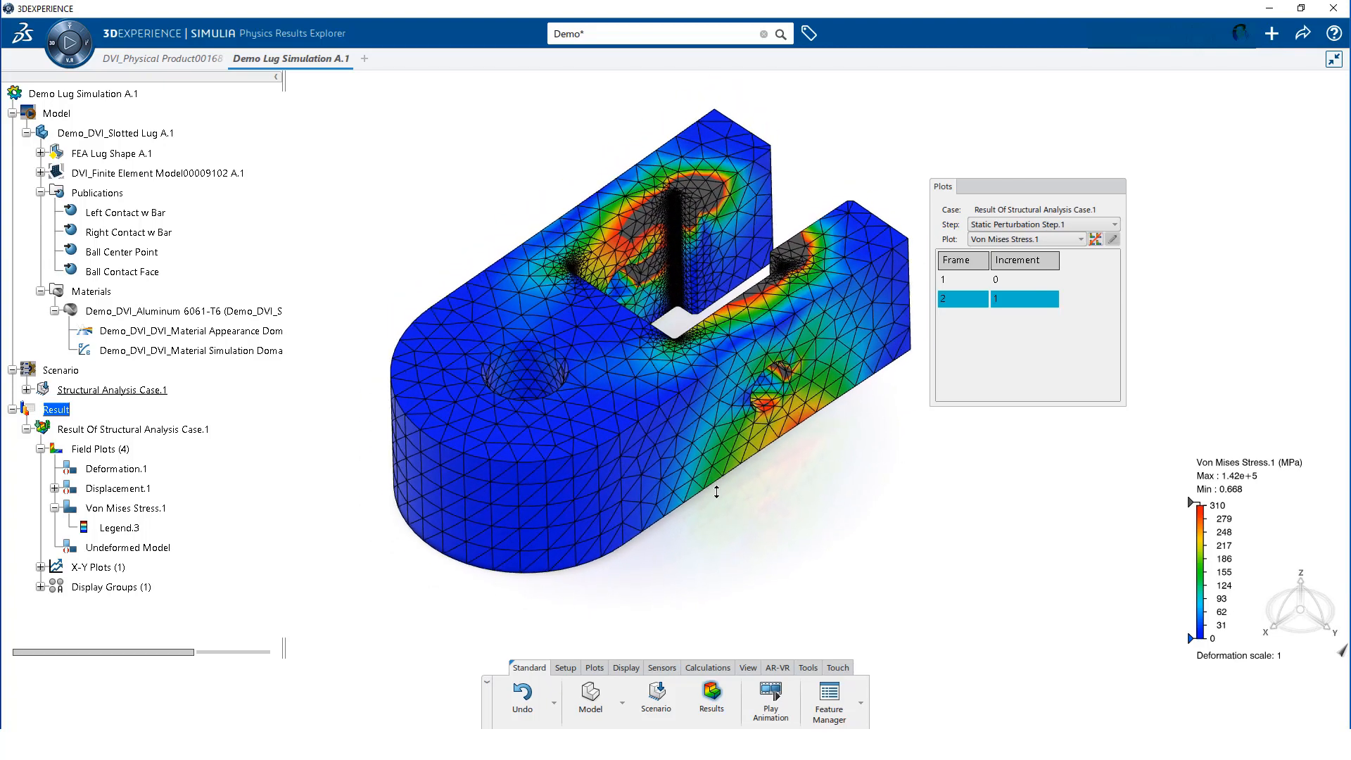
# Apply a View Cut section through the lug from the Display tools
pyautogui.click(625, 668)
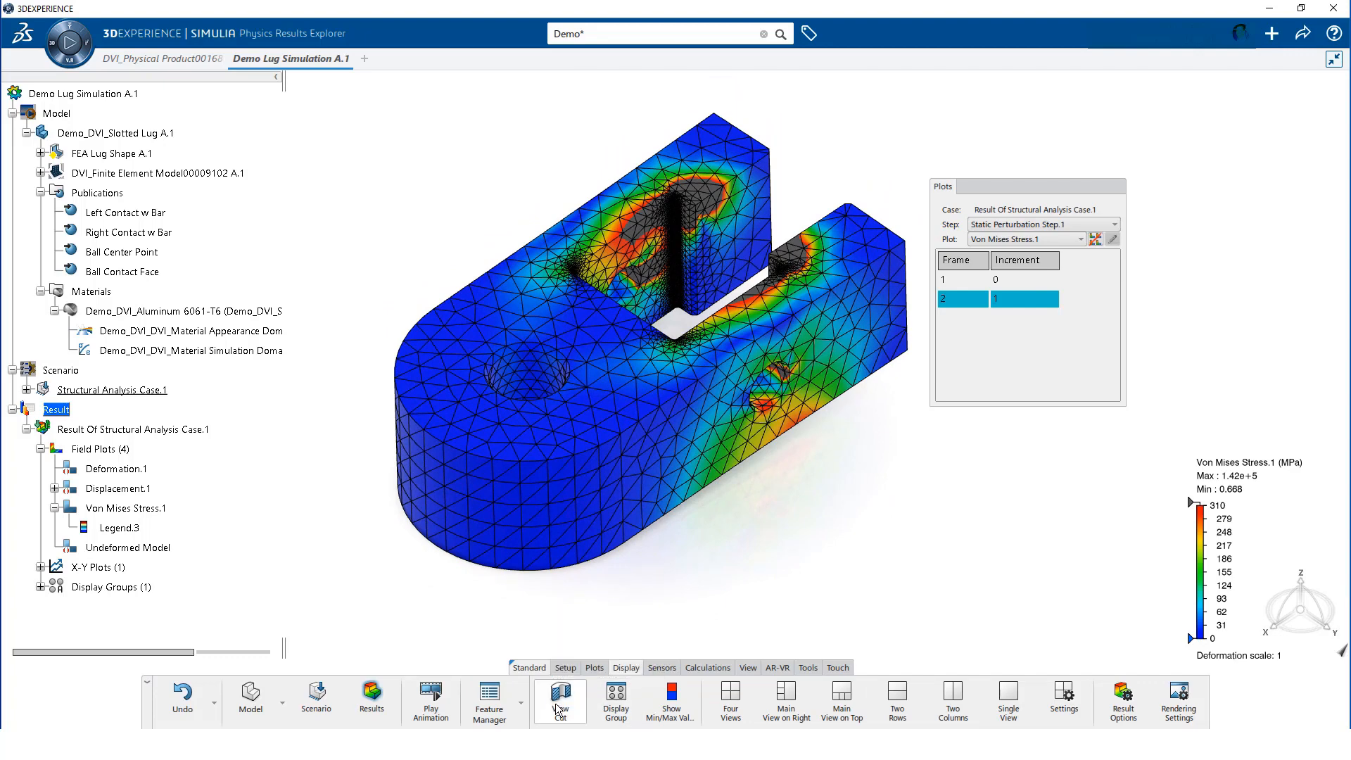
pyautogui.click(558, 696)
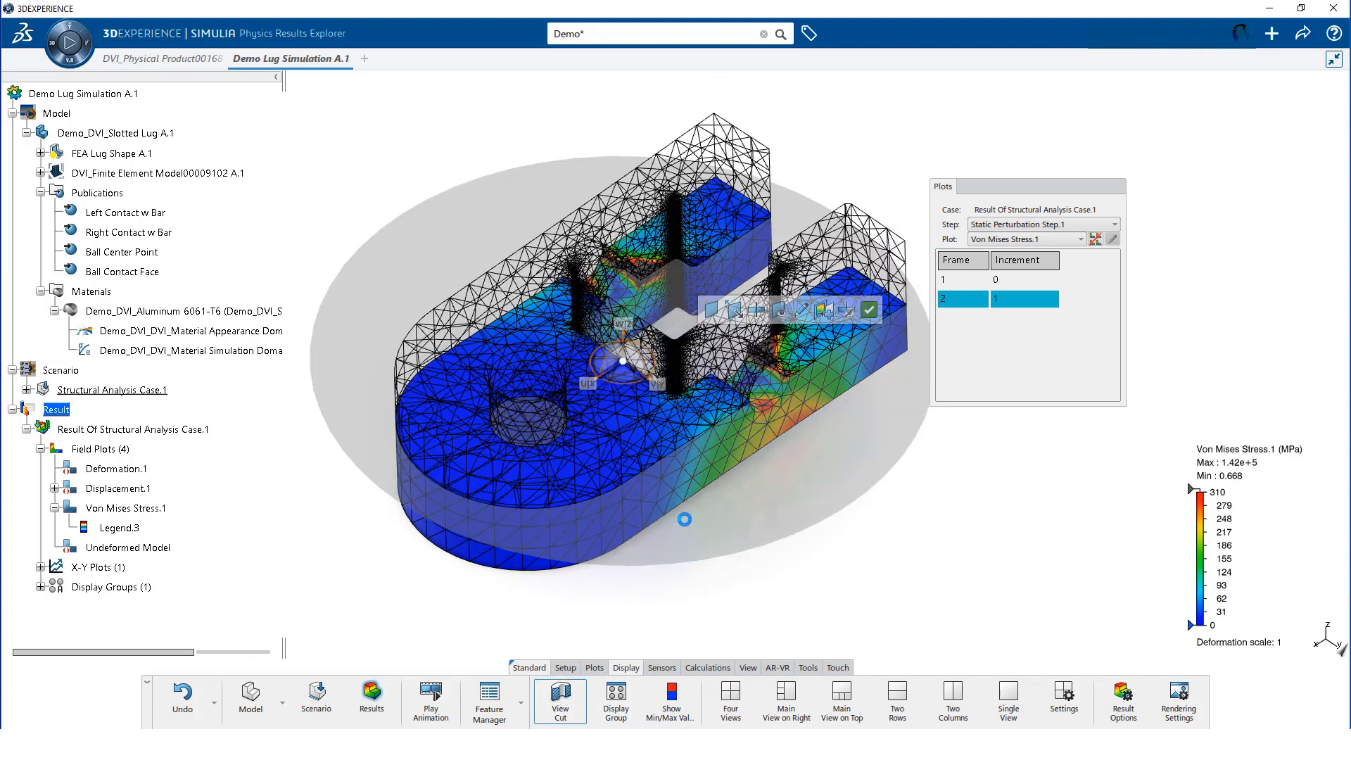
pyautogui.moveTo(694, 522)
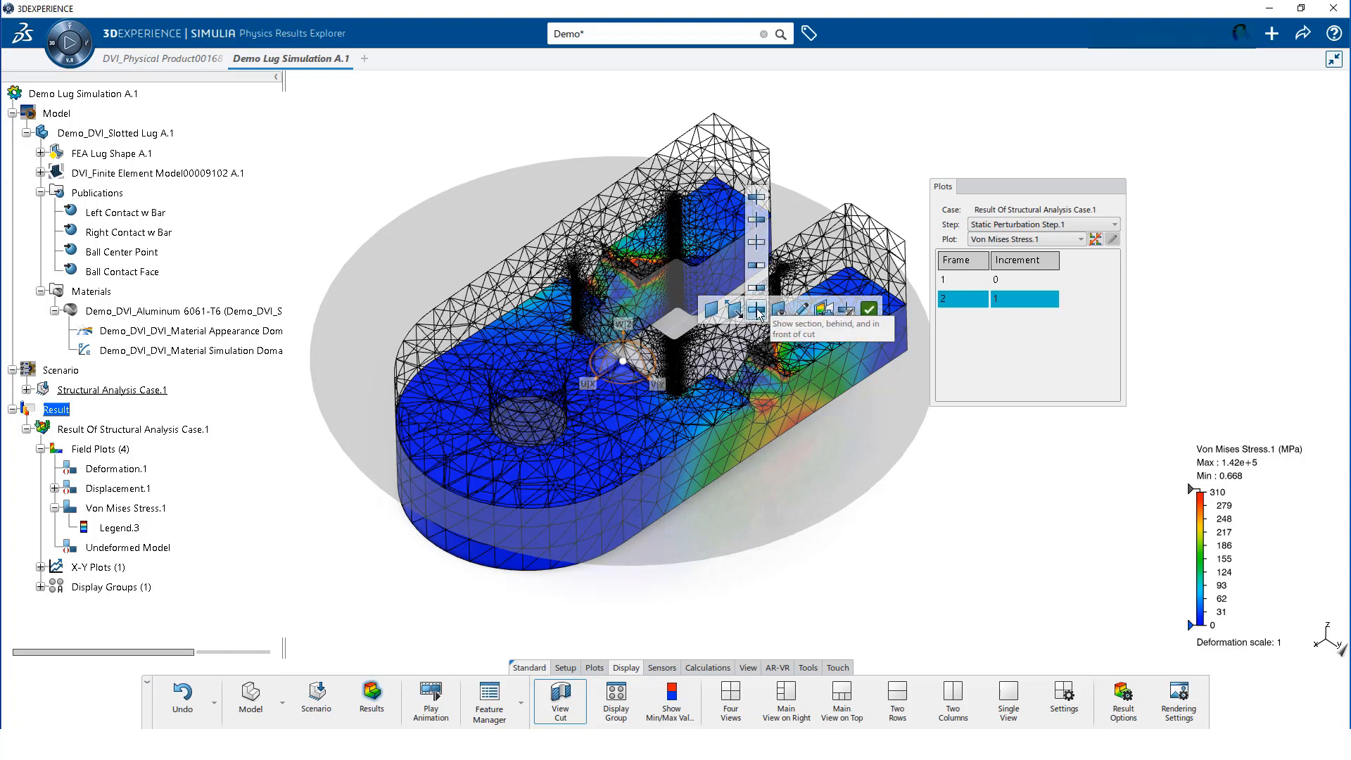
pyautogui.moveTo(756, 199)
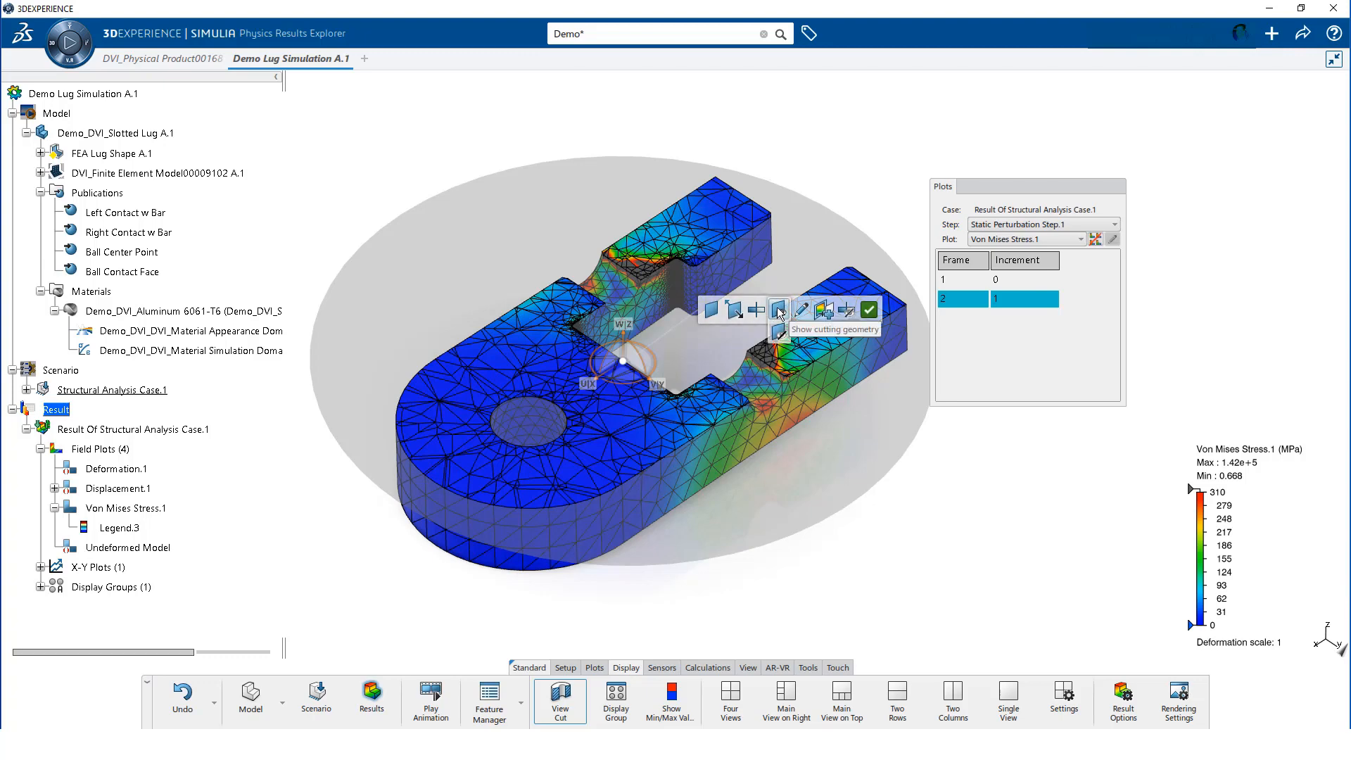
pyautogui.moveTo(778, 331)
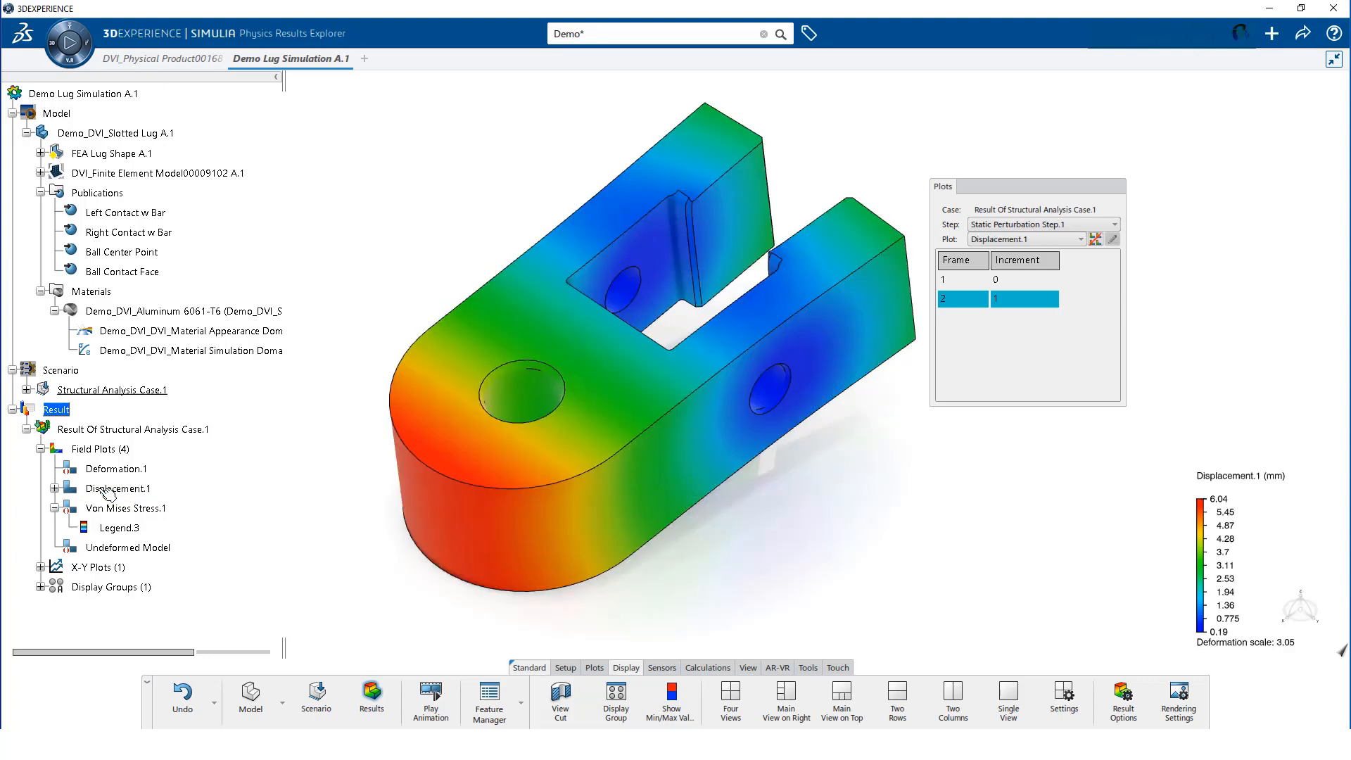
# Set the Displacement.1 plot's deformation scale factor to 1
pyautogui.click(118, 487)
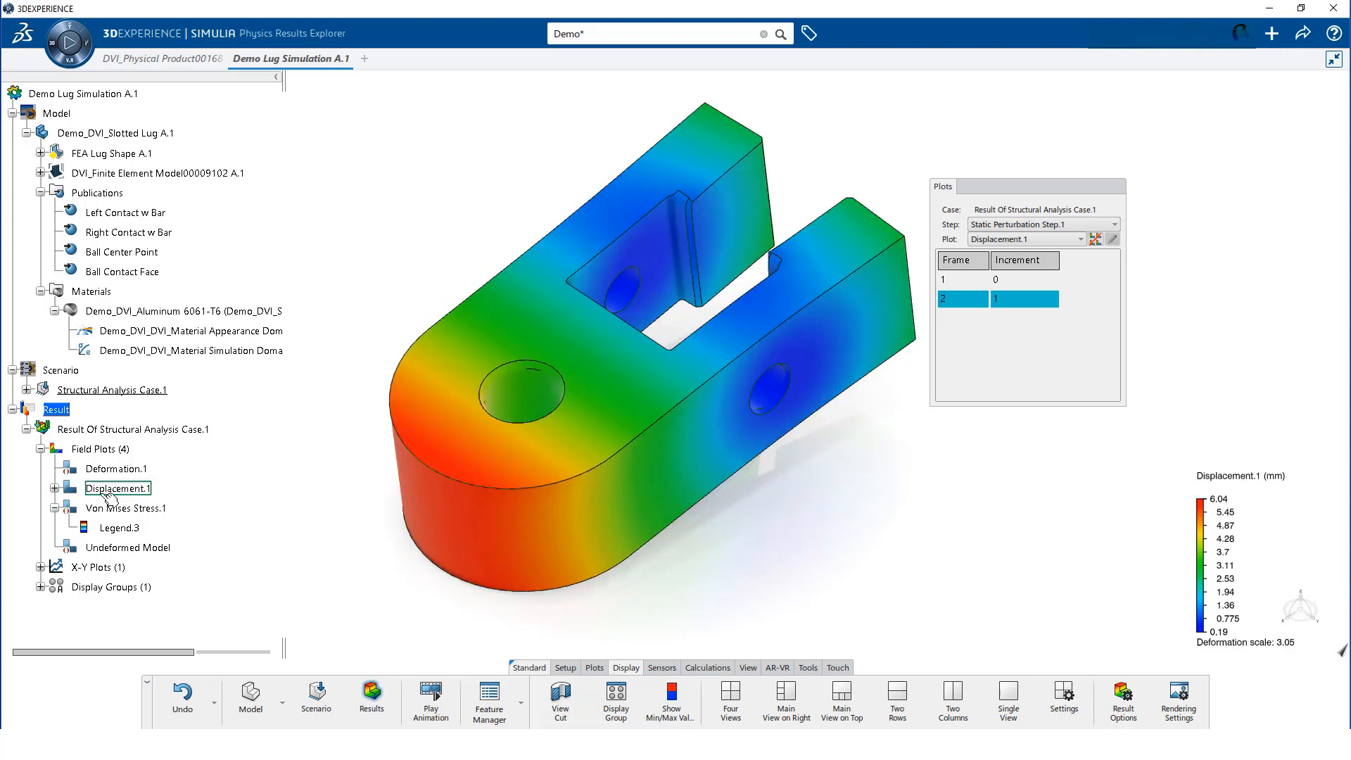
pyautogui.click(55, 489)
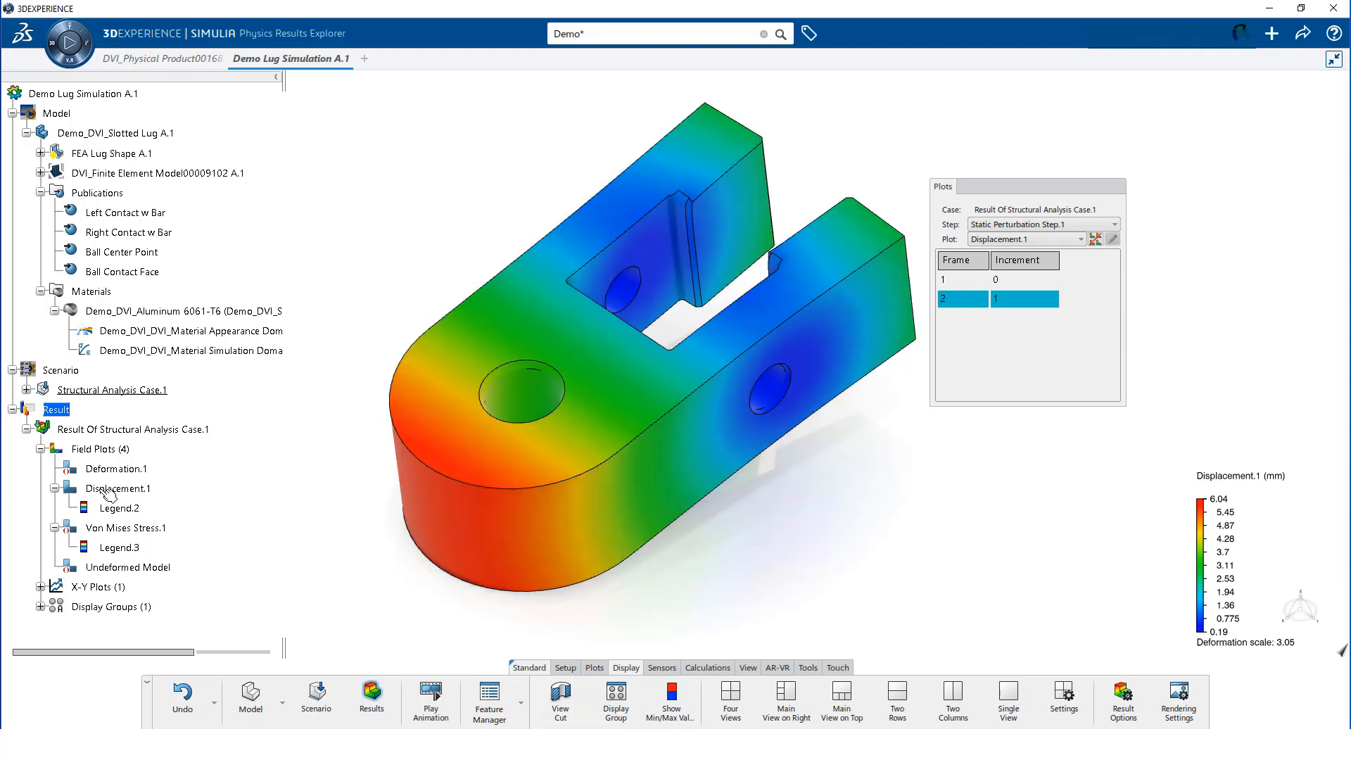
pyautogui.doubleClick(114, 488)
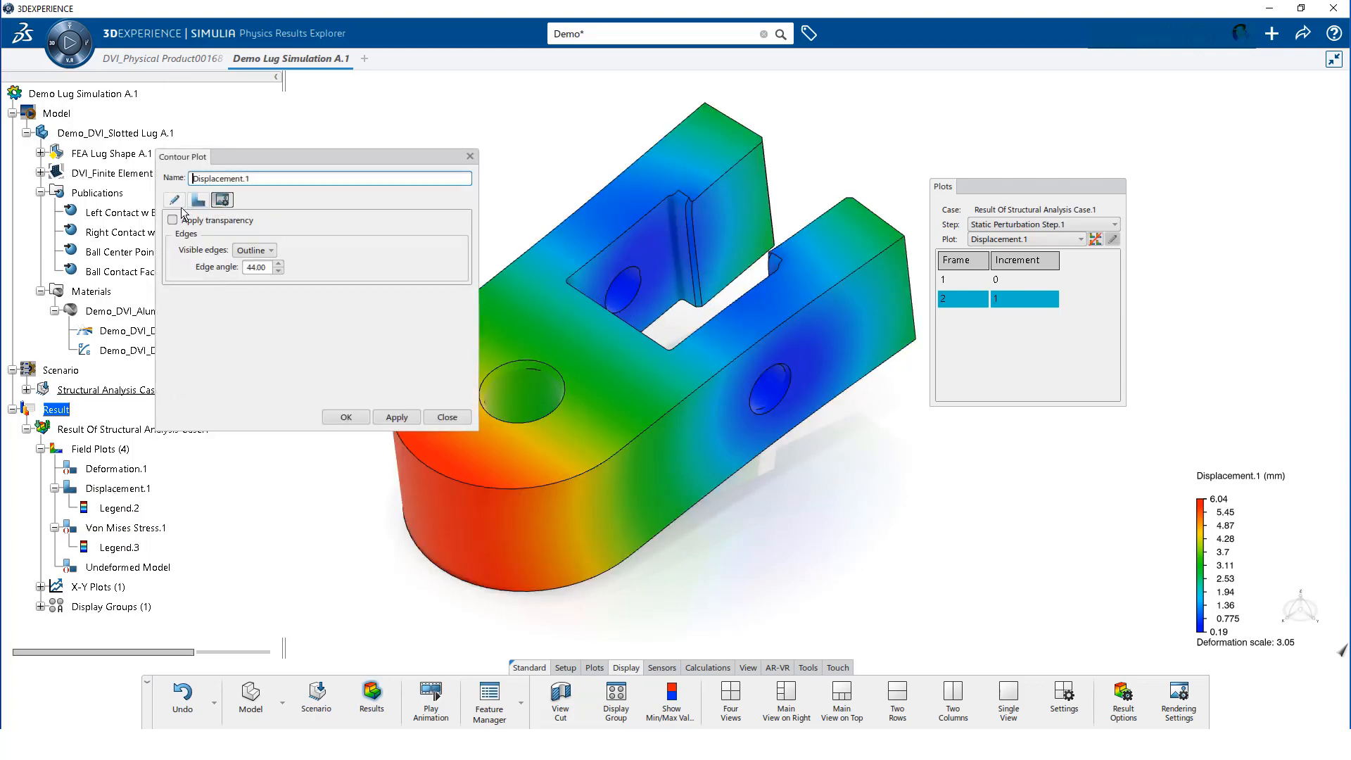
pyautogui.click(197, 199)
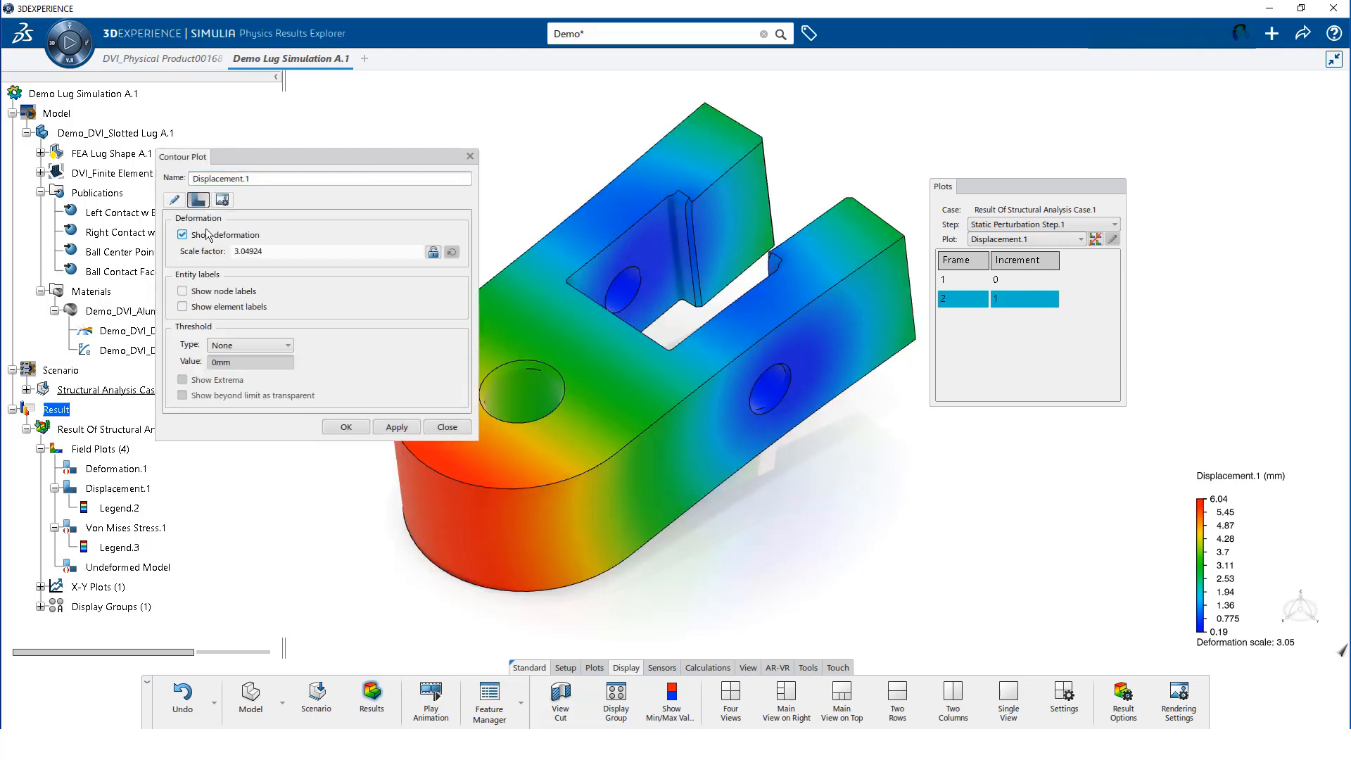
pyautogui.tripleClick(326, 252)
pyautogui.write('1')
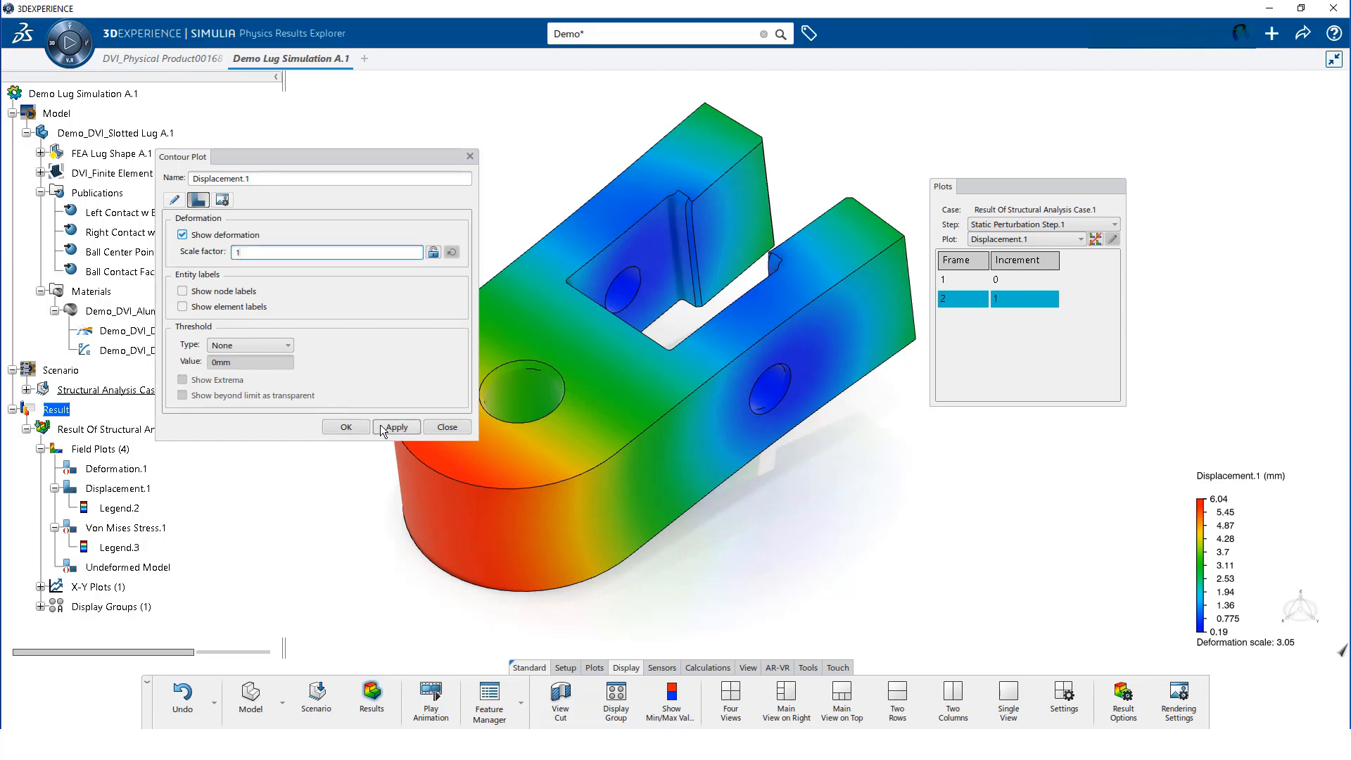
pyautogui.click(448, 426)
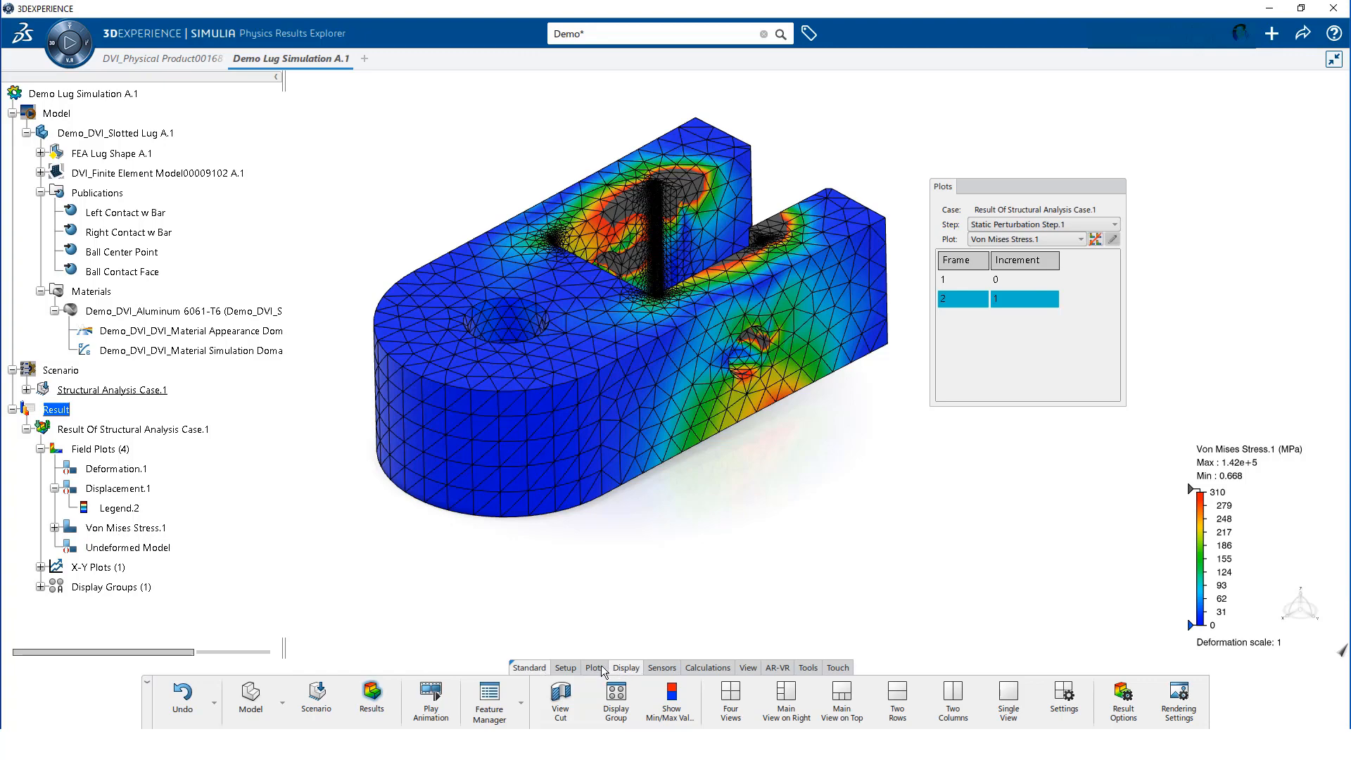
# Create a new contour plot with Quantity set to stress Tensor Component 11
pyautogui.click(594, 667)
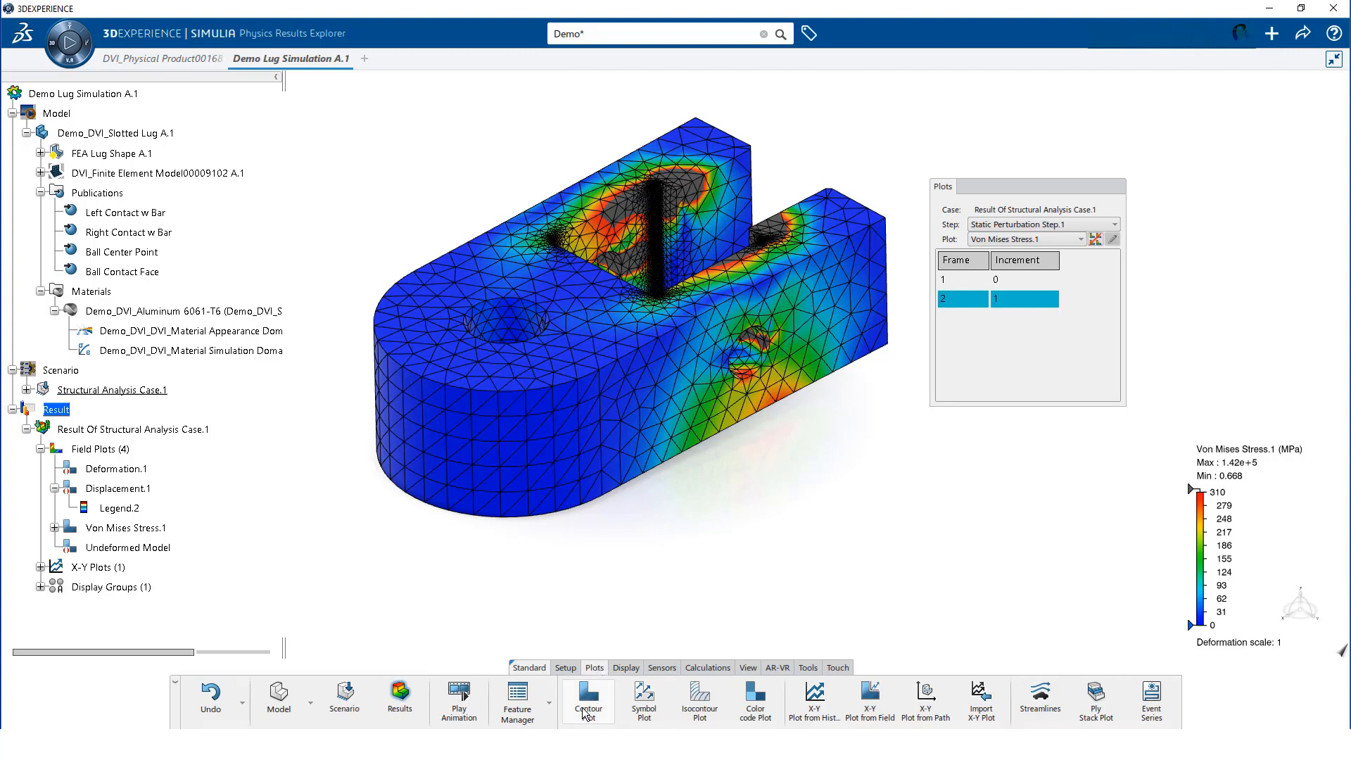
pyautogui.moveTo(587, 706)
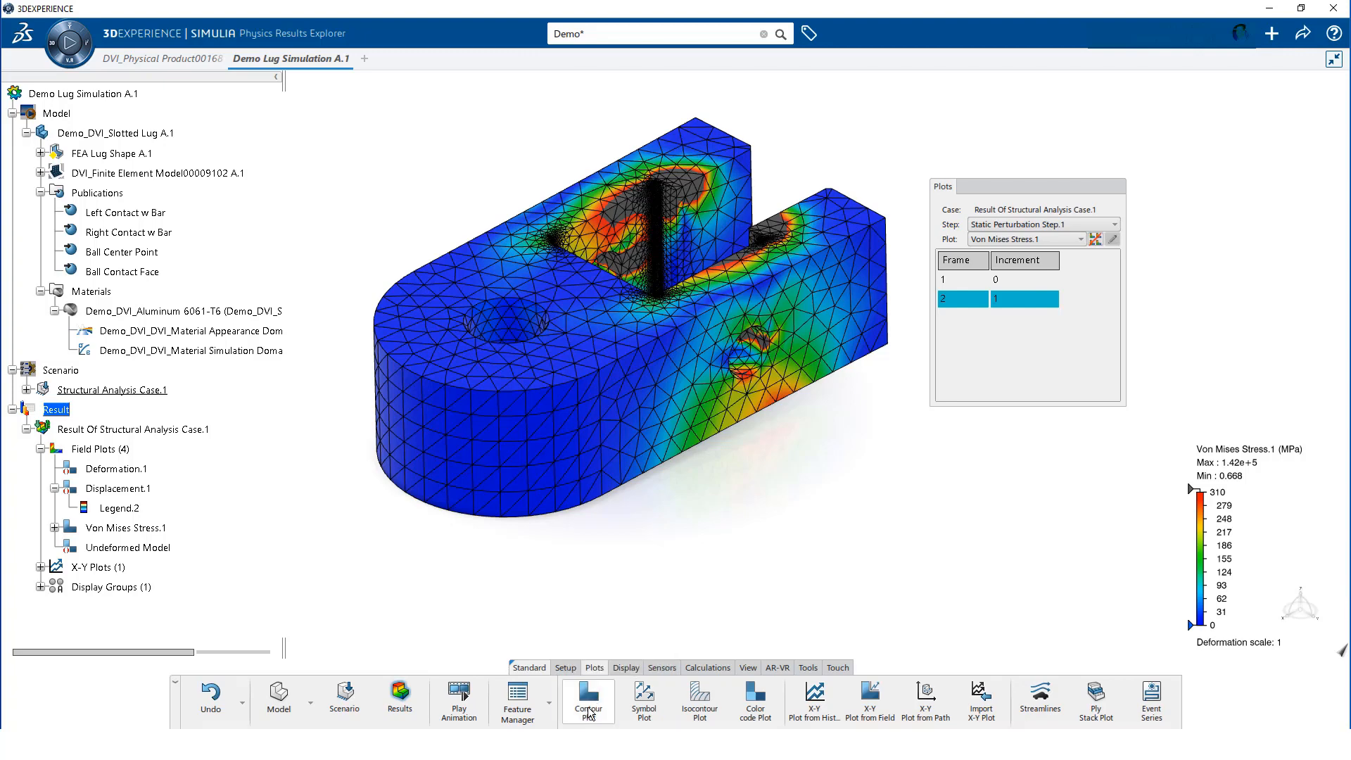
pyautogui.click(587, 696)
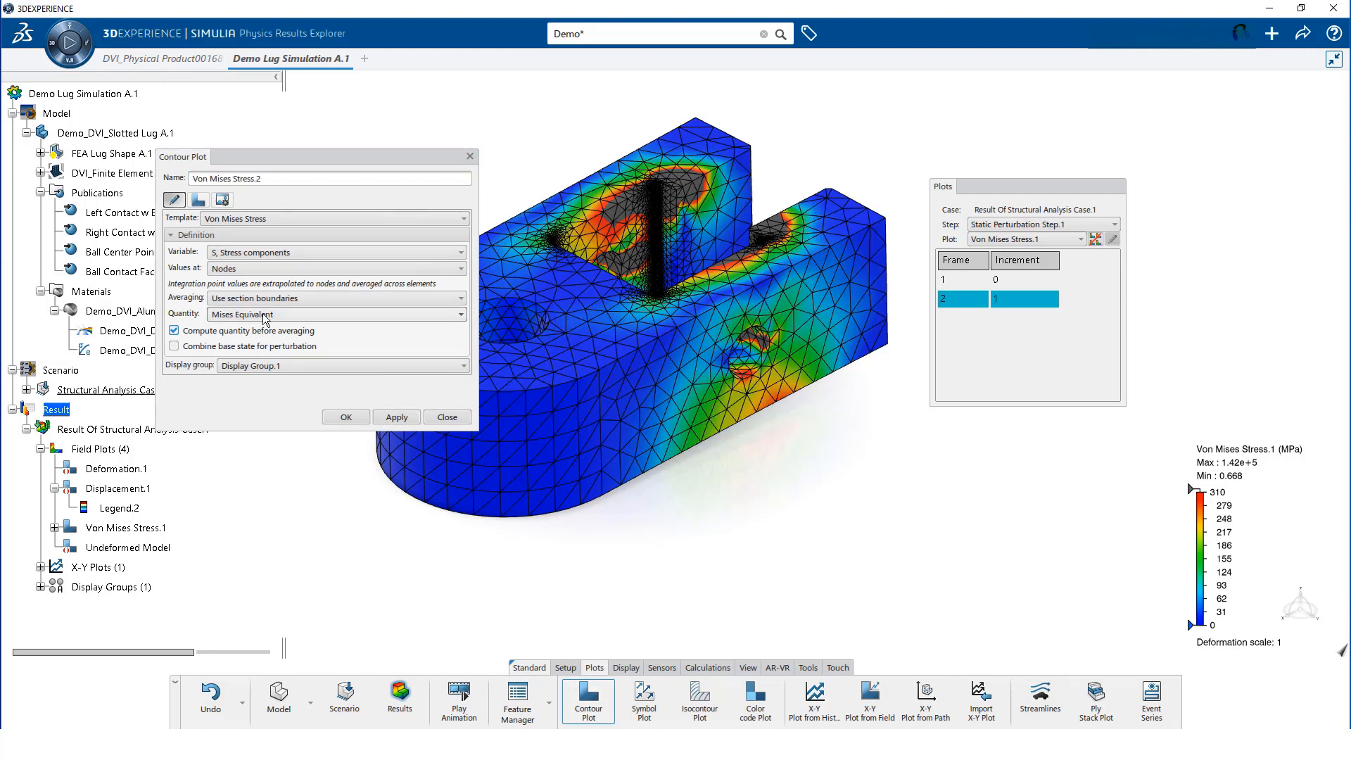
pyautogui.click(461, 313)
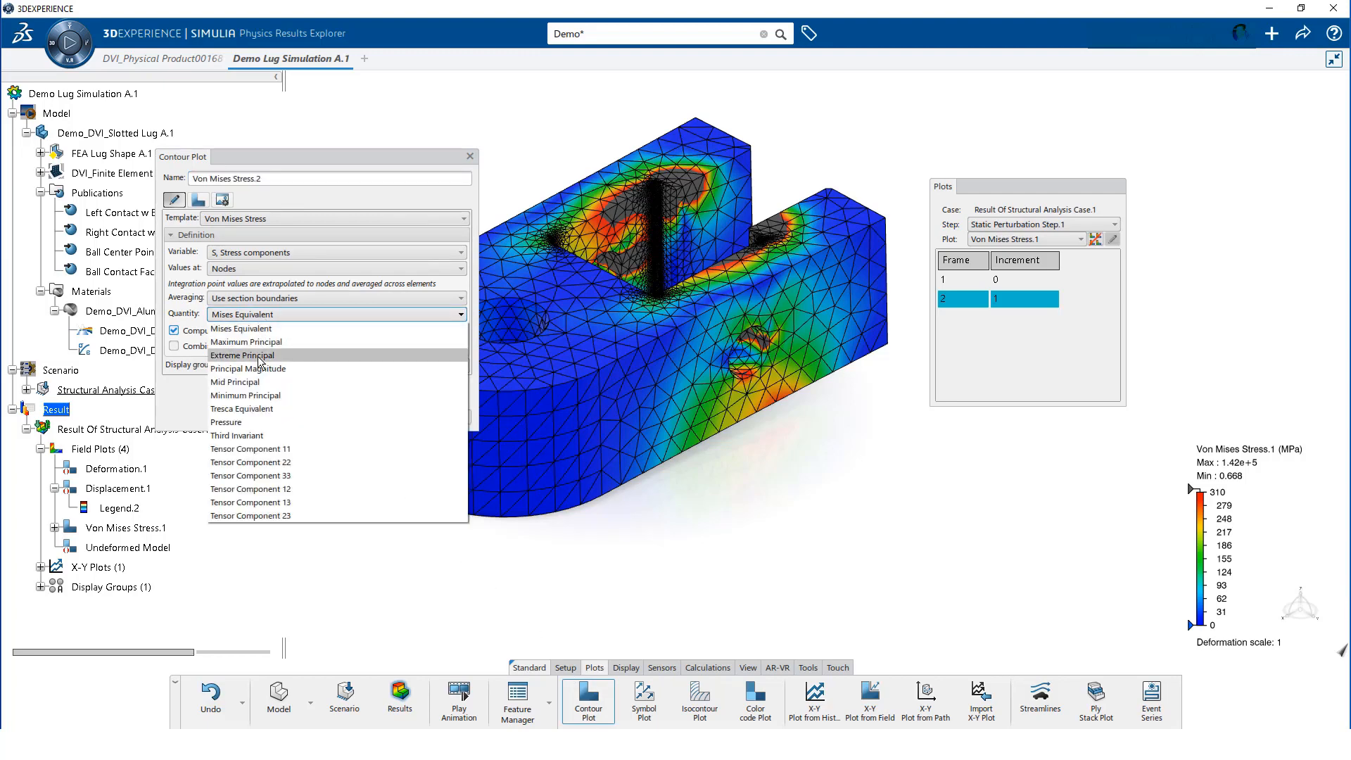
pyautogui.moveTo(258, 448)
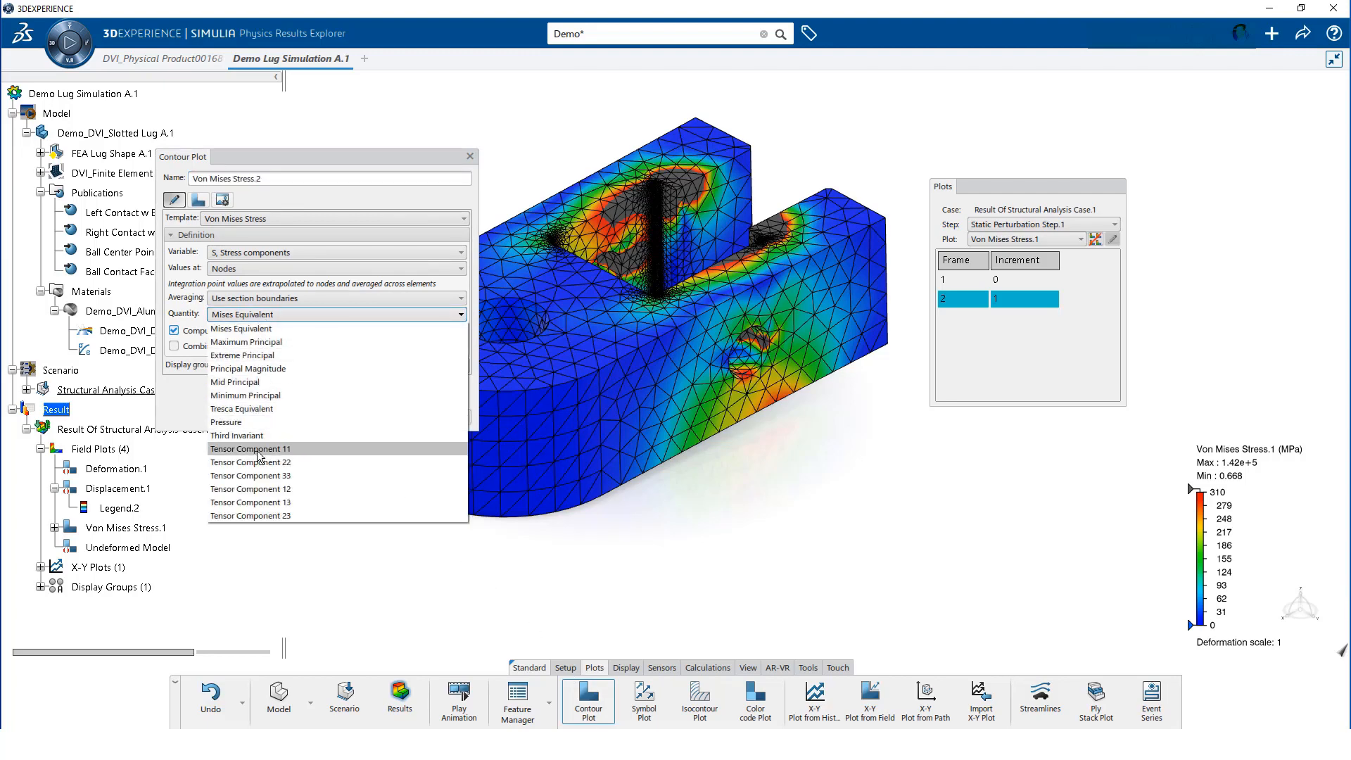
pyautogui.click(250, 449)
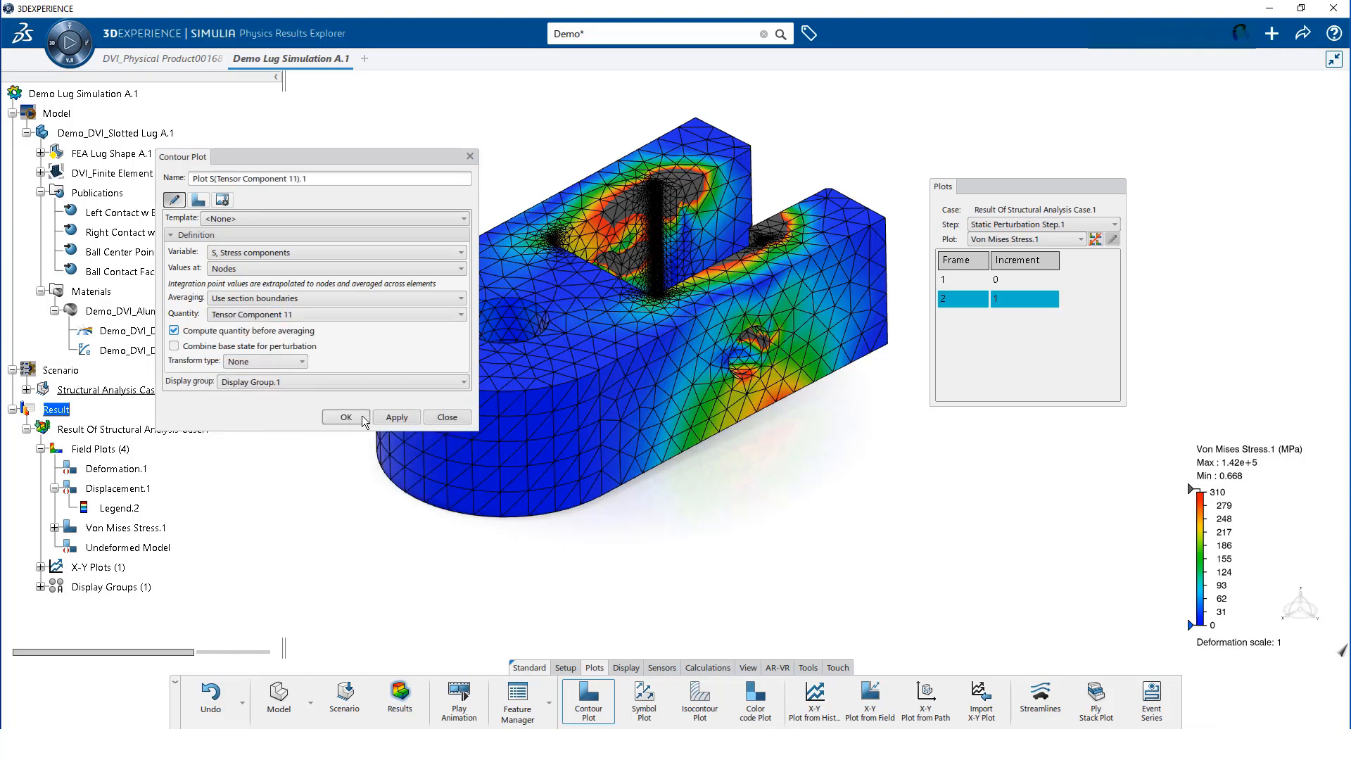
pyautogui.click(396, 417)
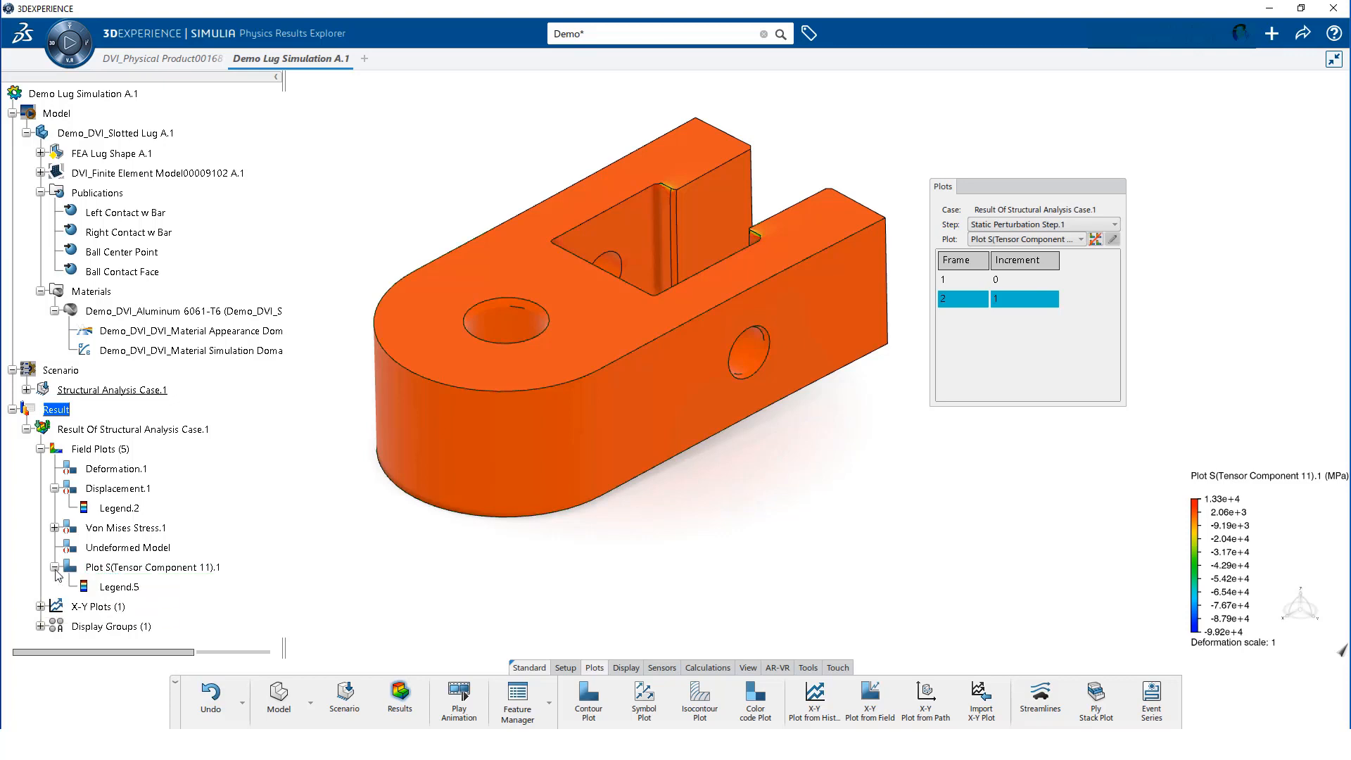
pyautogui.moveTo(119, 595)
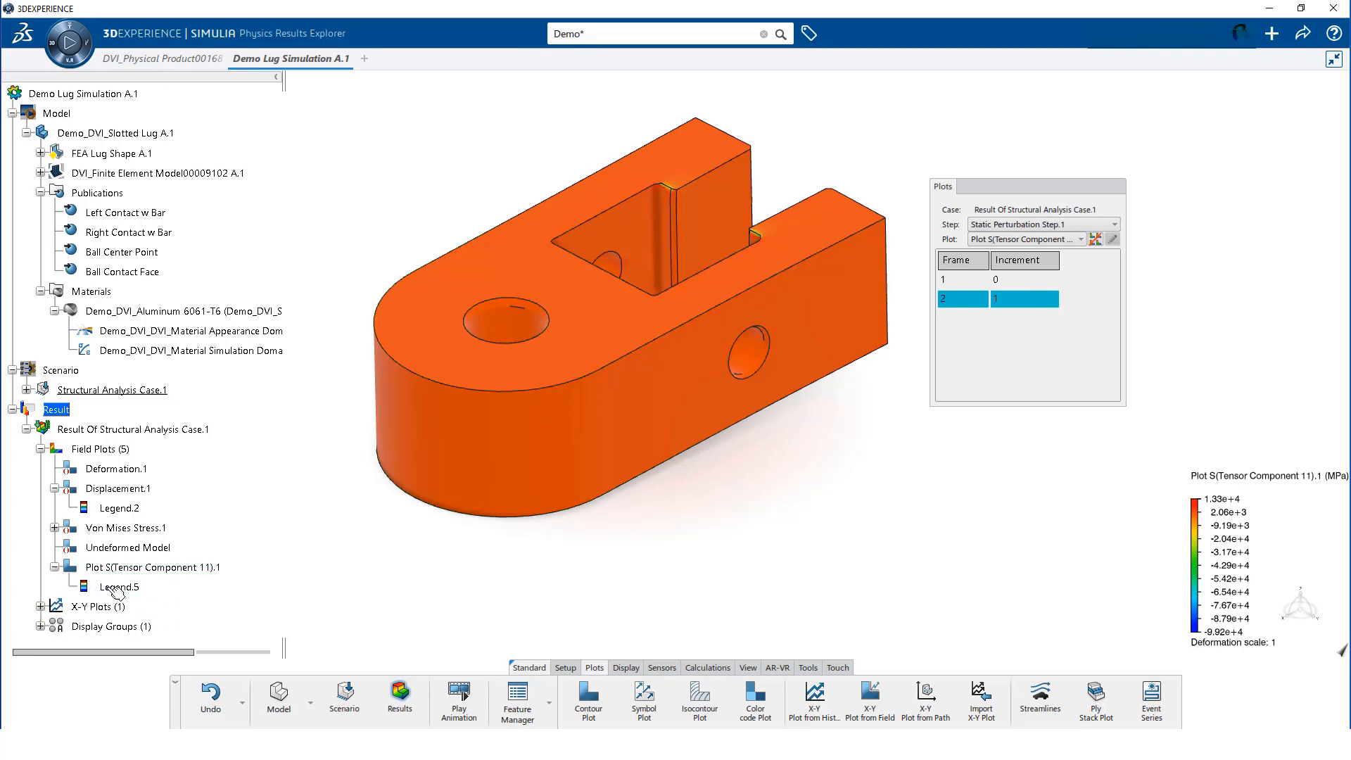
# Set the Tensor Component 11 Legend.5 range from -386 to 310
pyautogui.click(119, 587)
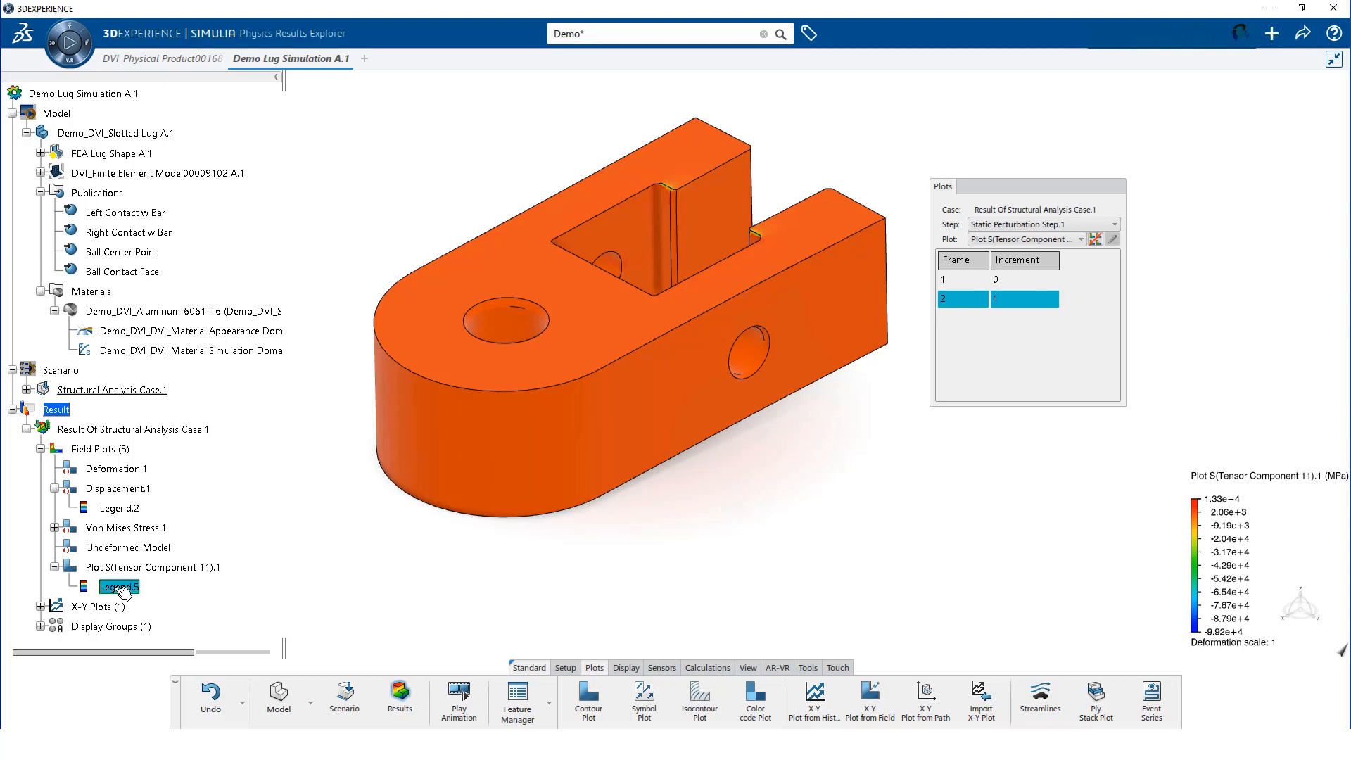
pyautogui.doubleClick(119, 587)
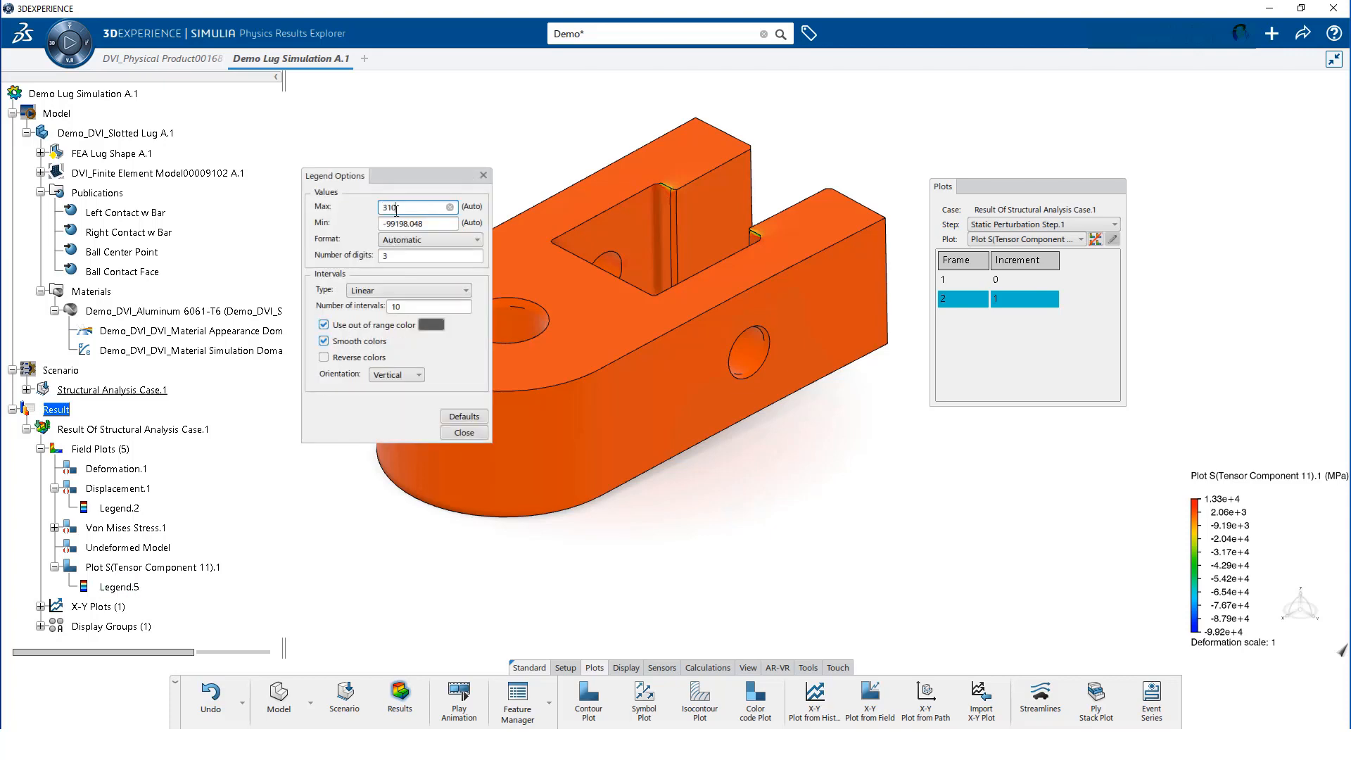
pyautogui.click(418, 206)
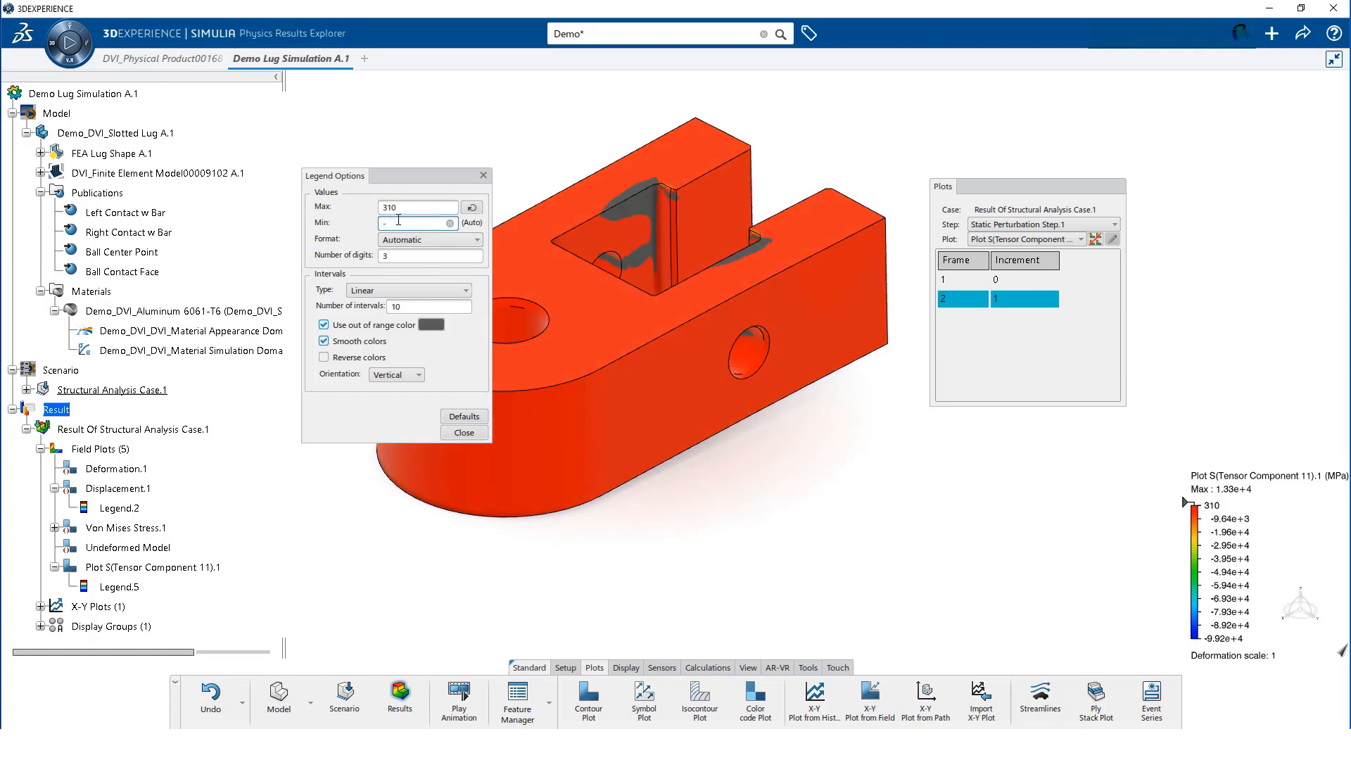
pyautogui.write('-386')
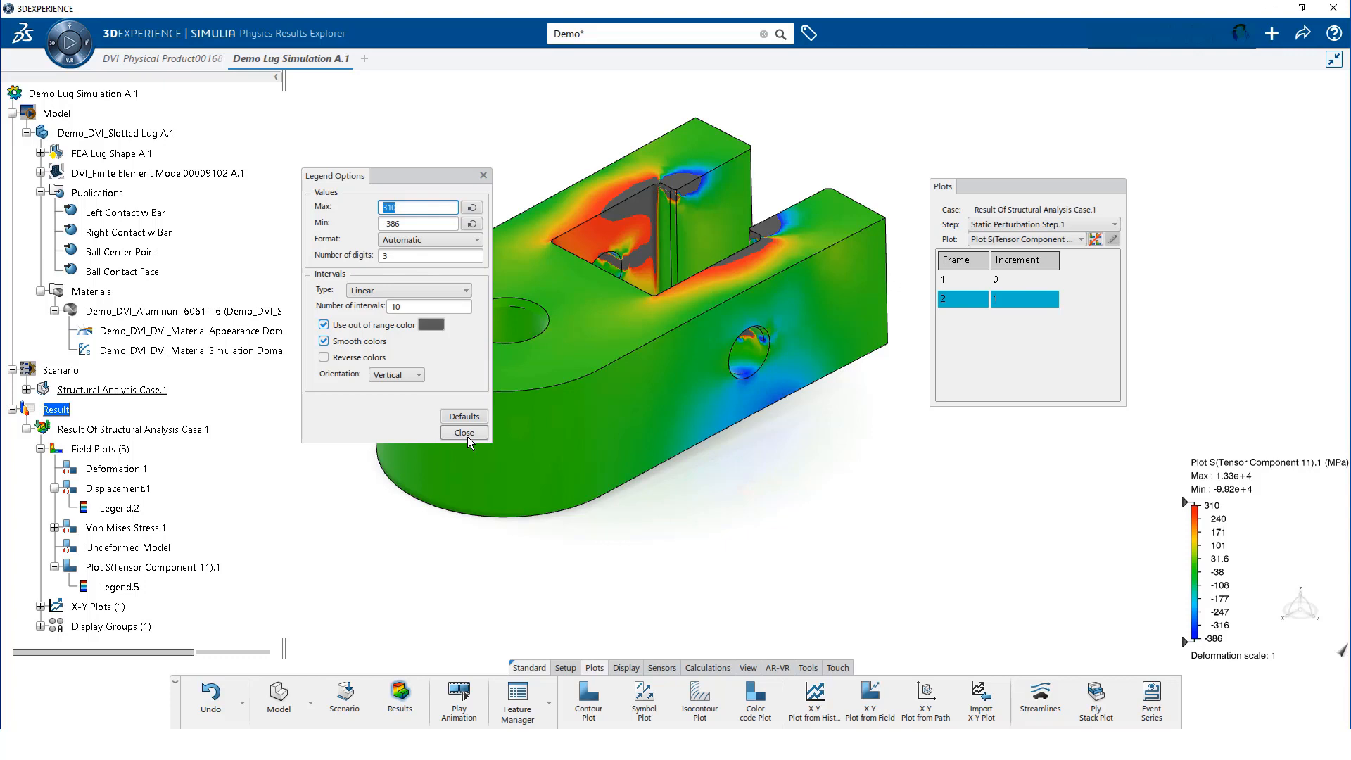
pyautogui.click(464, 431)
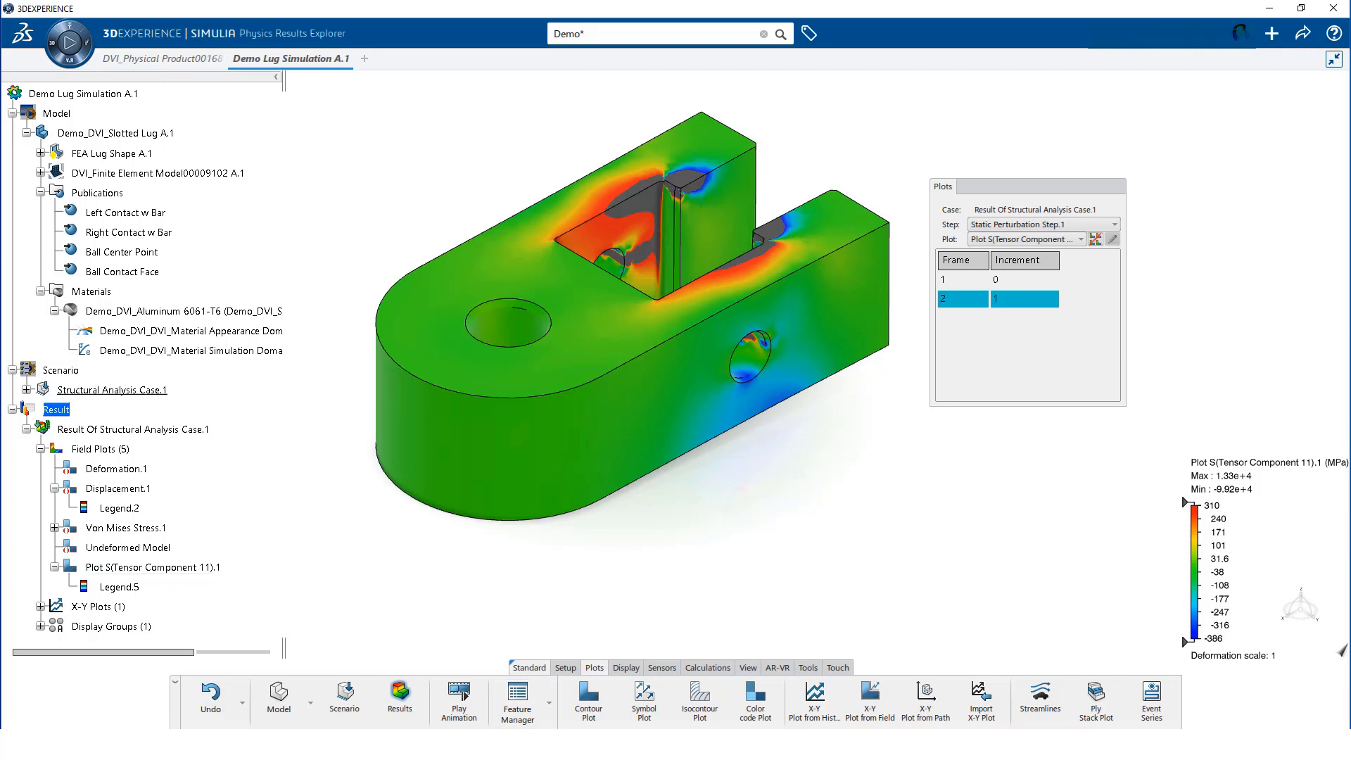
pyautogui.moveTo(870, 699)
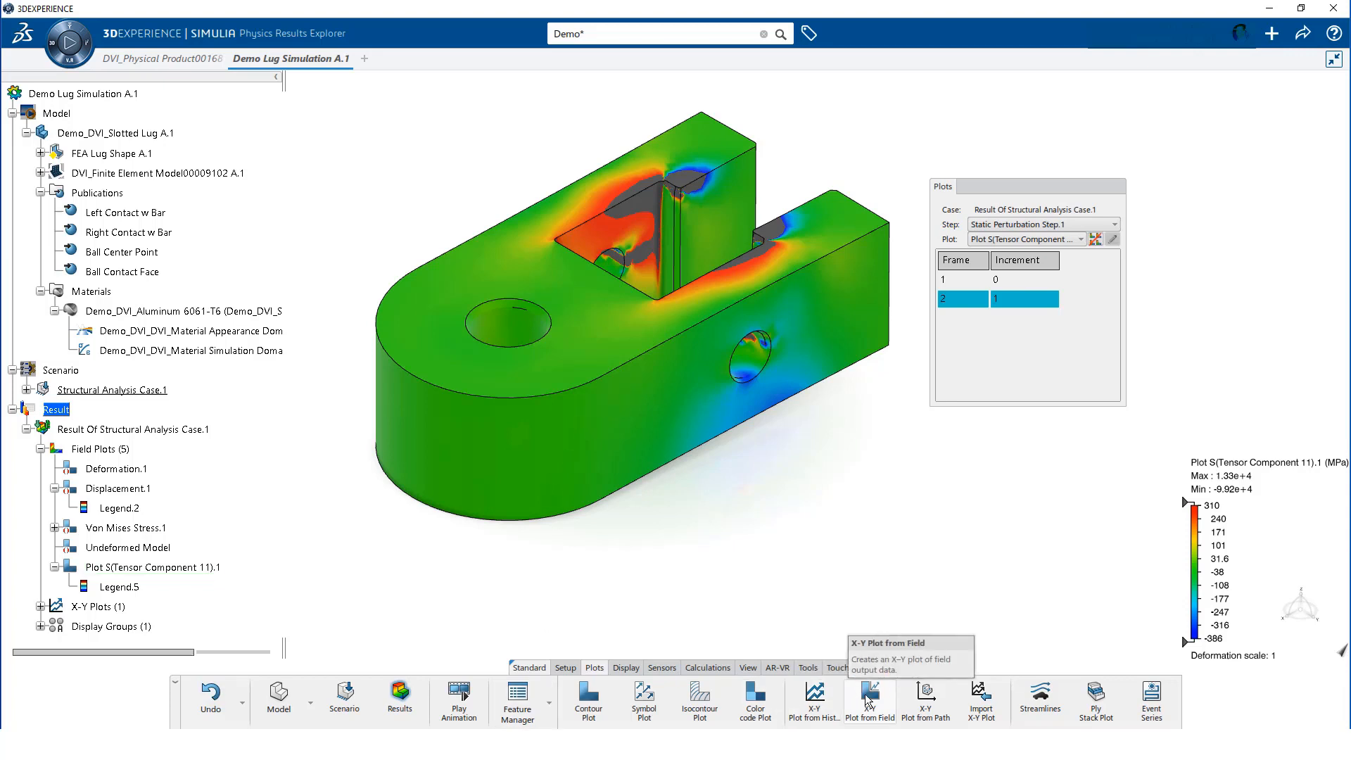
# Create an X-Y plot of displacement U Vector Component 3 at node set NODE1
pyautogui.click(870, 698)
pyautogui.write('Ball Center Displacement')
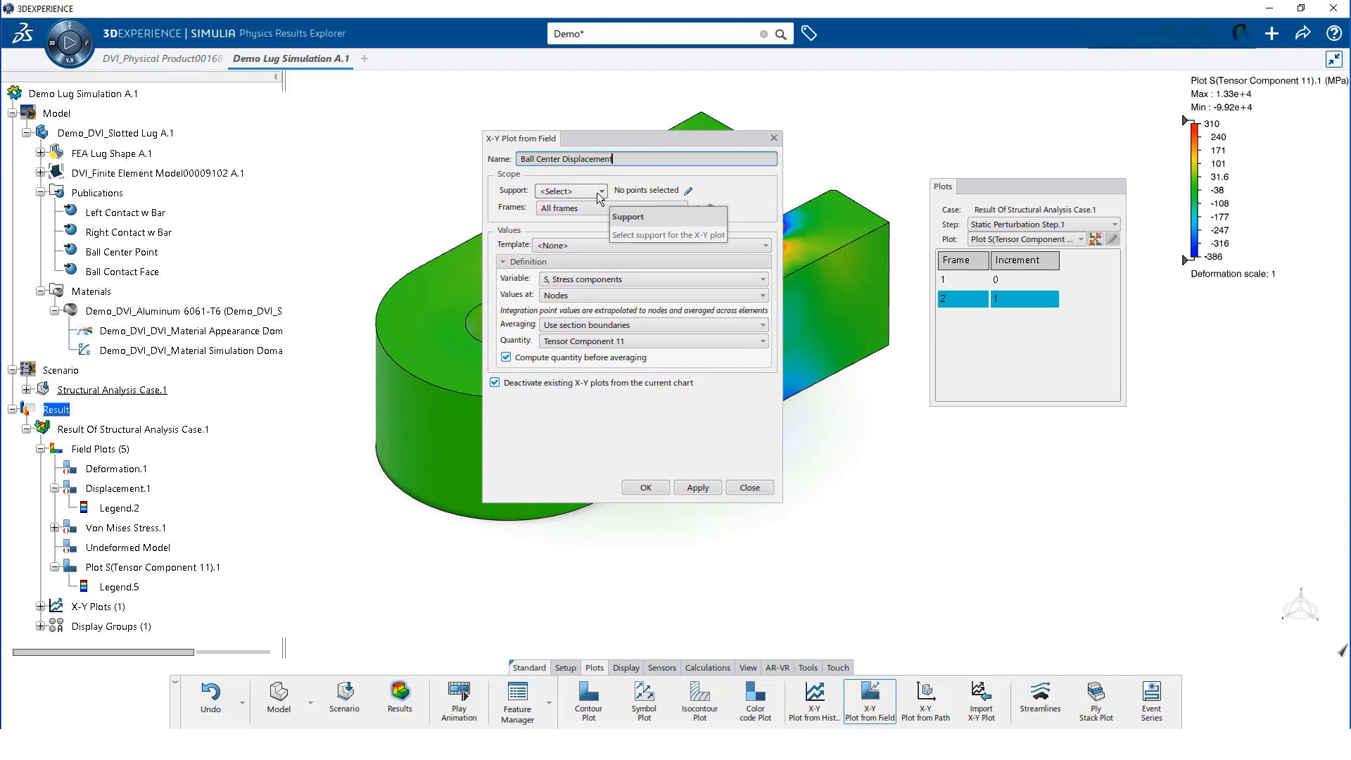
pyautogui.click(600, 191)
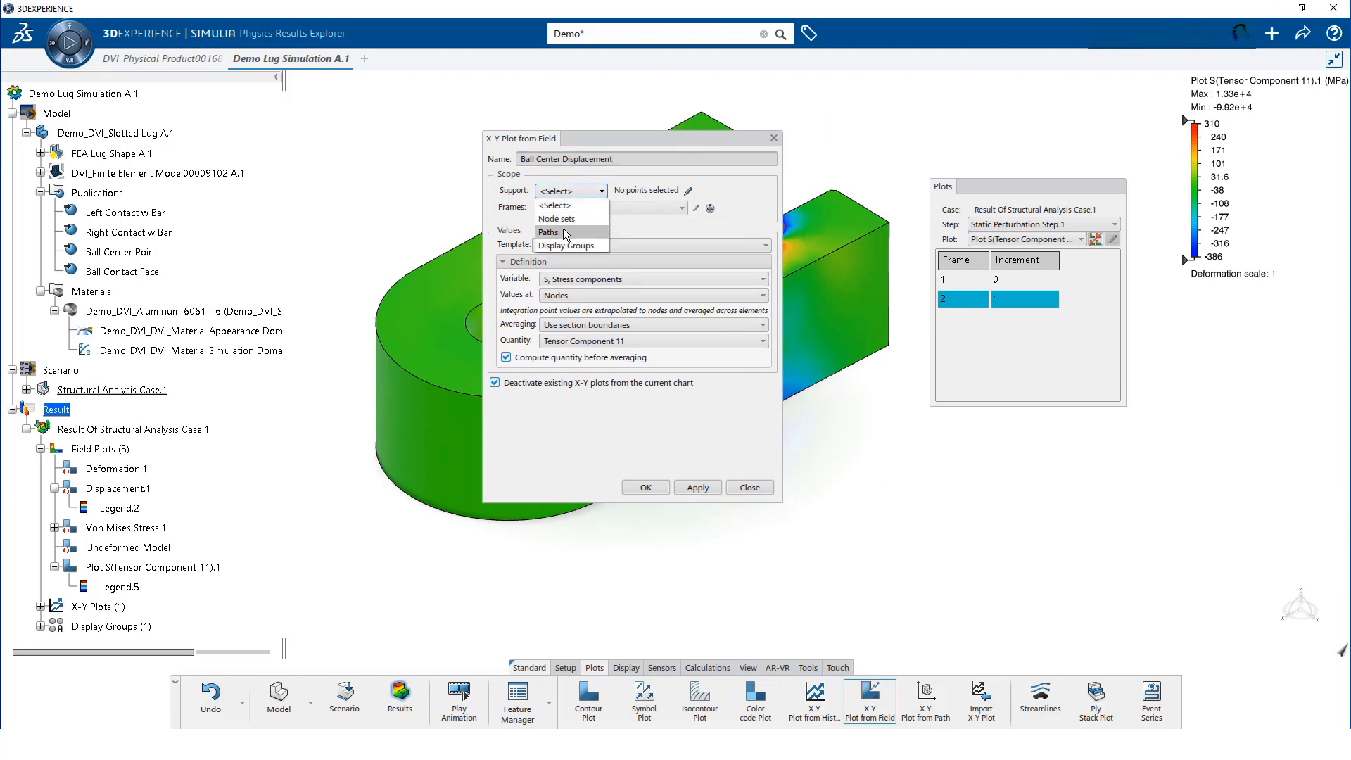
pyautogui.click(557, 218)
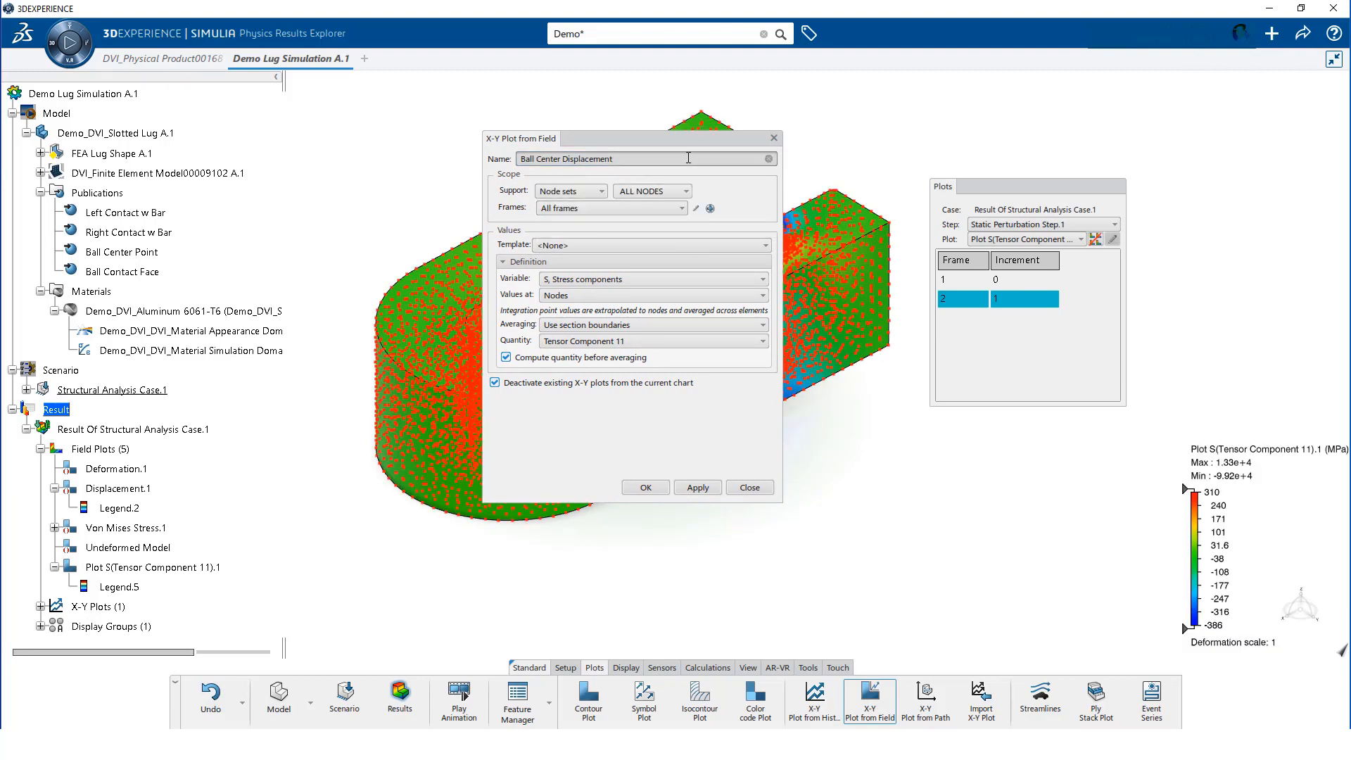
pyautogui.moveTo(603, 138); pyautogui.dragTo(698, 196)
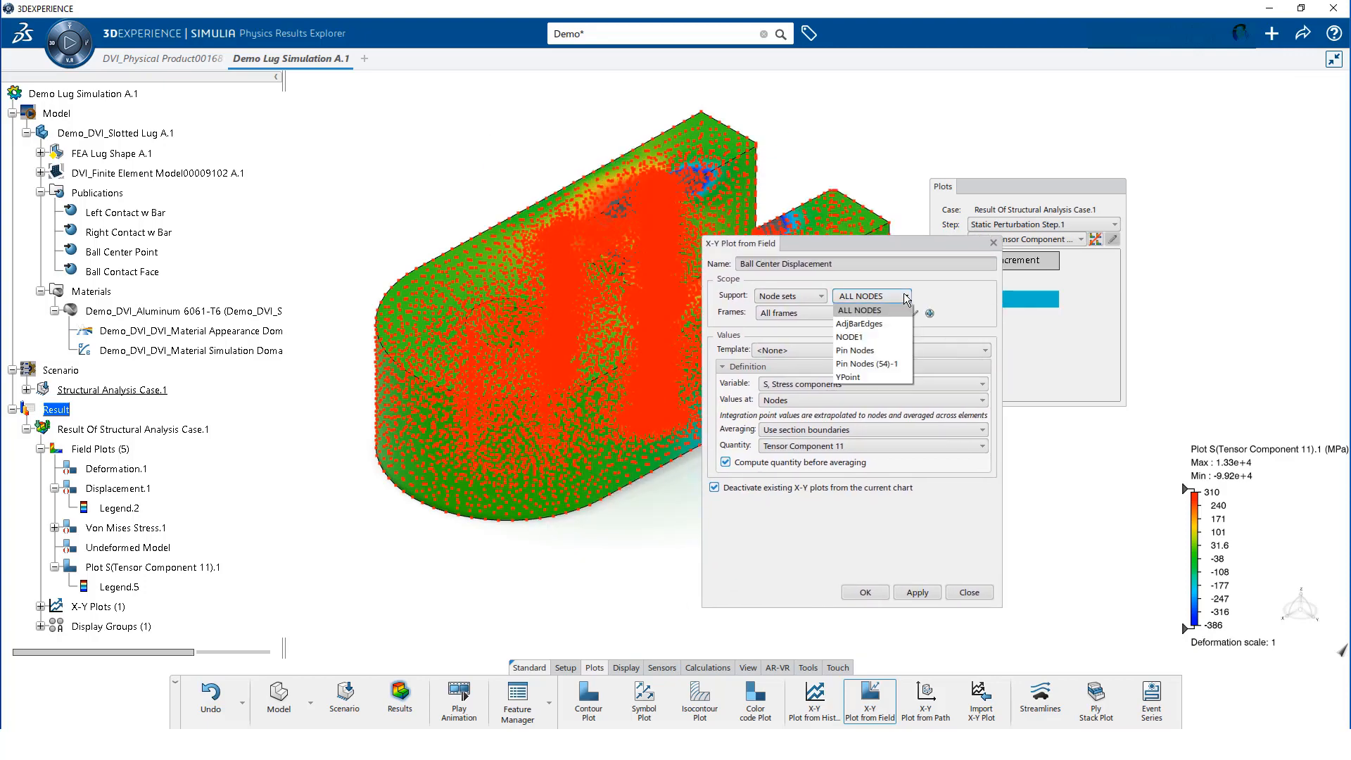
pyautogui.click(855, 337)
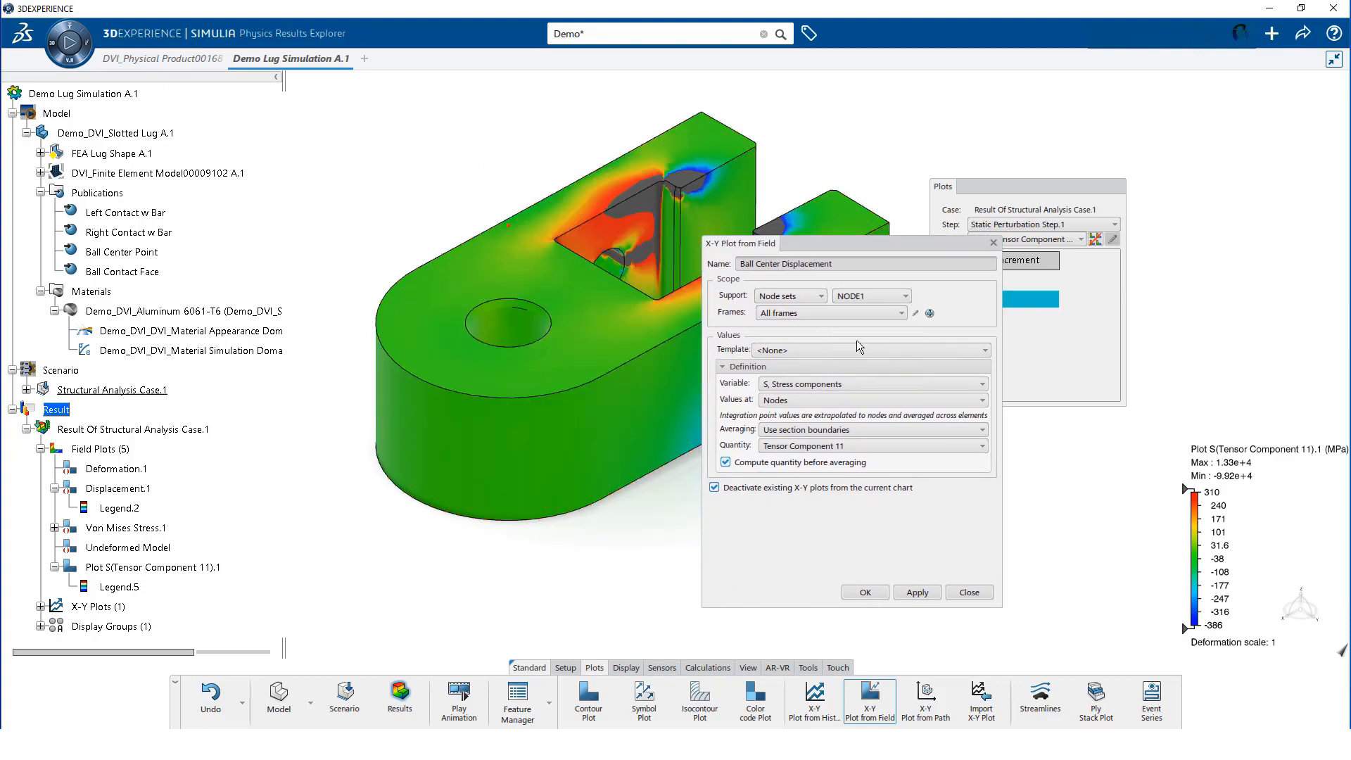
pyautogui.moveTo(840, 384)
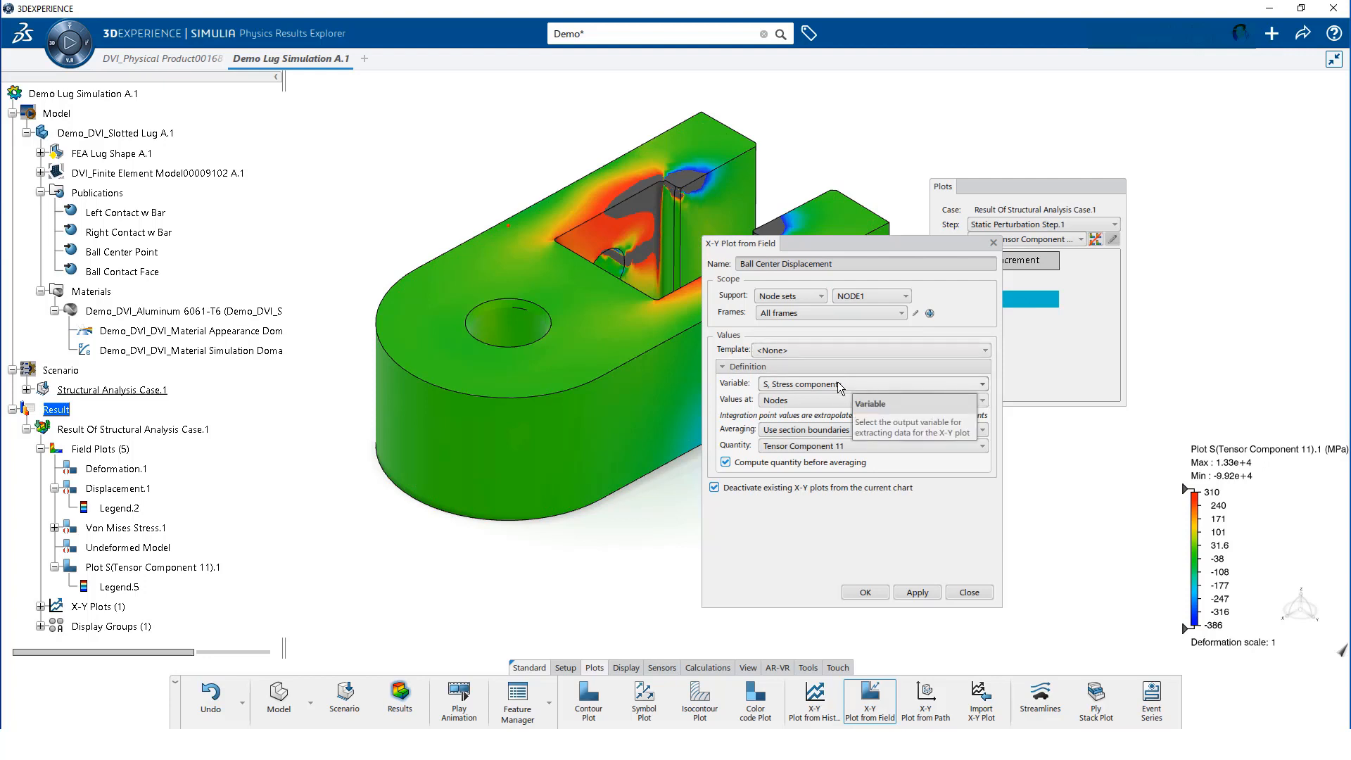
pyautogui.click(981, 383)
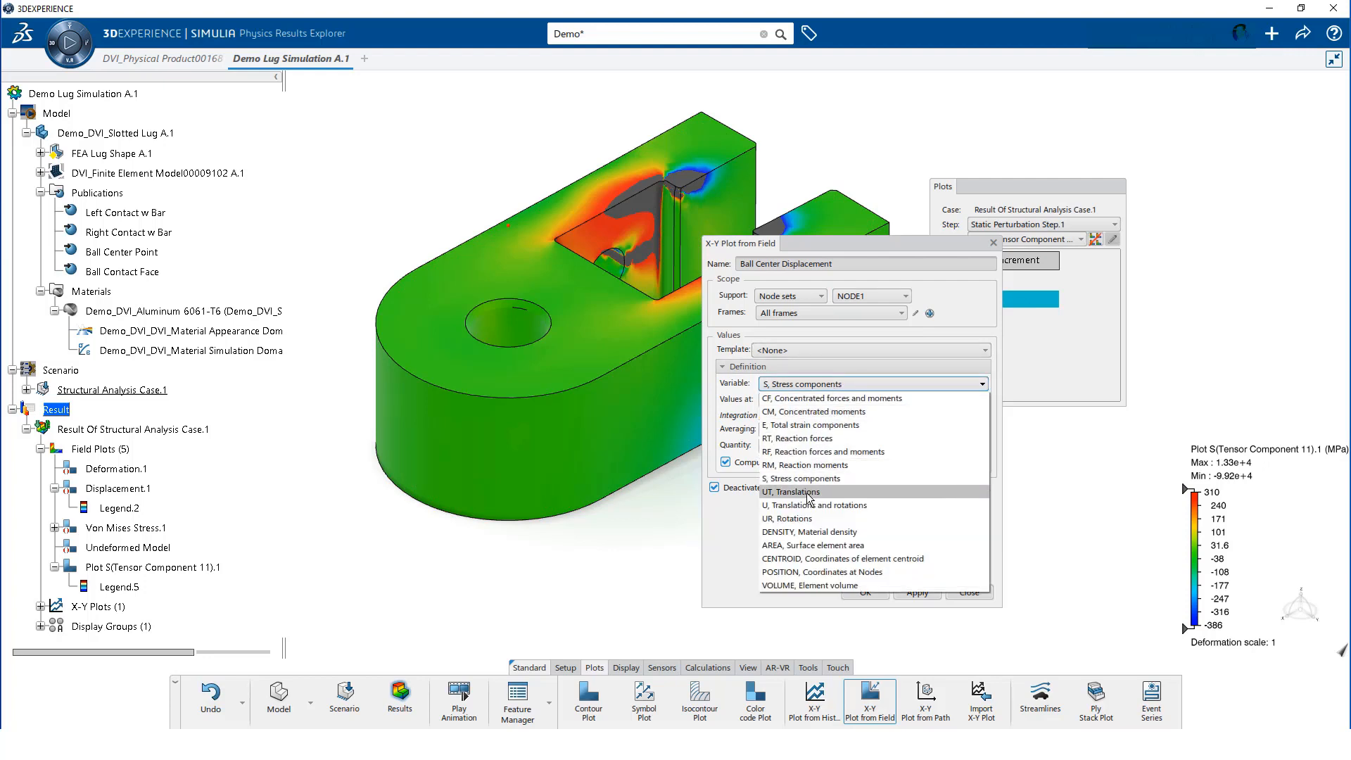
pyautogui.click(801, 504)
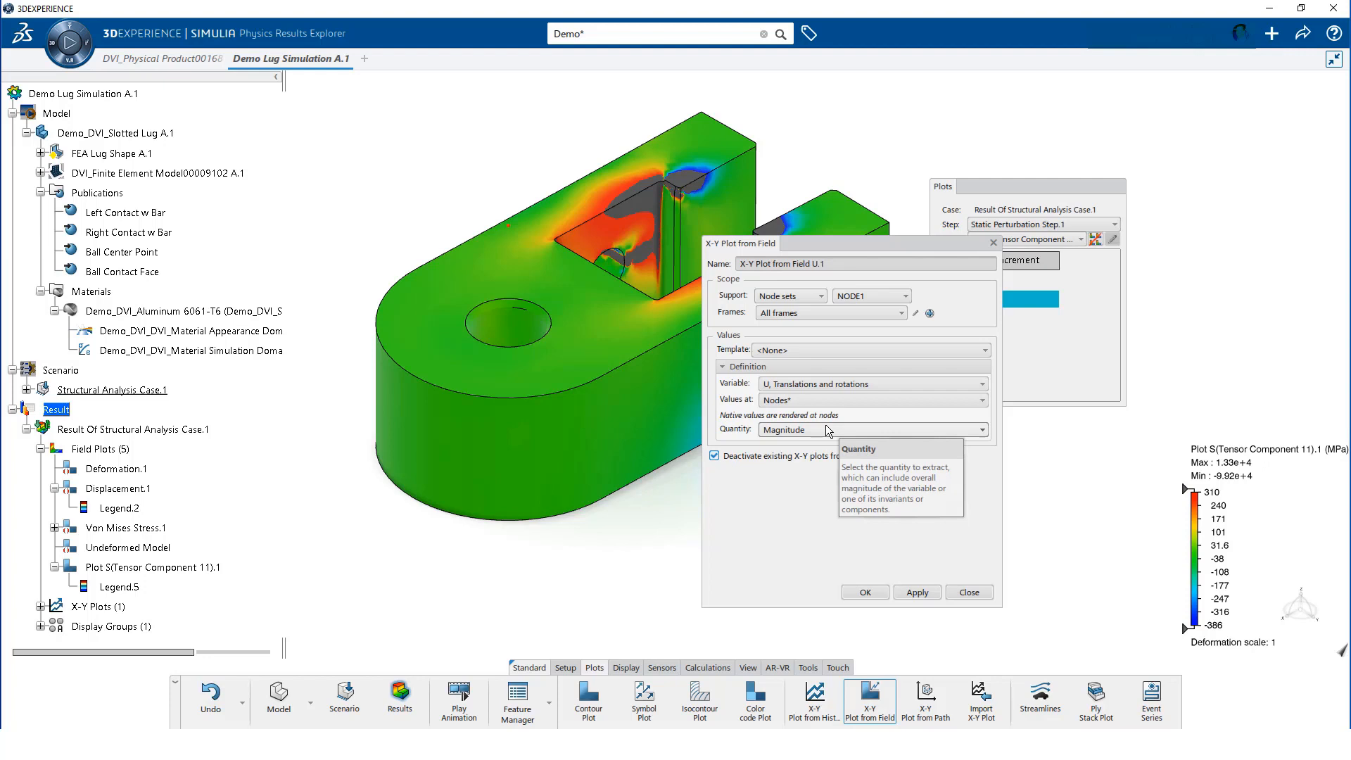
pyautogui.click(980, 429)
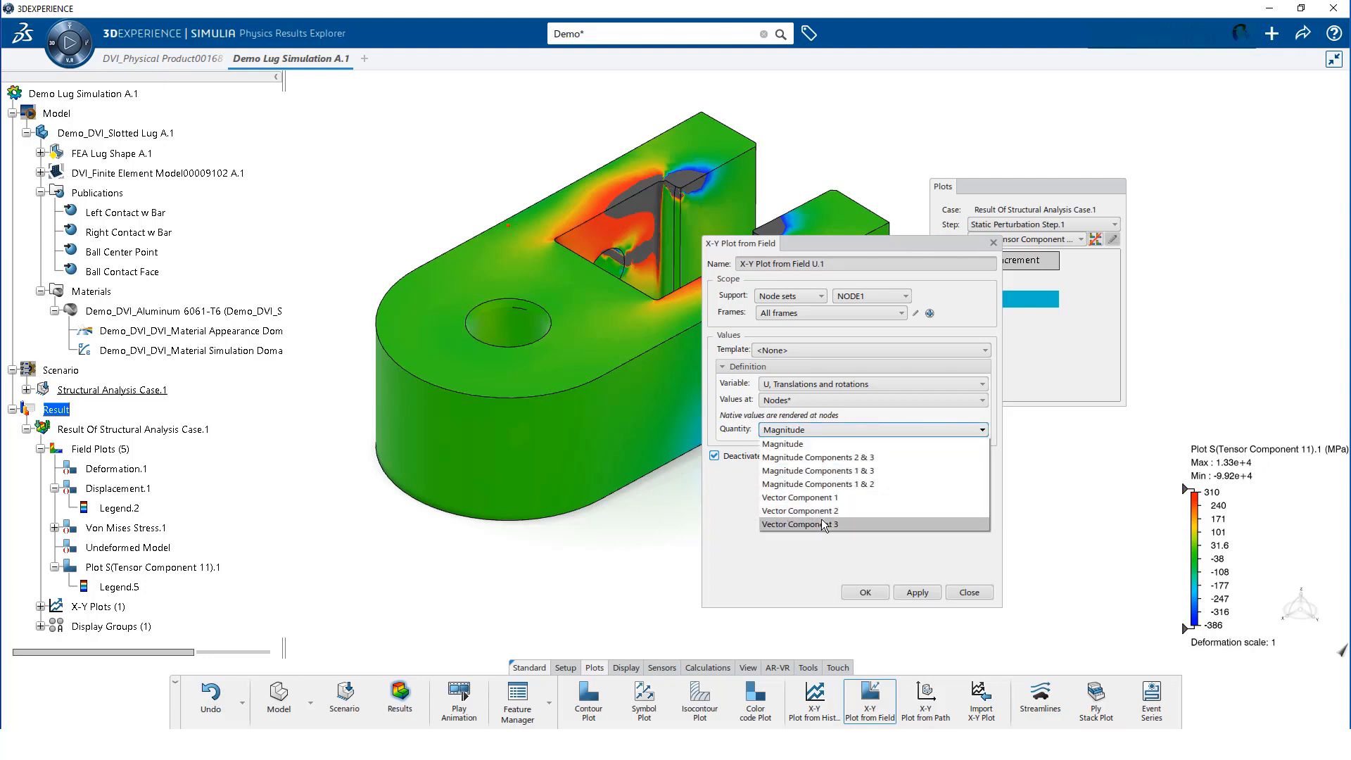
pyautogui.click(799, 524)
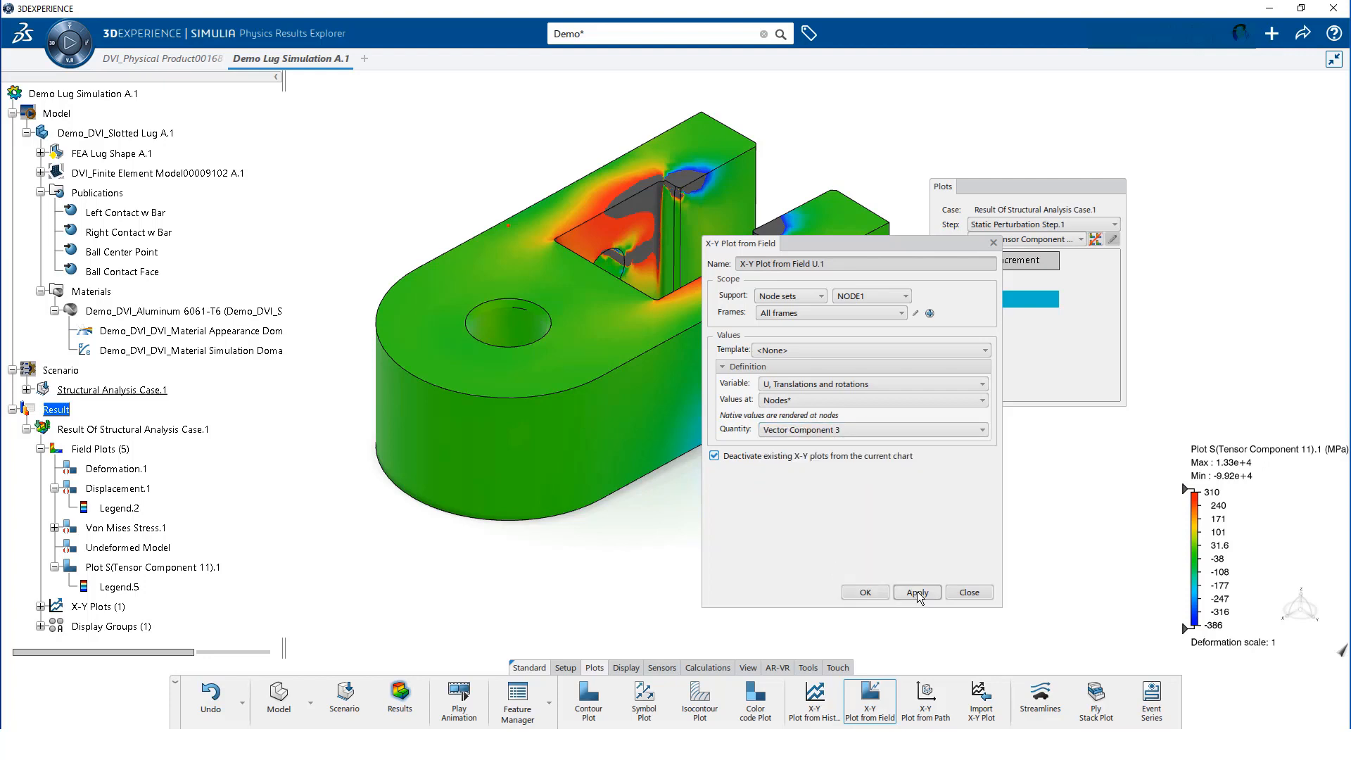
pyautogui.click(916, 592)
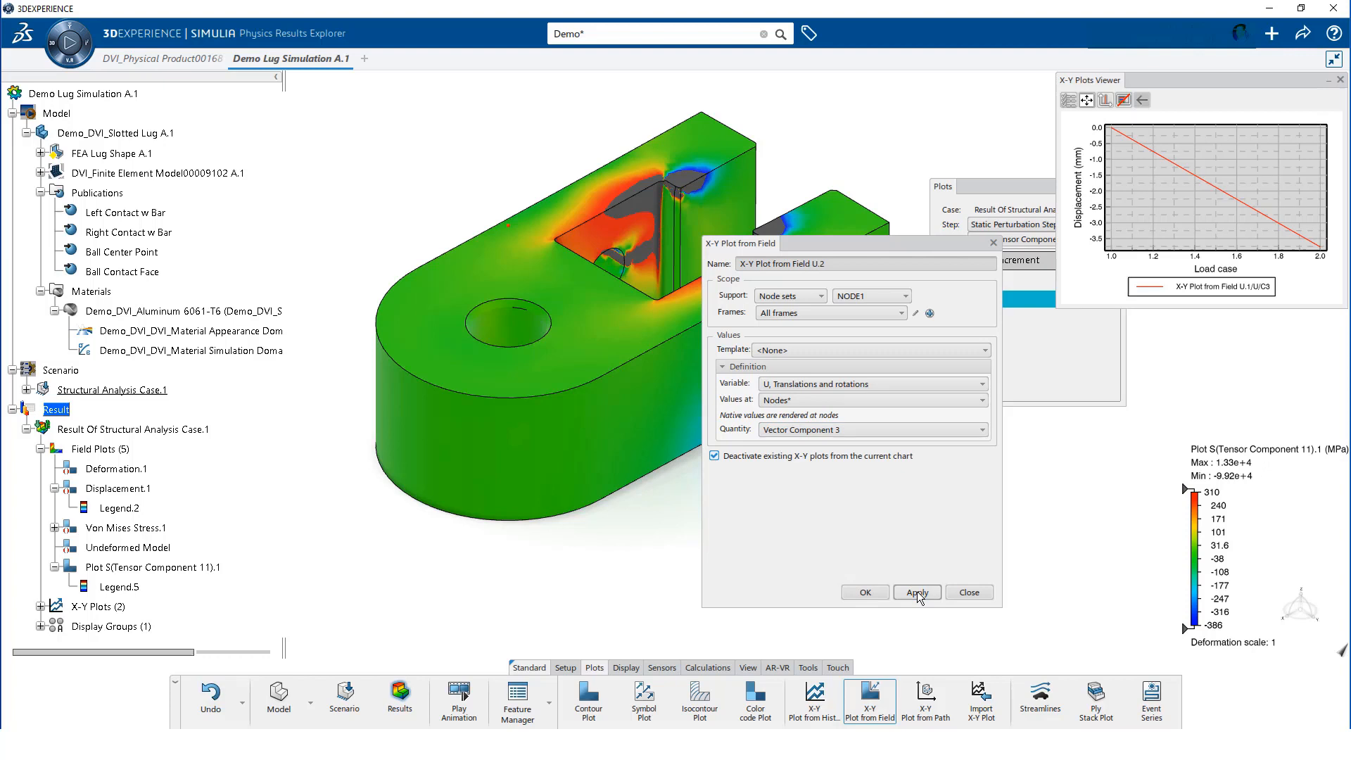
pyautogui.moveTo(968, 592)
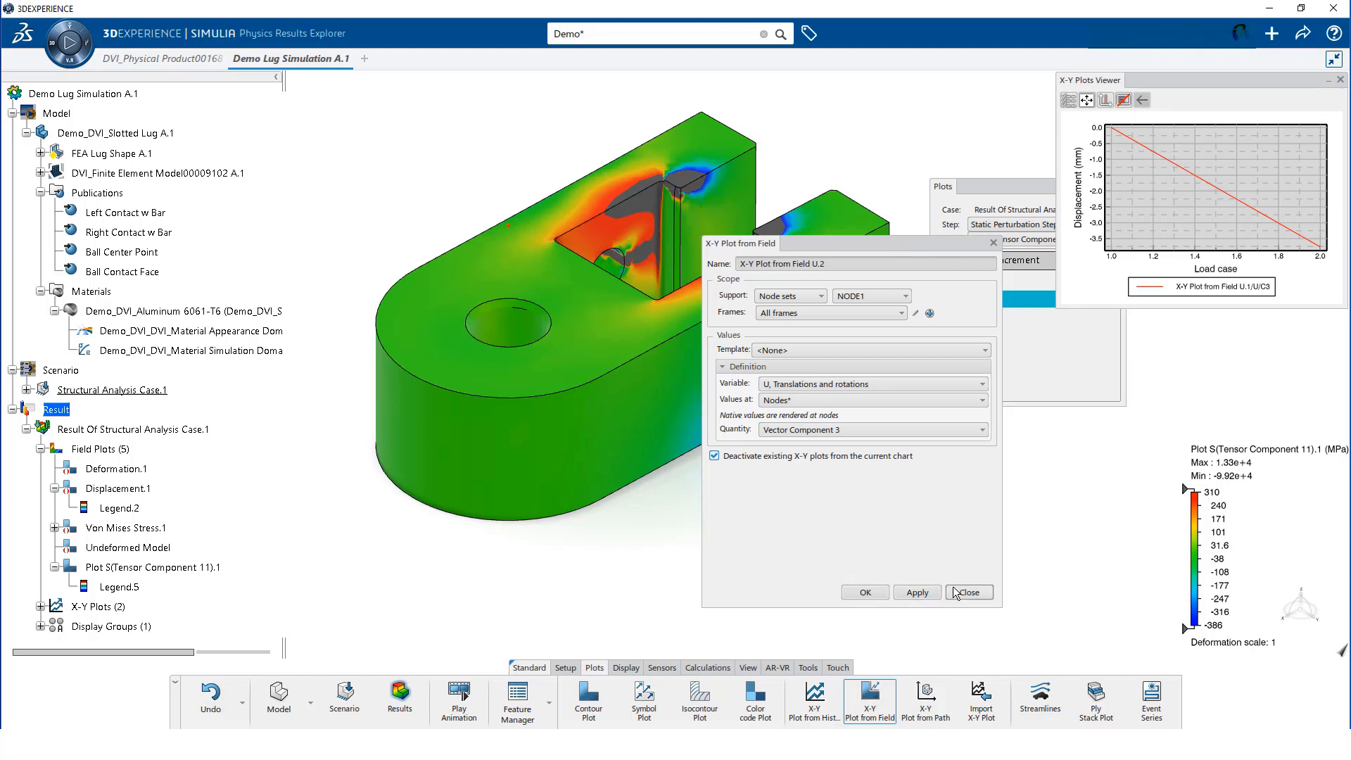
pyautogui.click(968, 592)
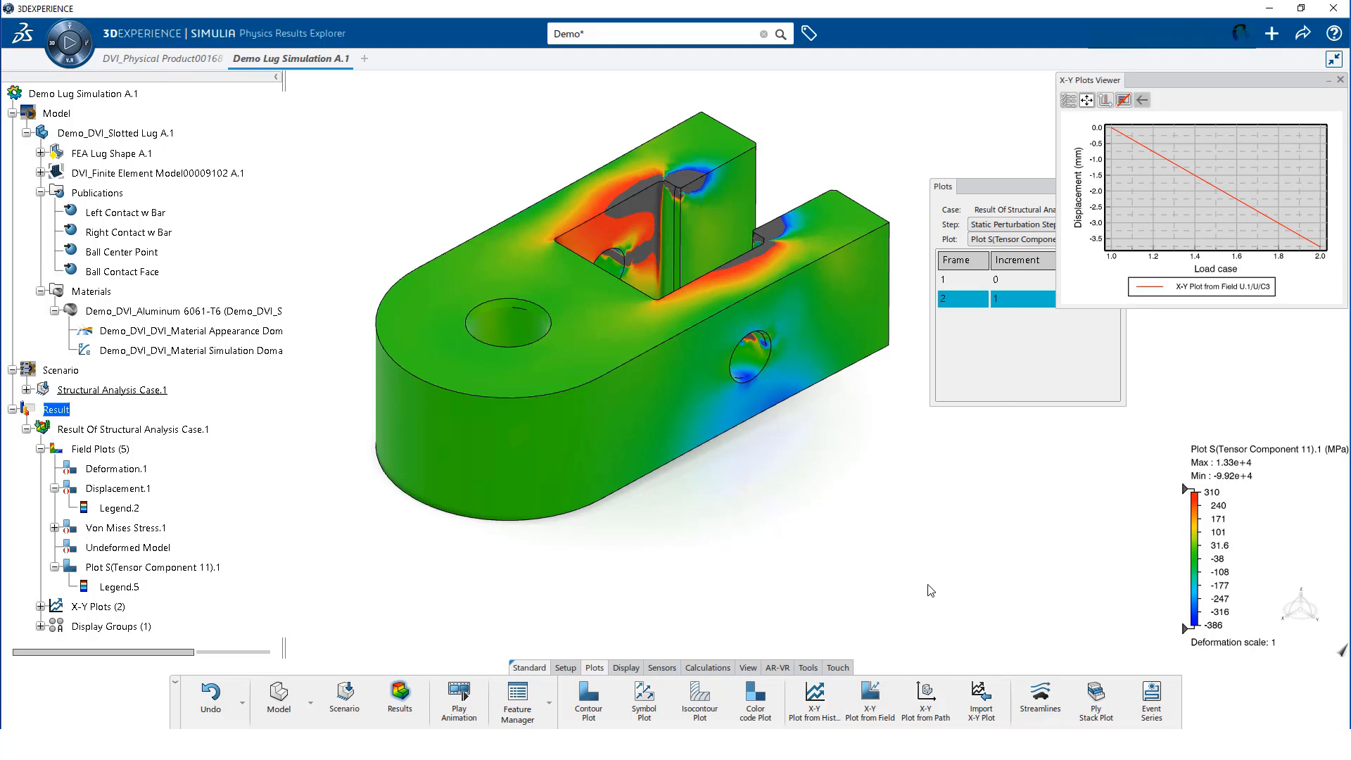
pyautogui.moveTo(663, 677)
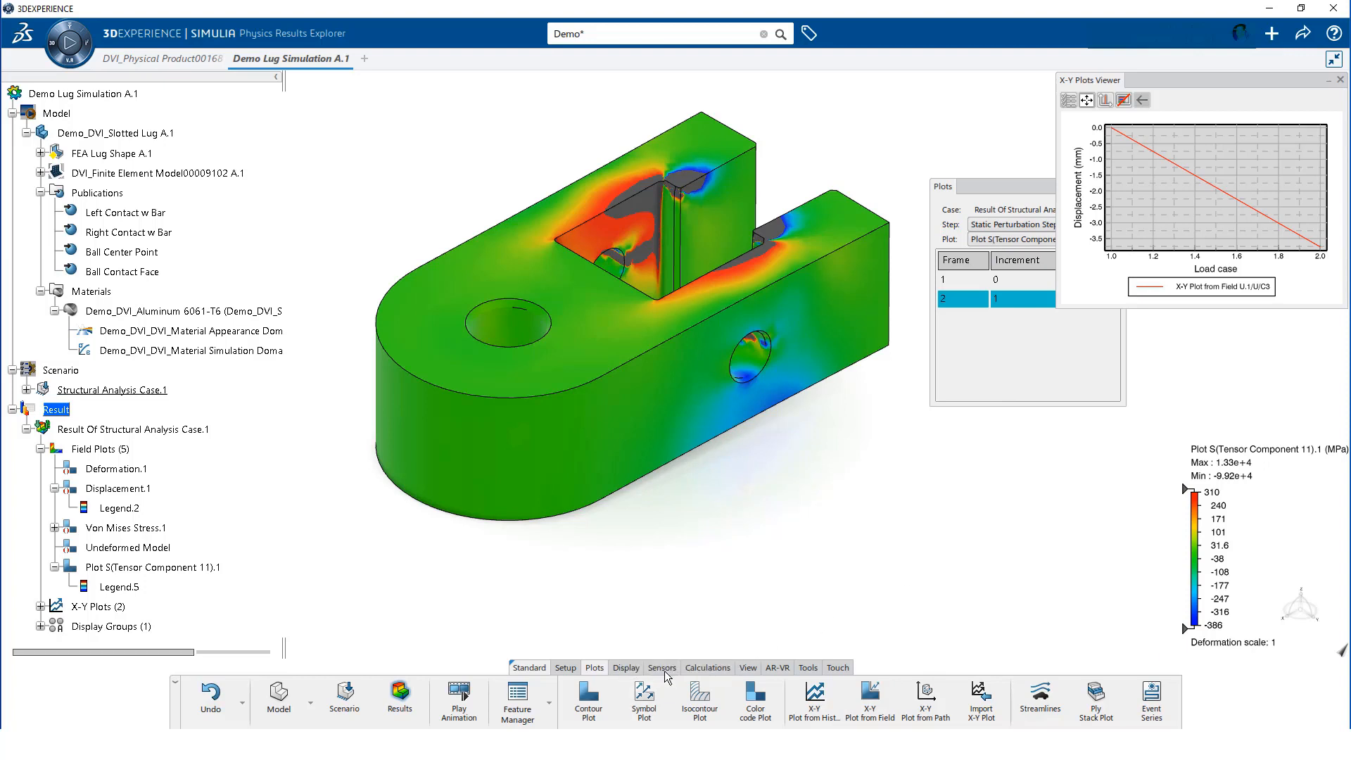
pyautogui.moveTo(666, 680)
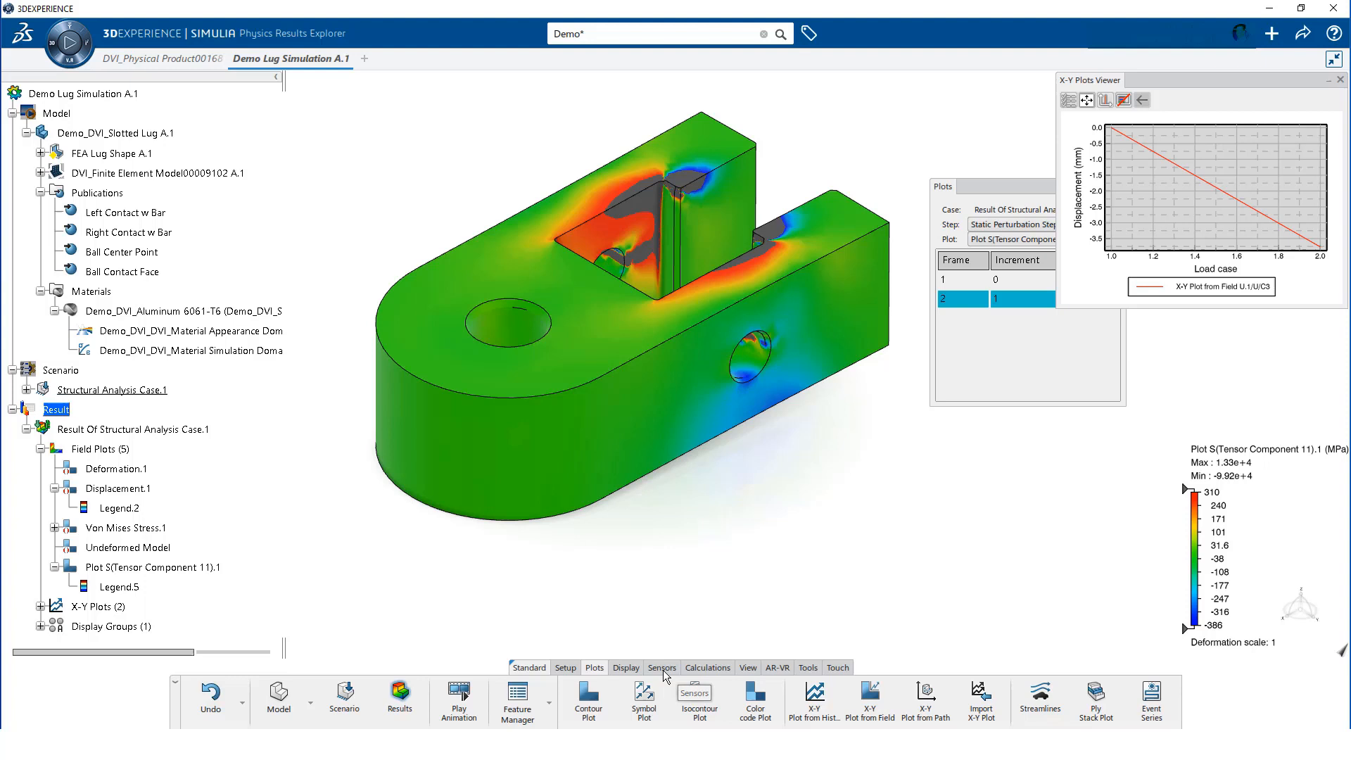
# Start a new sensor using the Reaction Force template with FEM groups as support
pyautogui.click(662, 667)
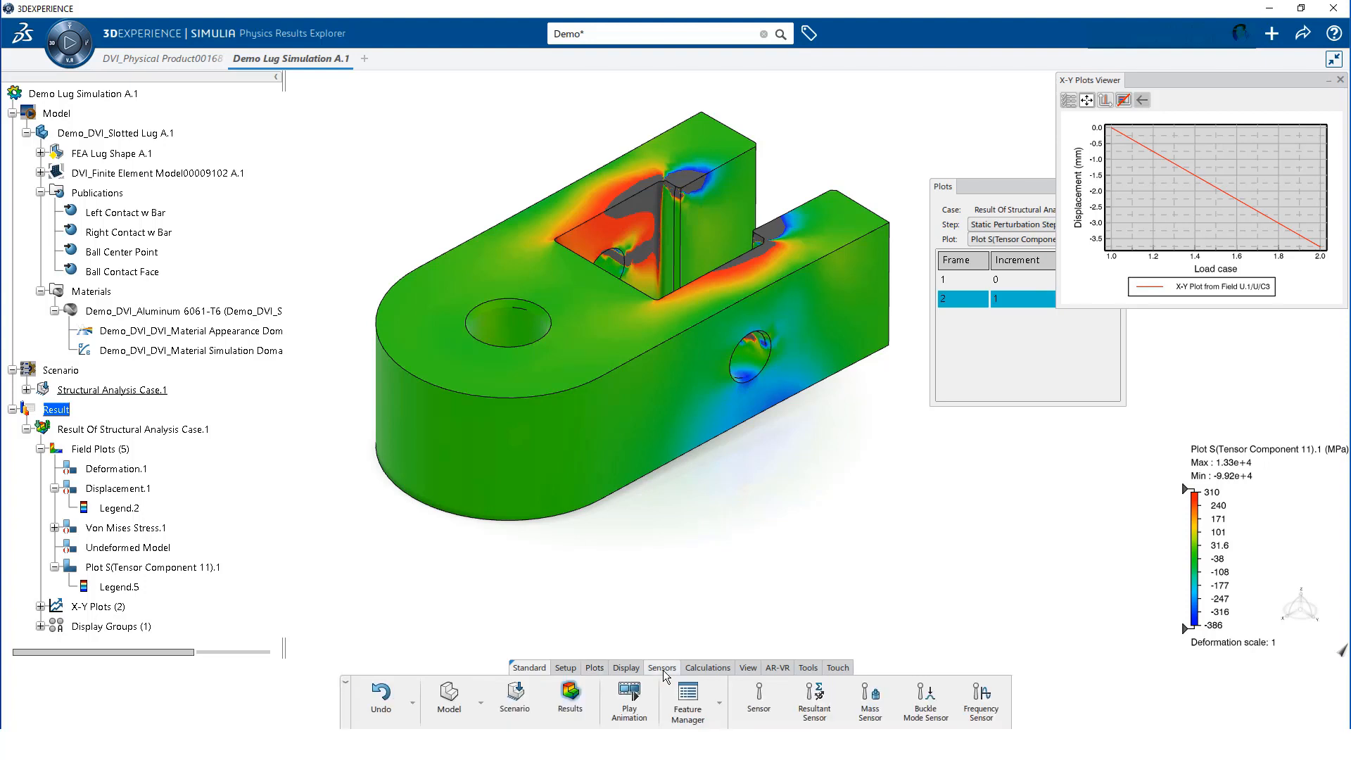
pyautogui.moveTo(758, 698)
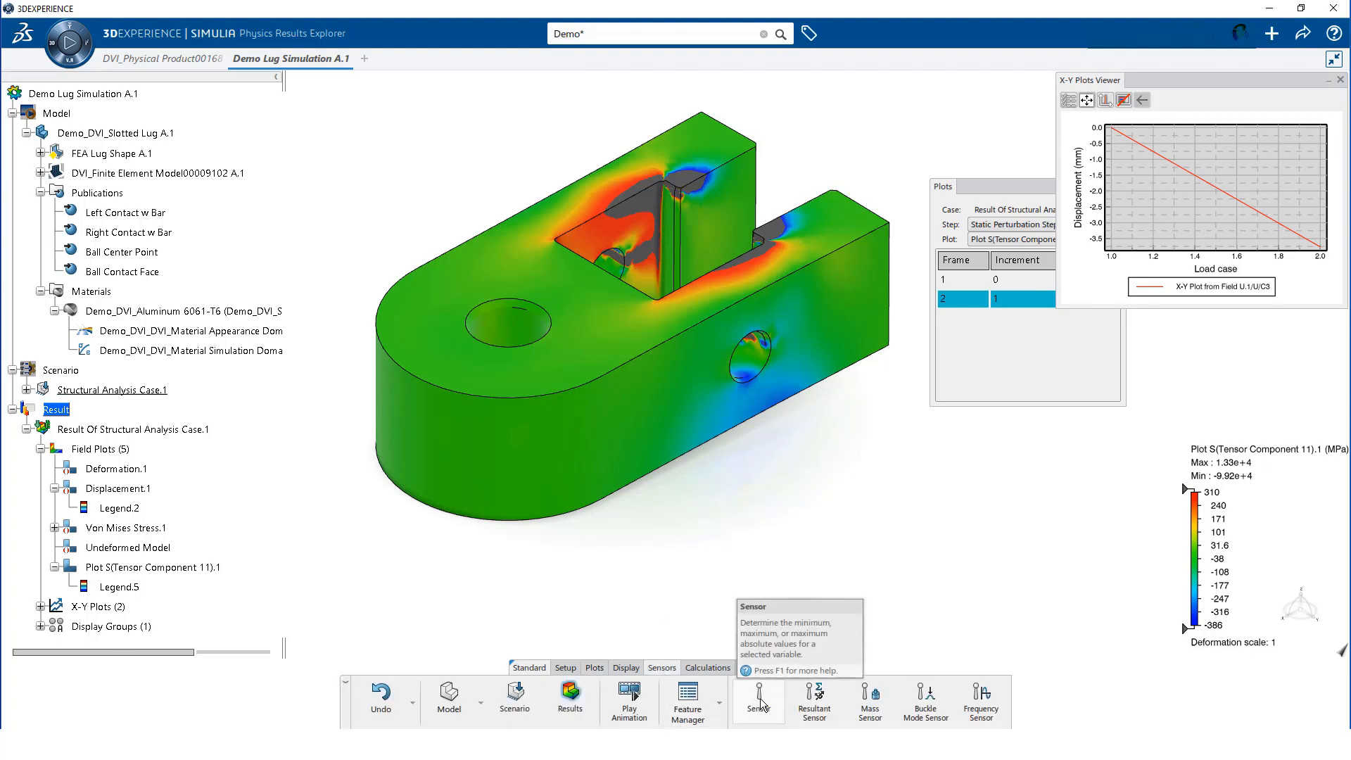
pyautogui.click(757, 701)
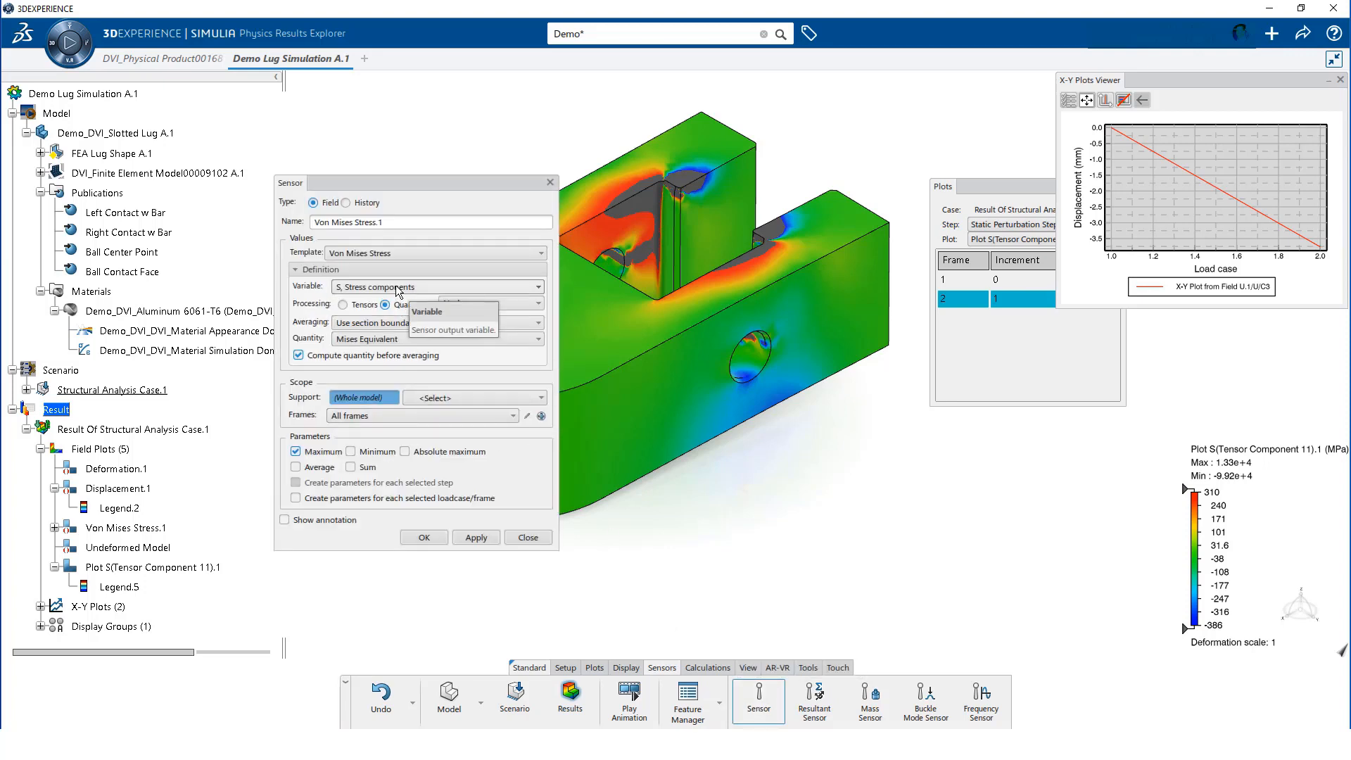
pyautogui.moveTo(402, 262)
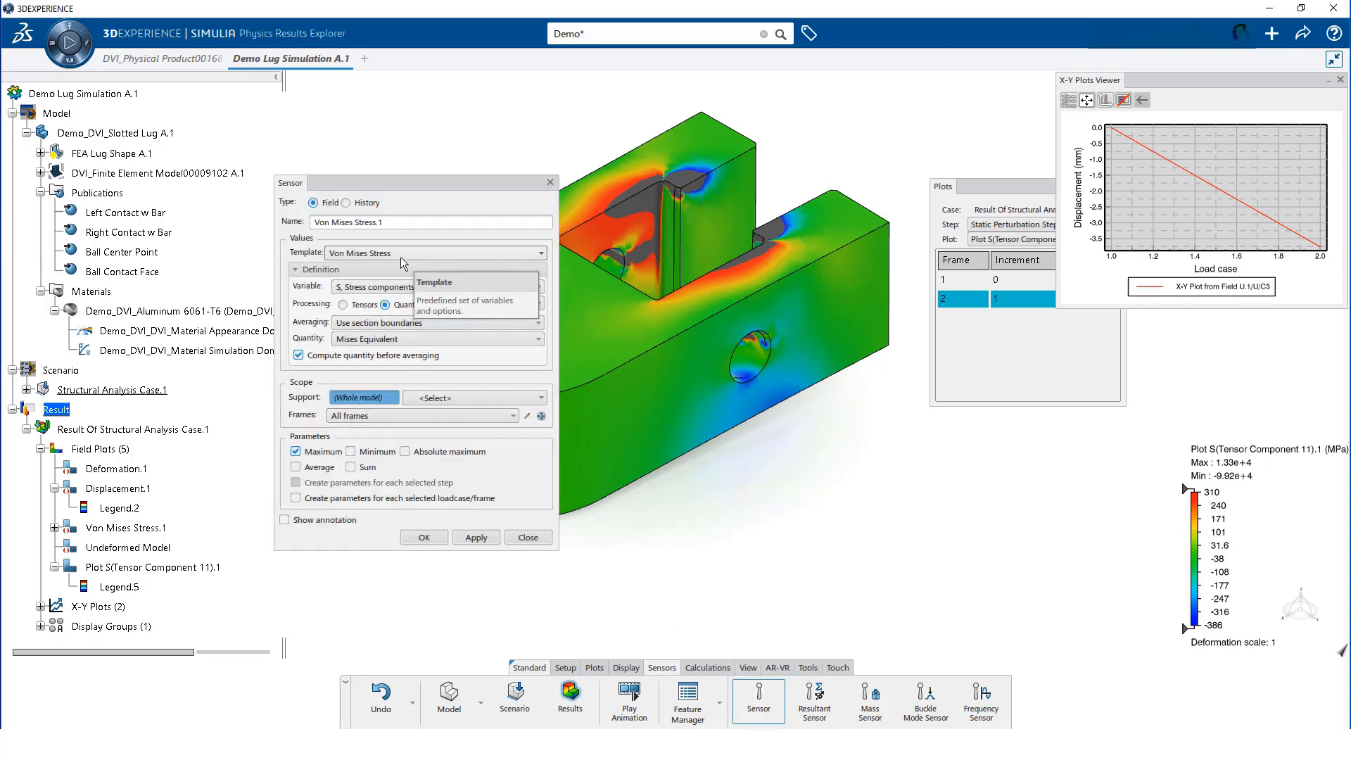
pyautogui.click(538, 253)
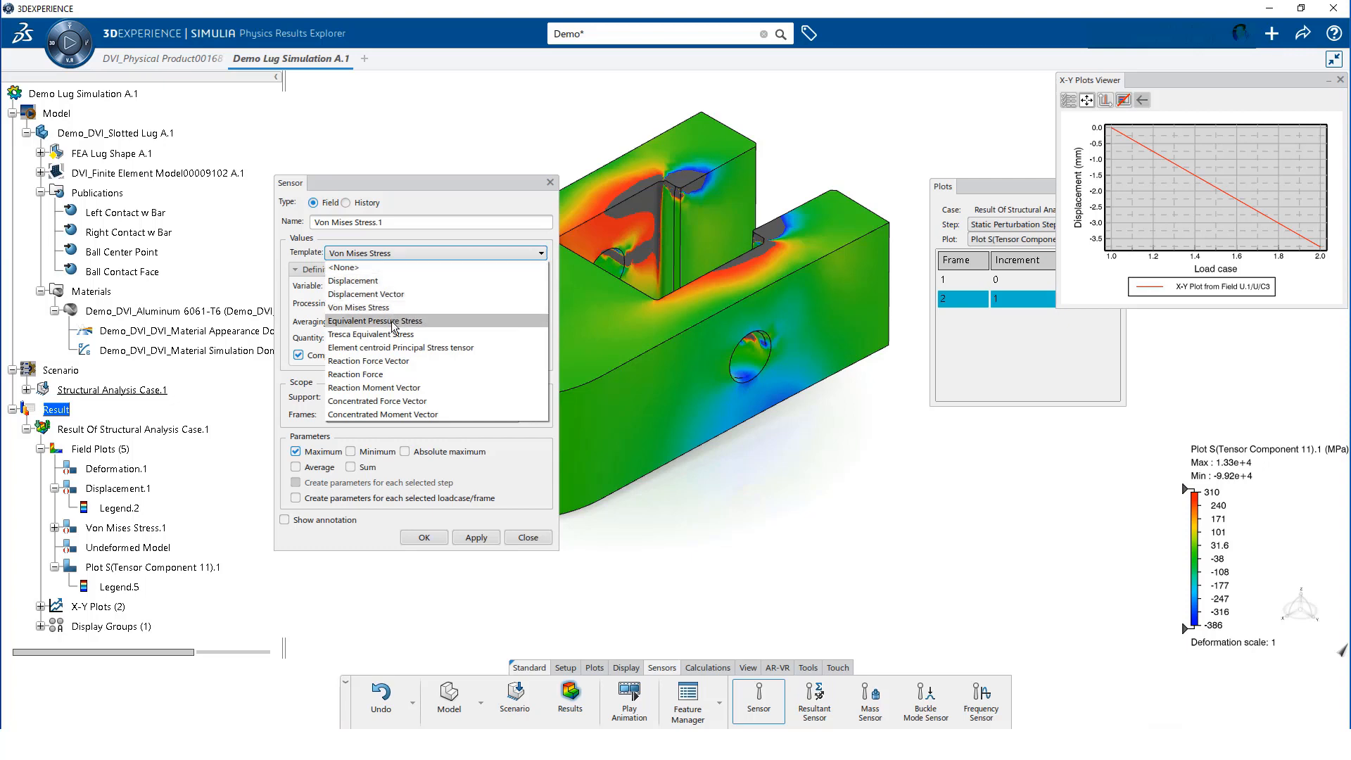
pyautogui.click(354, 373)
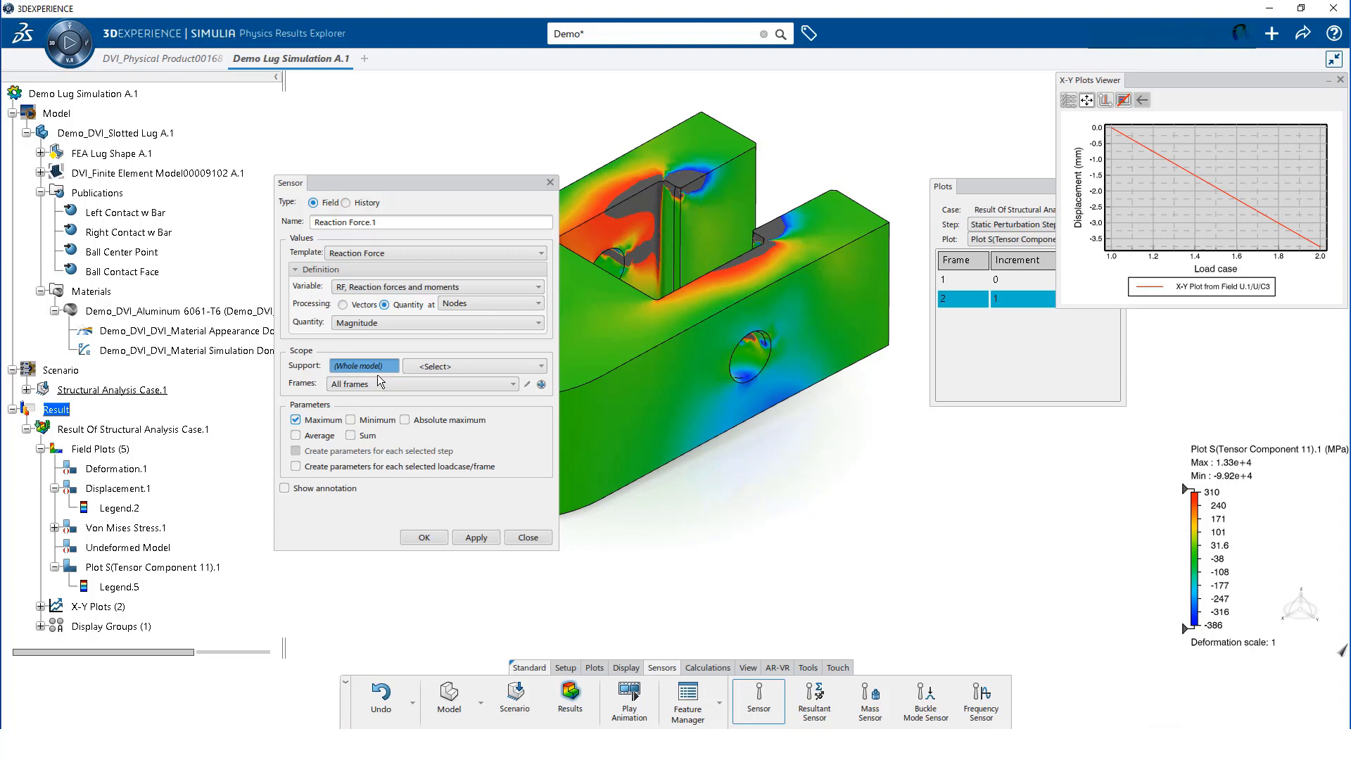
pyautogui.click(540, 365)
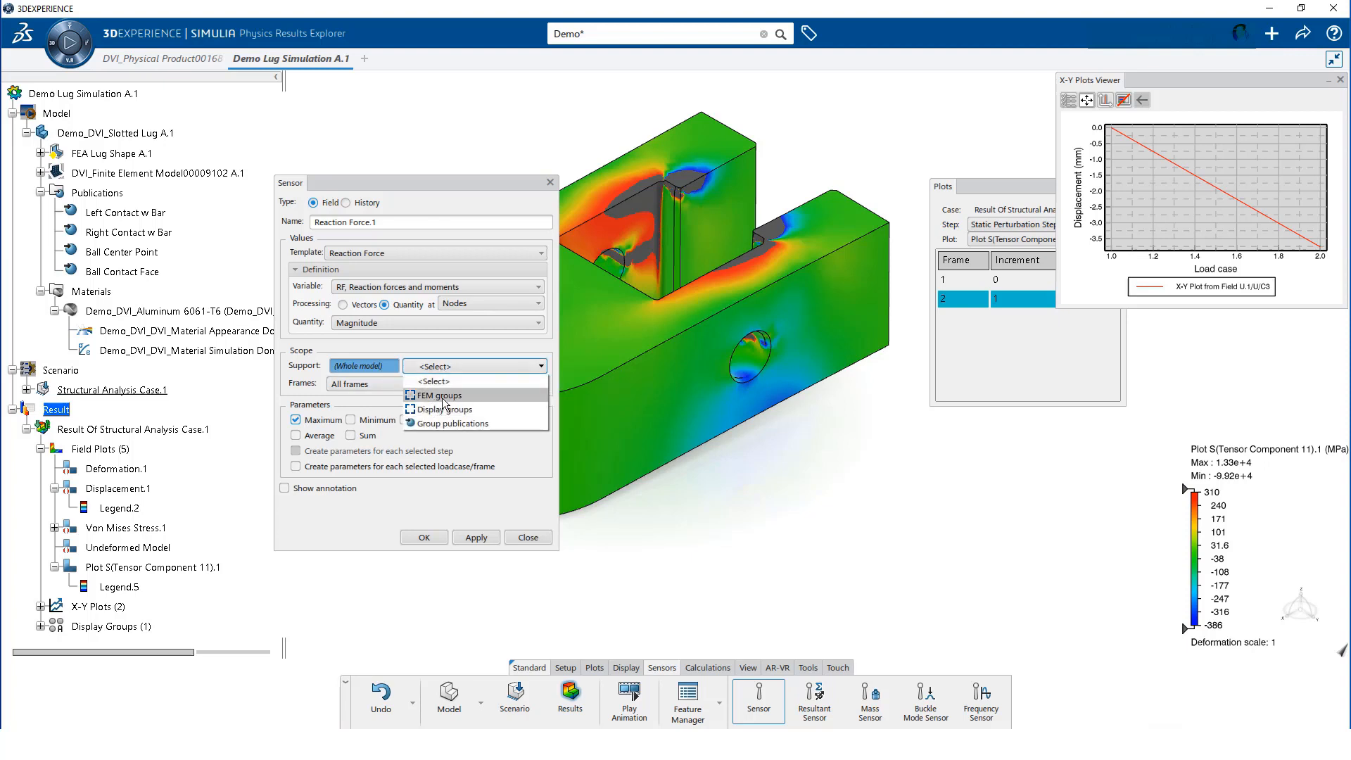
pyautogui.click(437, 395)
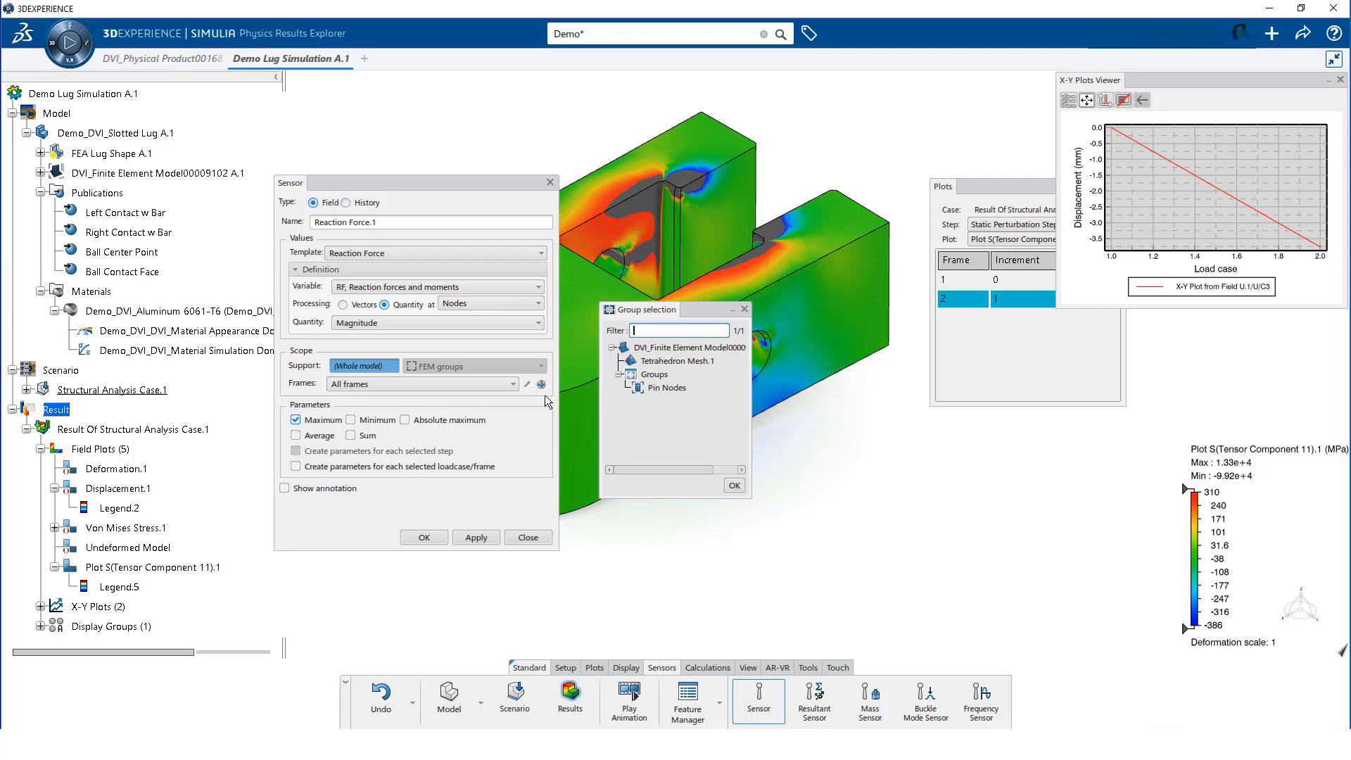
# Create a summed reaction-force sensor on Pin Nodes for Vector Component 1
pyautogui.click(668, 387)
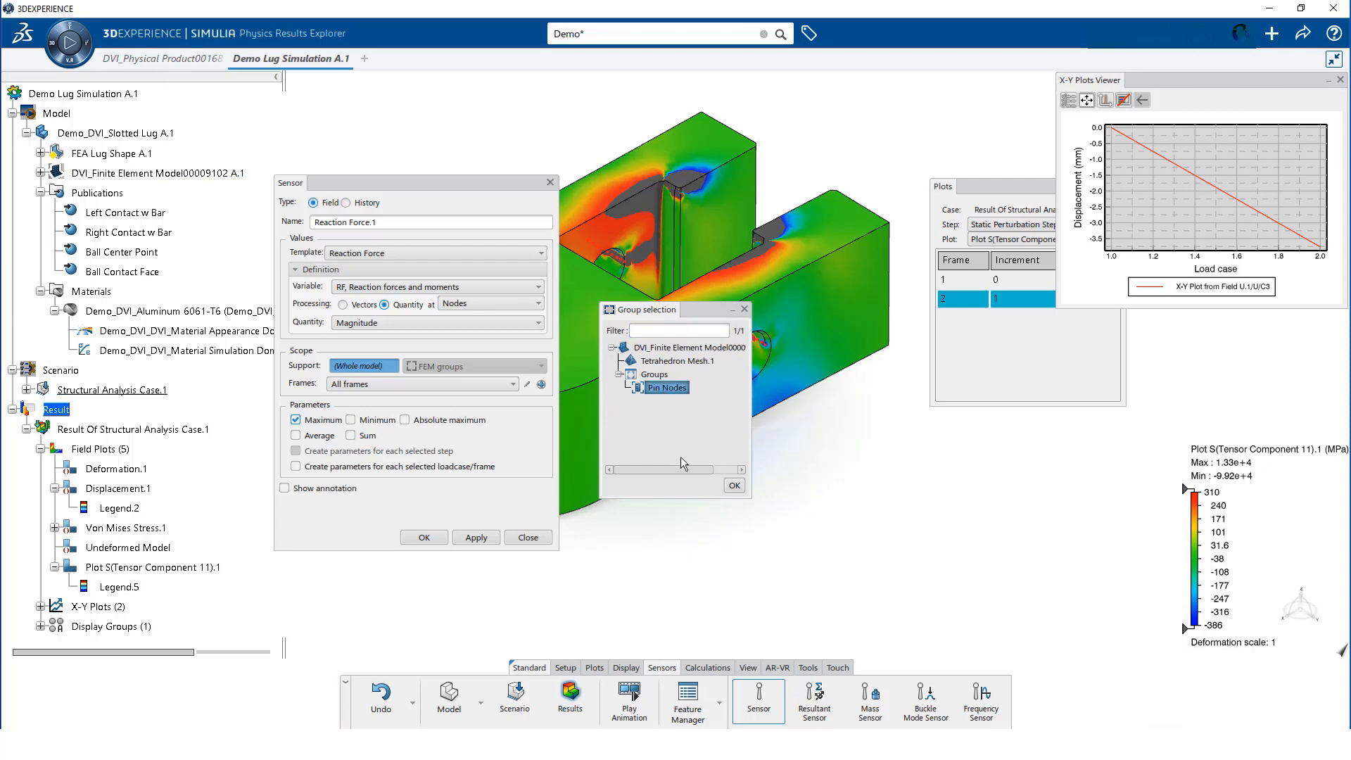
pyautogui.click(733, 485)
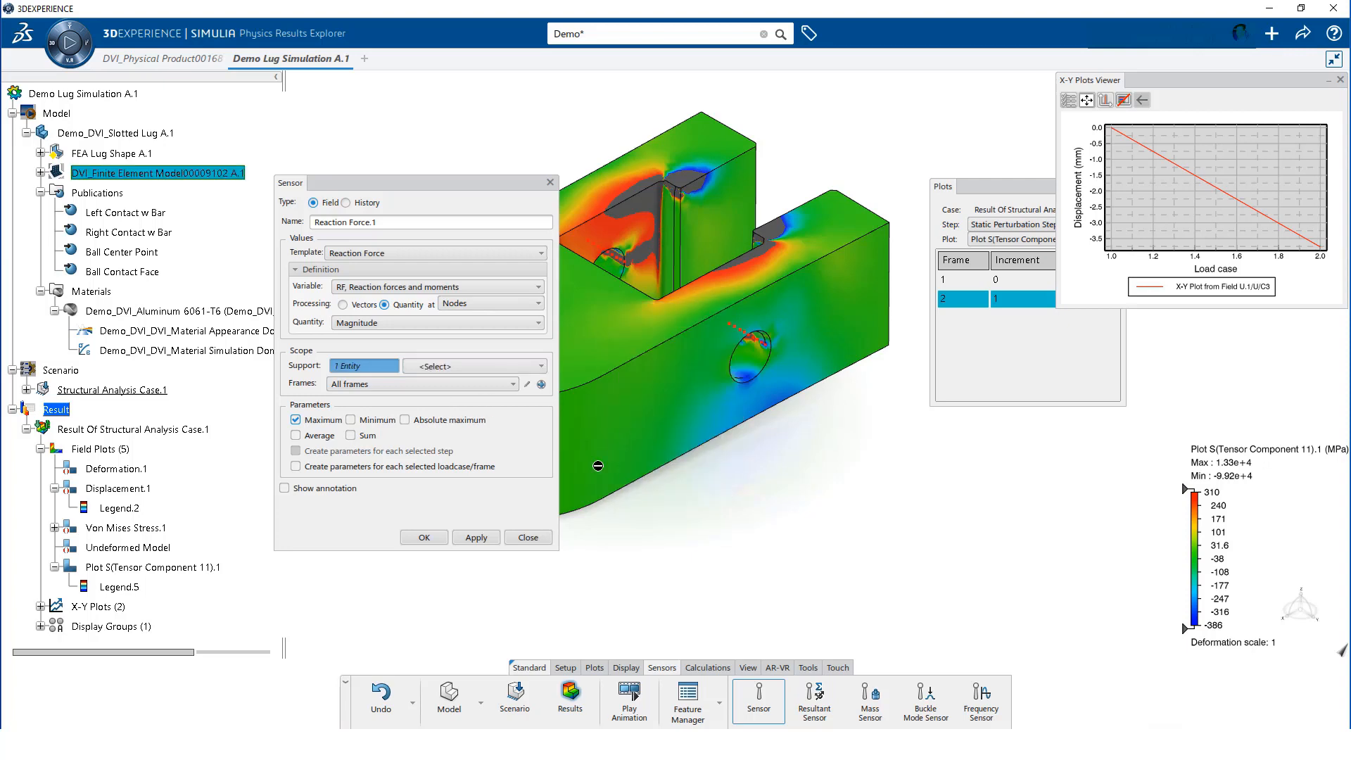
pyautogui.moveTo(295, 419)
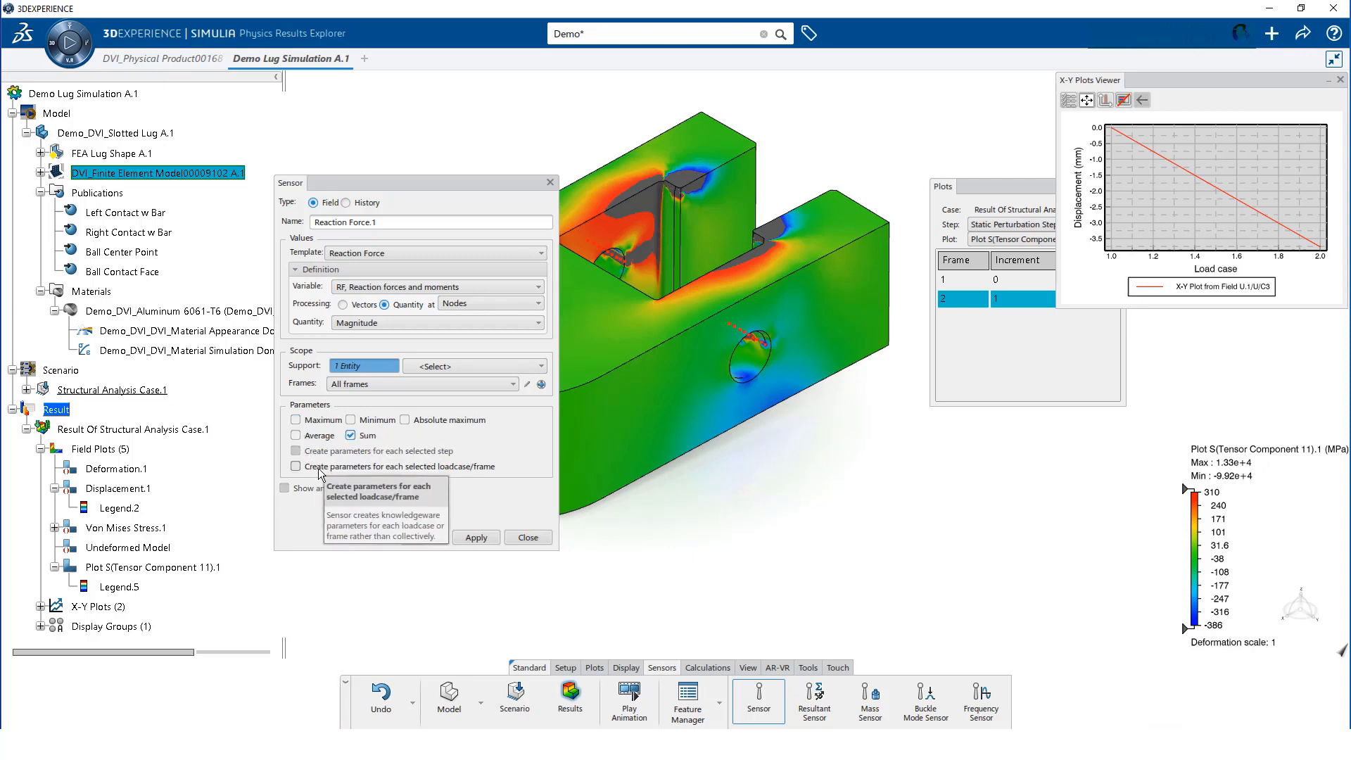
pyautogui.click(539, 323)
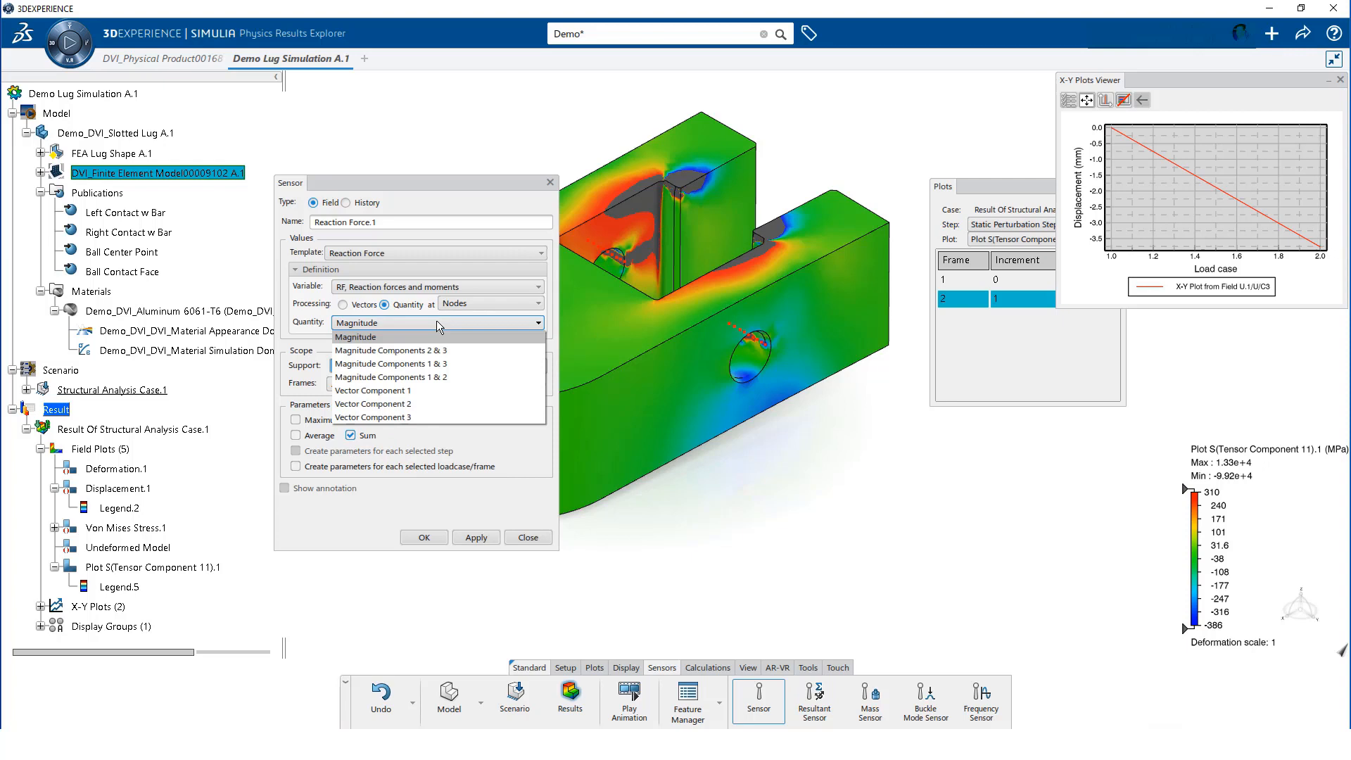
pyautogui.click(371, 389)
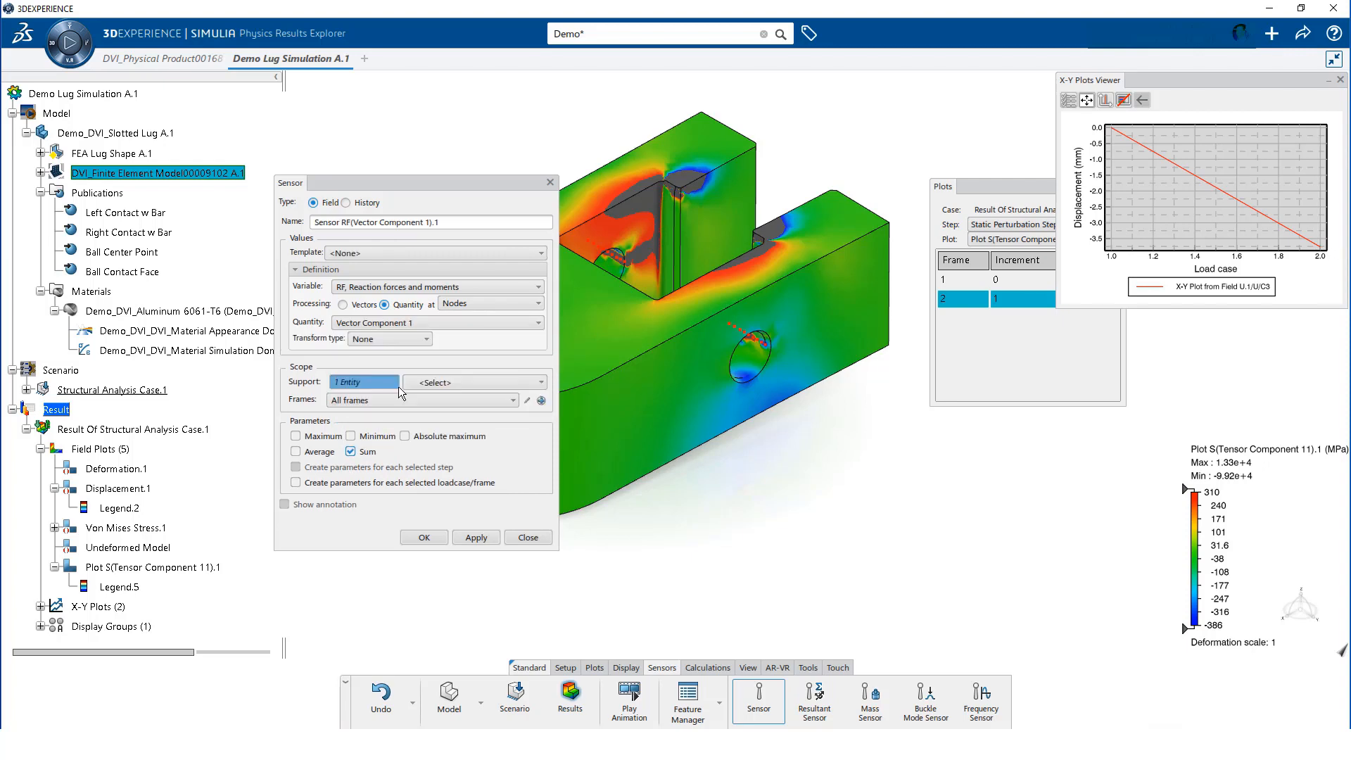
pyautogui.click(476, 537)
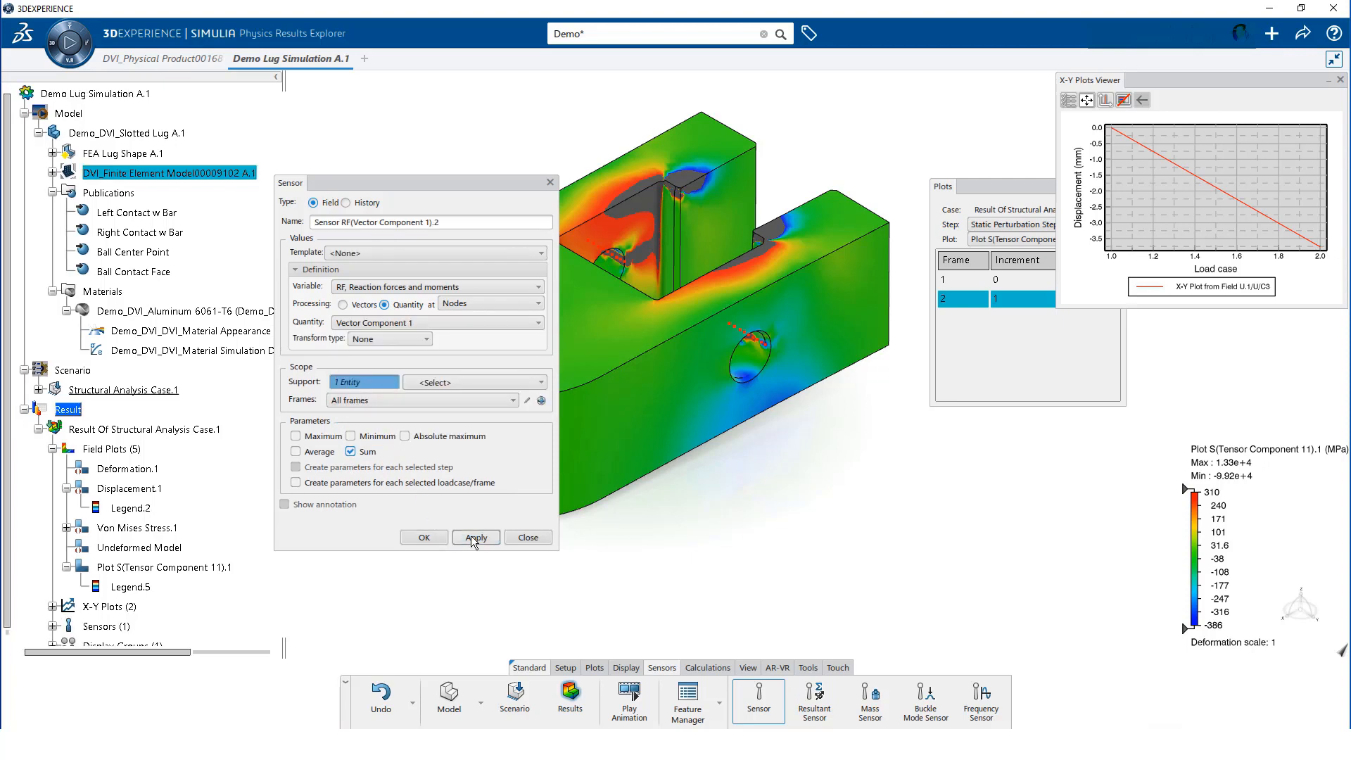
# Add the Vector Component 3 sensor, then show both sums: 85743.408 N and 26000 N
pyautogui.click(538, 323)
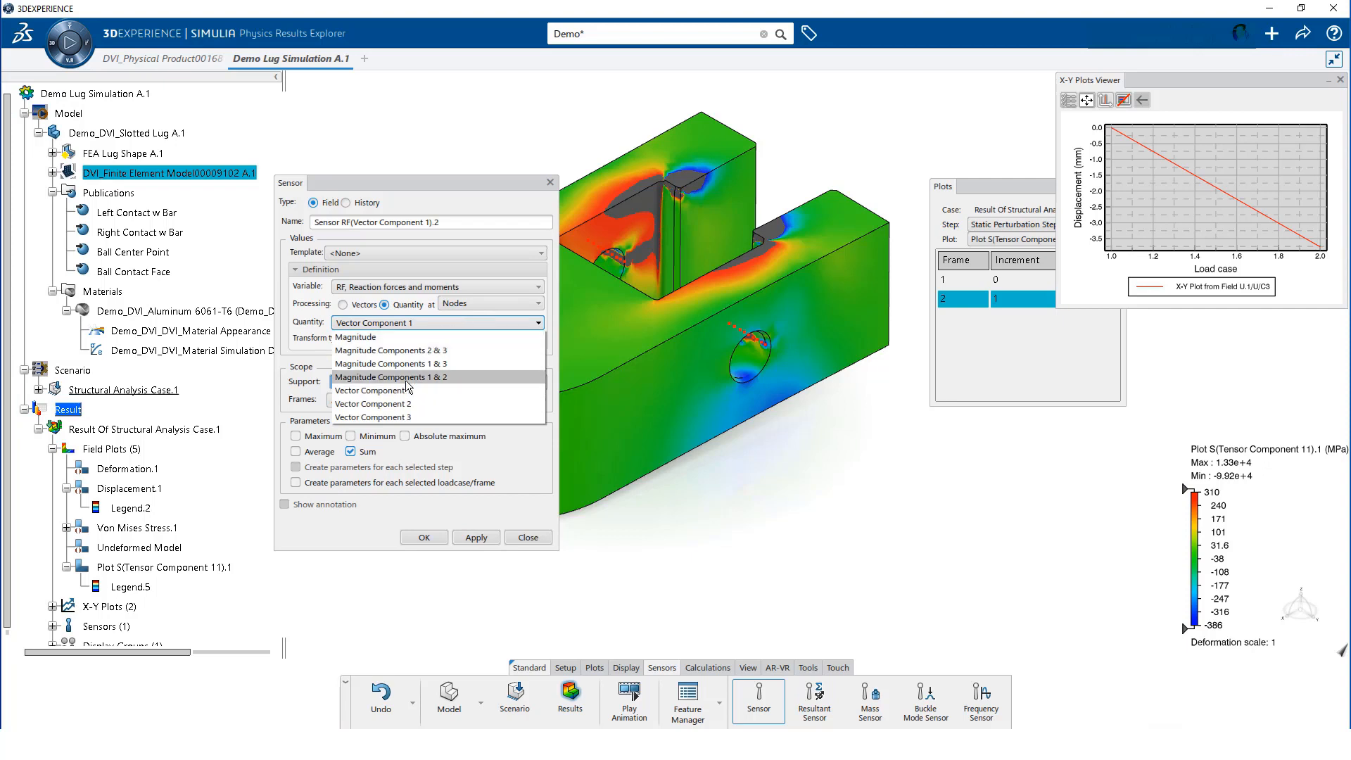
pyautogui.click(373, 417)
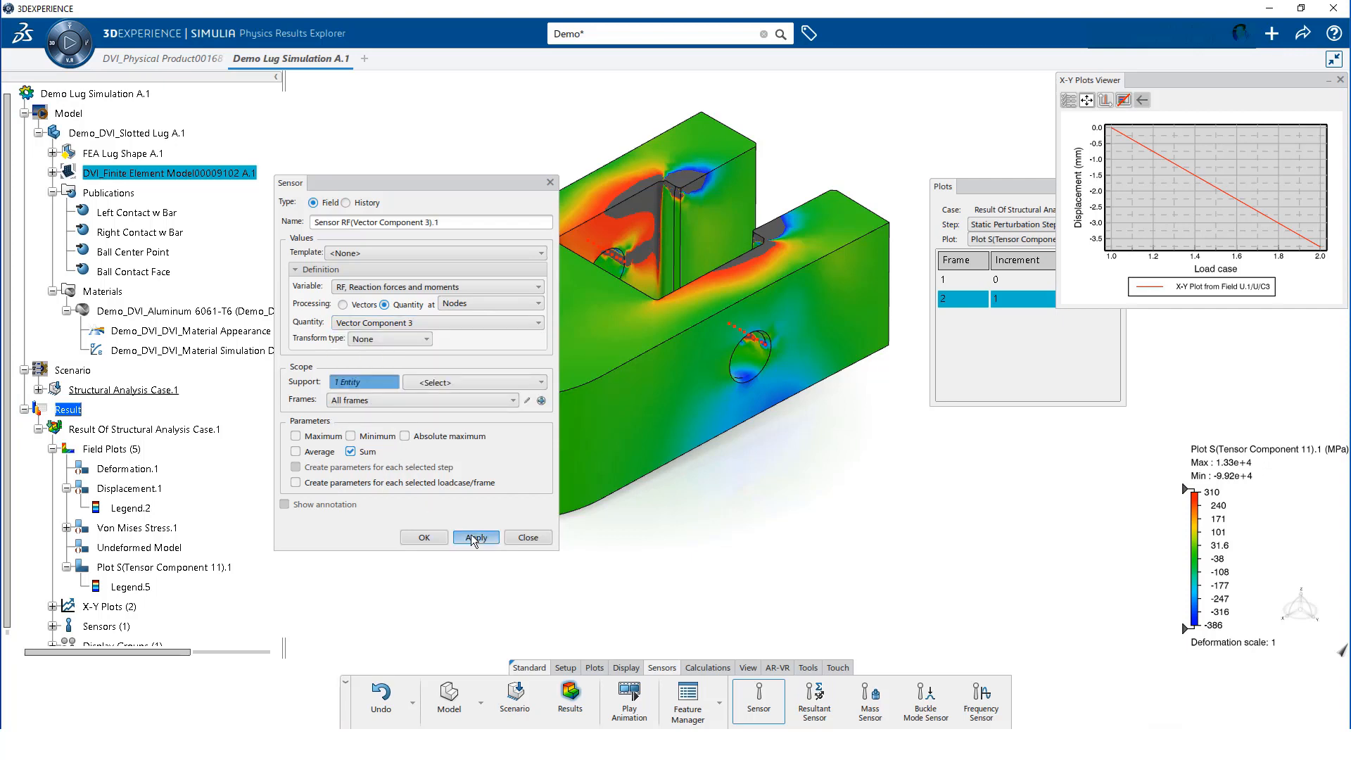
pyautogui.click(476, 537)
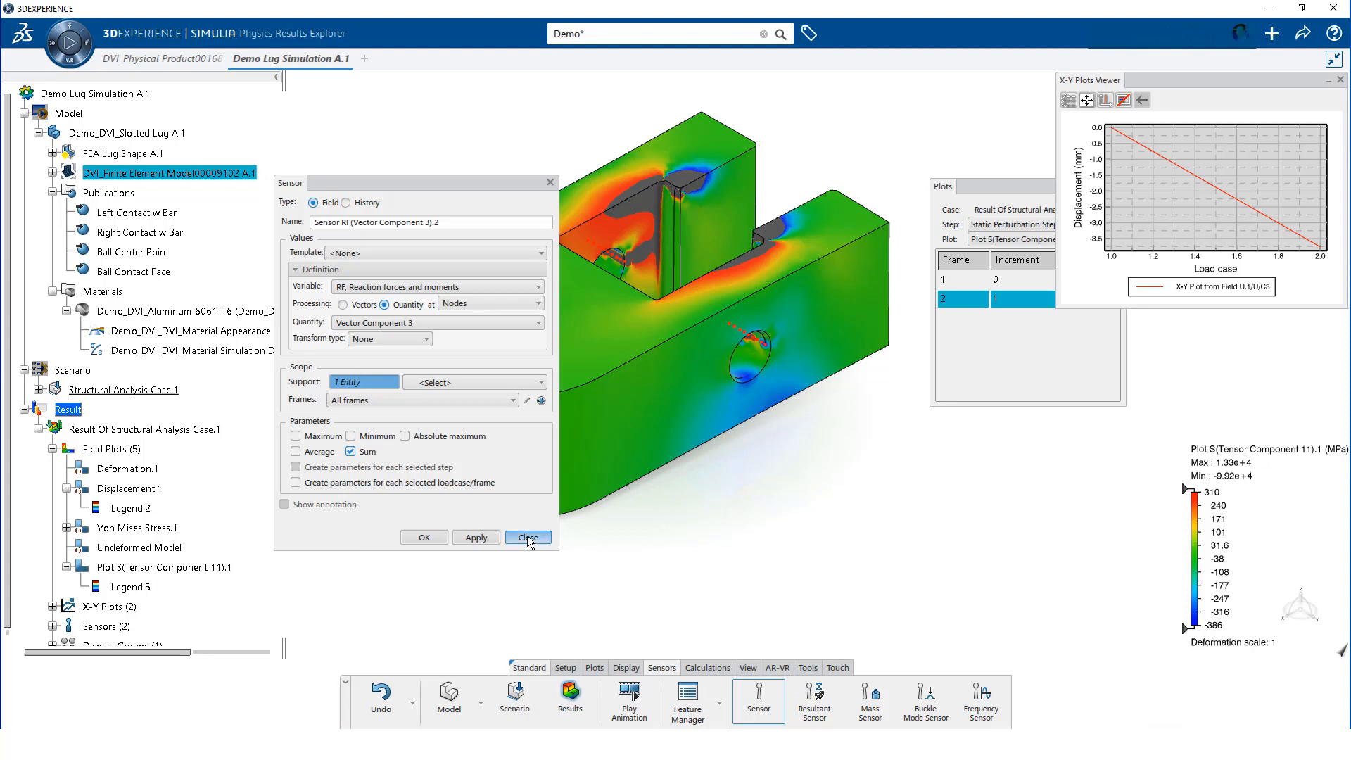
pyautogui.click(529, 537)
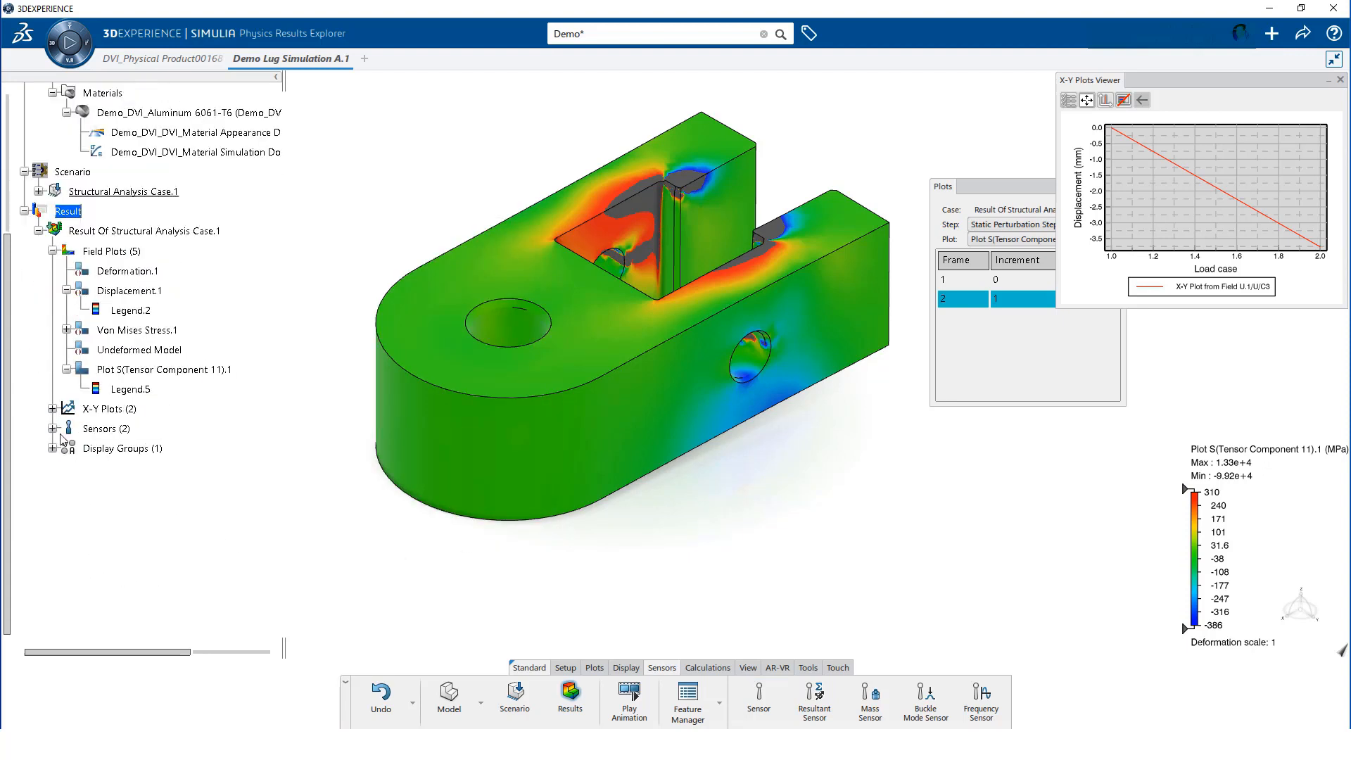
pyautogui.click(53, 429)
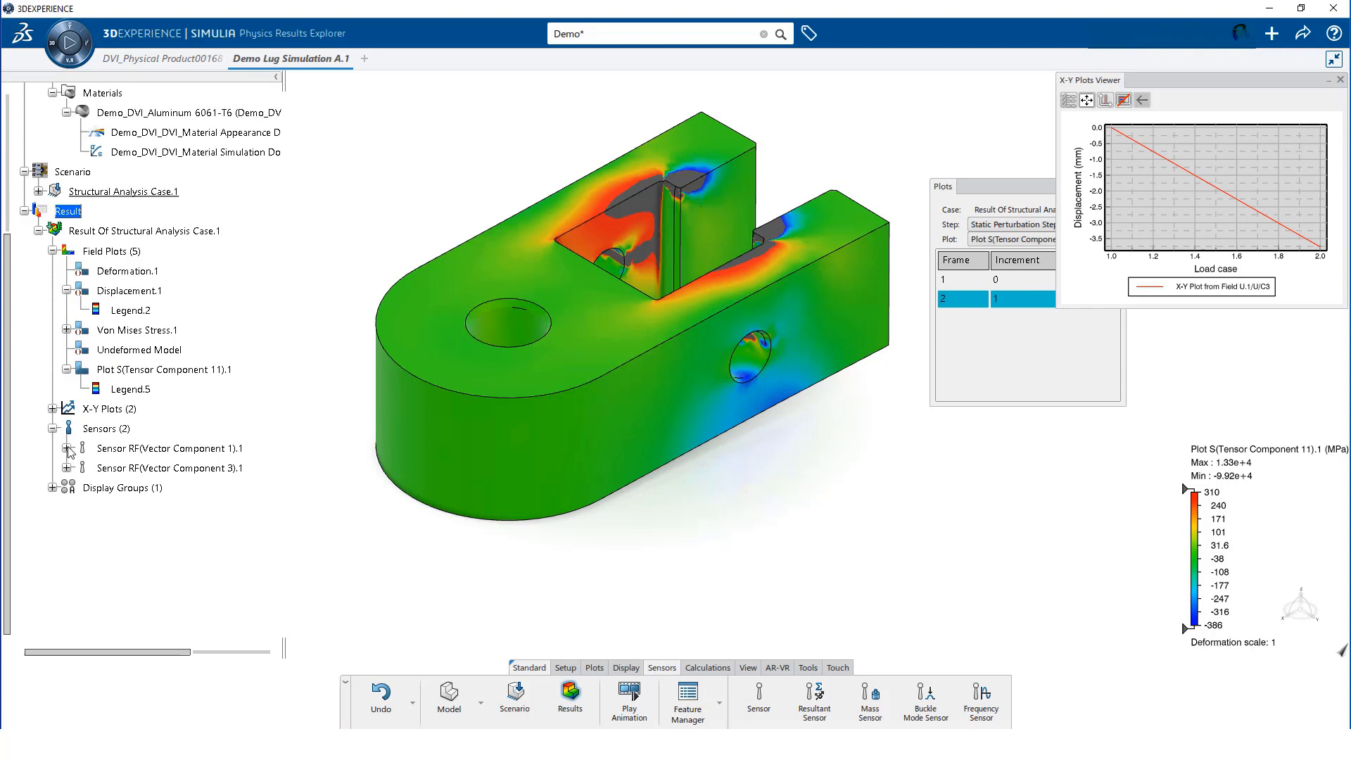
pyautogui.click(69, 448)
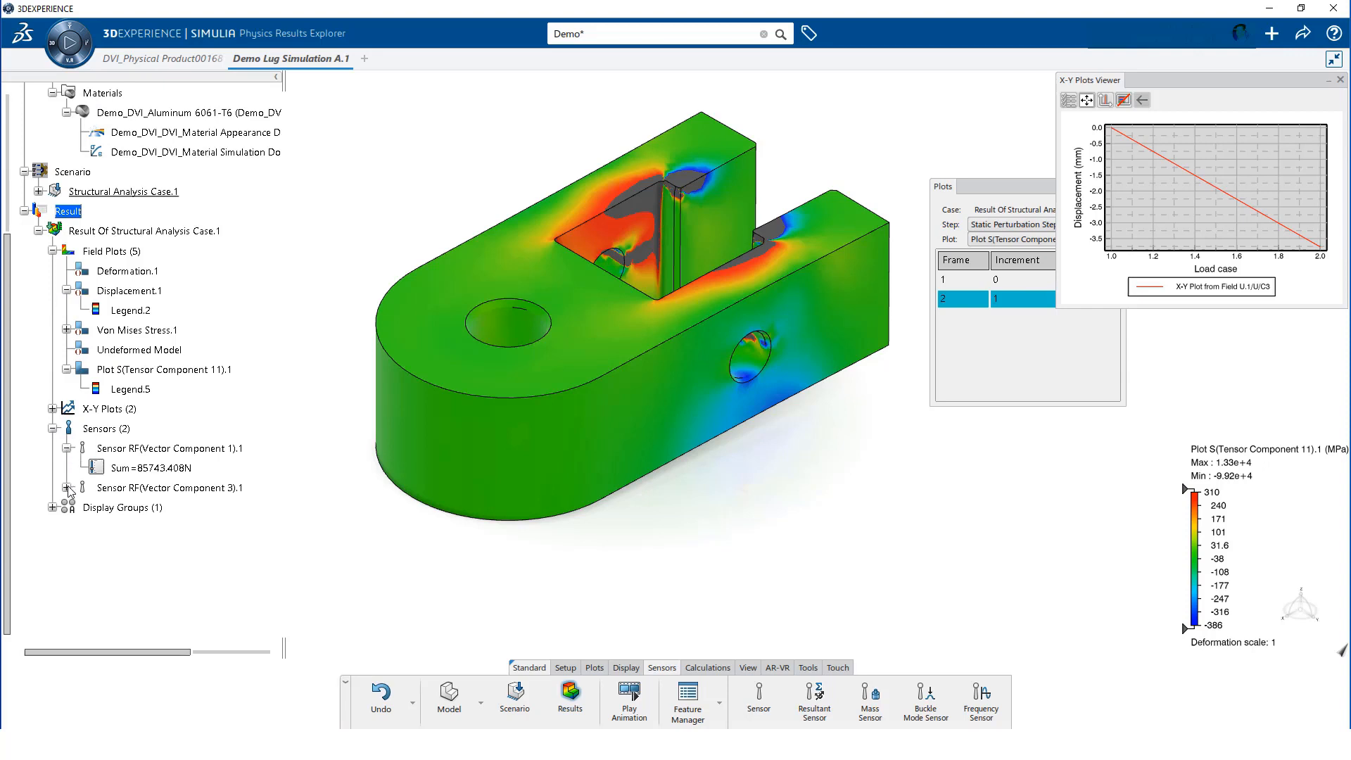
pyautogui.click(67, 488)
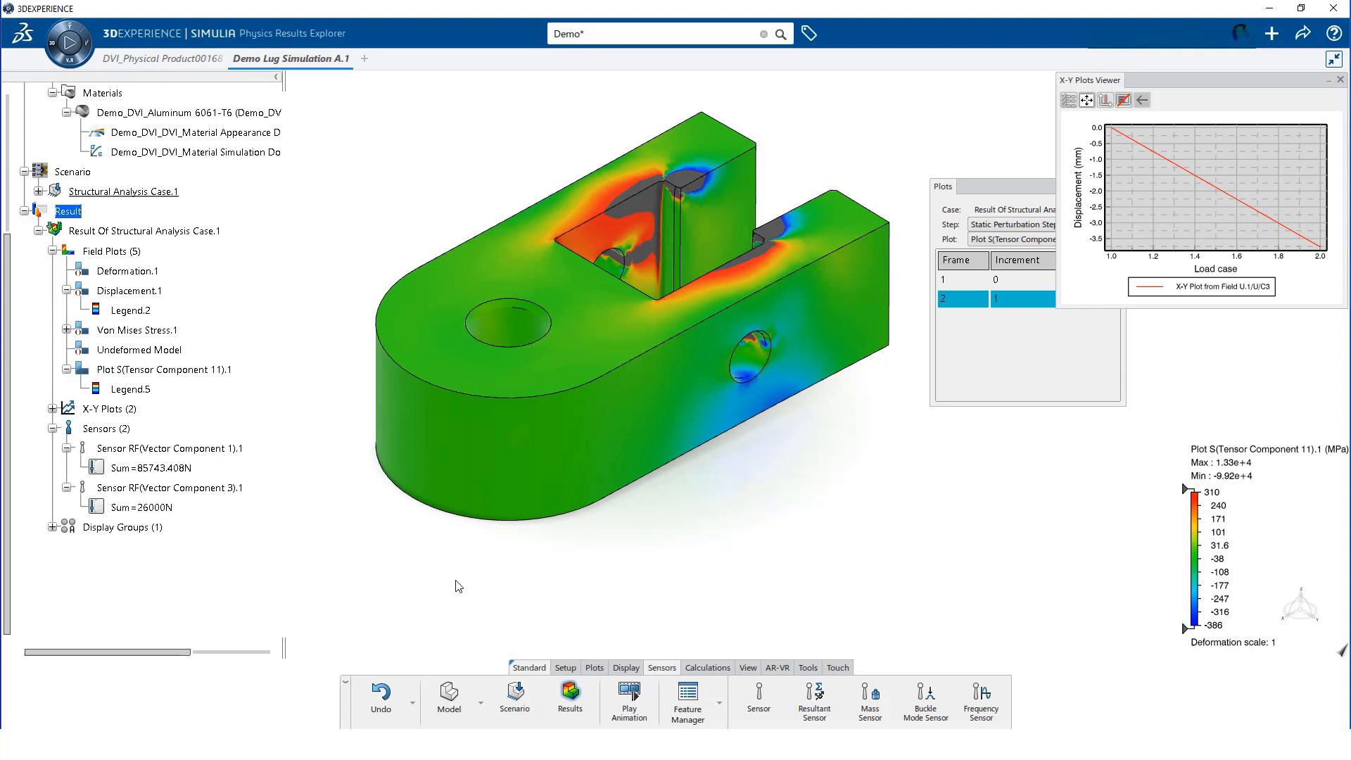
pyautogui.moveTo(625, 672)
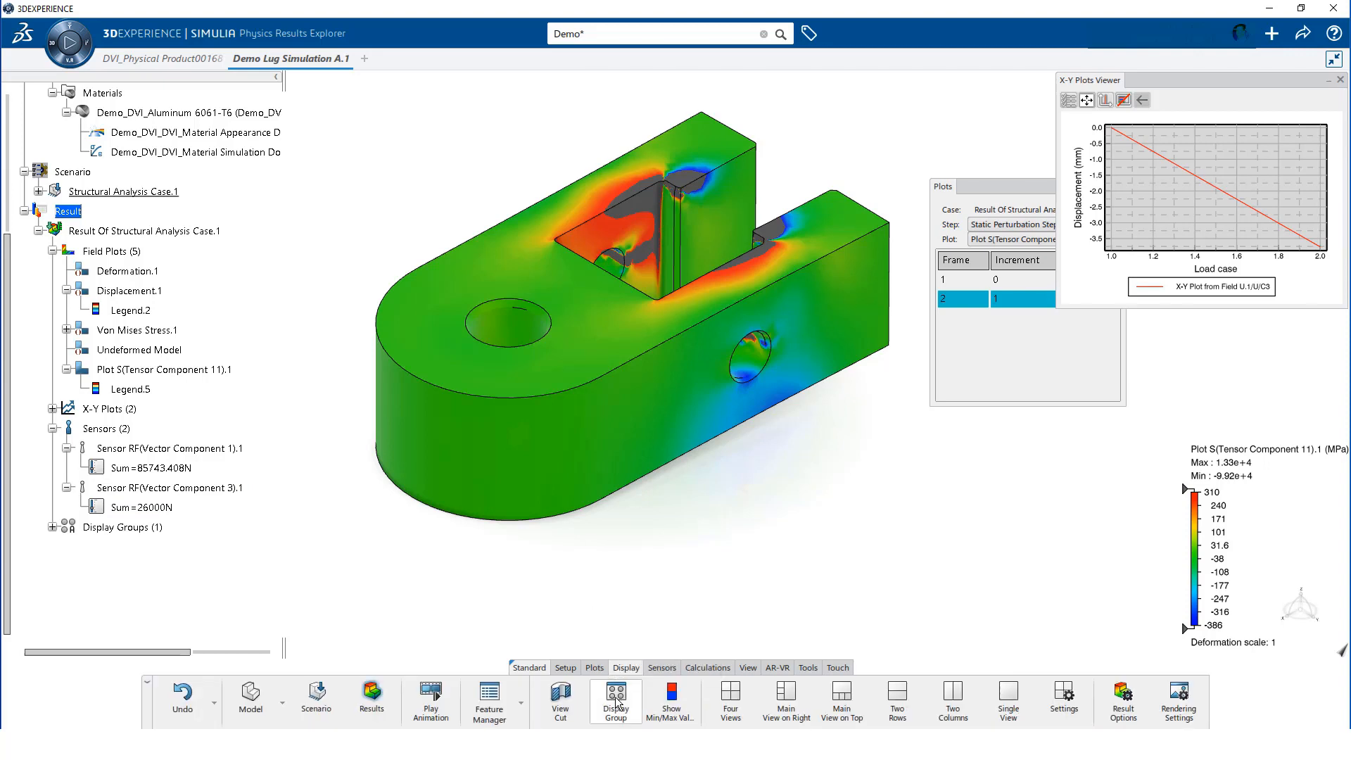
# Create a new display group named BarNodes
pyautogui.click(615, 695)
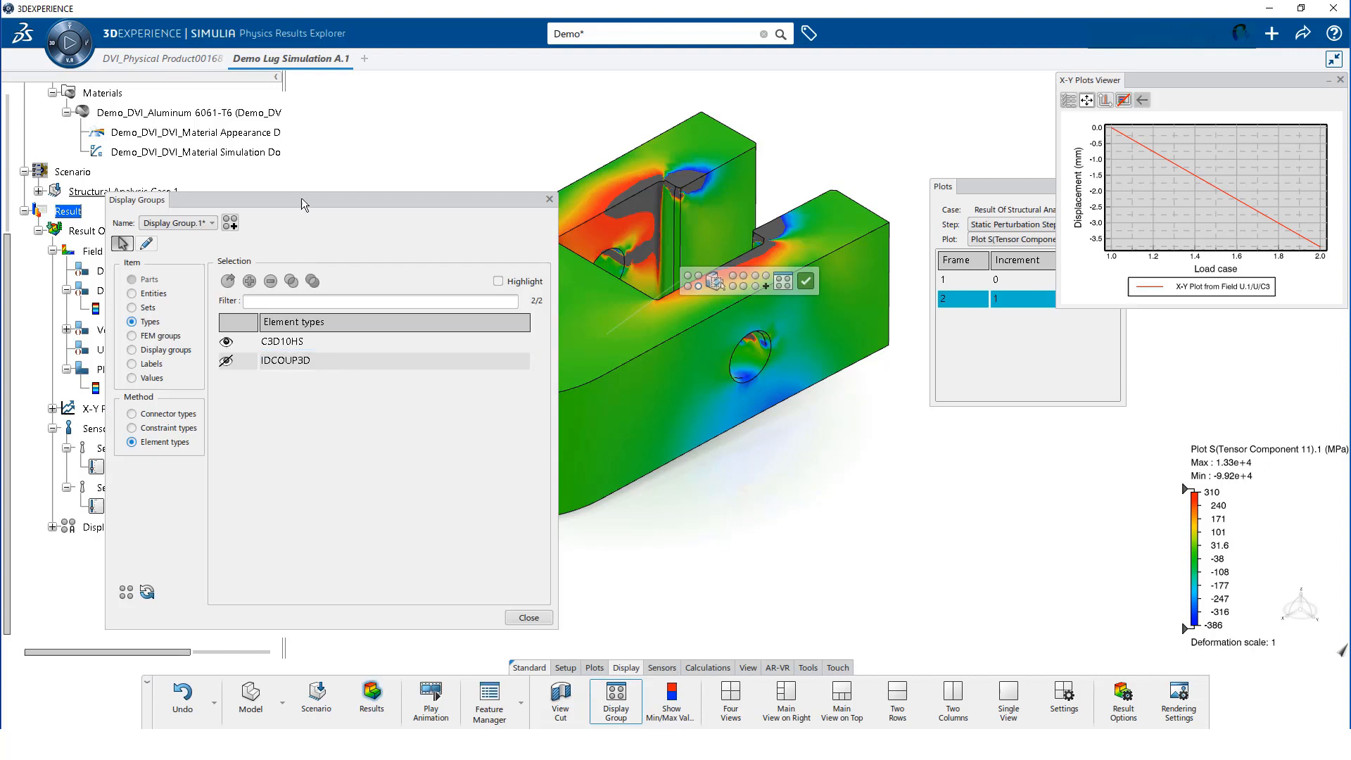
pyautogui.moveTo(301, 199); pyautogui.dragTo(423, 130)
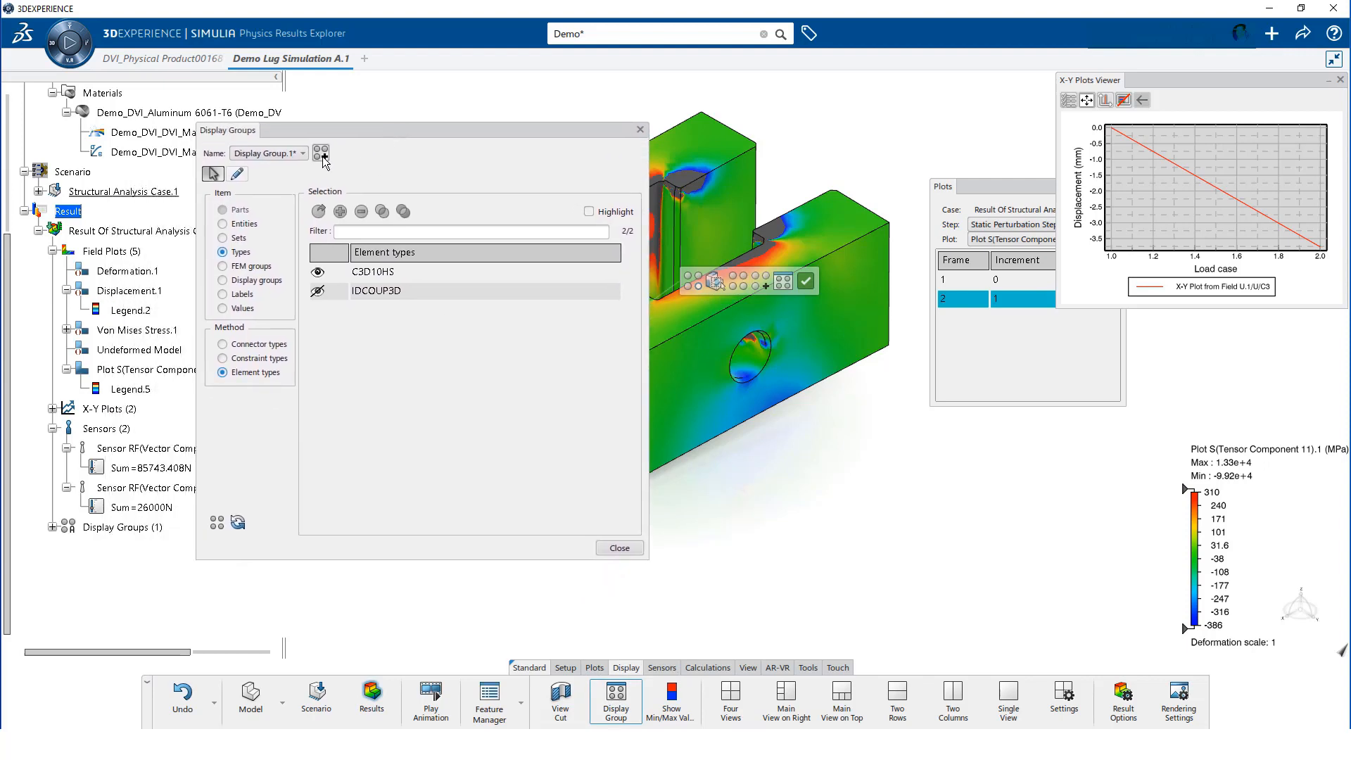
pyautogui.click(322, 154)
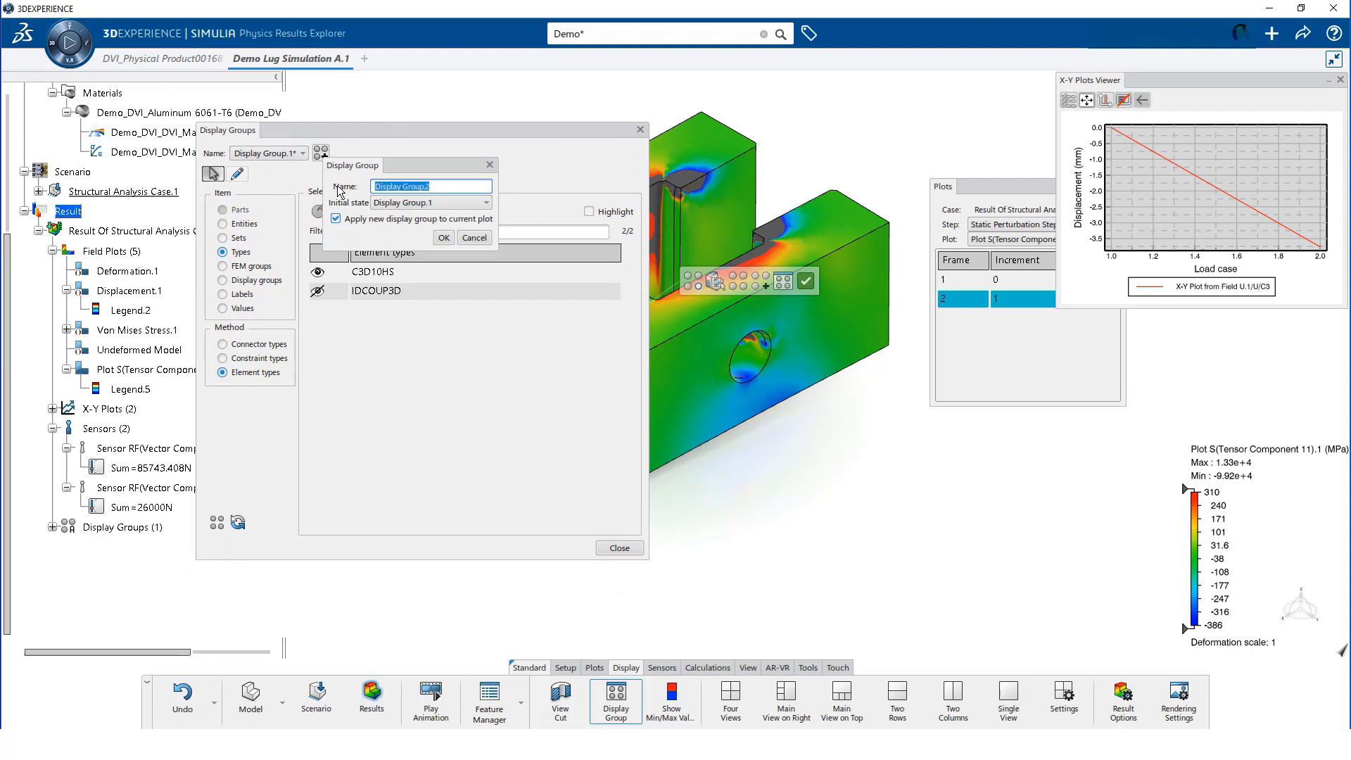
pyautogui.write('Bar')
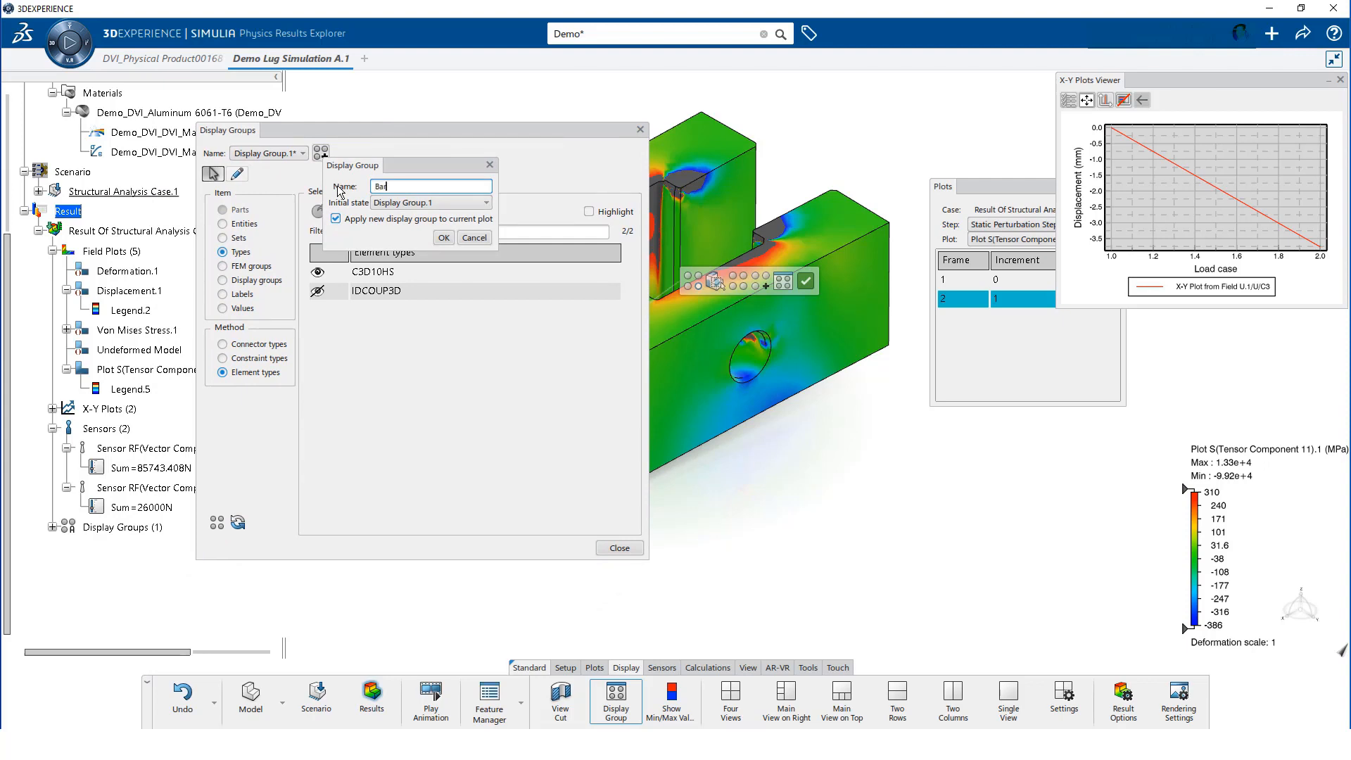
pyautogui.write('Nodes')
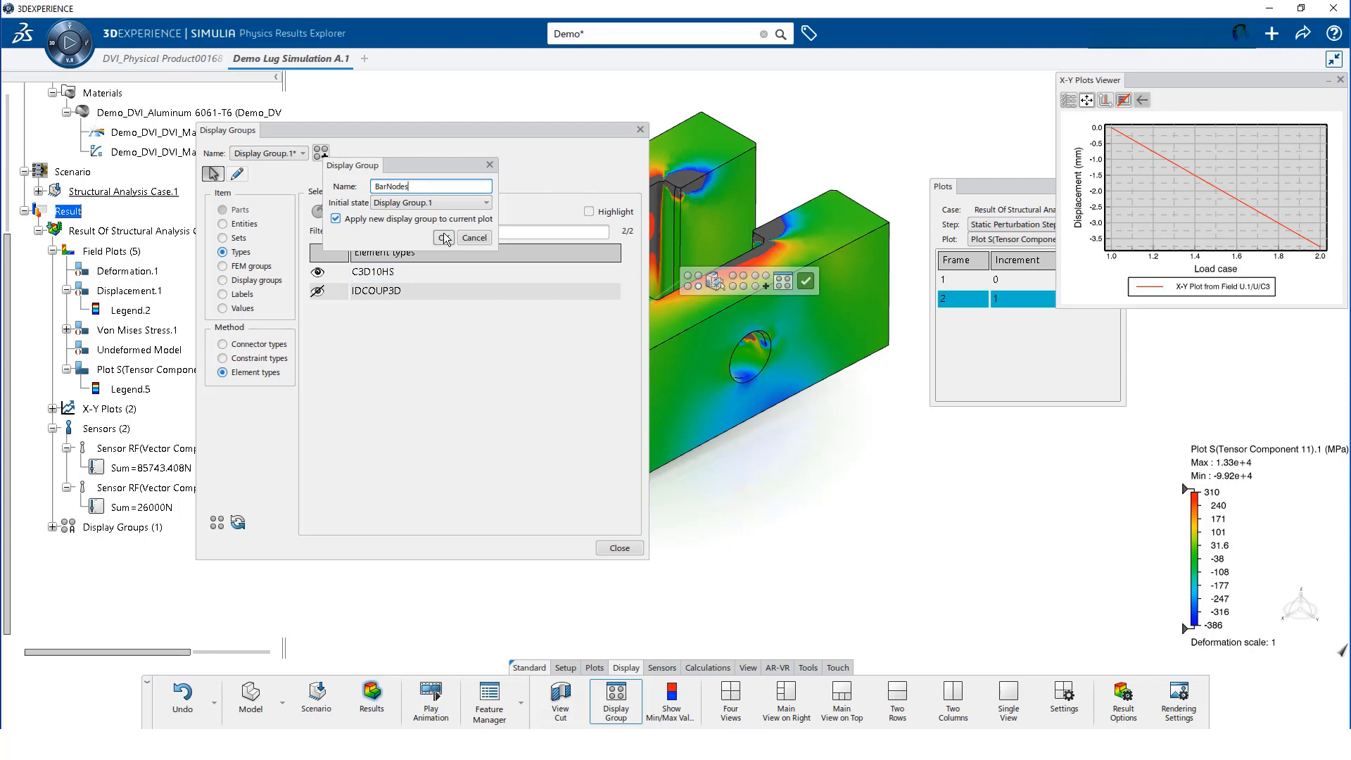
pyautogui.click(442, 238)
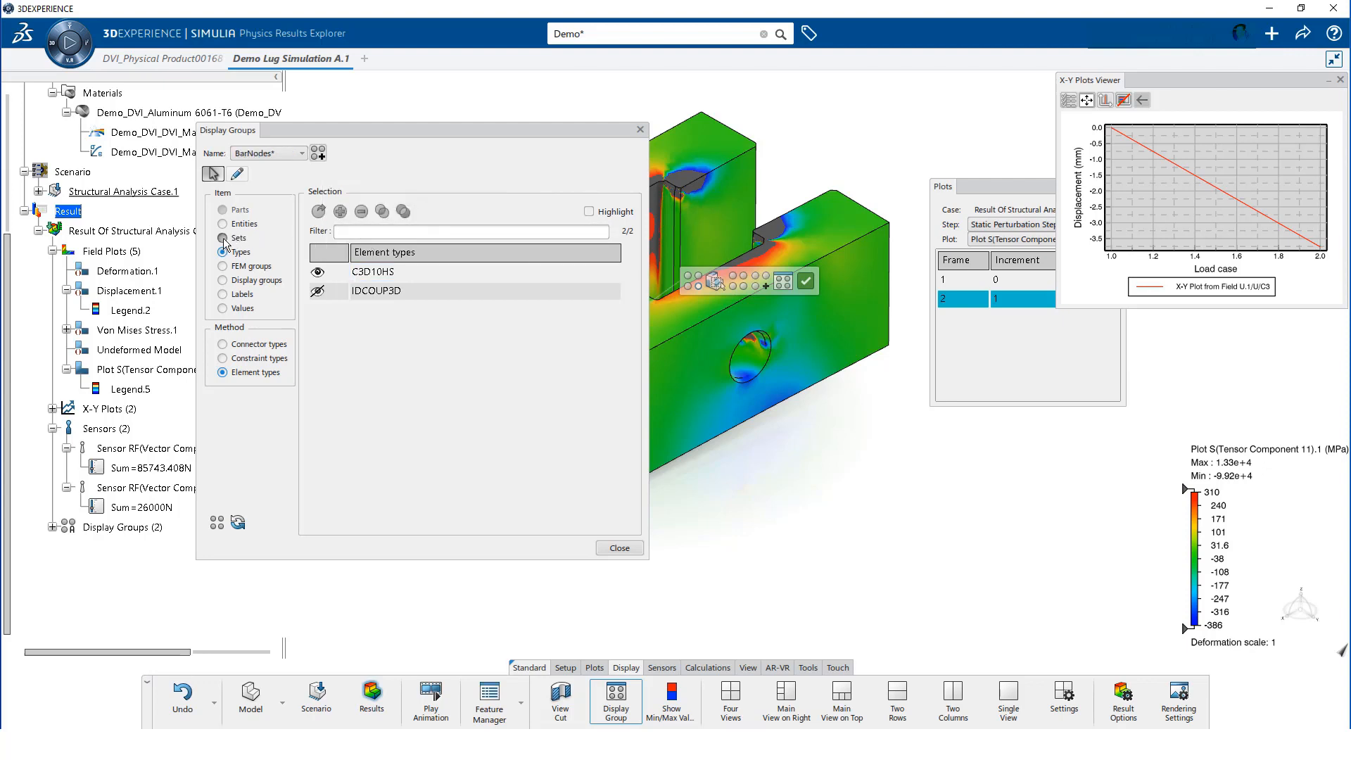
# Switch the BarNodes item selection to Sets and list Node sets
pyautogui.click(224, 238)
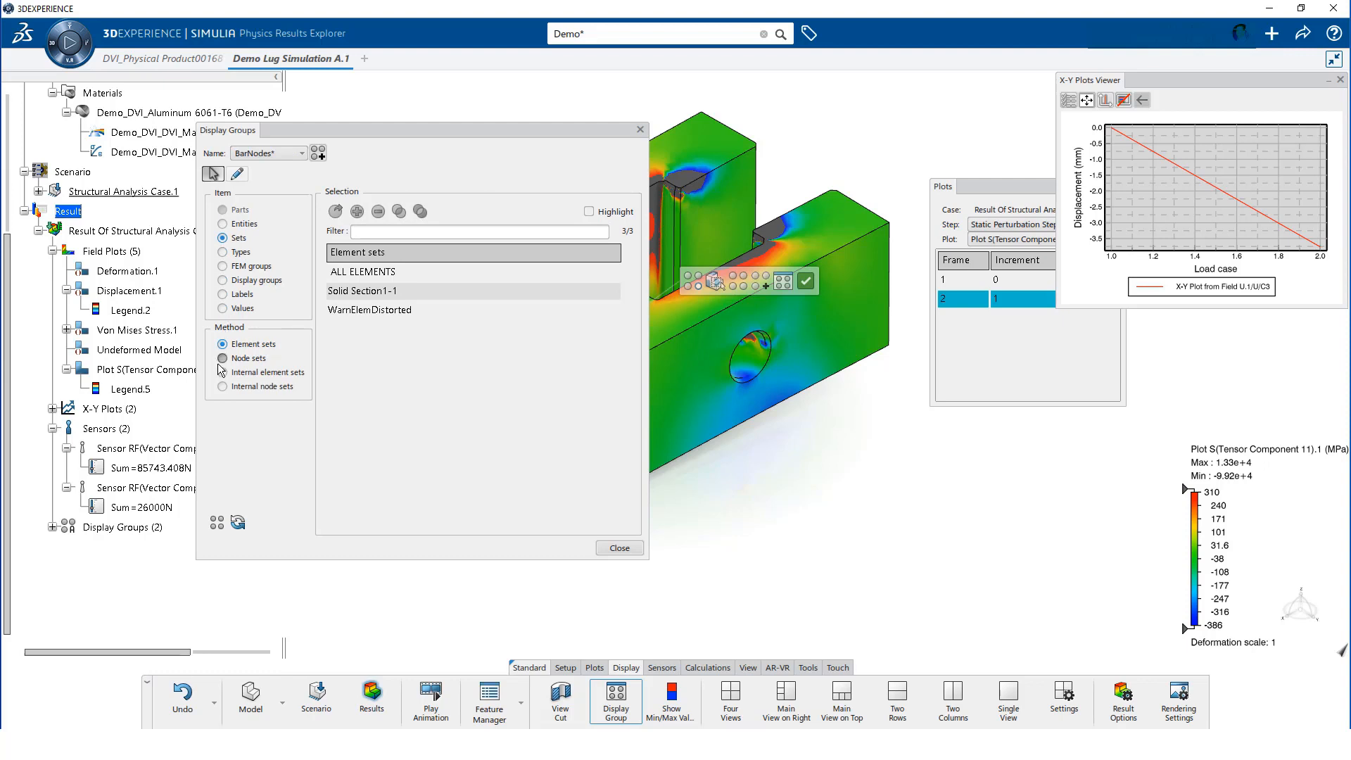
pyautogui.click(223, 358)
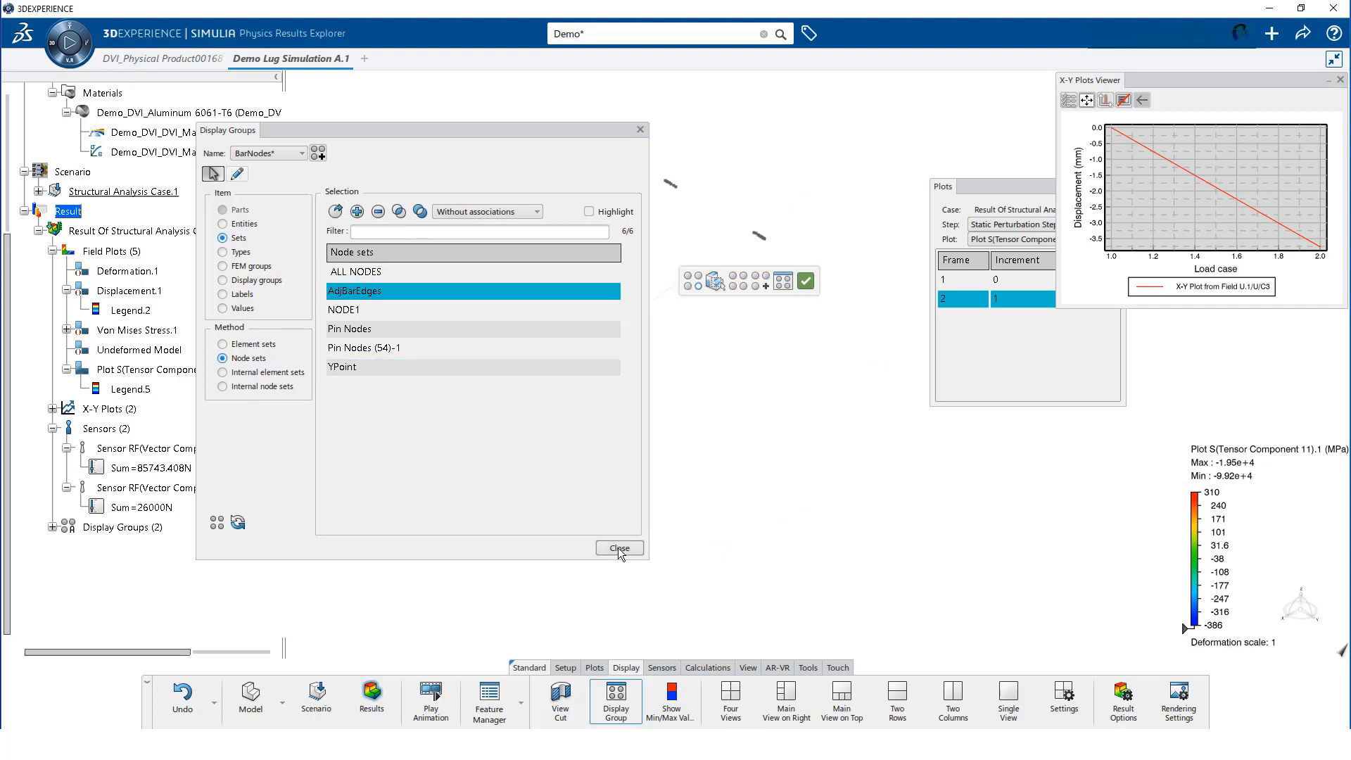
pyautogui.click(619, 549)
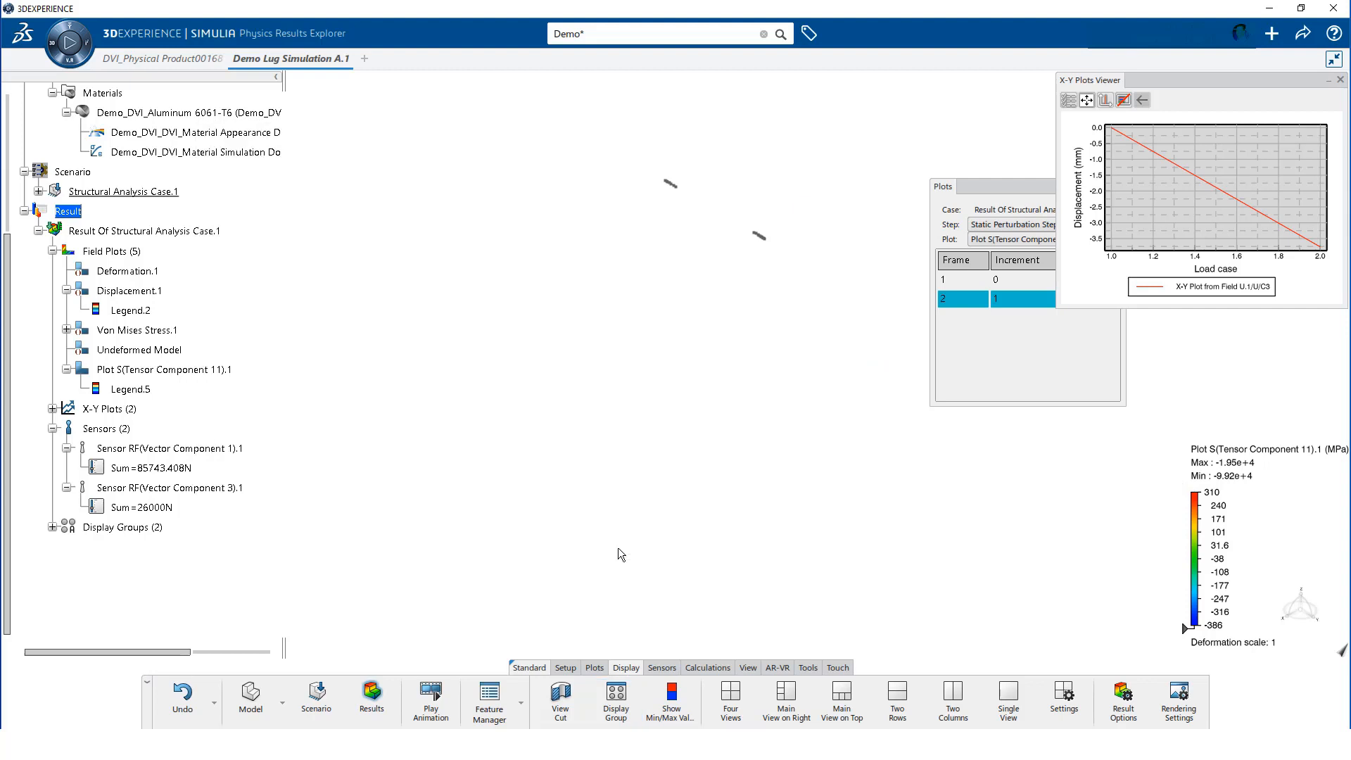
pyautogui.moveTo(608, 625)
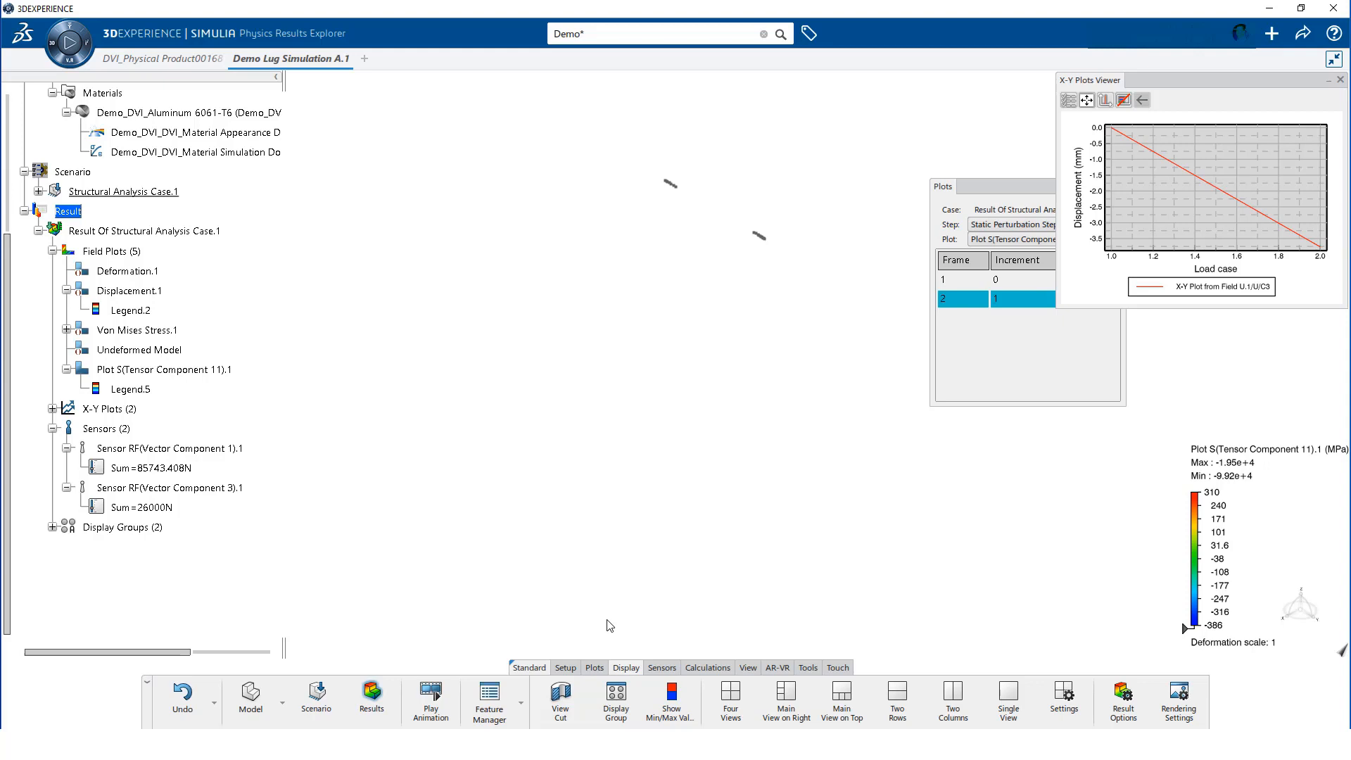
# Start a new Reaction Force sensor measuring Vector Component 1
pyautogui.click(662, 667)
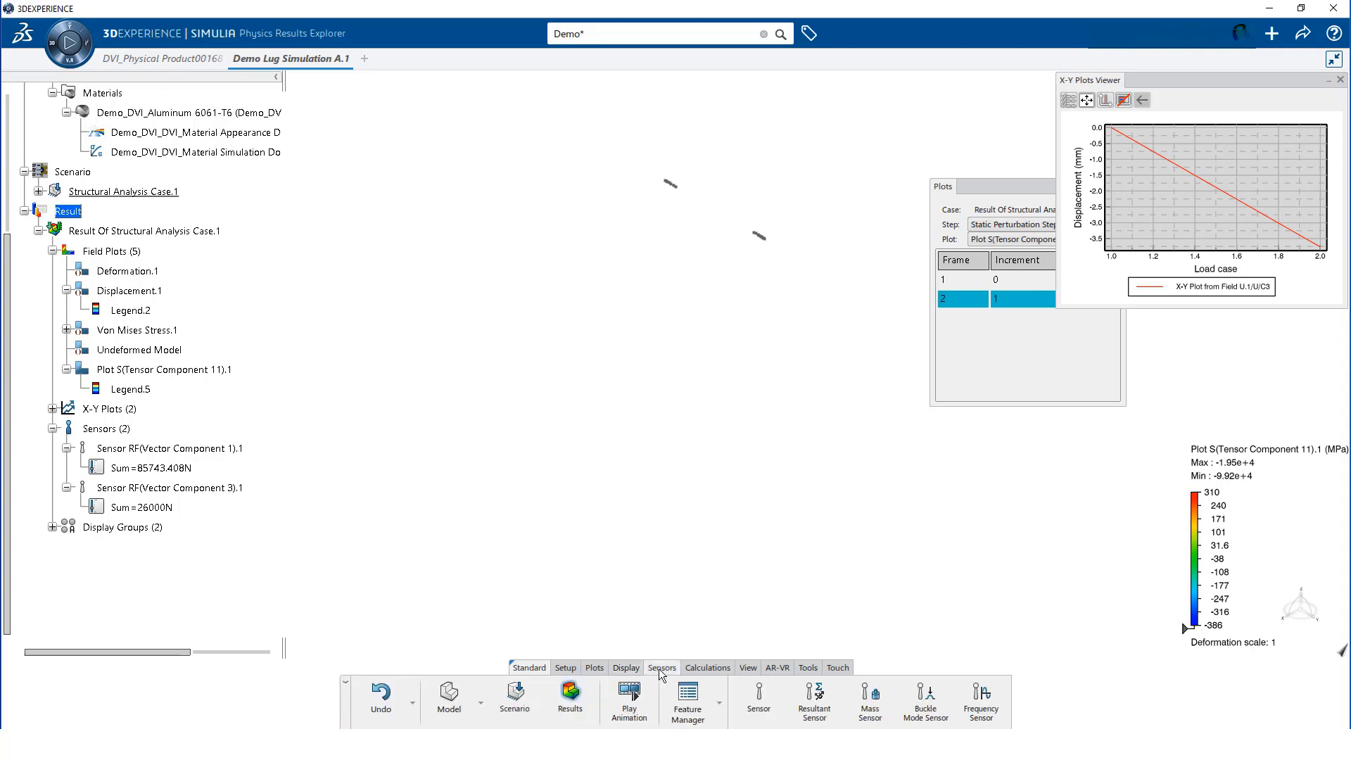
pyautogui.click(759, 699)
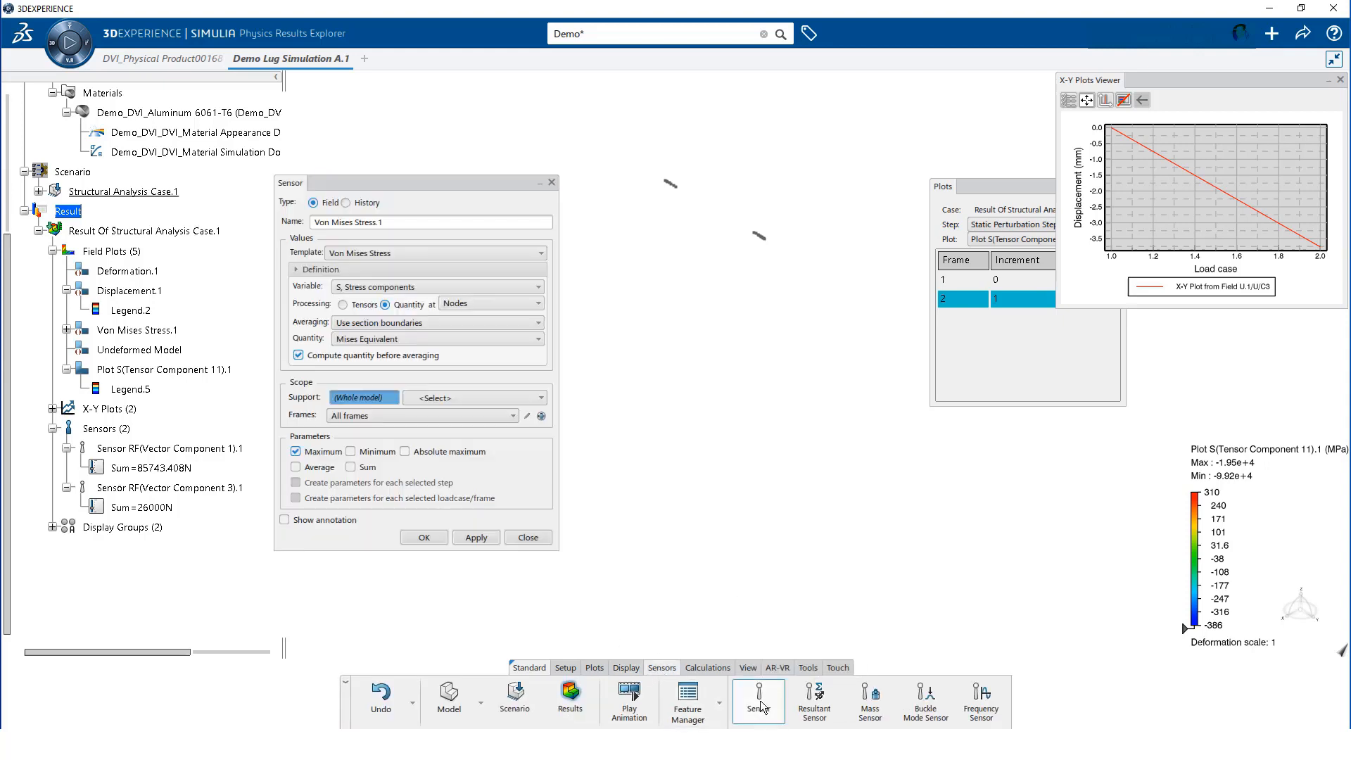
pyautogui.click(541, 253)
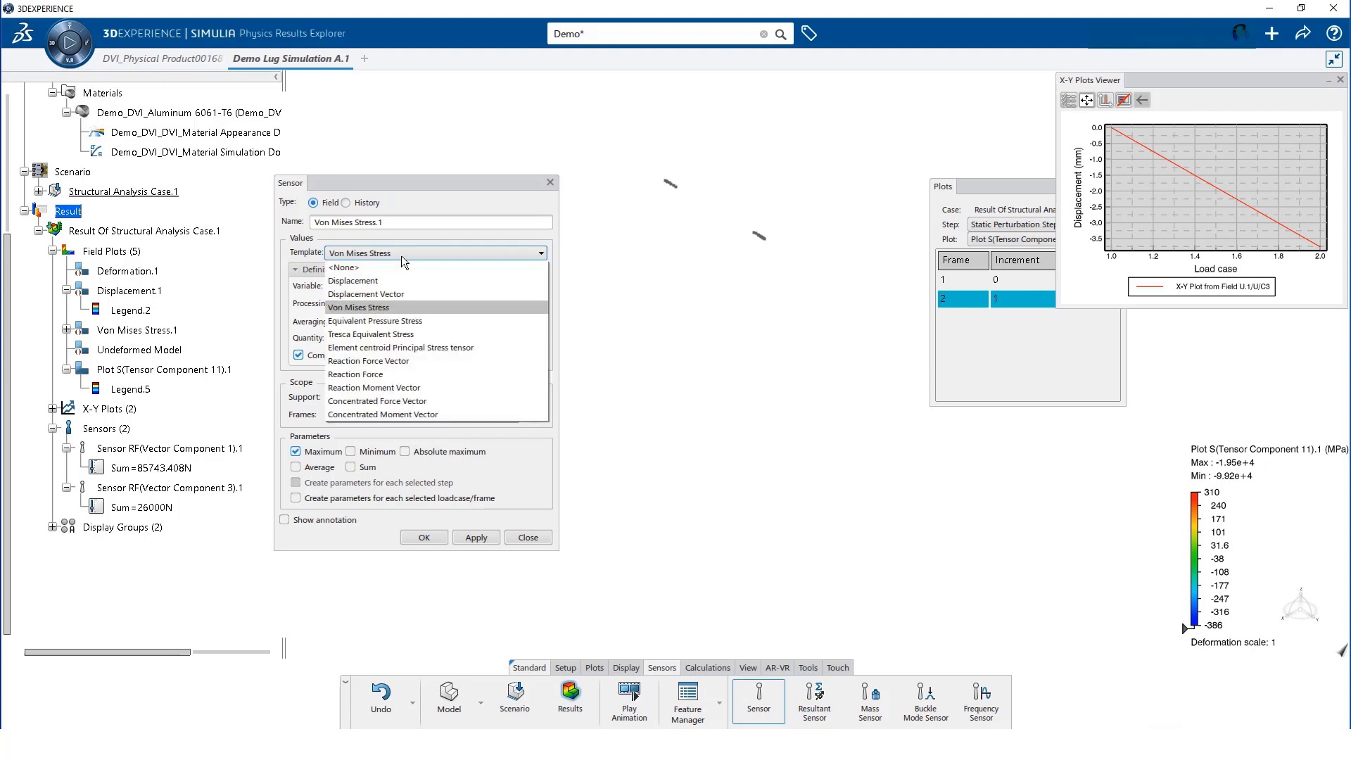
pyautogui.moveTo(385, 377)
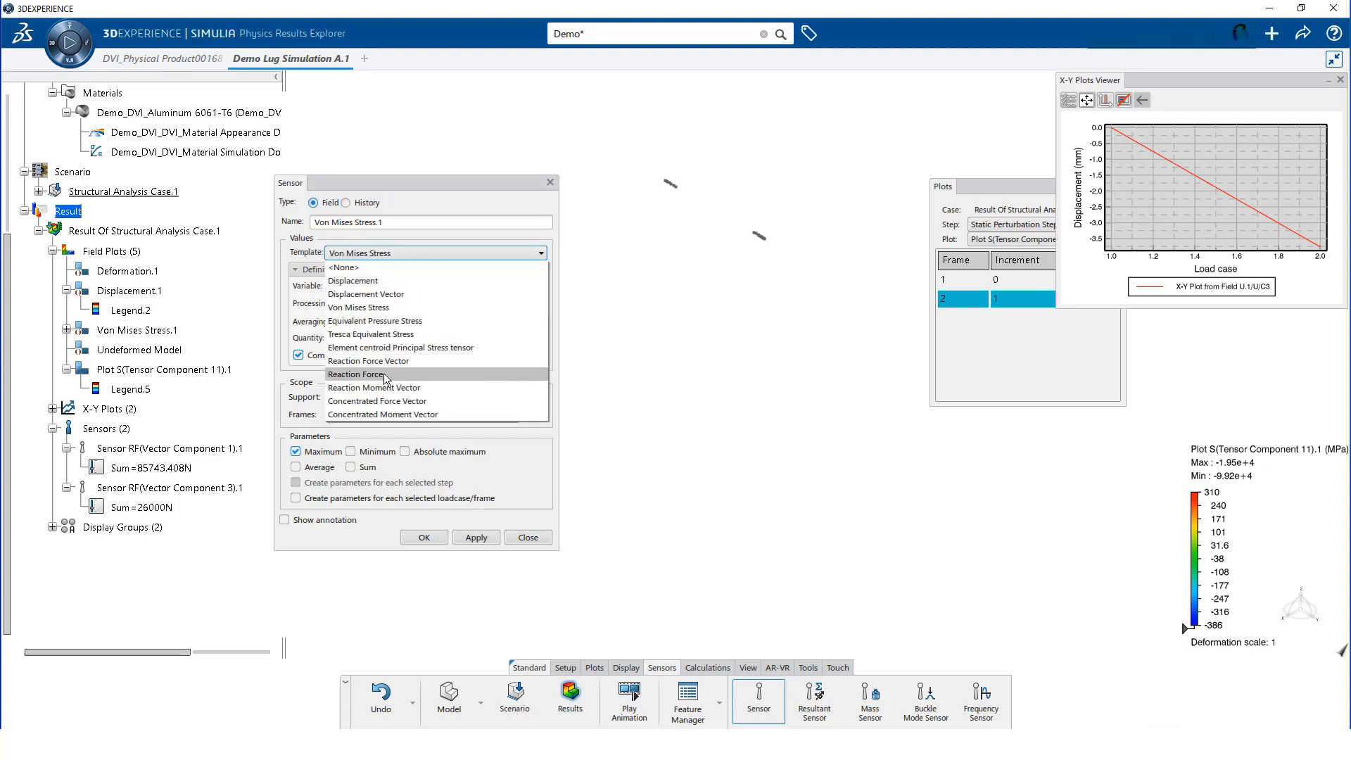
pyautogui.click(356, 374)
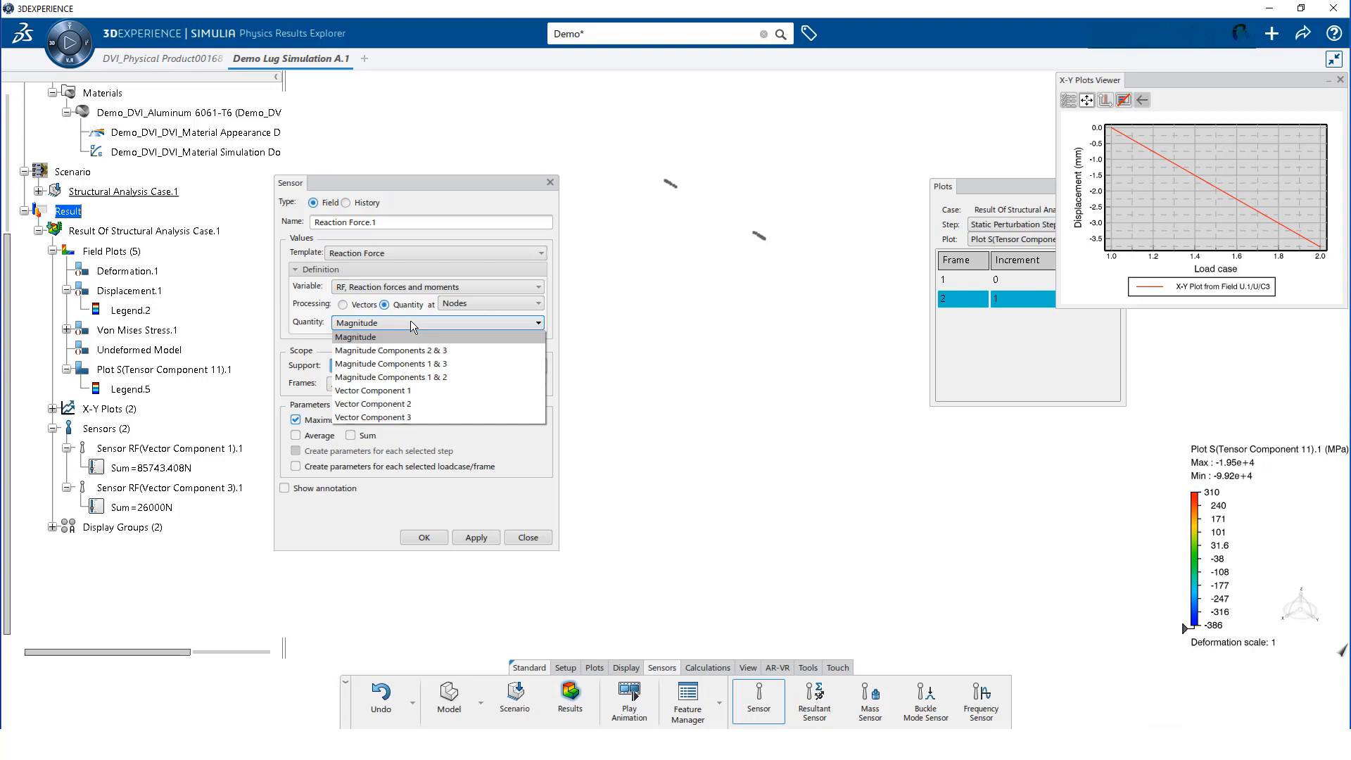
pyautogui.moveTo(410, 391)
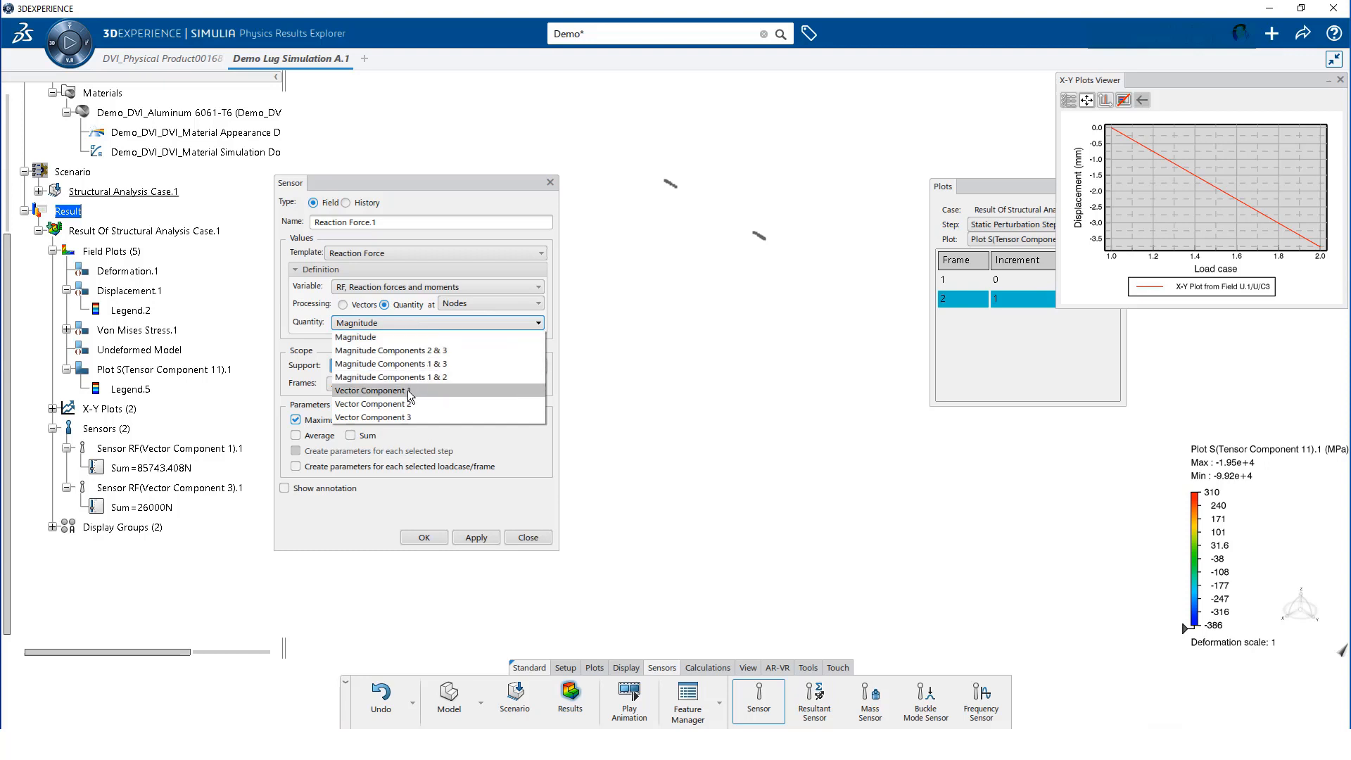
pyautogui.click(365, 403)
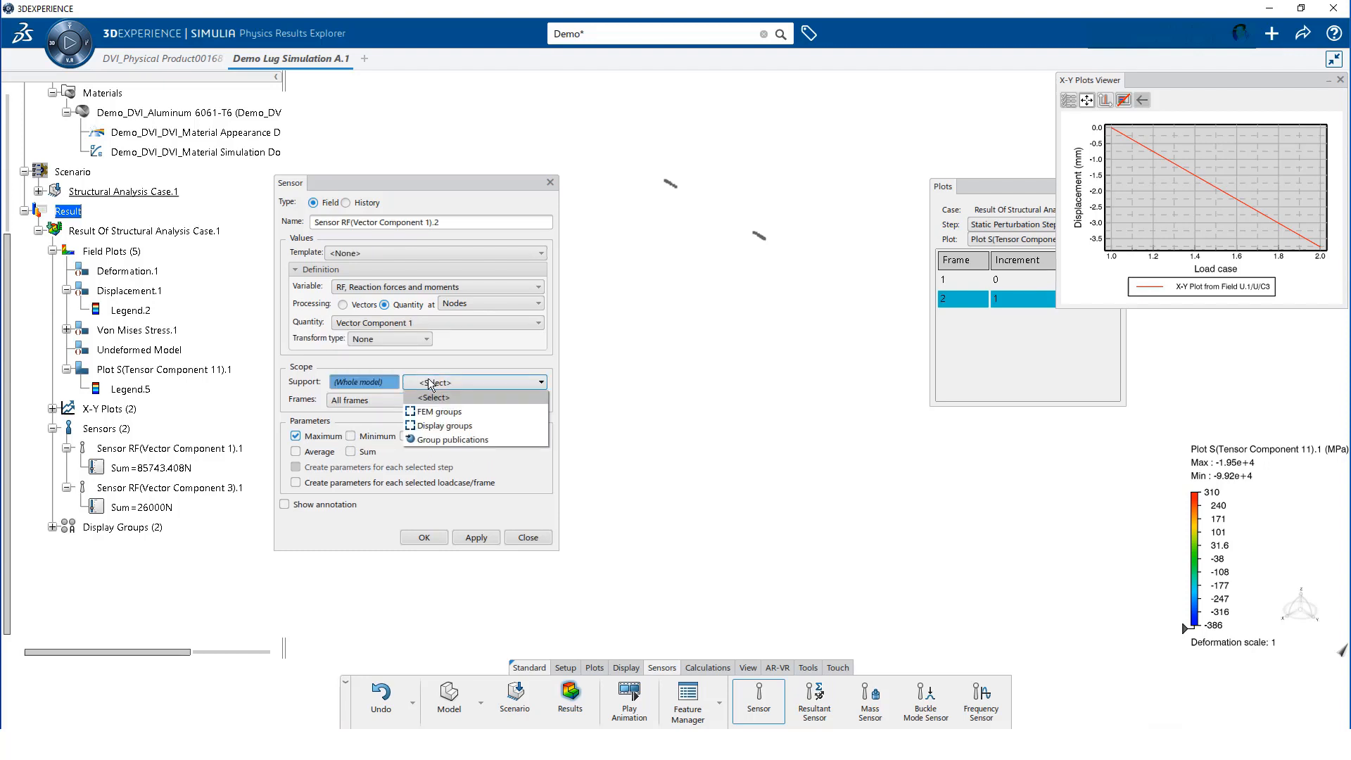
# Scope the sensor to BarNodes, report only Sum, and apply it (Sum=-88243.416 N)
pyautogui.click(445, 426)
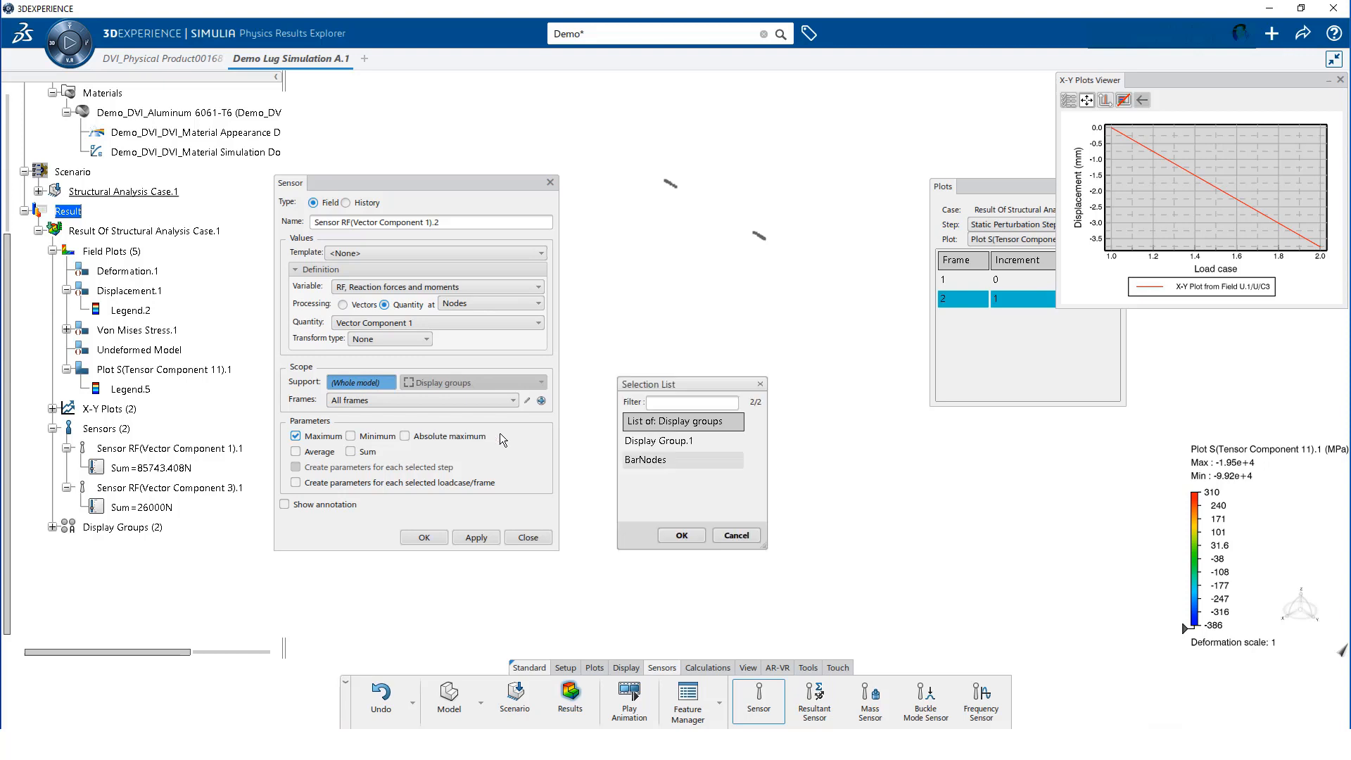
pyautogui.click(682, 460)
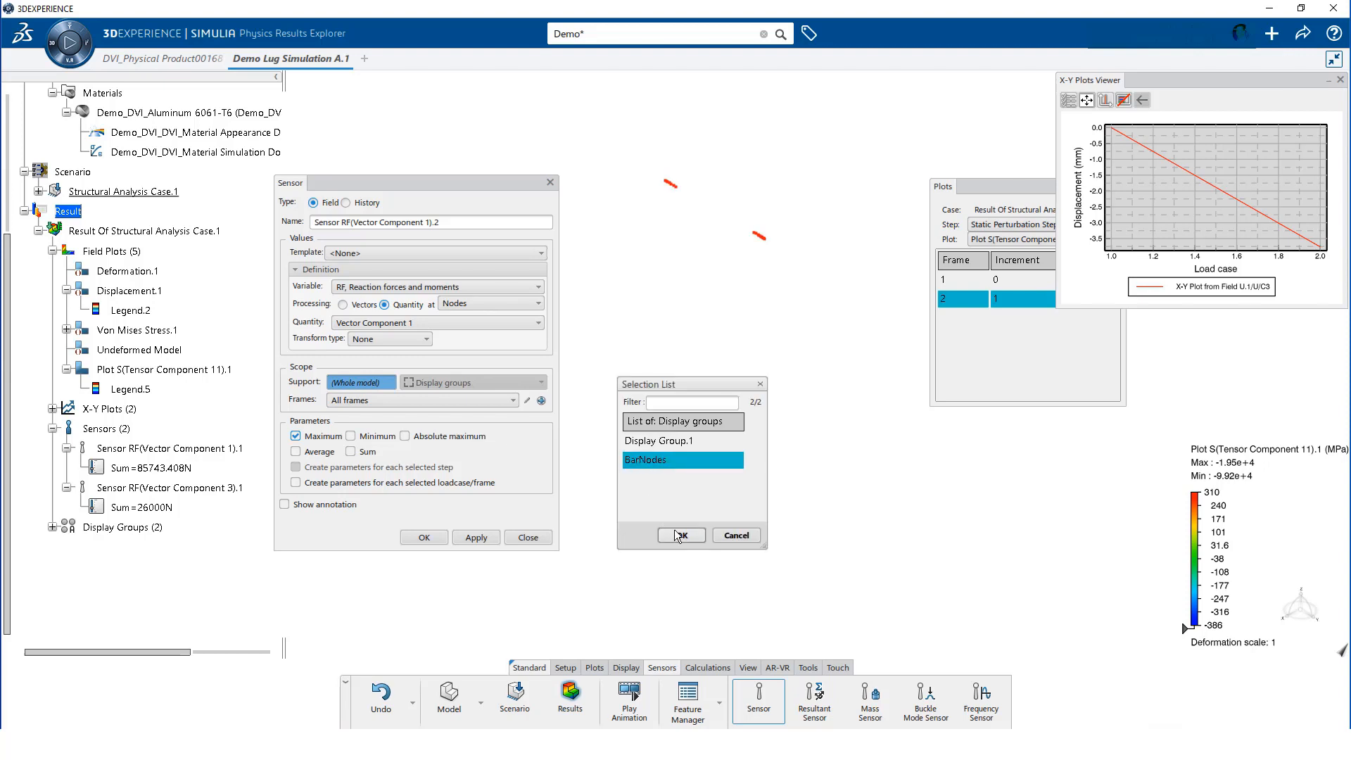
pyautogui.click(680, 535)
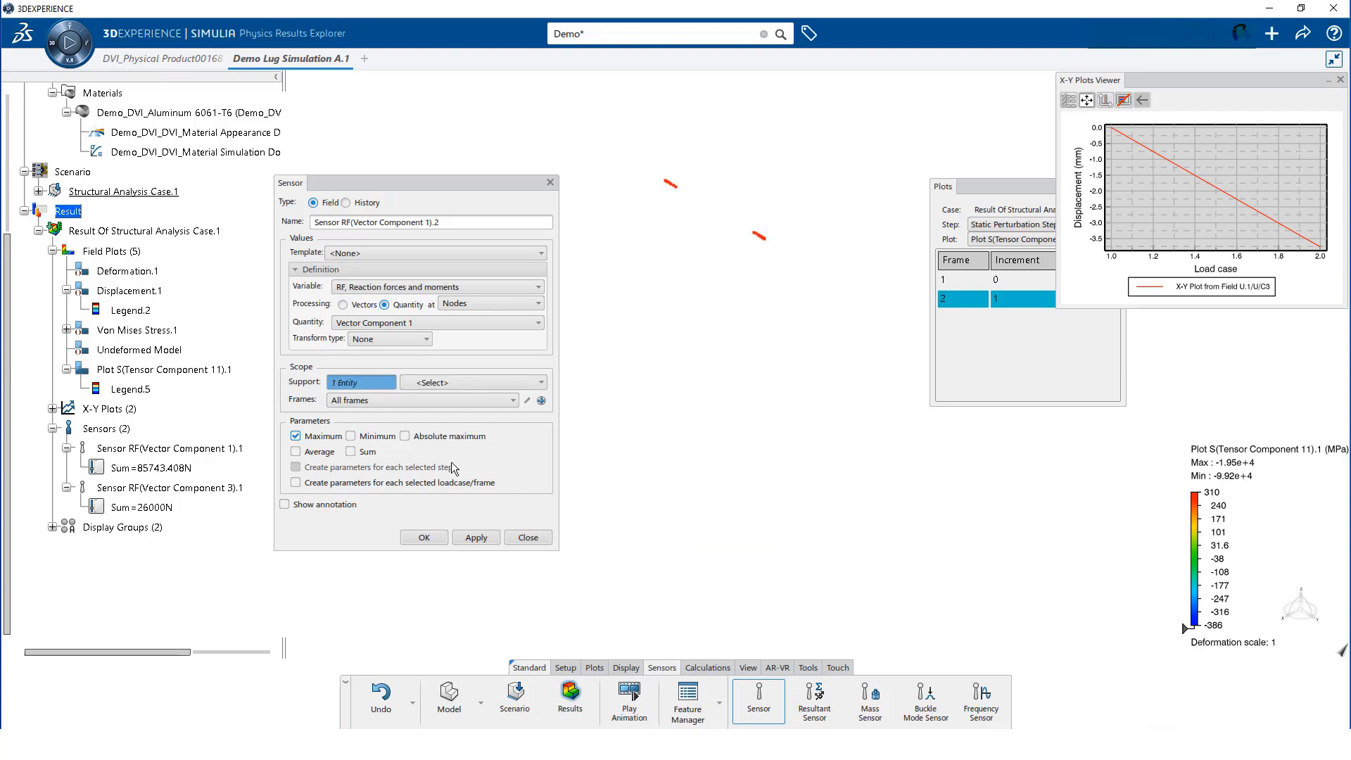
pyautogui.click(296, 436)
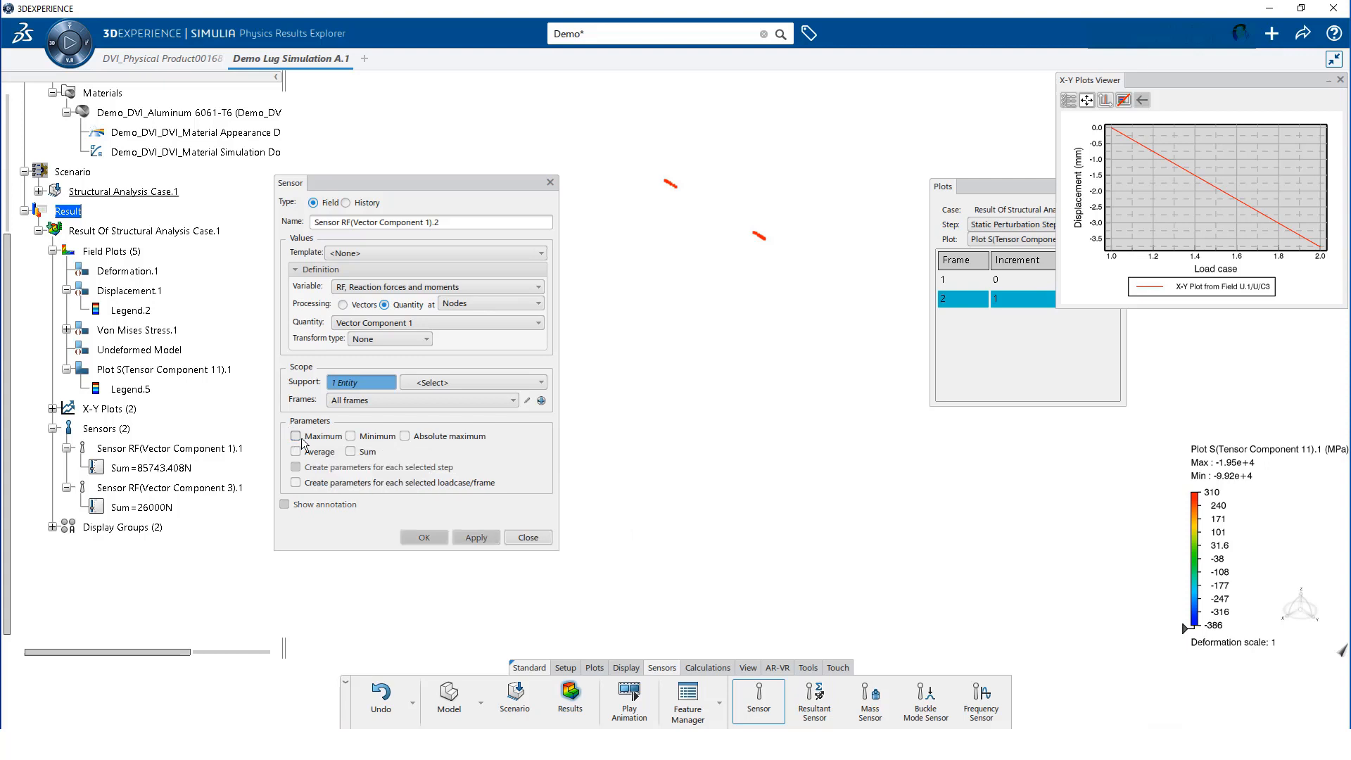
pyautogui.click(349, 452)
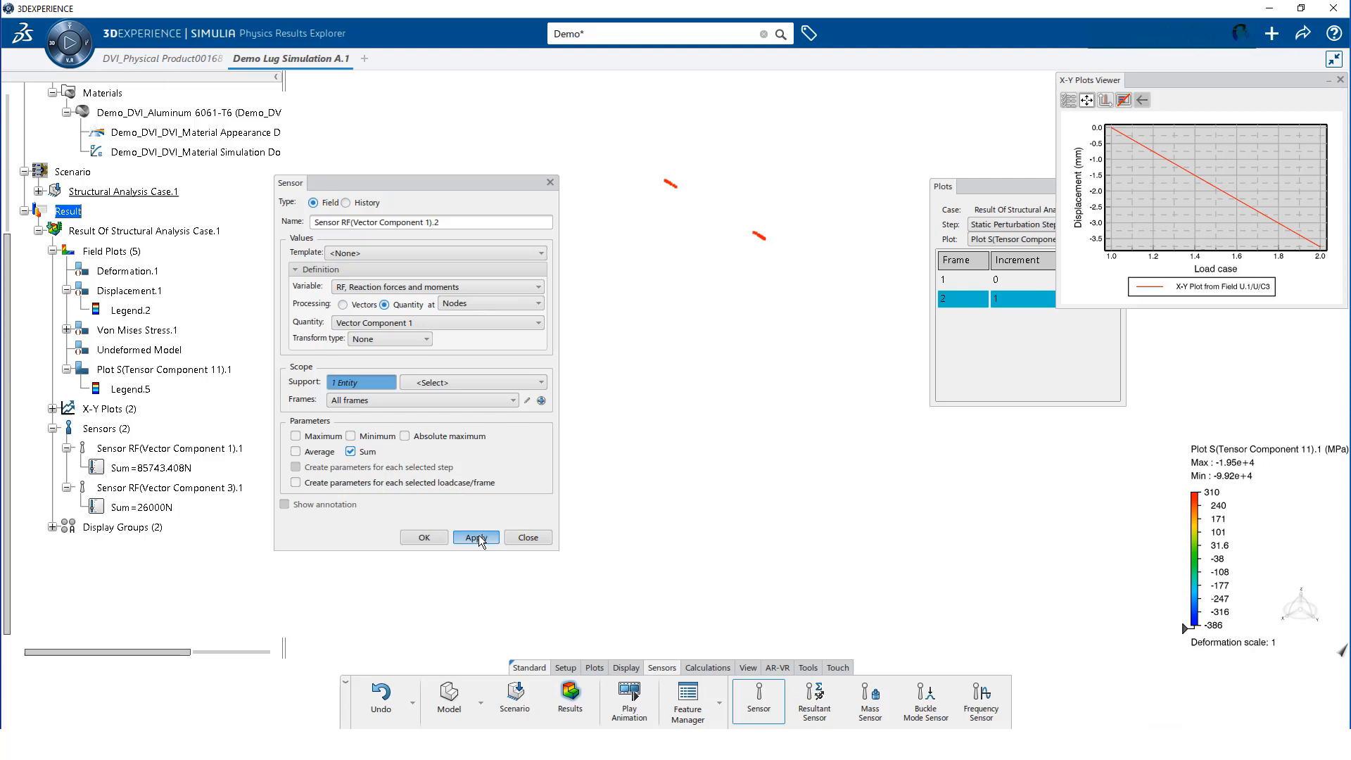
pyautogui.click(475, 537)
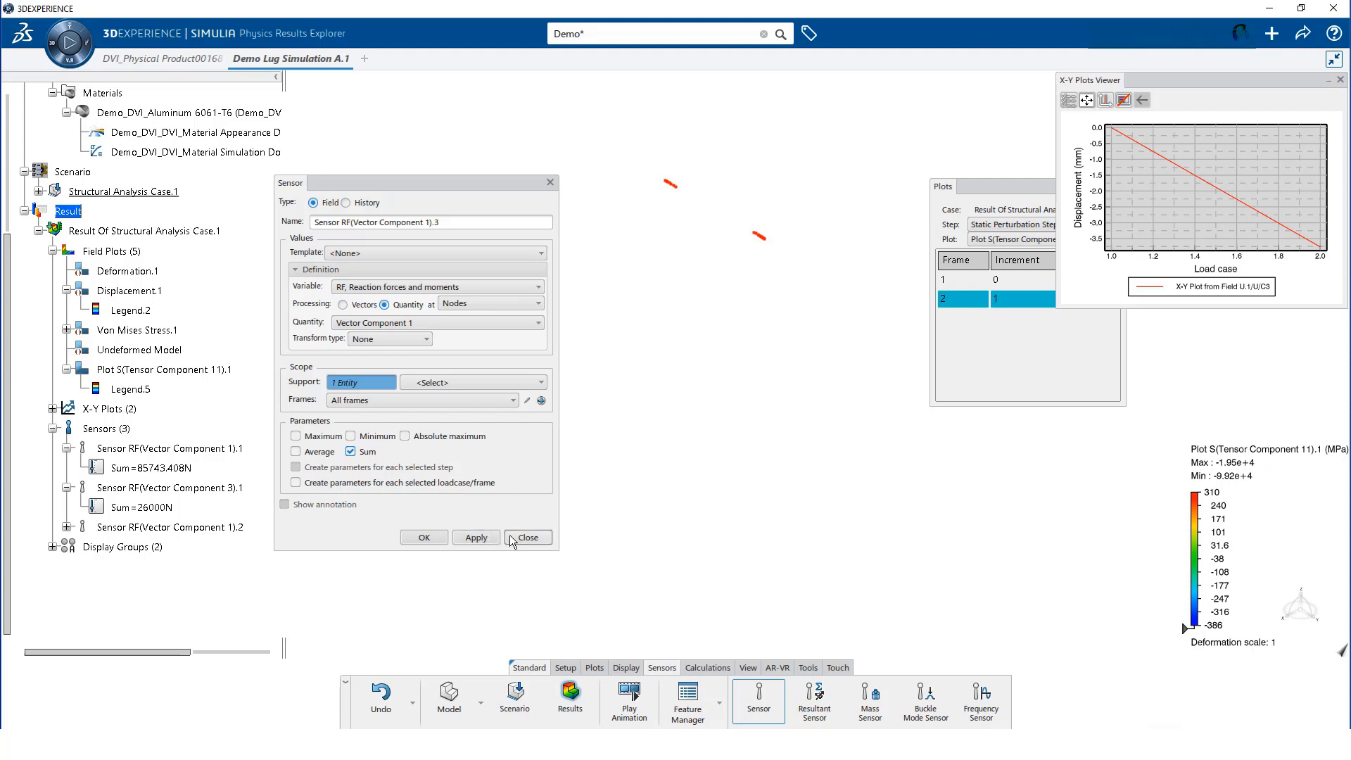
pyautogui.click(526, 537)
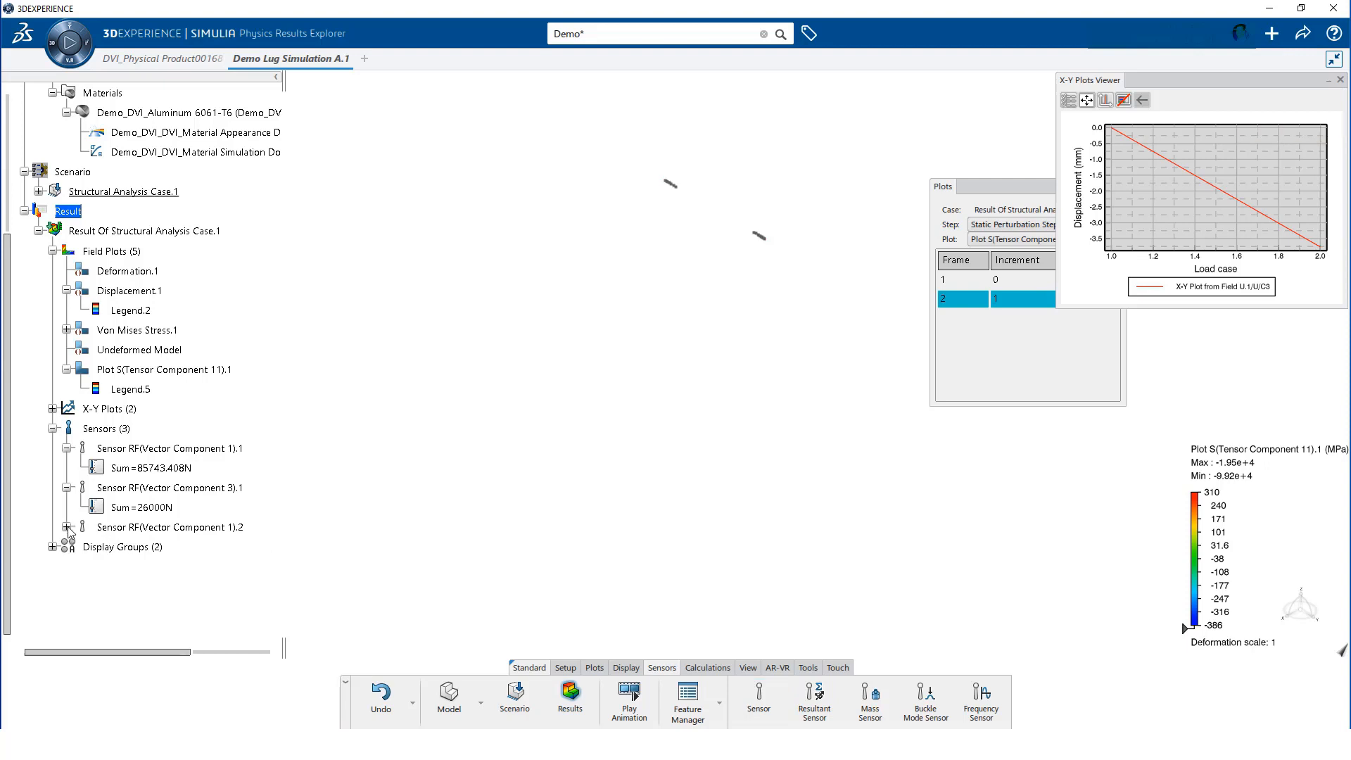
pyautogui.click(68, 526)
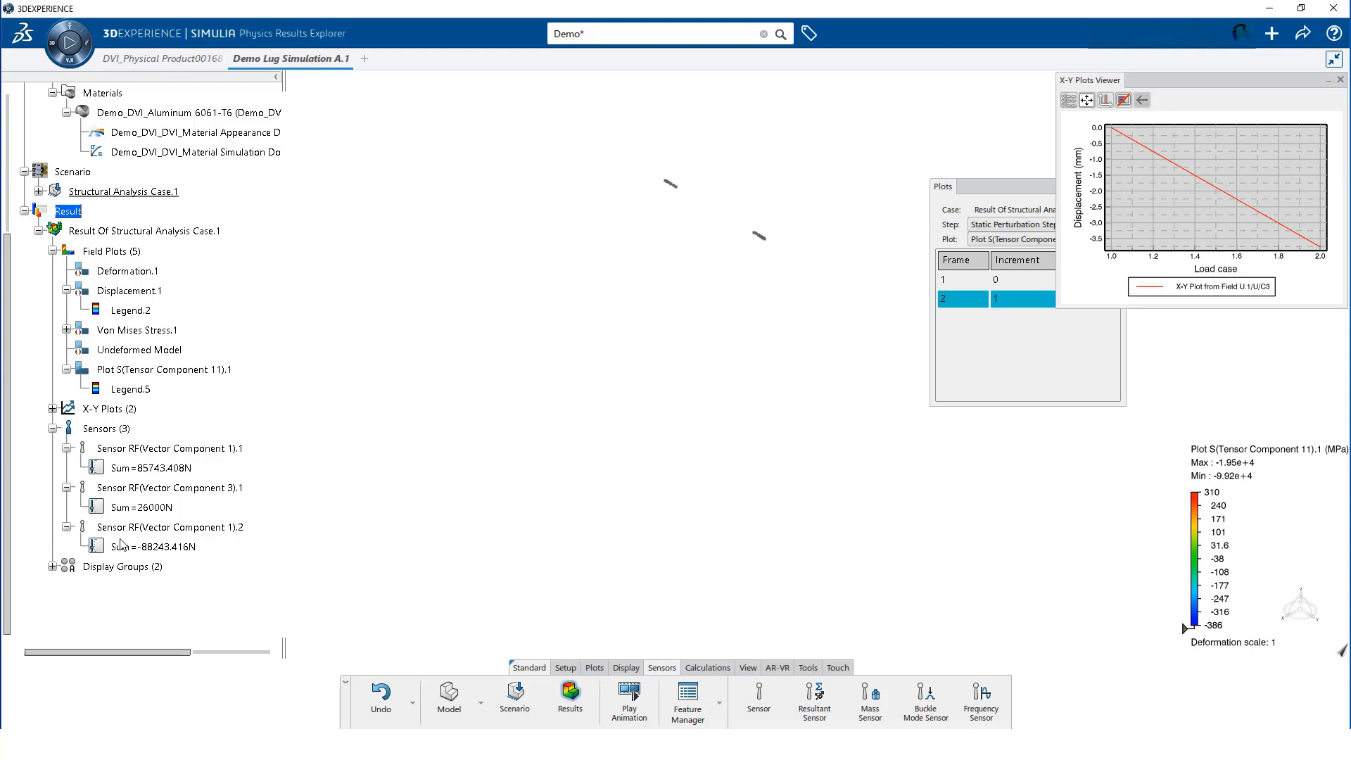
pyautogui.moveTo(452, 507)
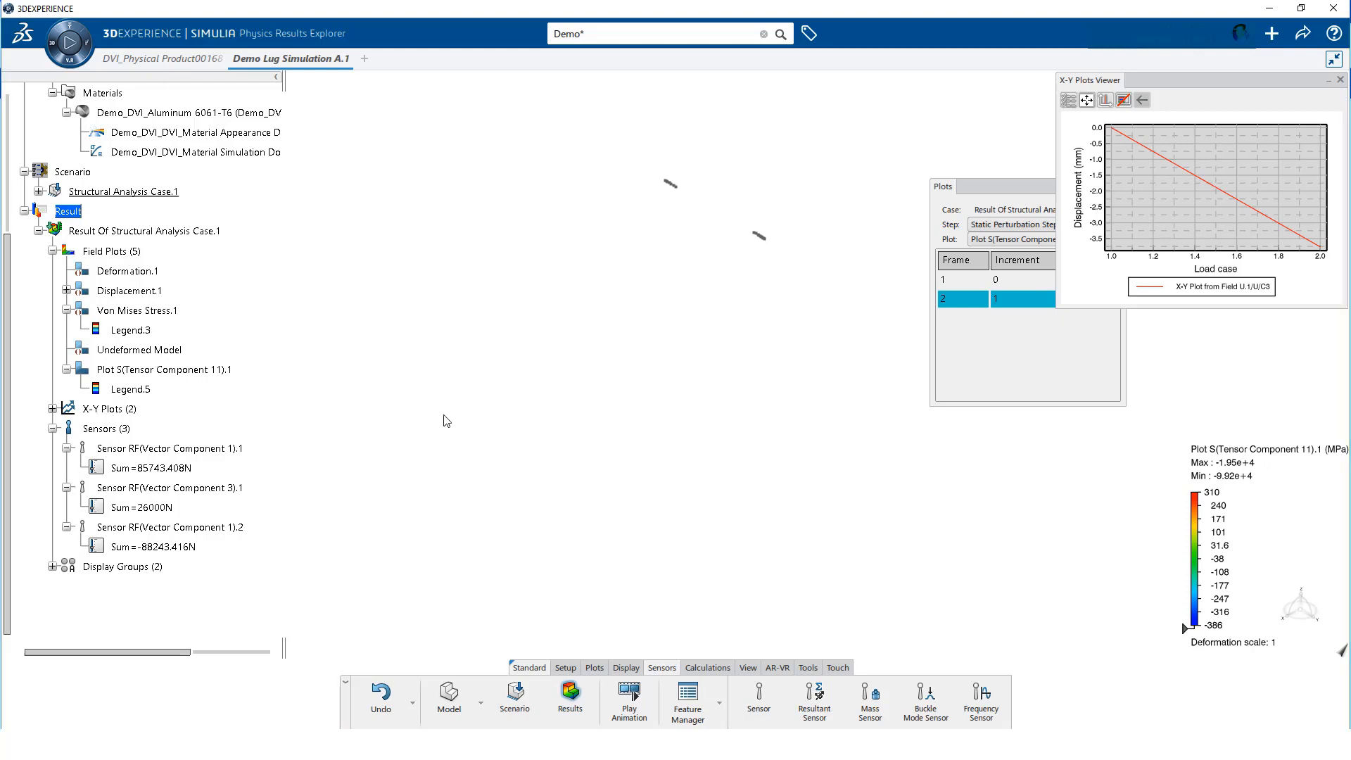
pyautogui.click(626, 667)
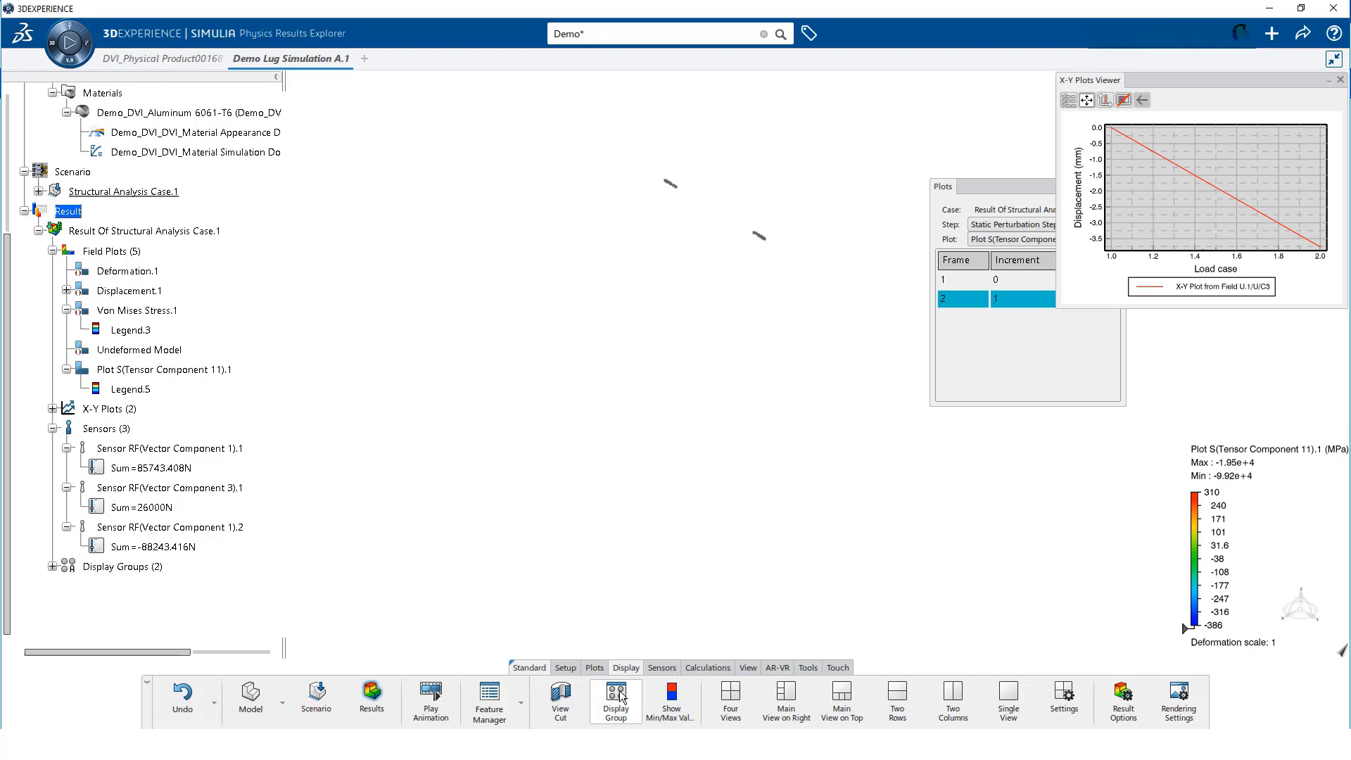
# Switch back to Display Group.1 so the full lug and its stress contours show
pyautogui.click(616, 696)
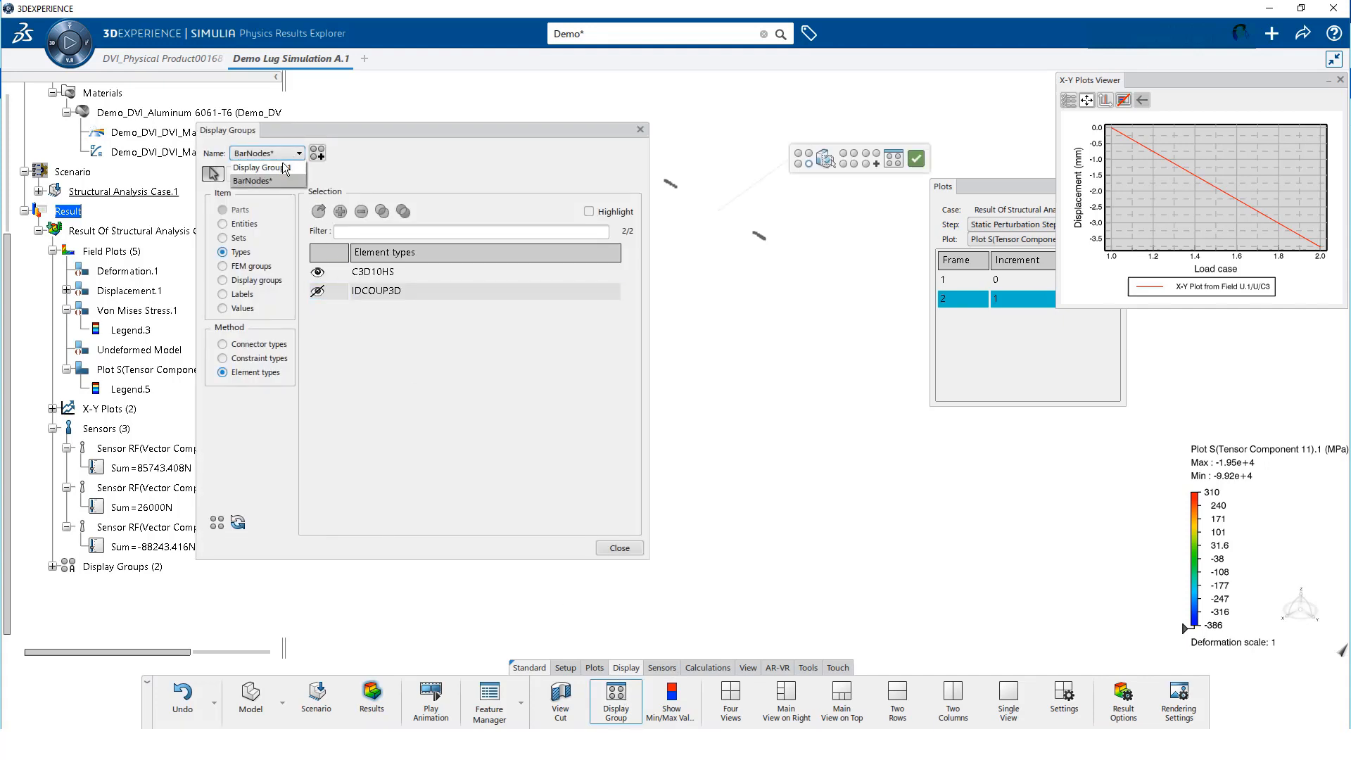
pyautogui.click(339, 153)
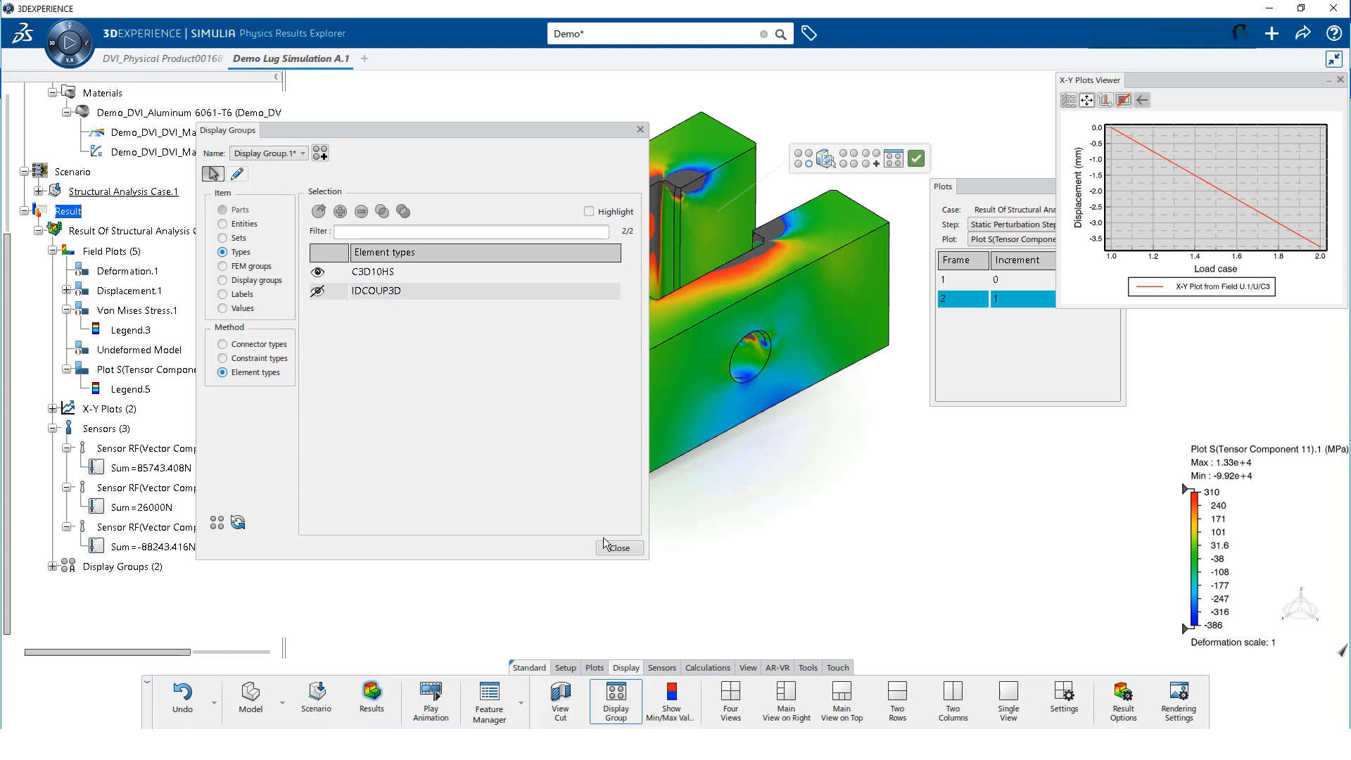
pyautogui.click(618, 548)
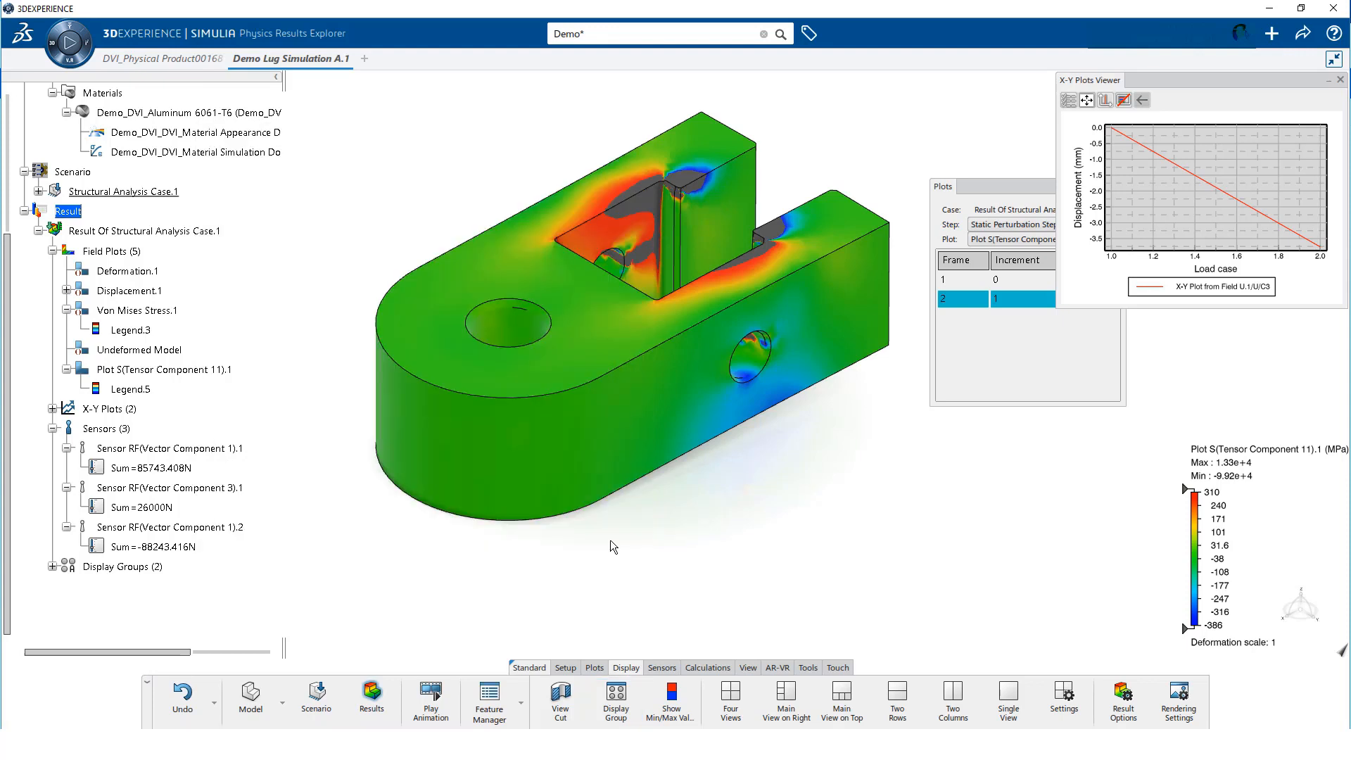
pyautogui.moveTo(570, 675)
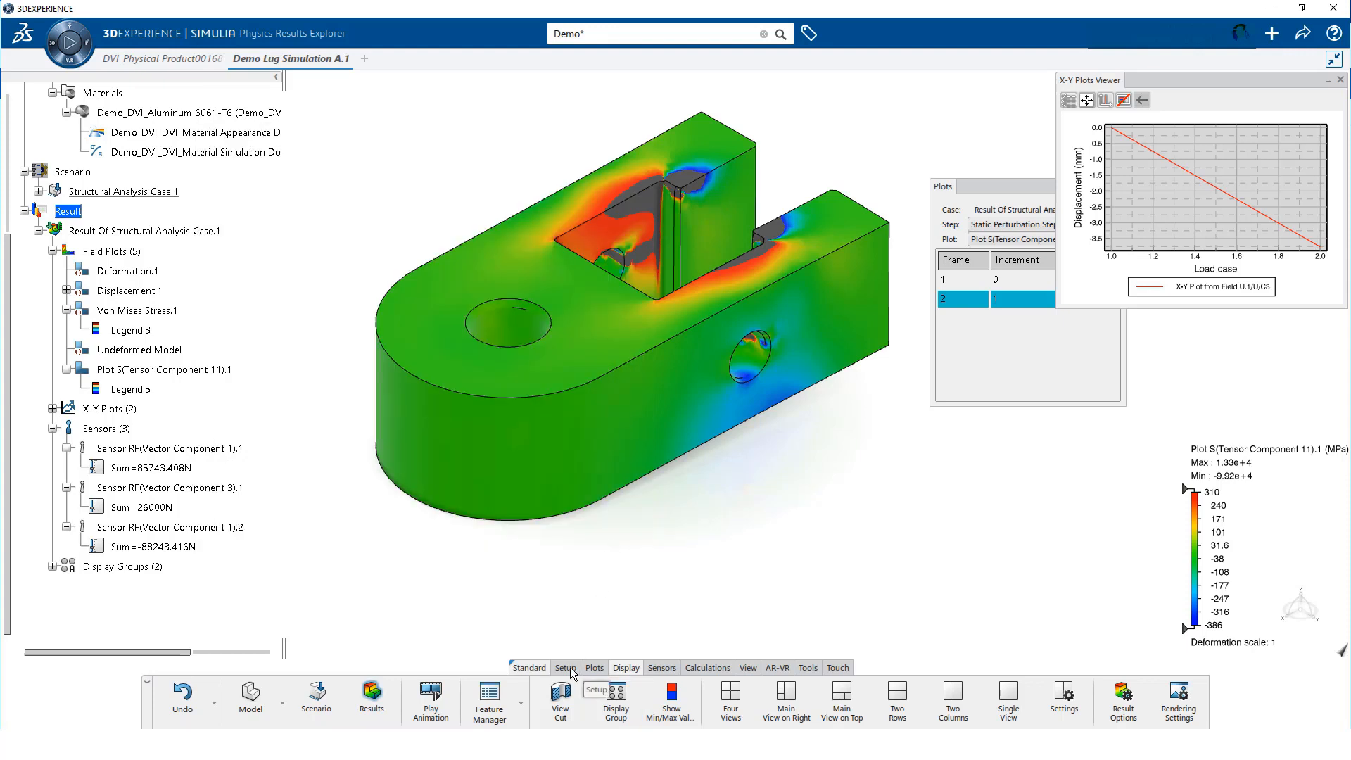
pyautogui.click(565, 667)
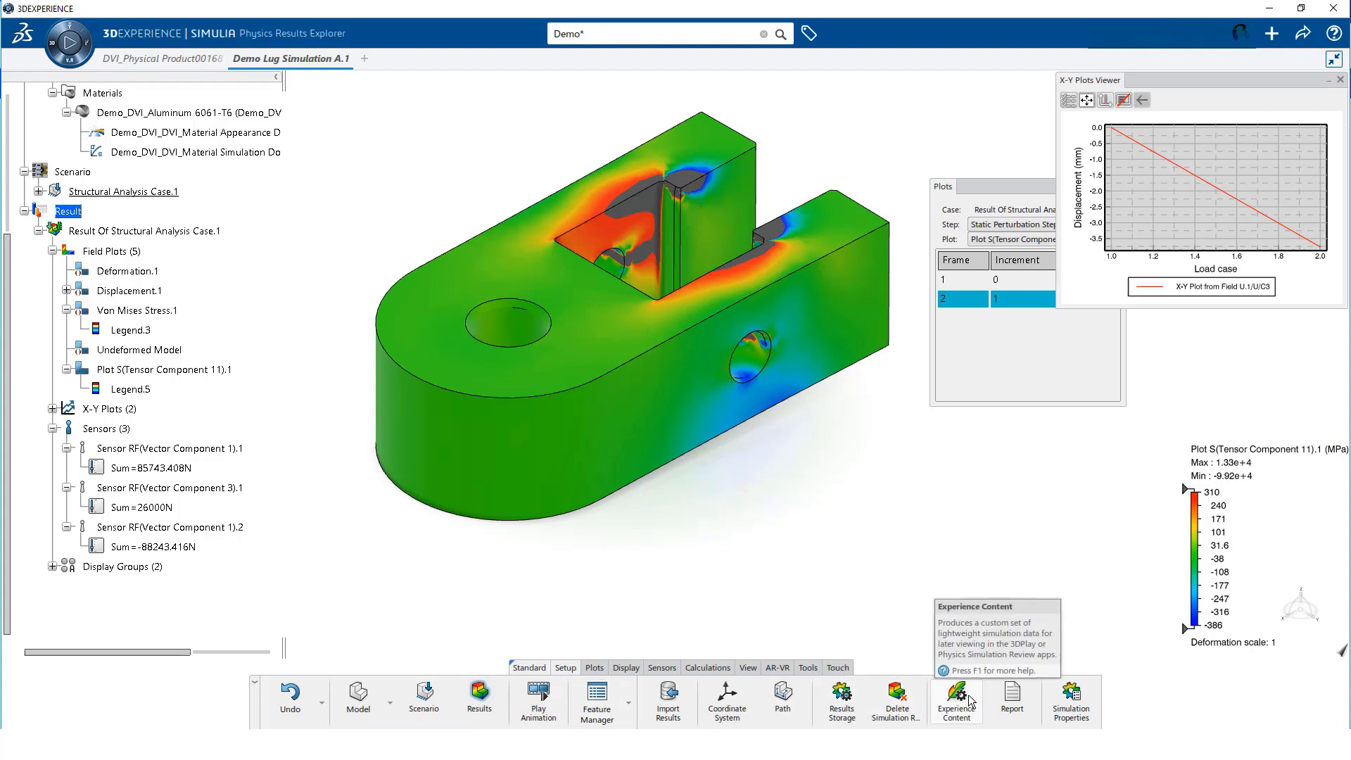
# Regenerate the simulation report with all sections and results included
pyautogui.click(1011, 696)
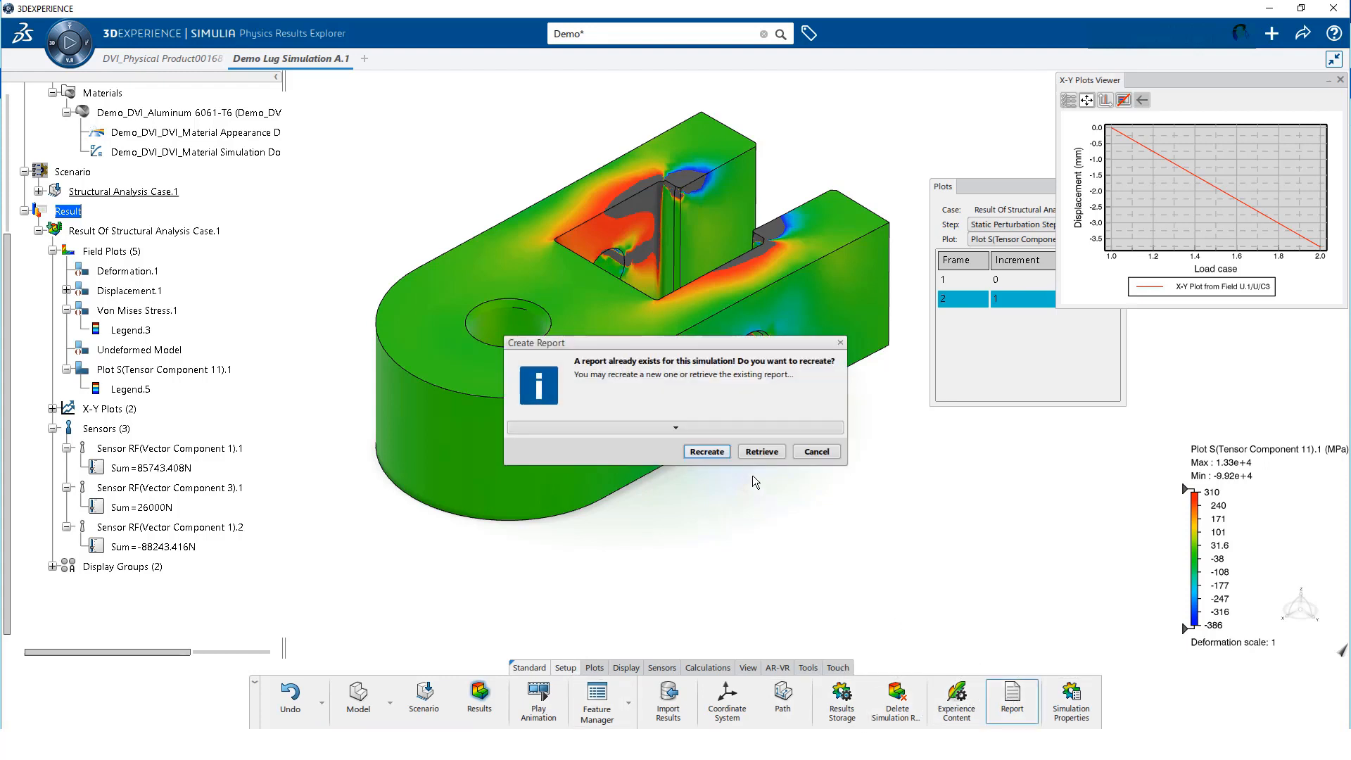
pyautogui.click(706, 451)
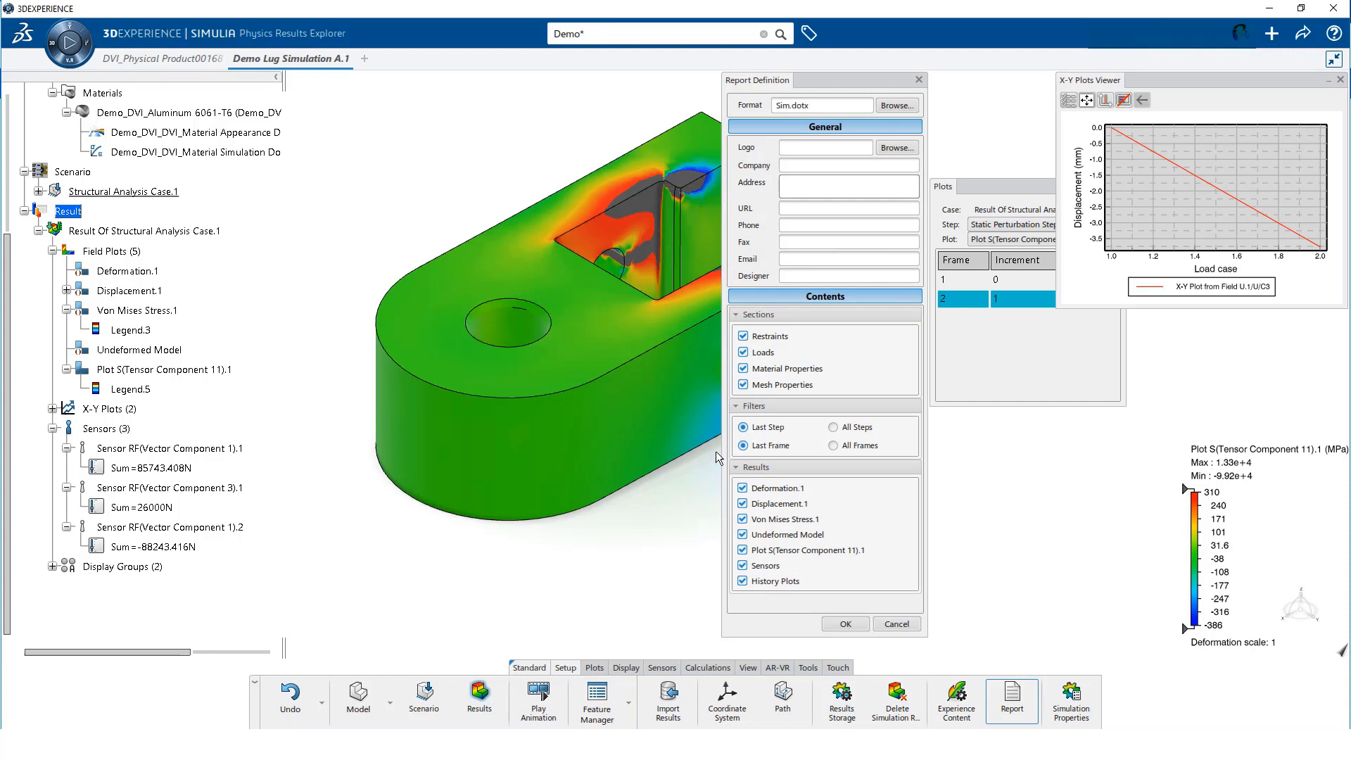
pyautogui.moveTo(833, 395)
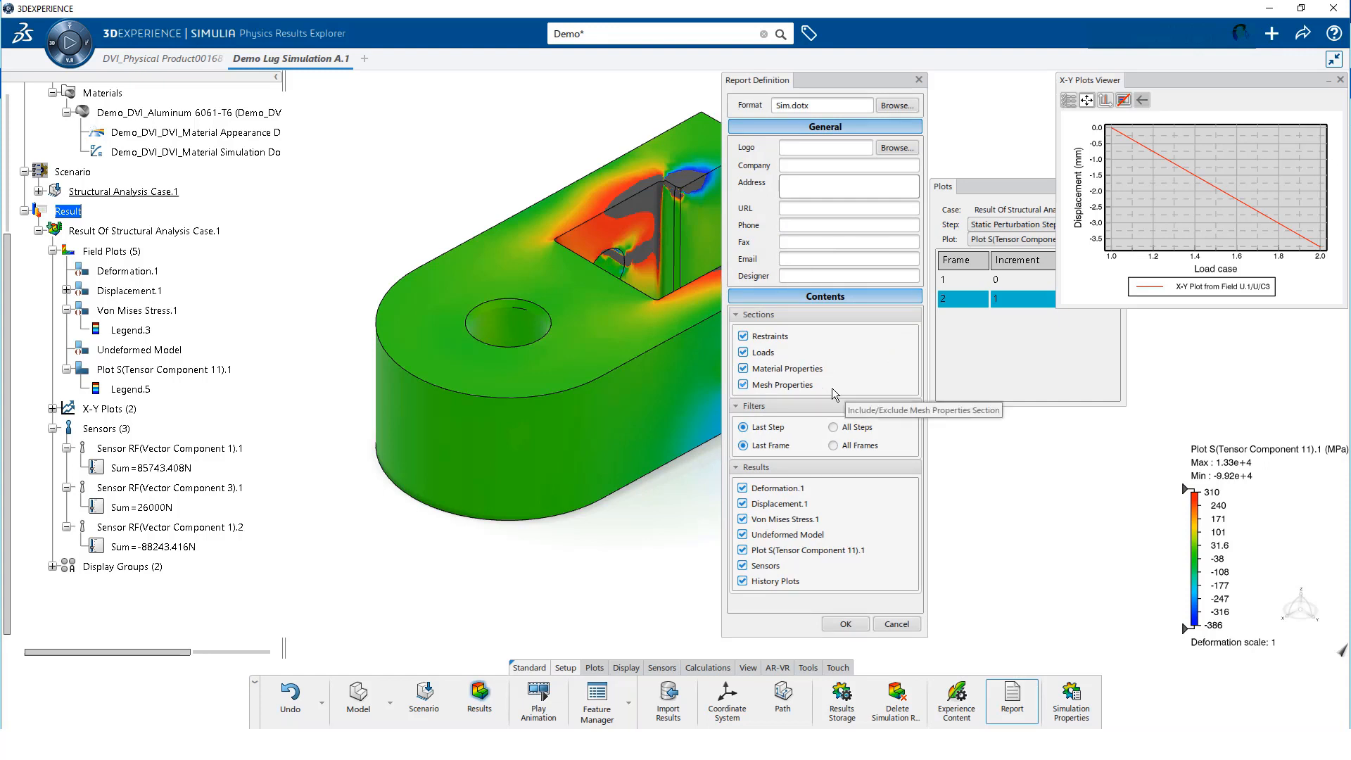
pyautogui.moveTo(802, 441)
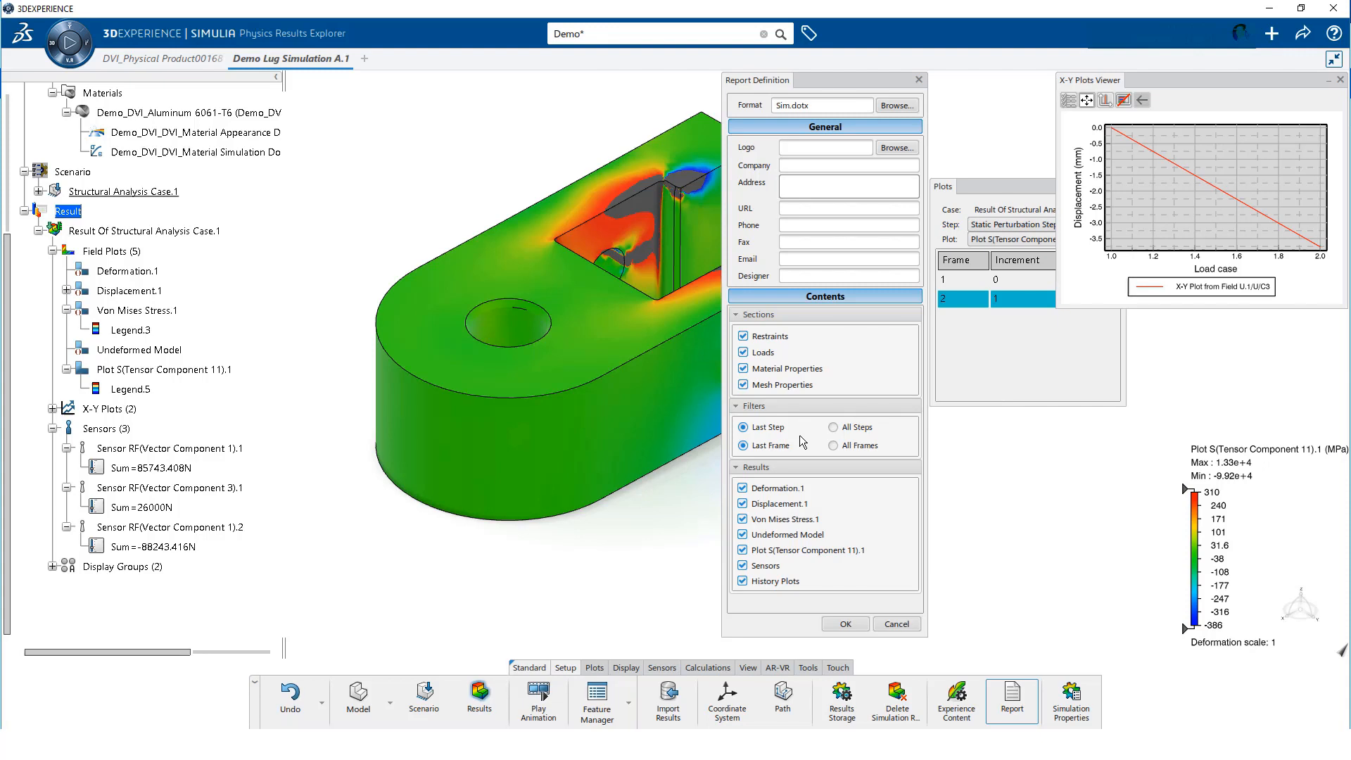
pyautogui.moveTo(894, 521)
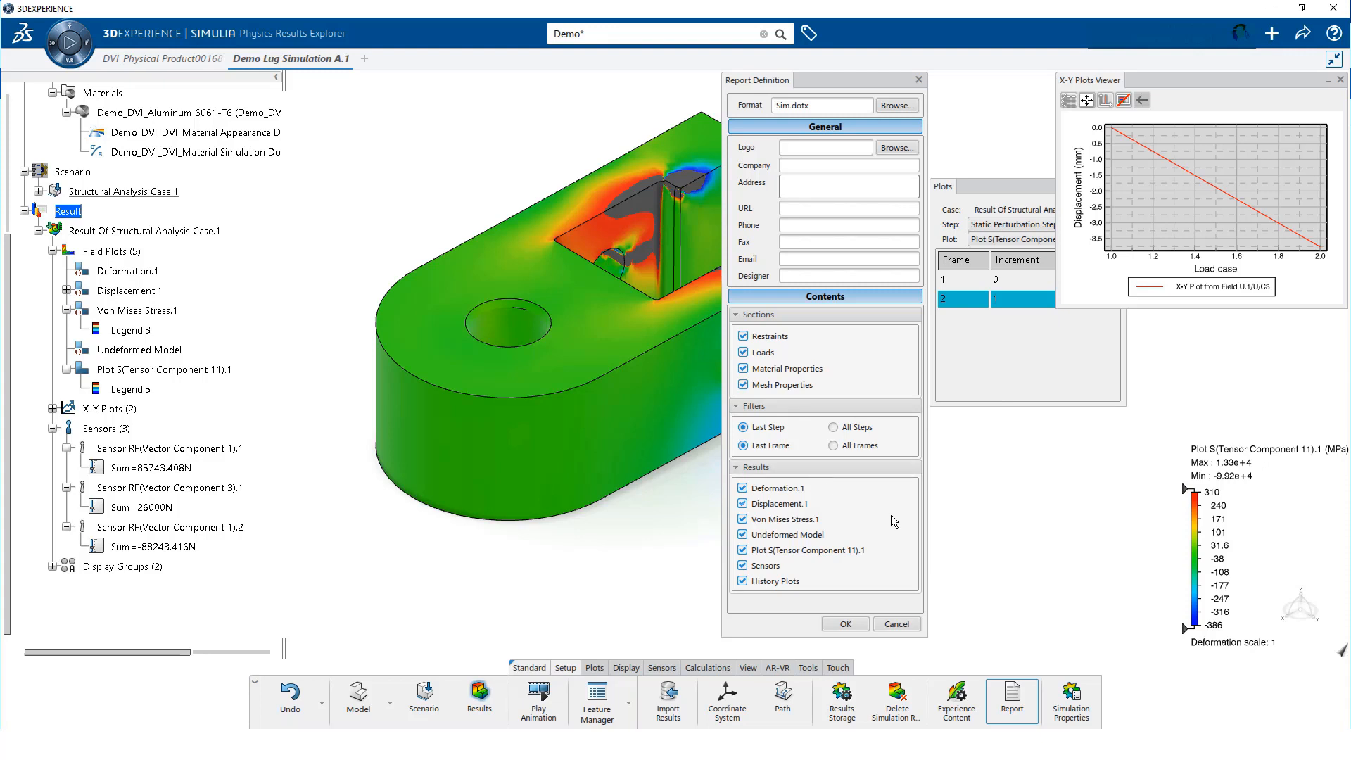
pyautogui.moveTo(833, 623)
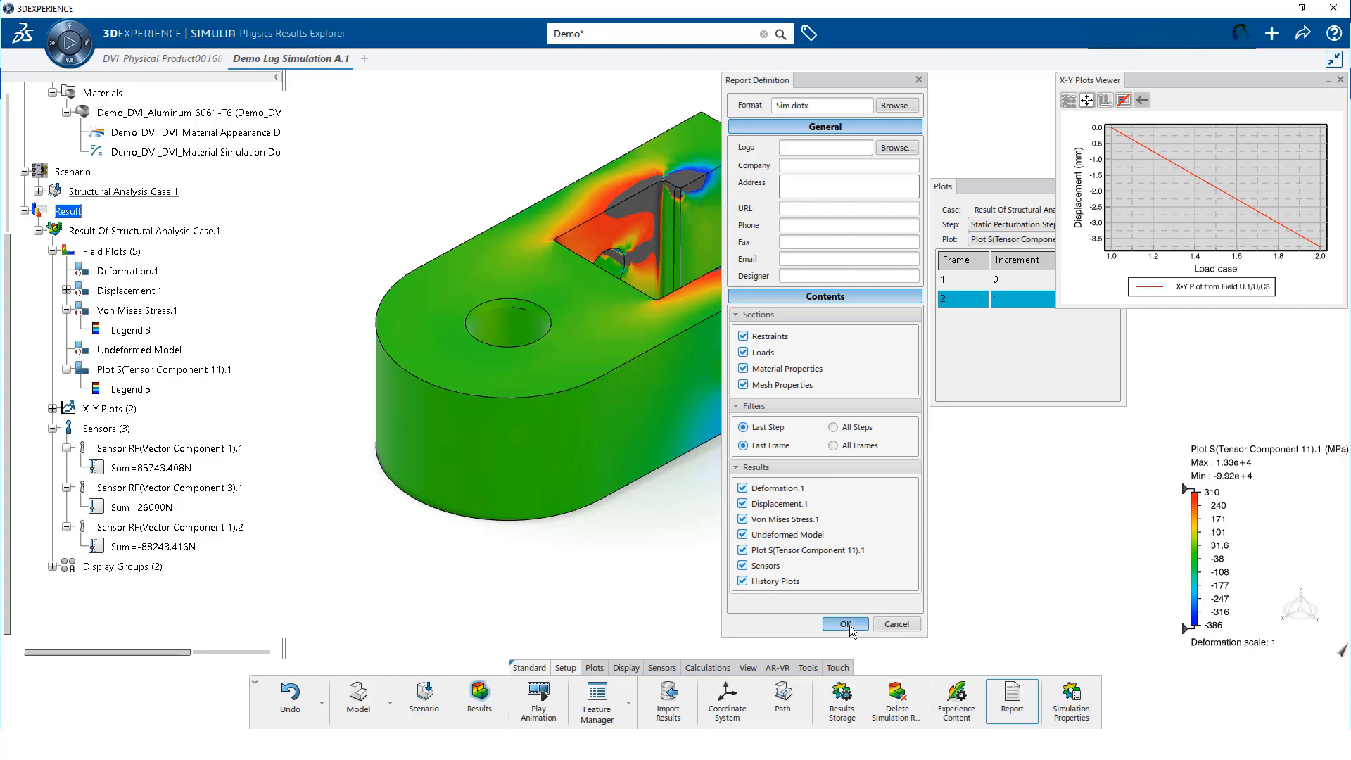
pyautogui.click(845, 624)
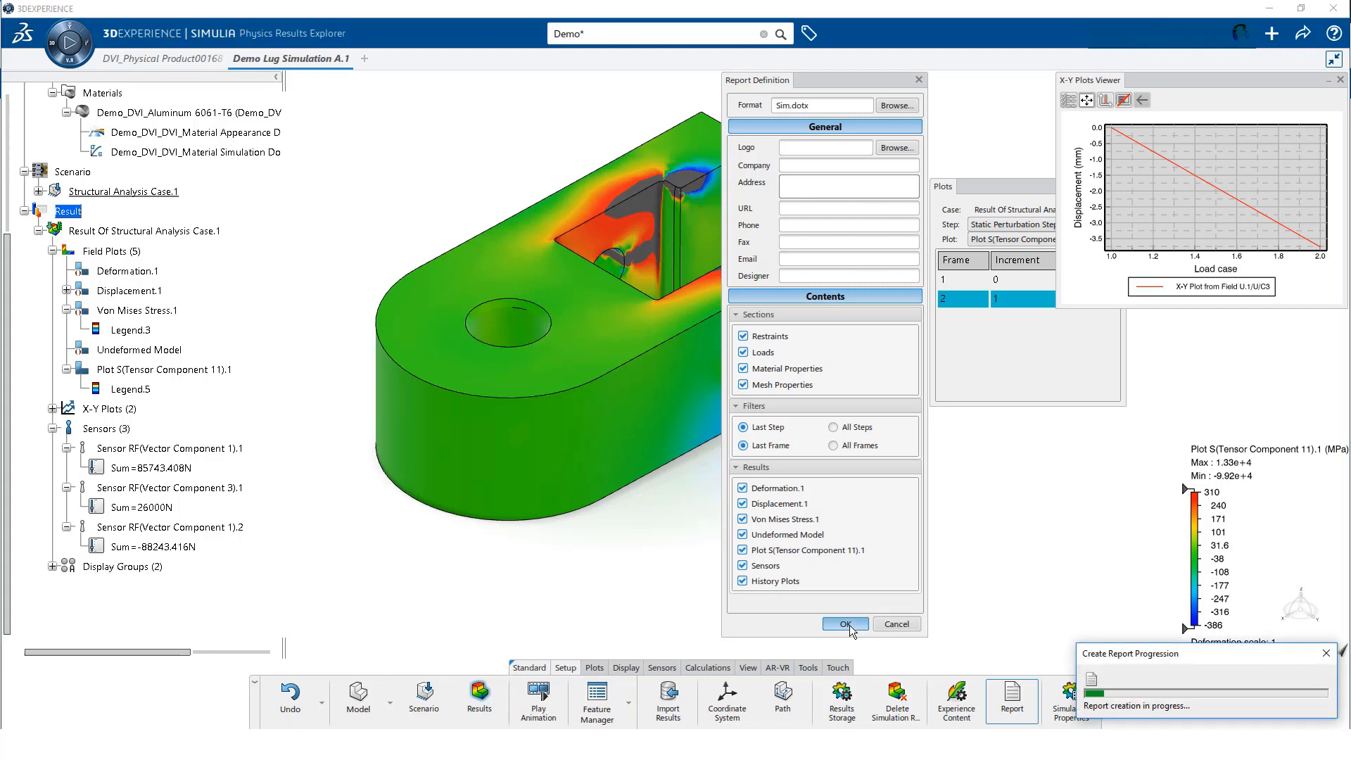
pyautogui.click(846, 624)
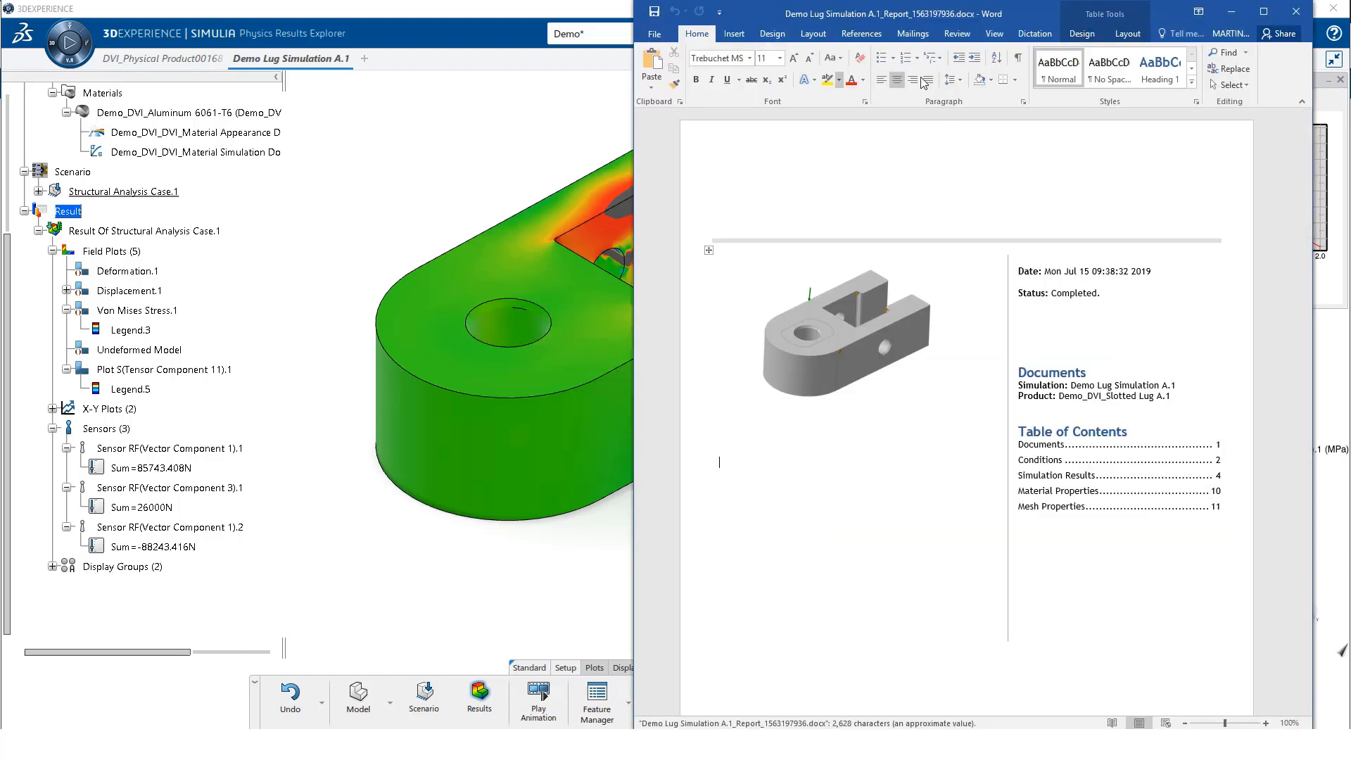
# Scroll through the Word report from the cover down to Mesh Properties on page 11
pyautogui.click(994, 33)
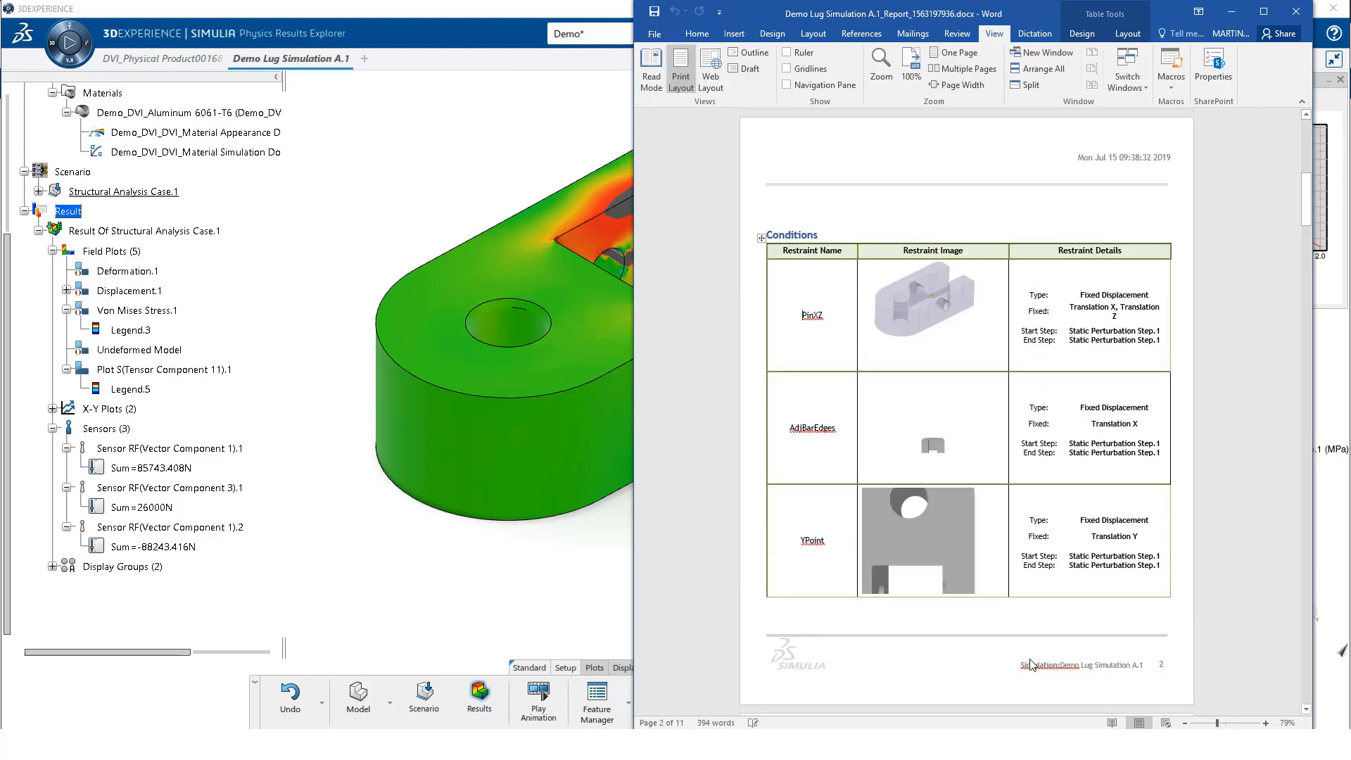
pyautogui.scroll(-3)
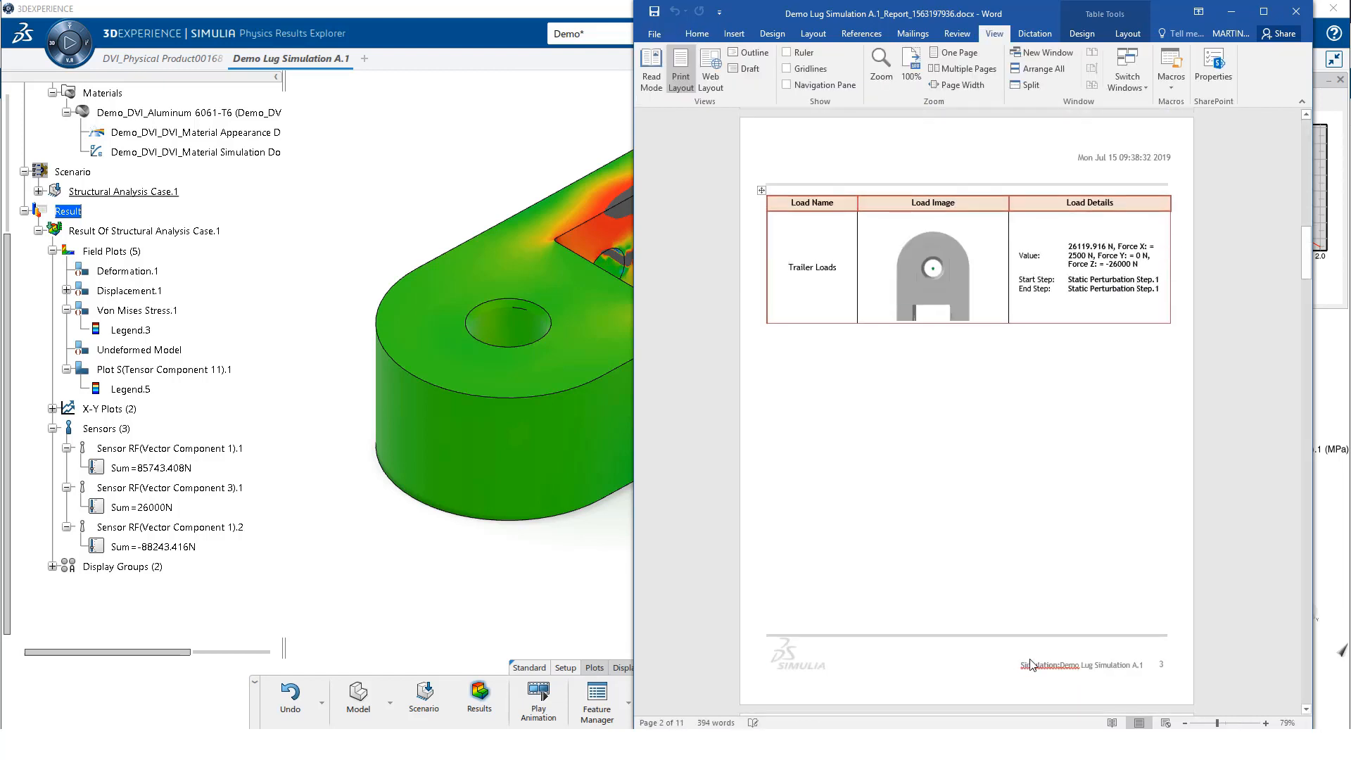
pyautogui.scroll(-3)
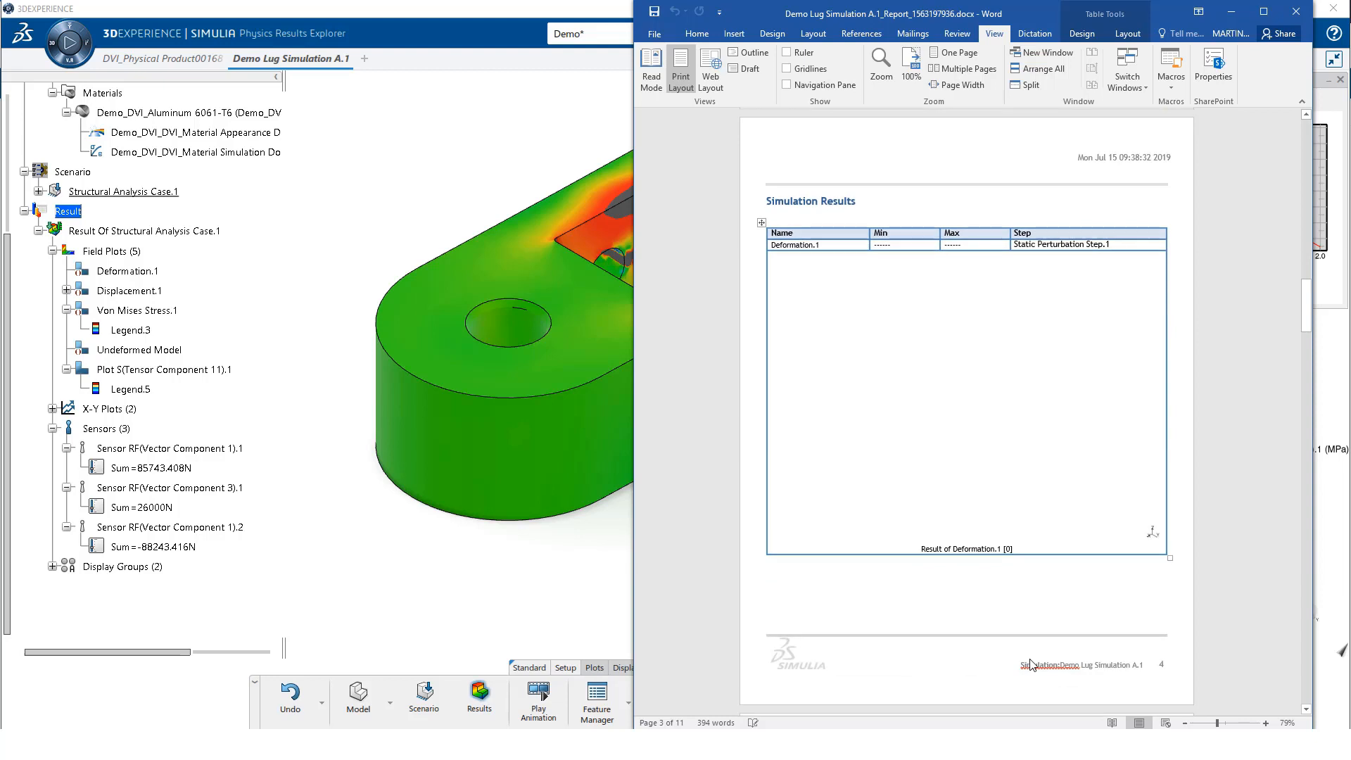
pyautogui.scroll(-3)
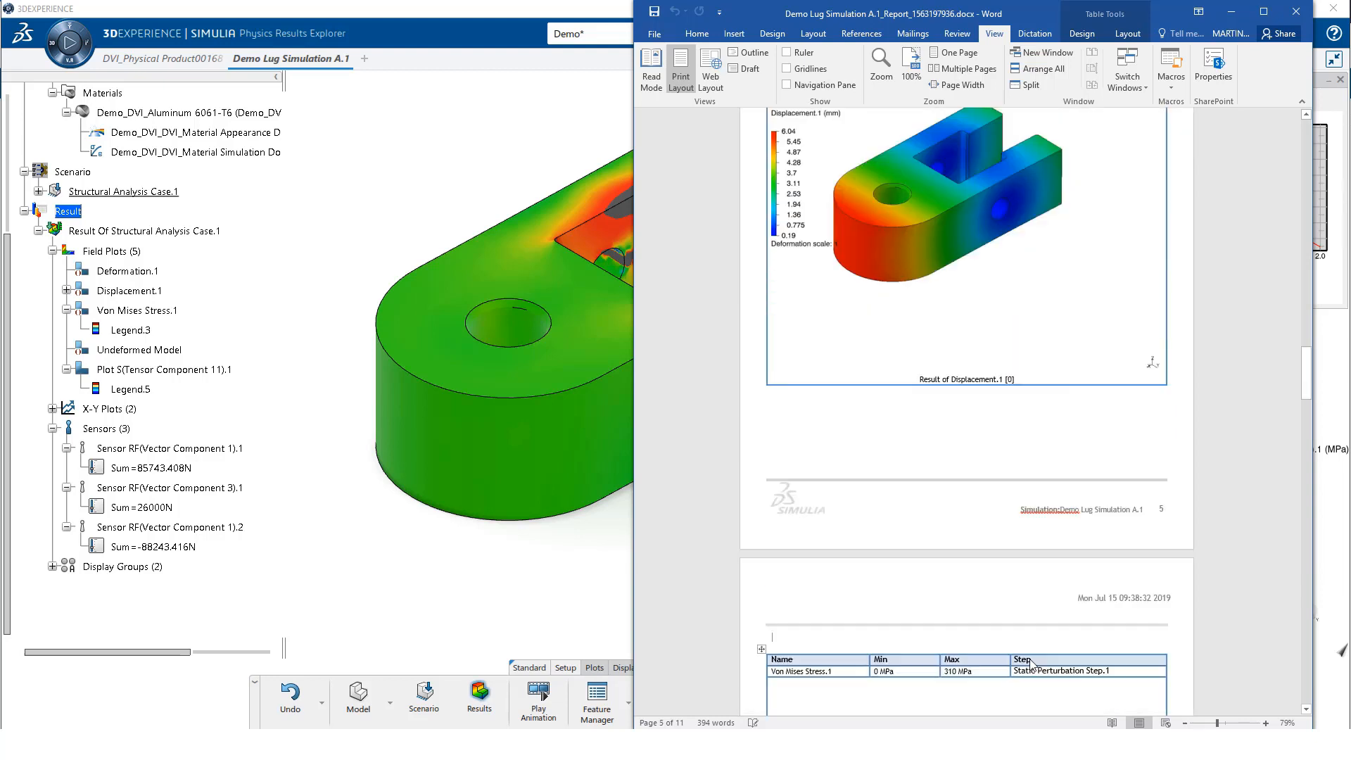
pyautogui.scroll(-3)
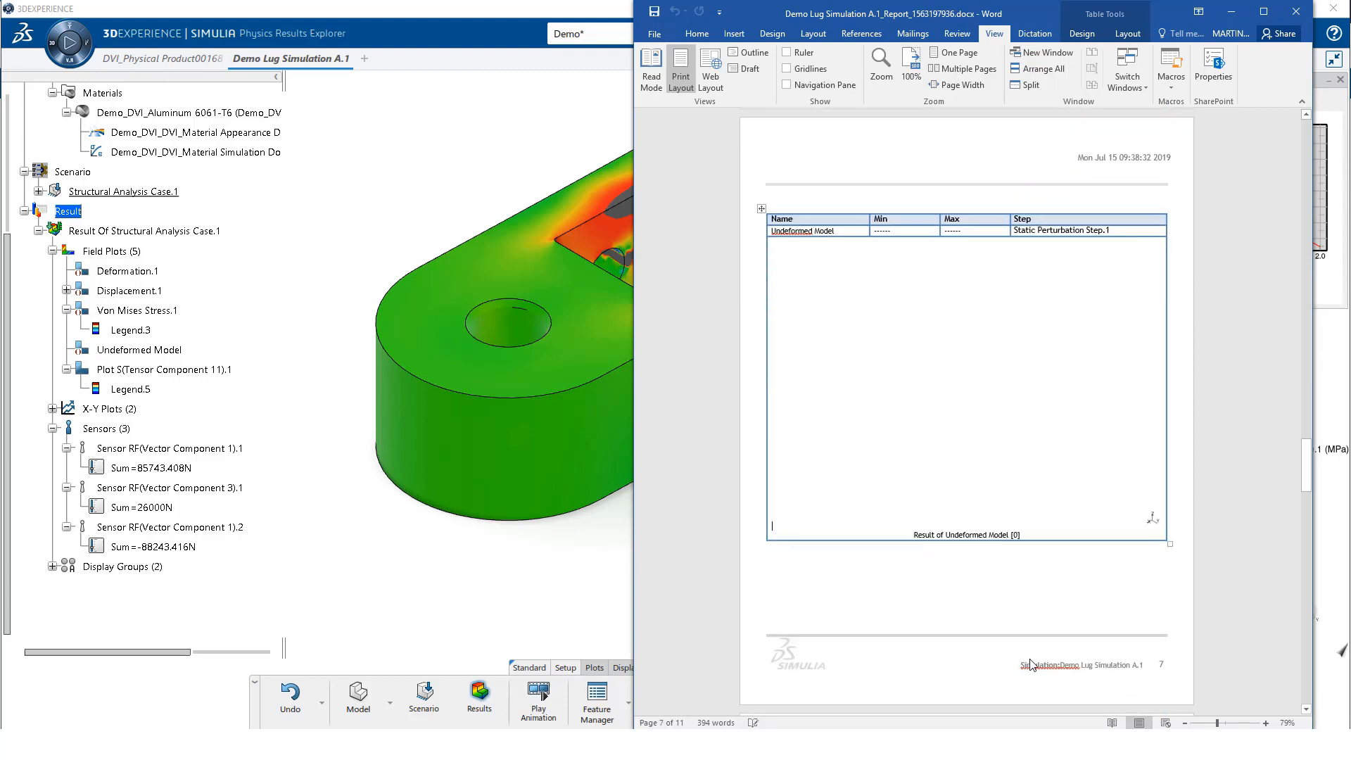
pyautogui.scroll(-3)
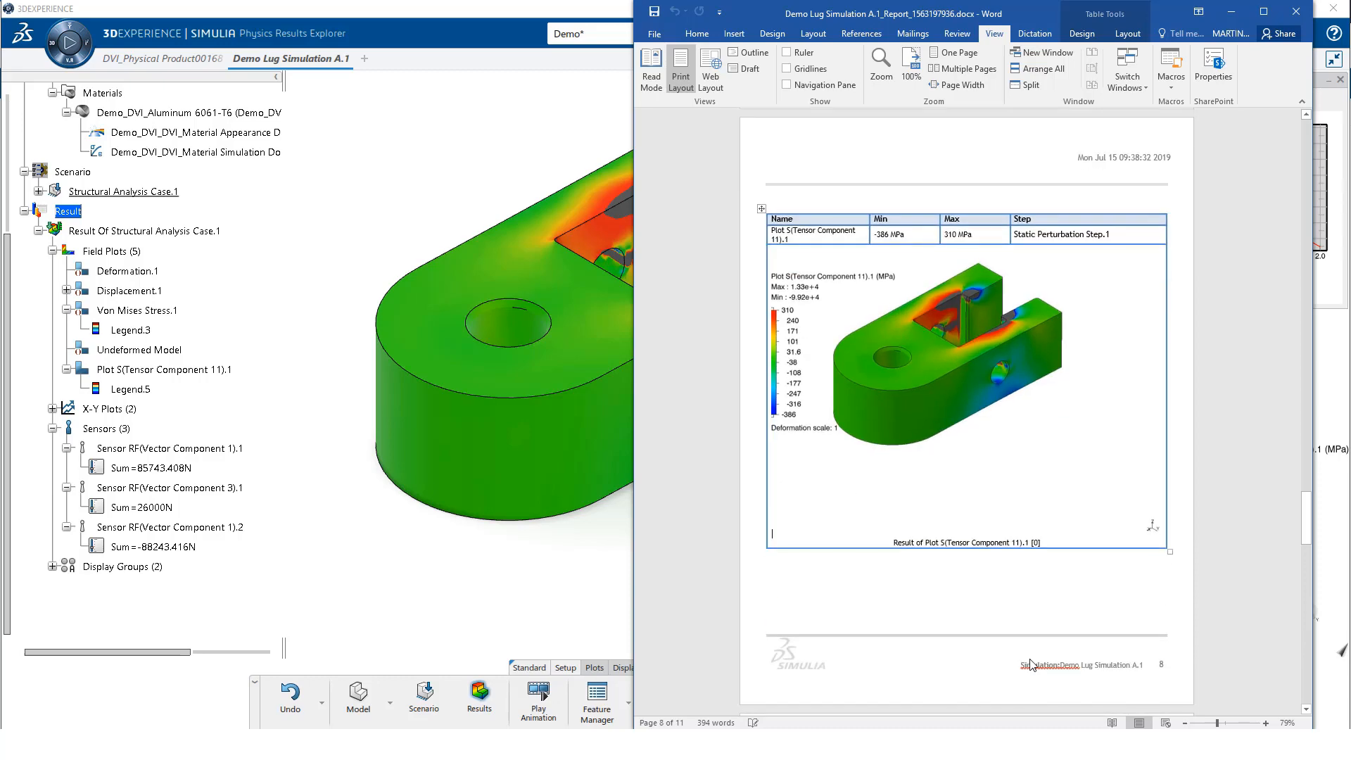
pyautogui.scroll(-3)
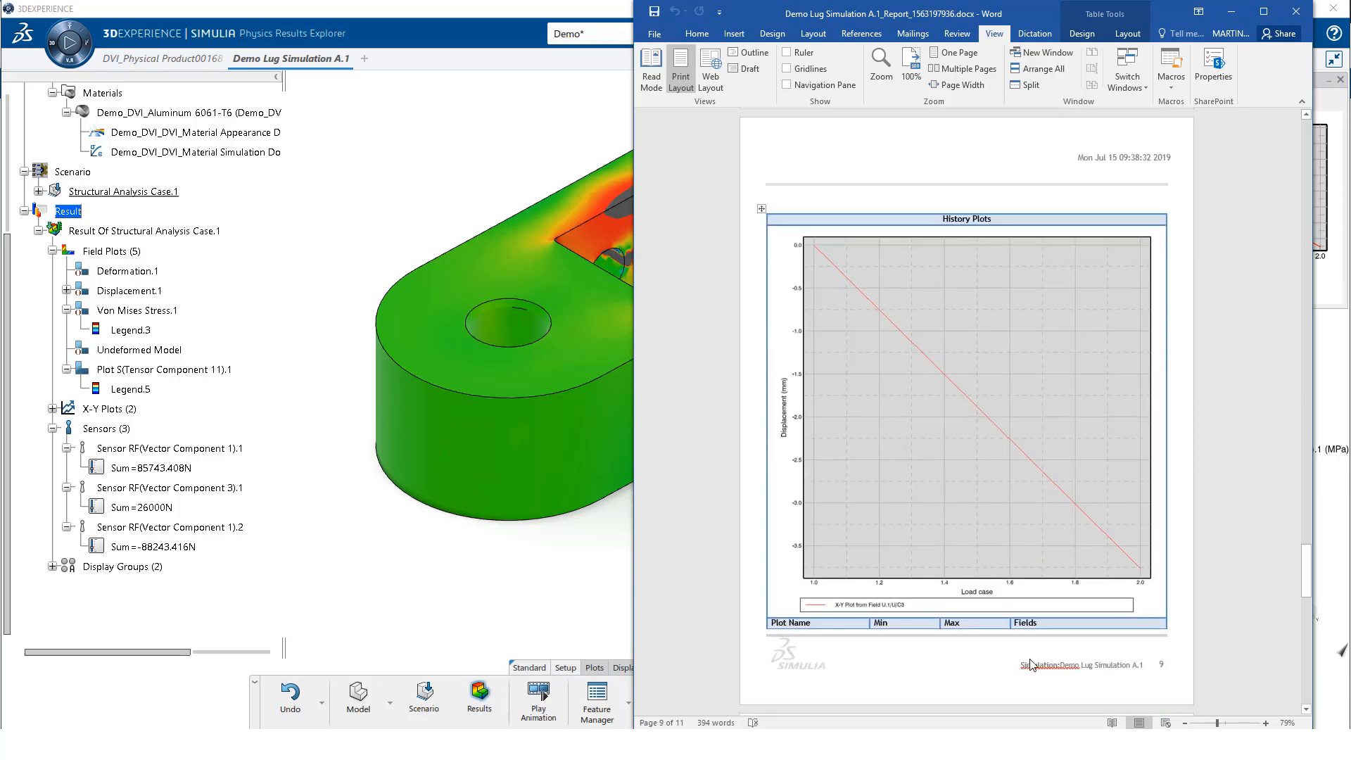
pyautogui.scroll(-3)
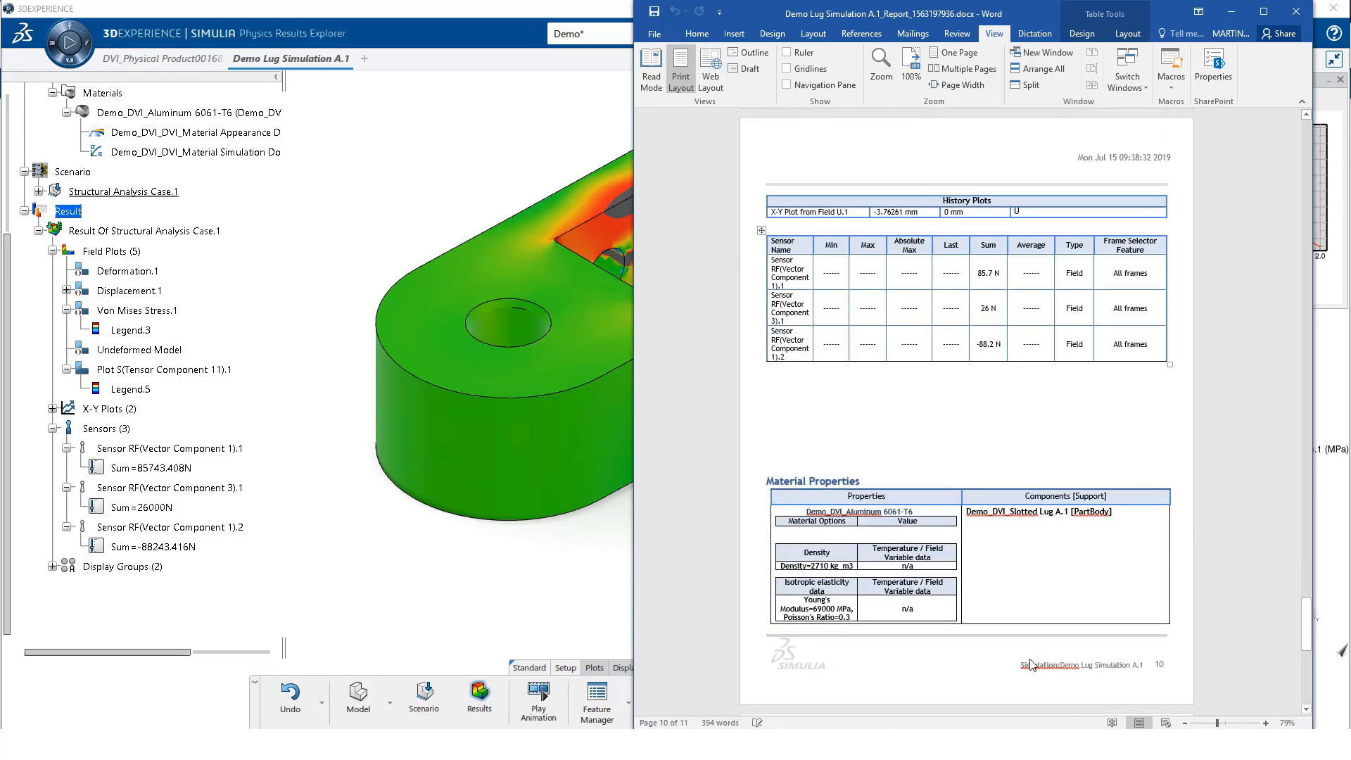
pyautogui.scroll(-3)
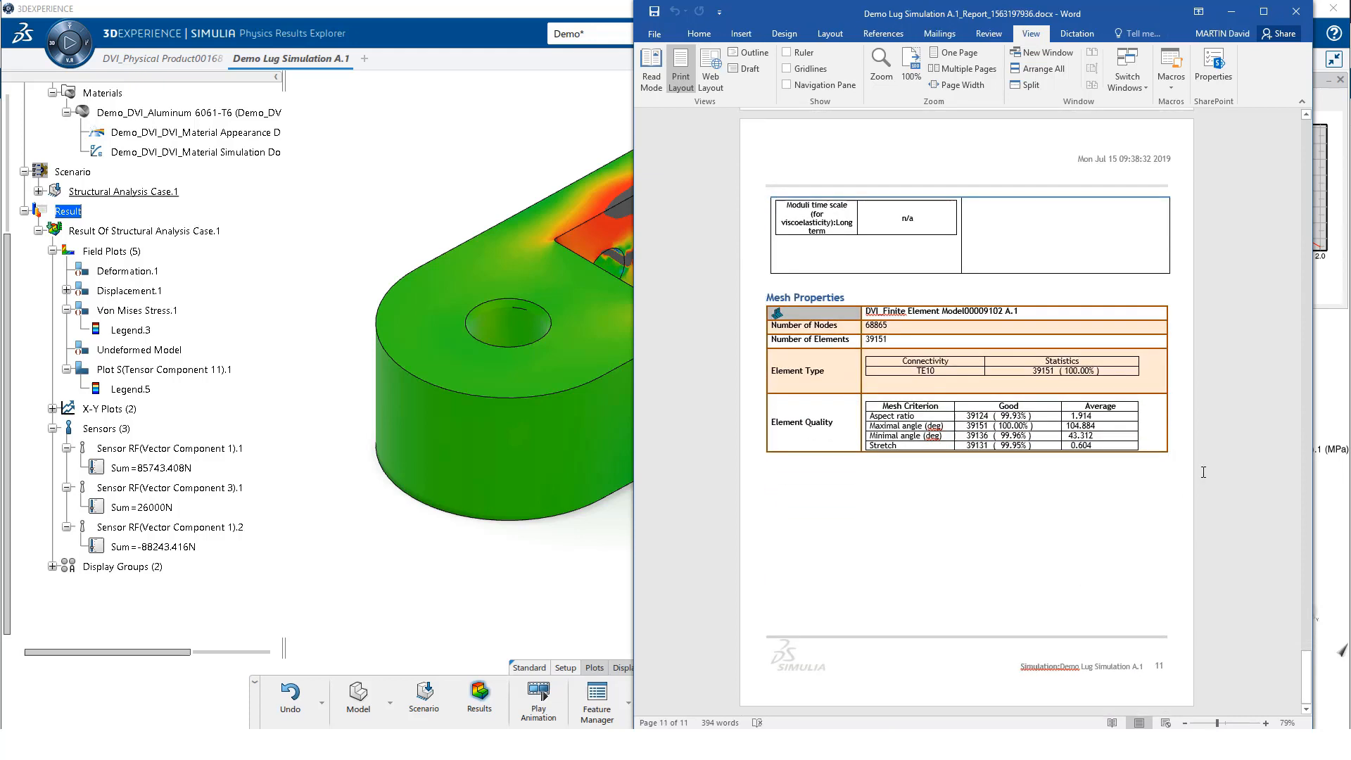
# Save the report as a .docx in the Documents folder, keeping its file name
pyautogui.click(654, 34)
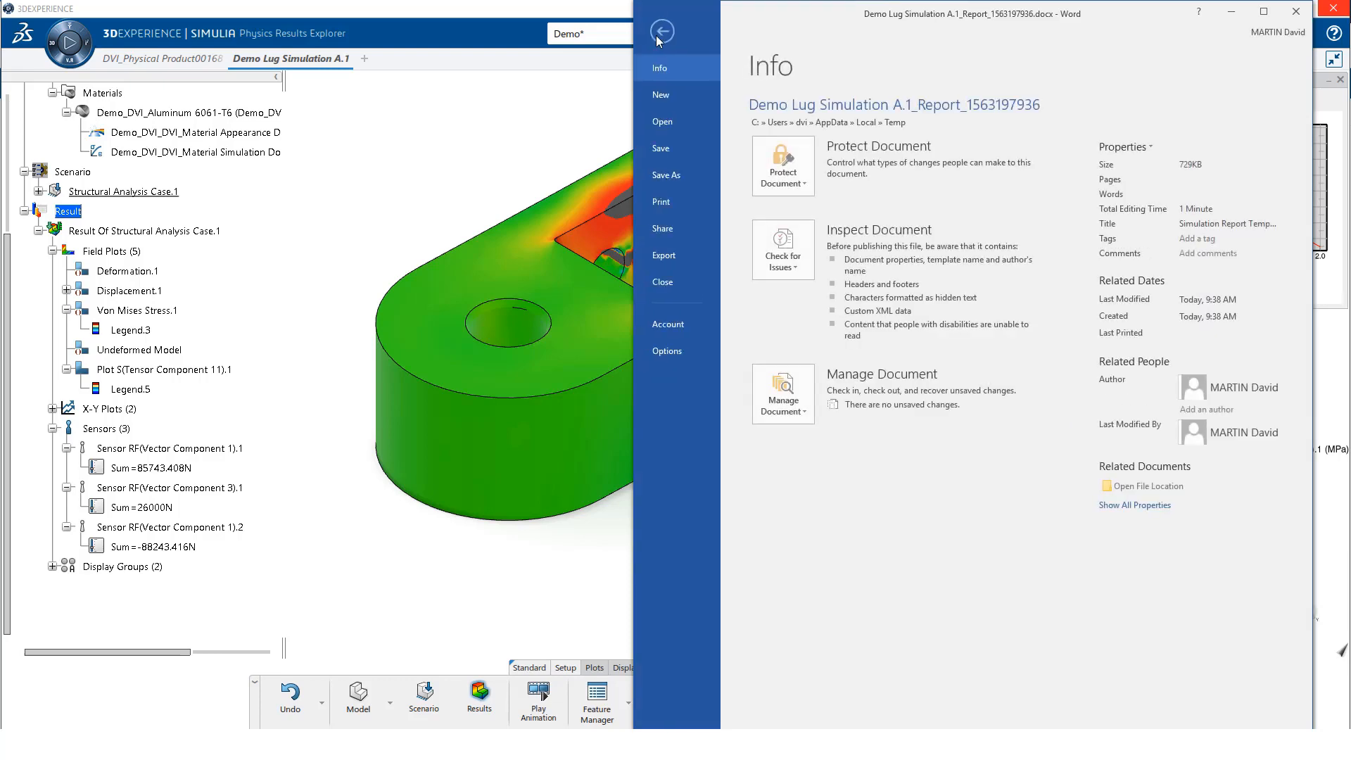
pyautogui.click(666, 175)
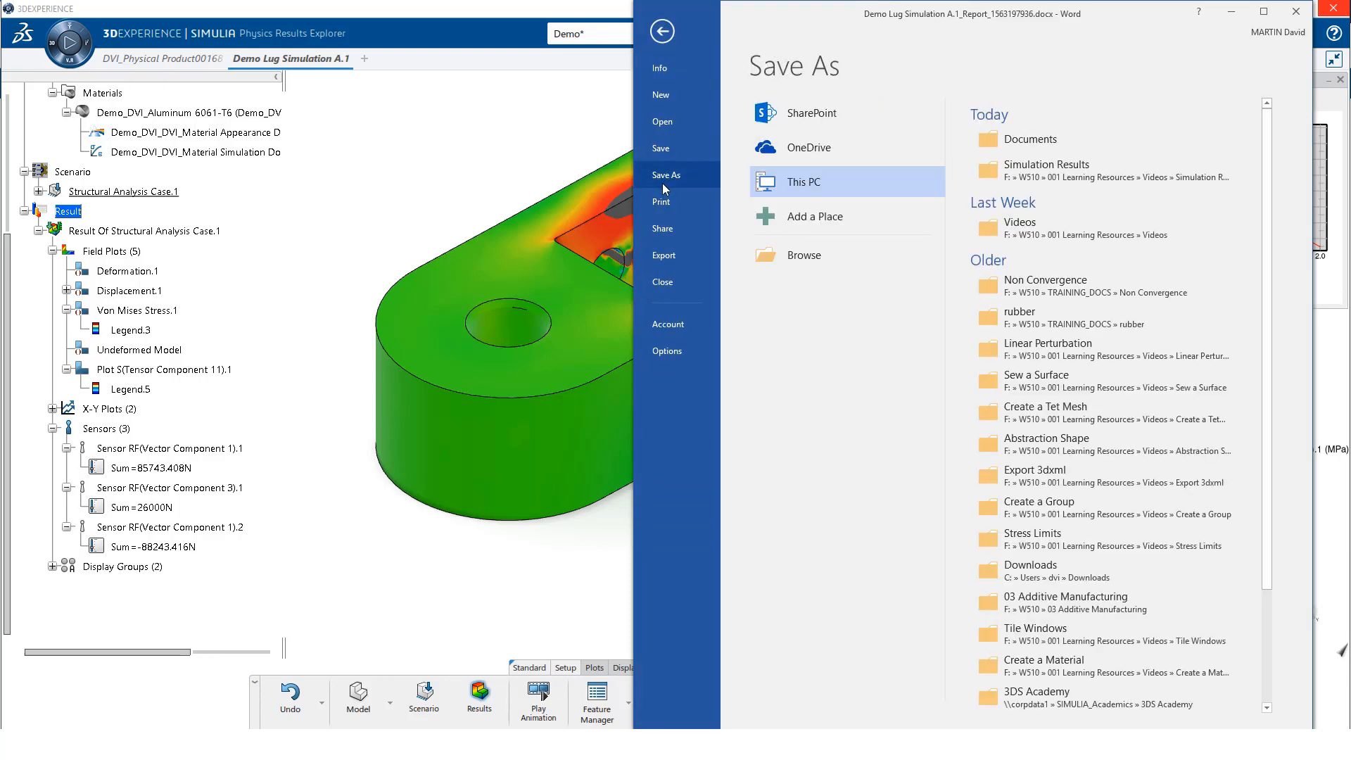
pyautogui.click(802, 181)
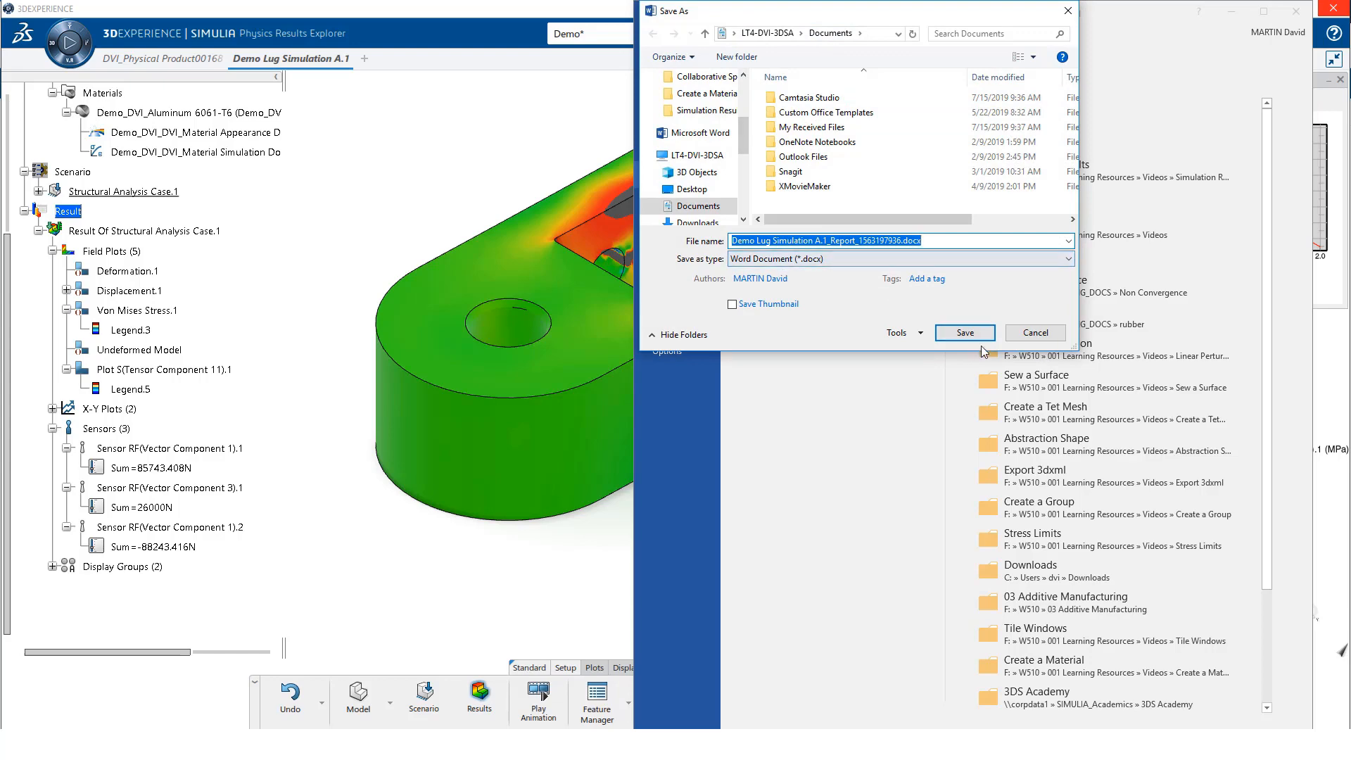
pyautogui.click(964, 332)
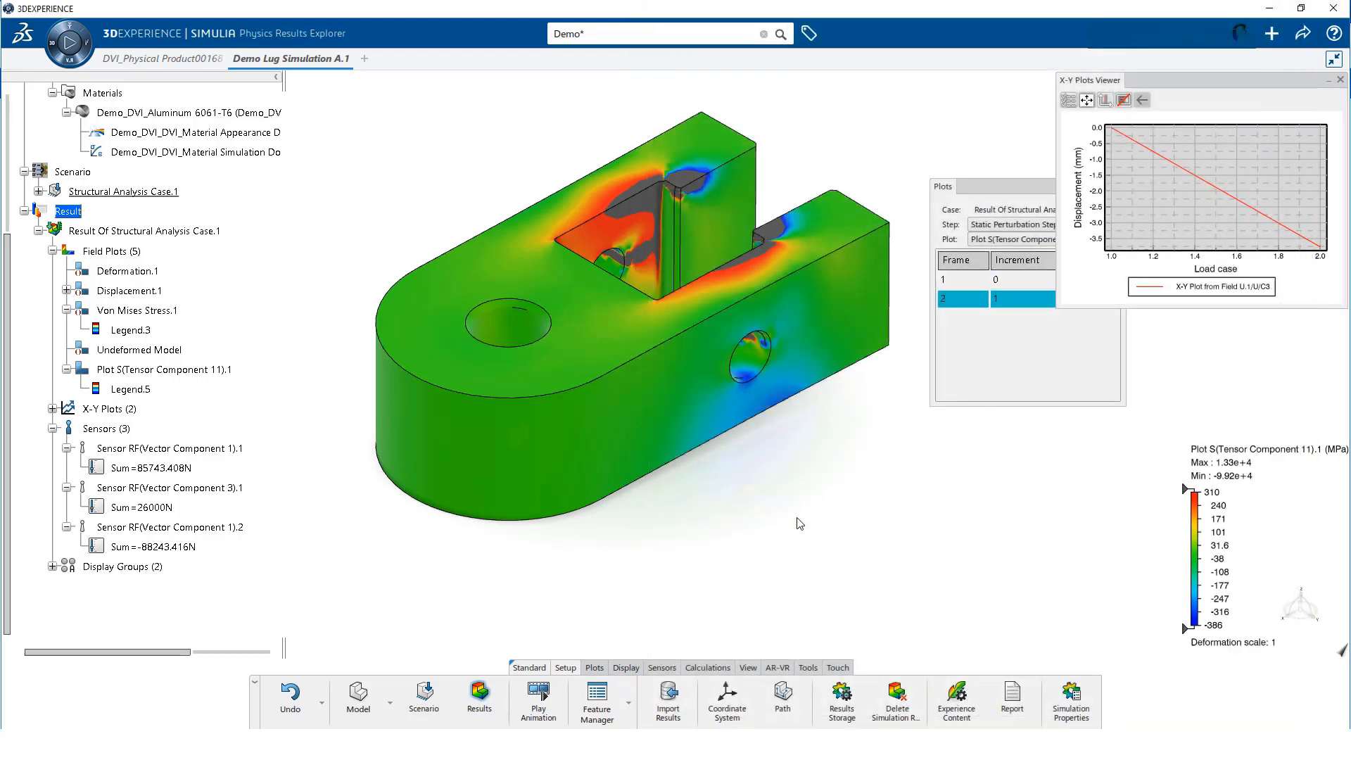
pyautogui.moveTo(955, 700)
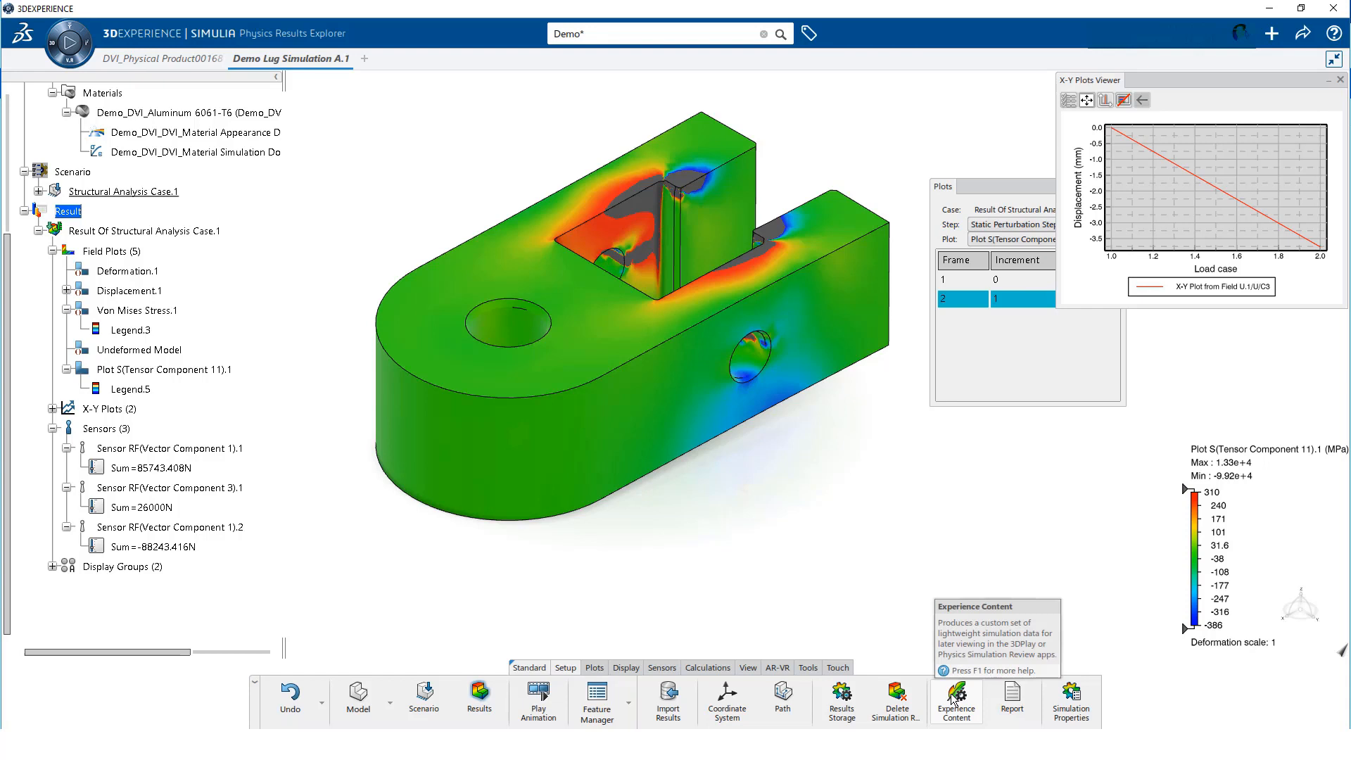
# Produce experience content with Mesh included and dismiss the save reminder
pyautogui.click(955, 699)
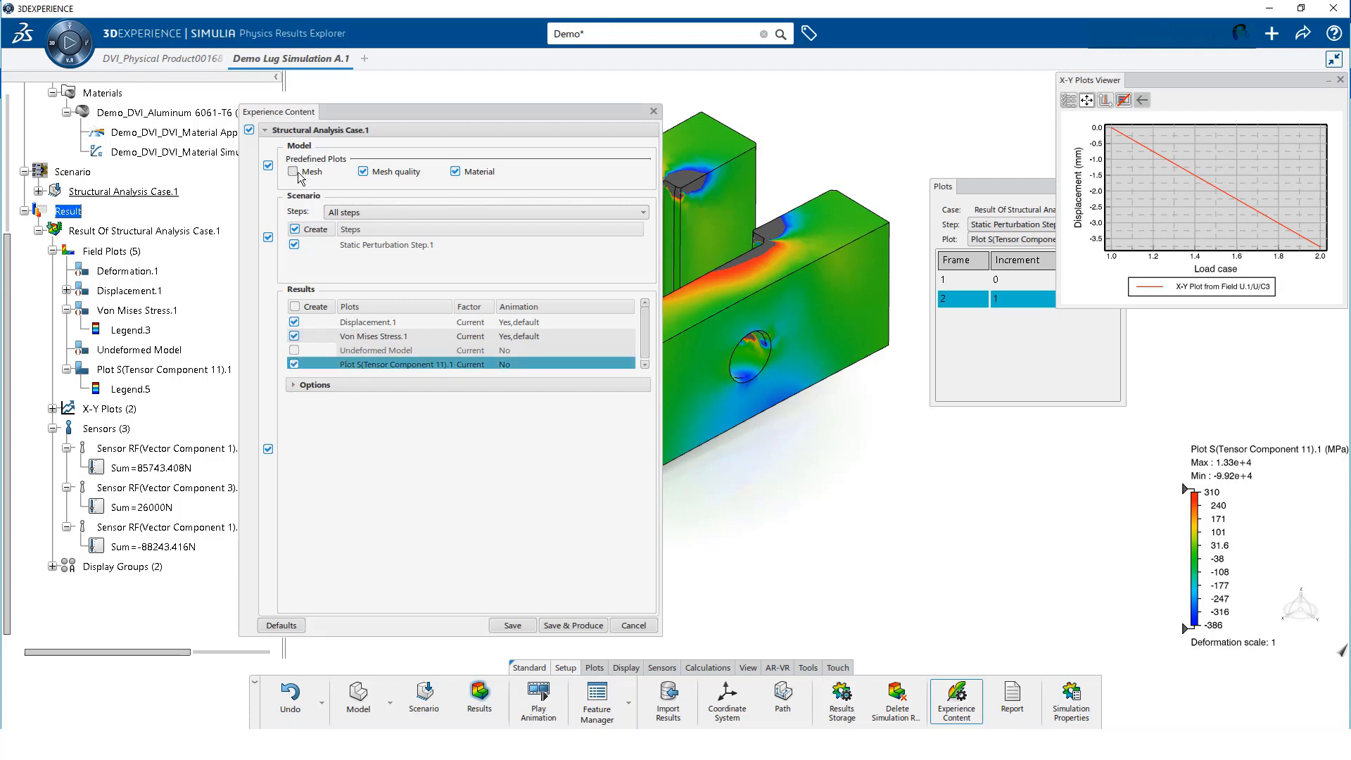
pyautogui.click(294, 171)
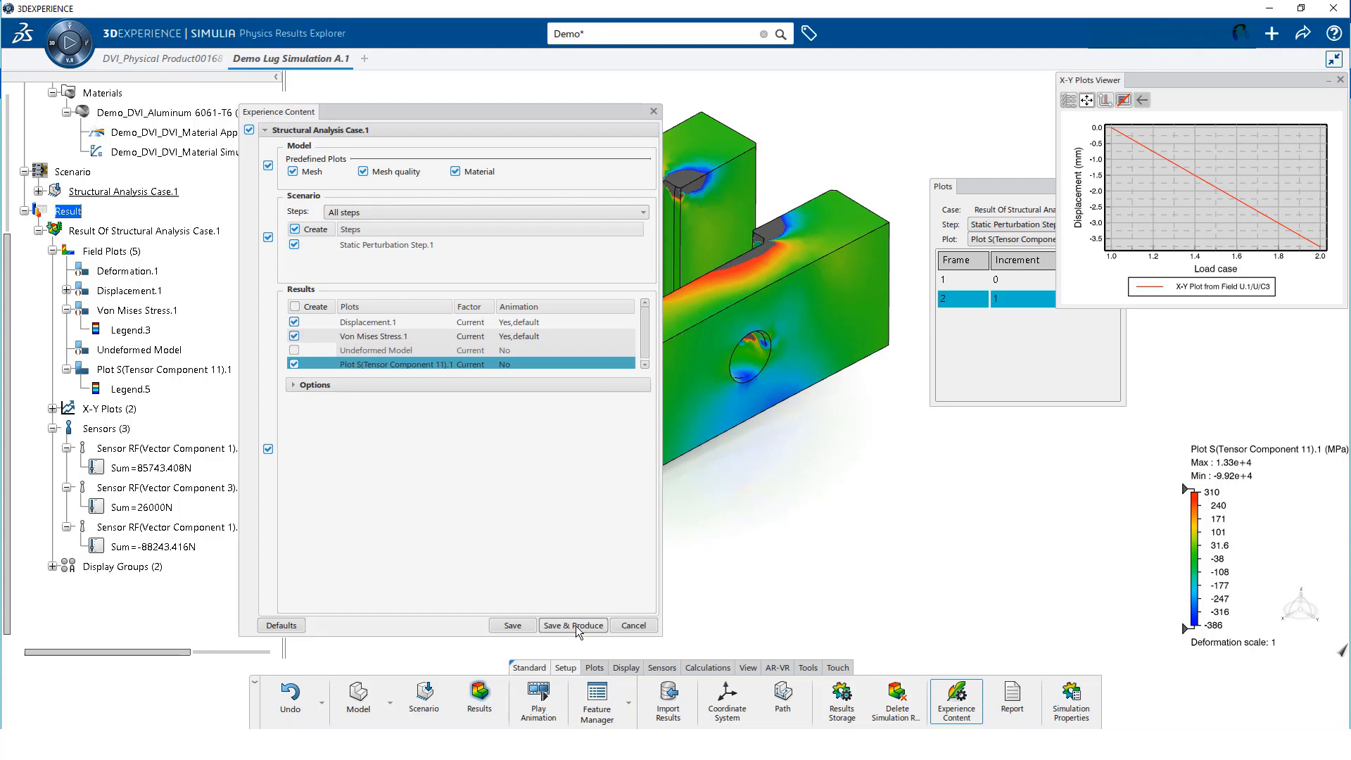
pyautogui.click(573, 625)
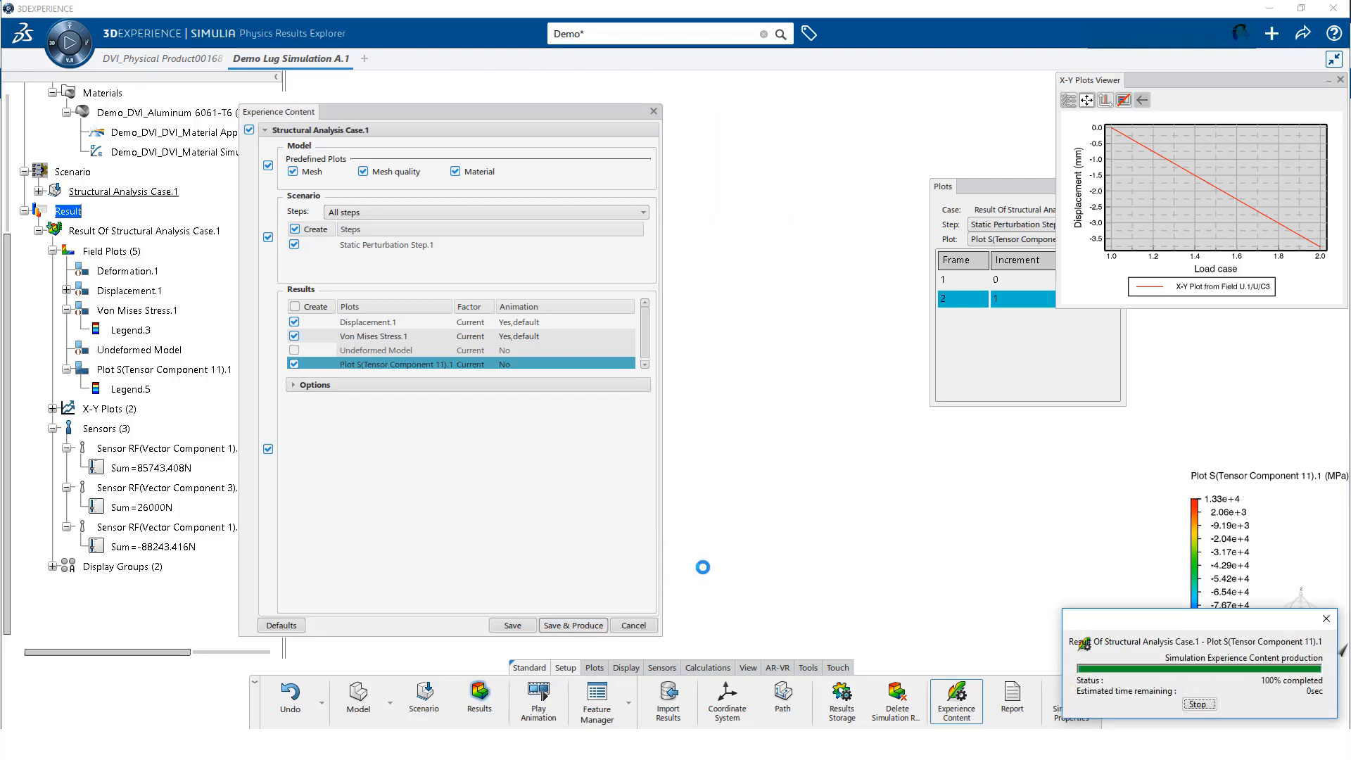
pyautogui.click(572, 625)
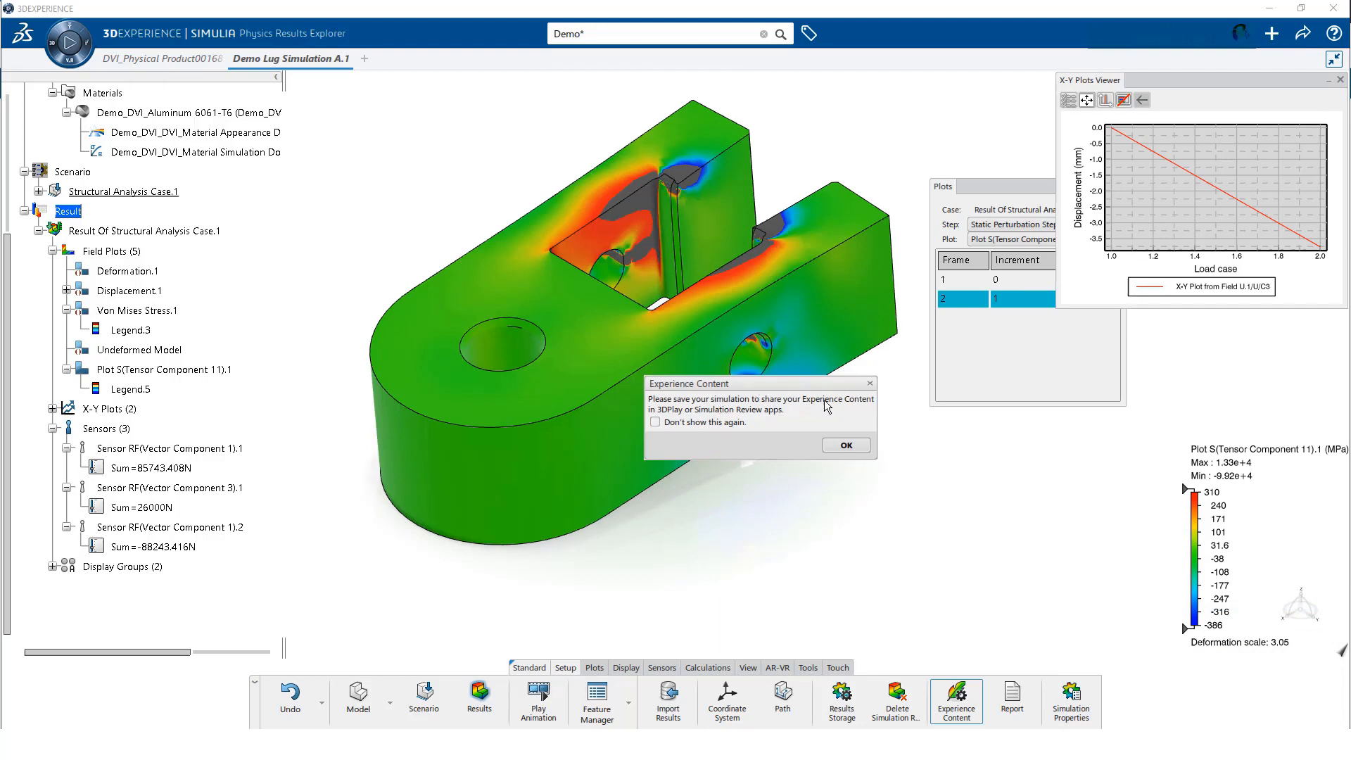
pyautogui.moveTo(732, 406)
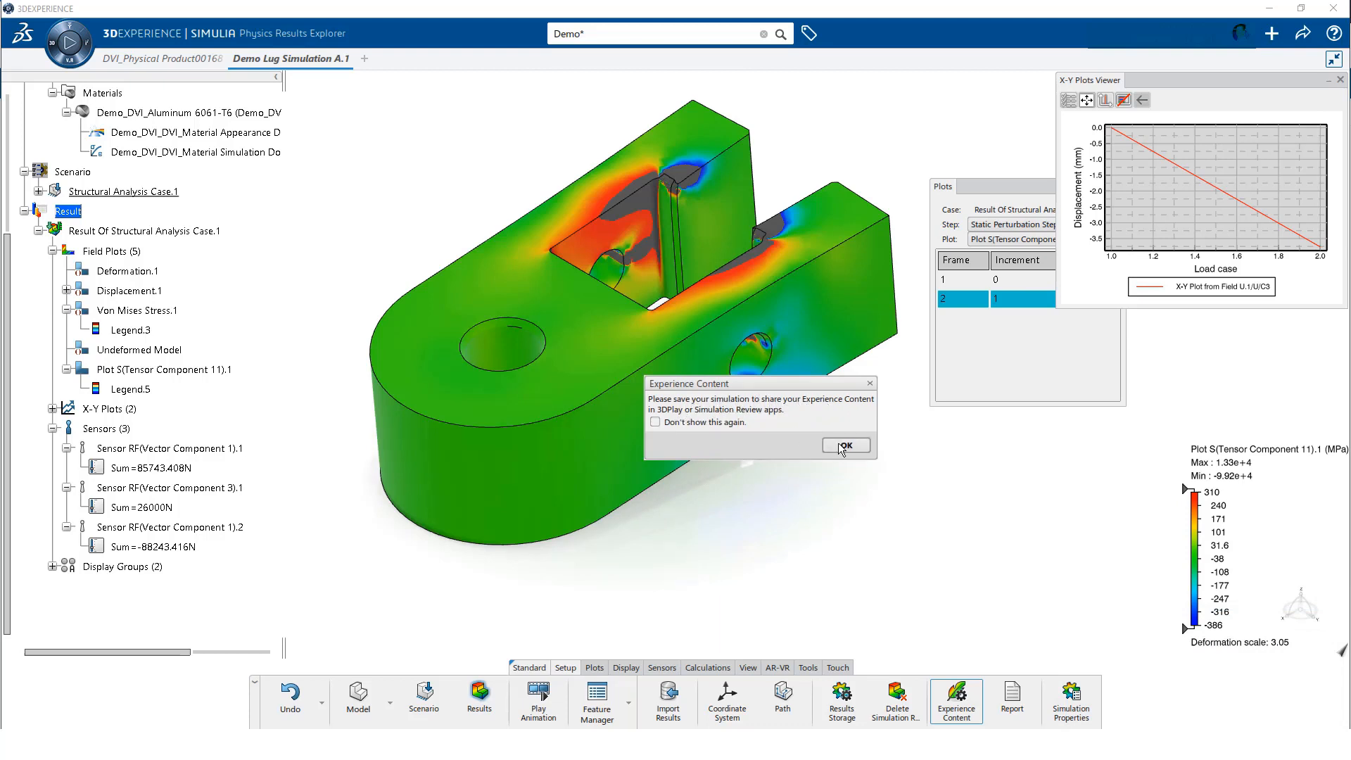
pyautogui.click(845, 445)
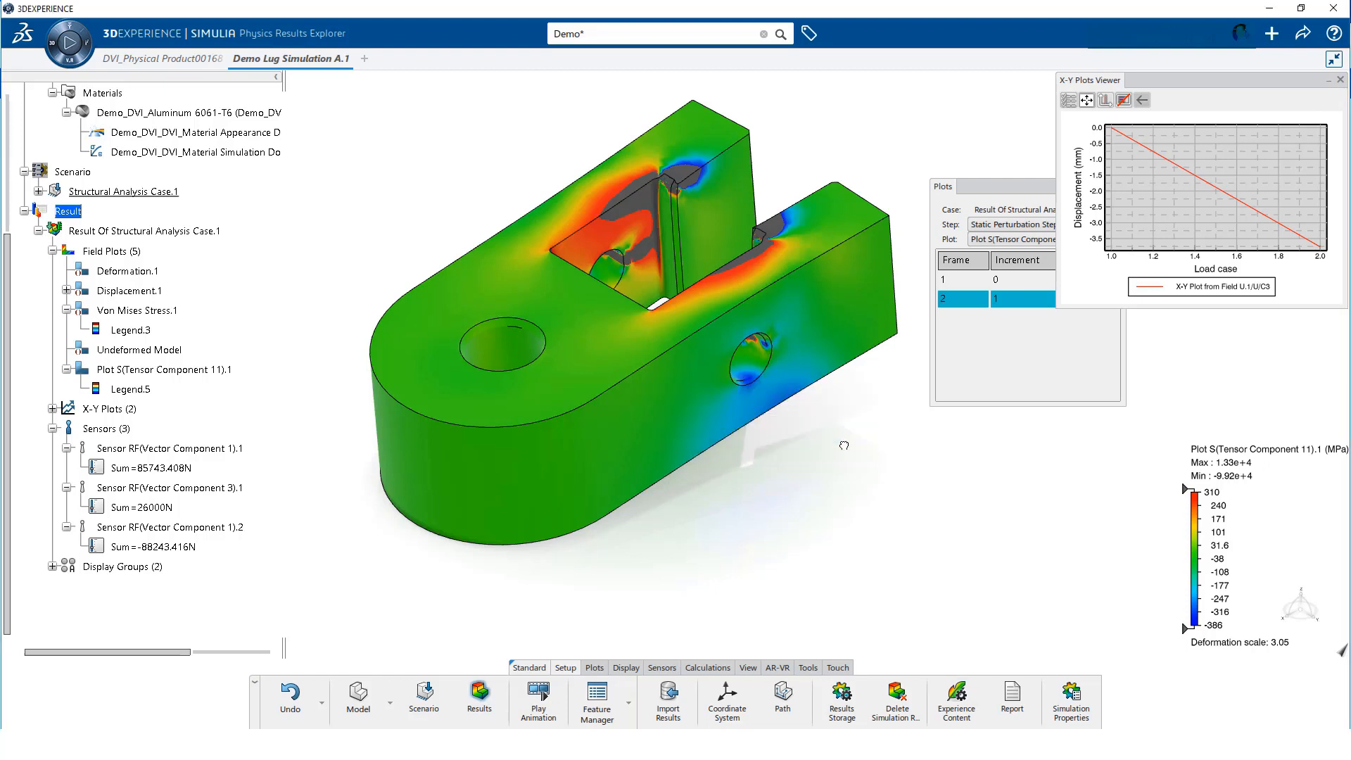
# Save the simulation and its new product object via Save with Options
pyautogui.click(1302, 34)
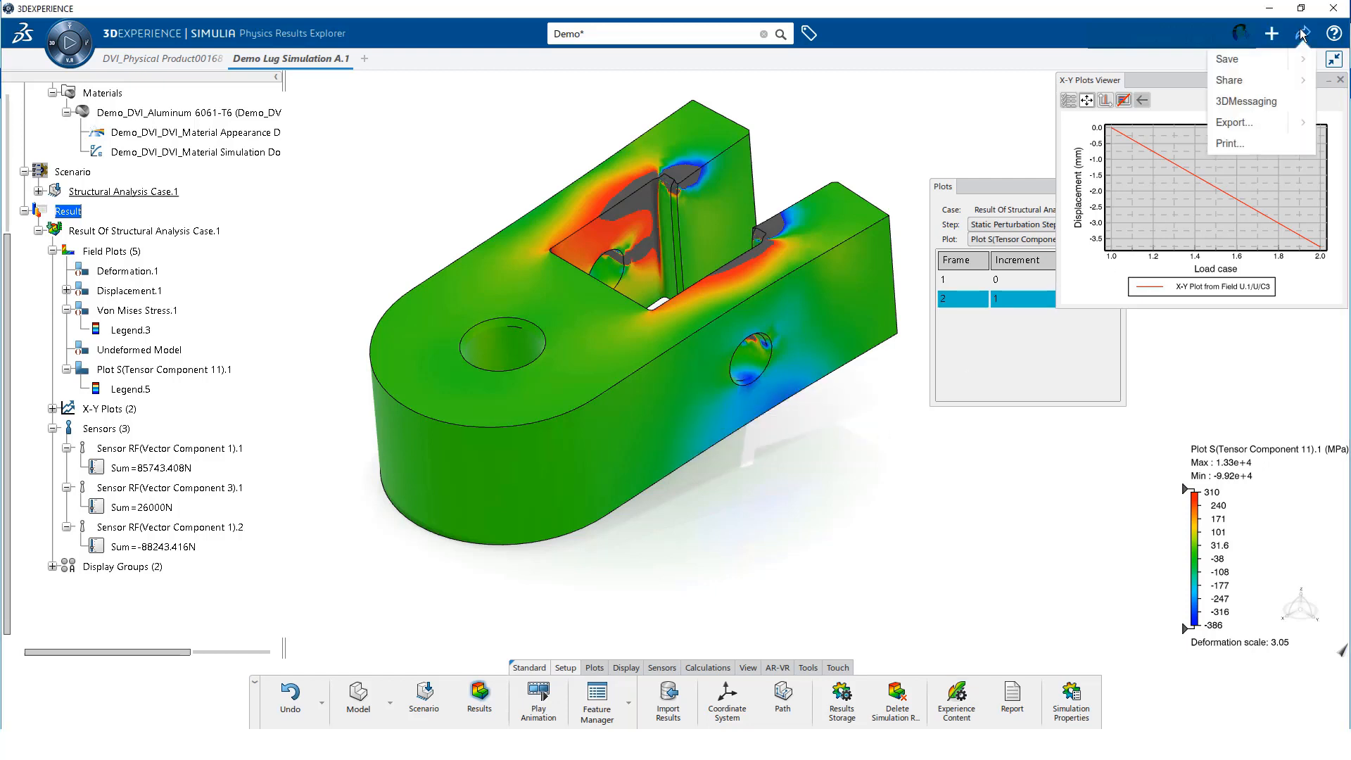
pyautogui.click(1227, 58)
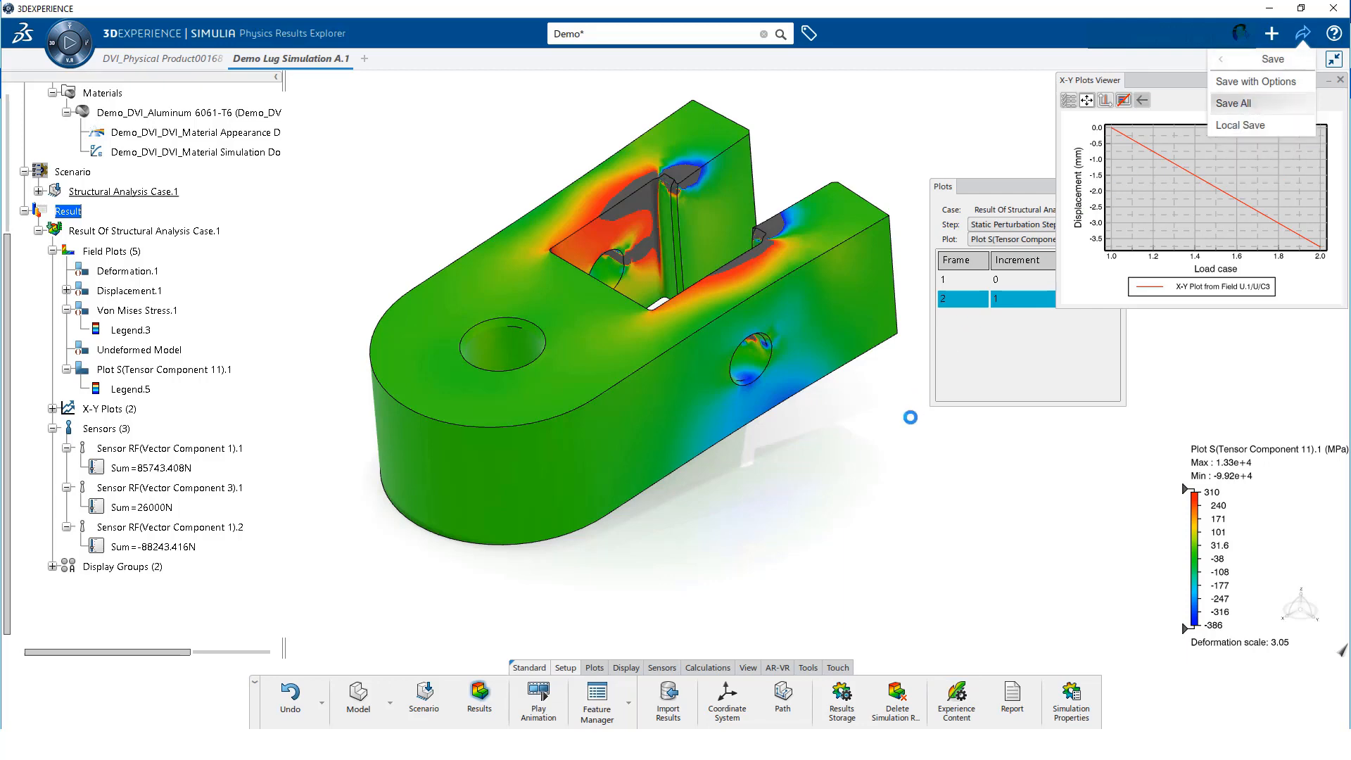
pyautogui.click(1256, 80)
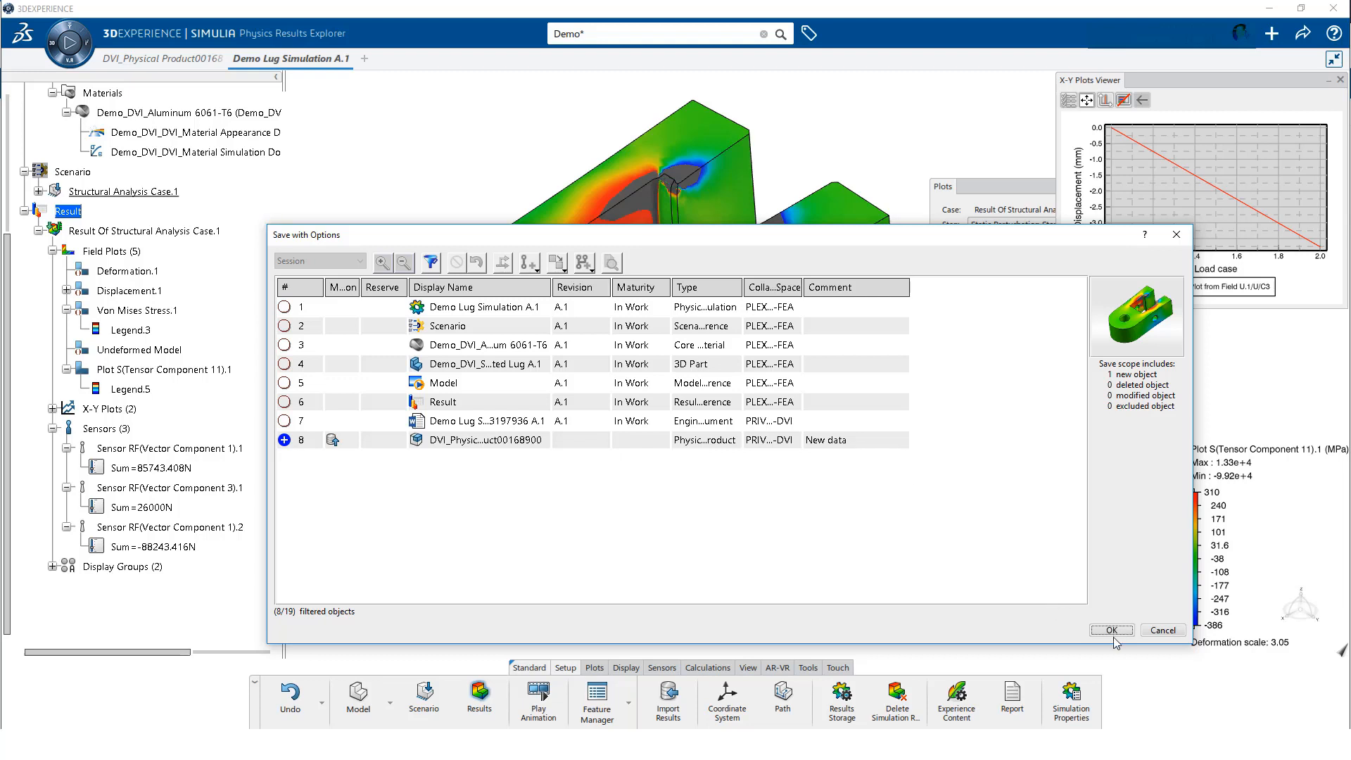
pyautogui.click(1111, 630)
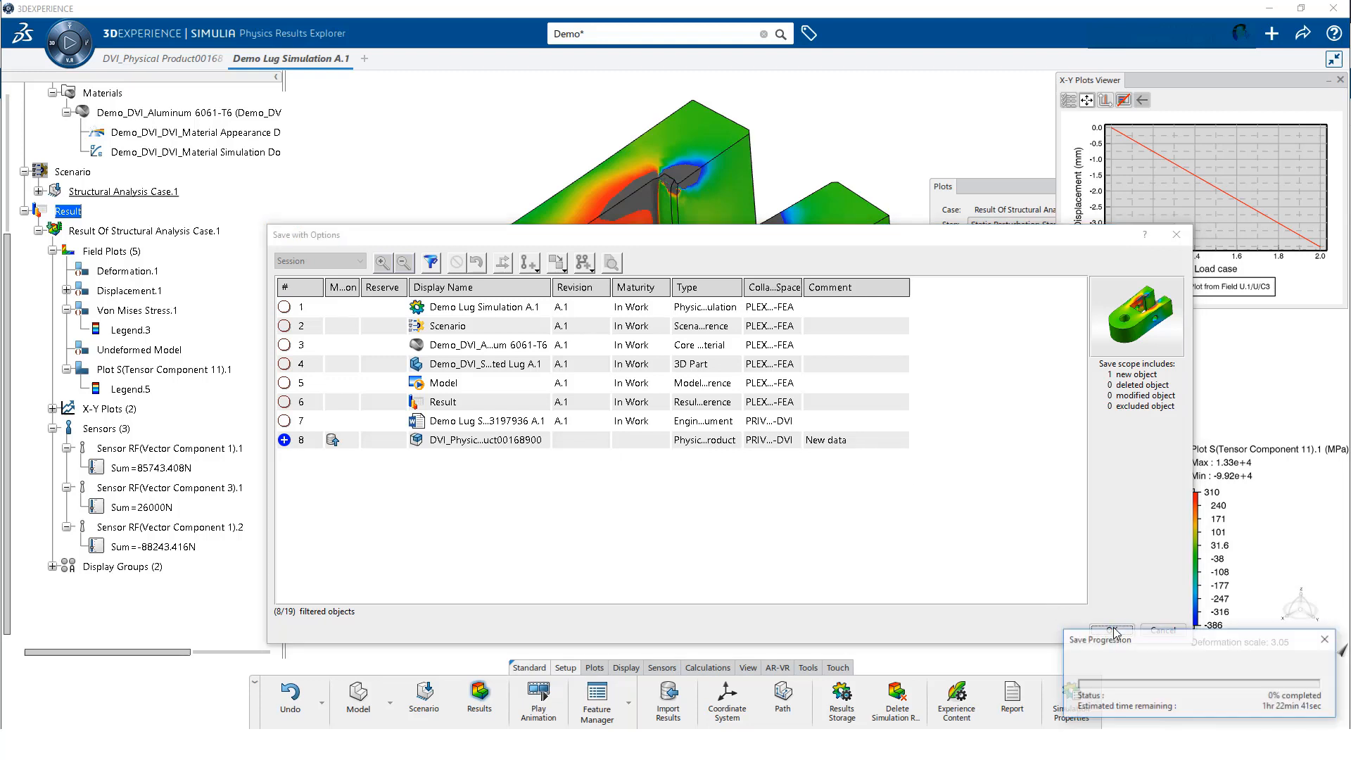